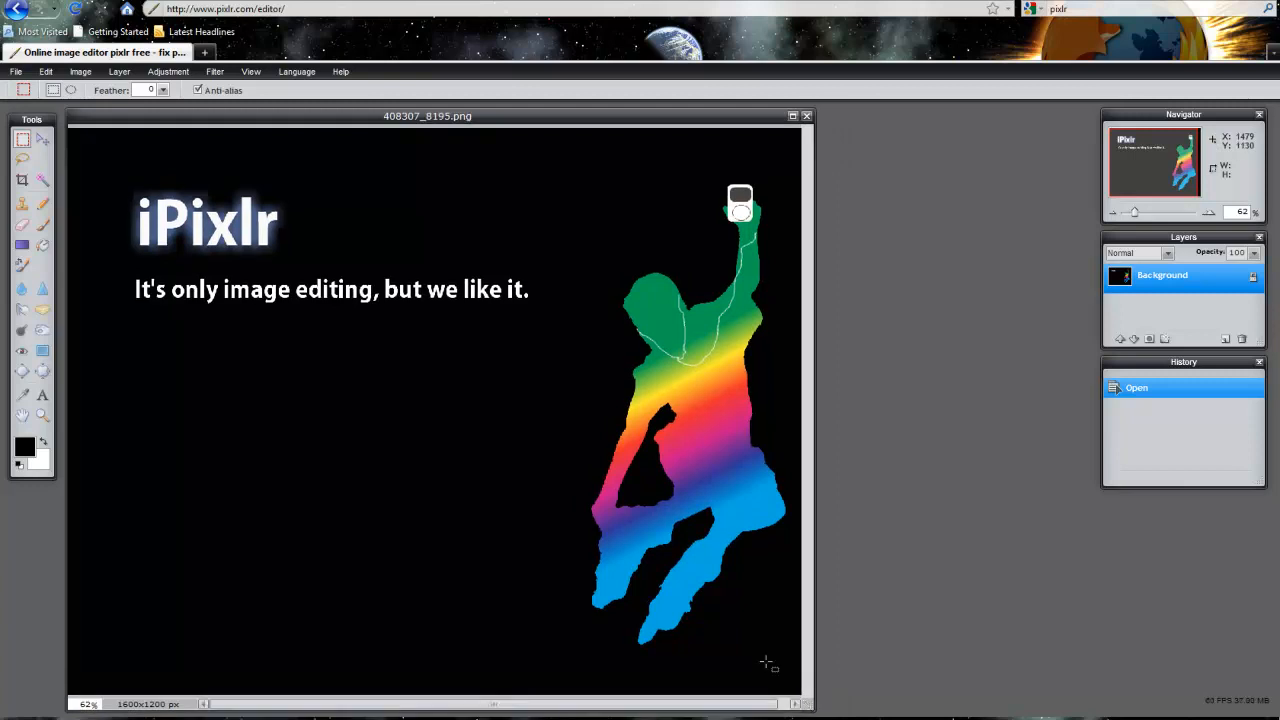
mouse_move(400, 410)
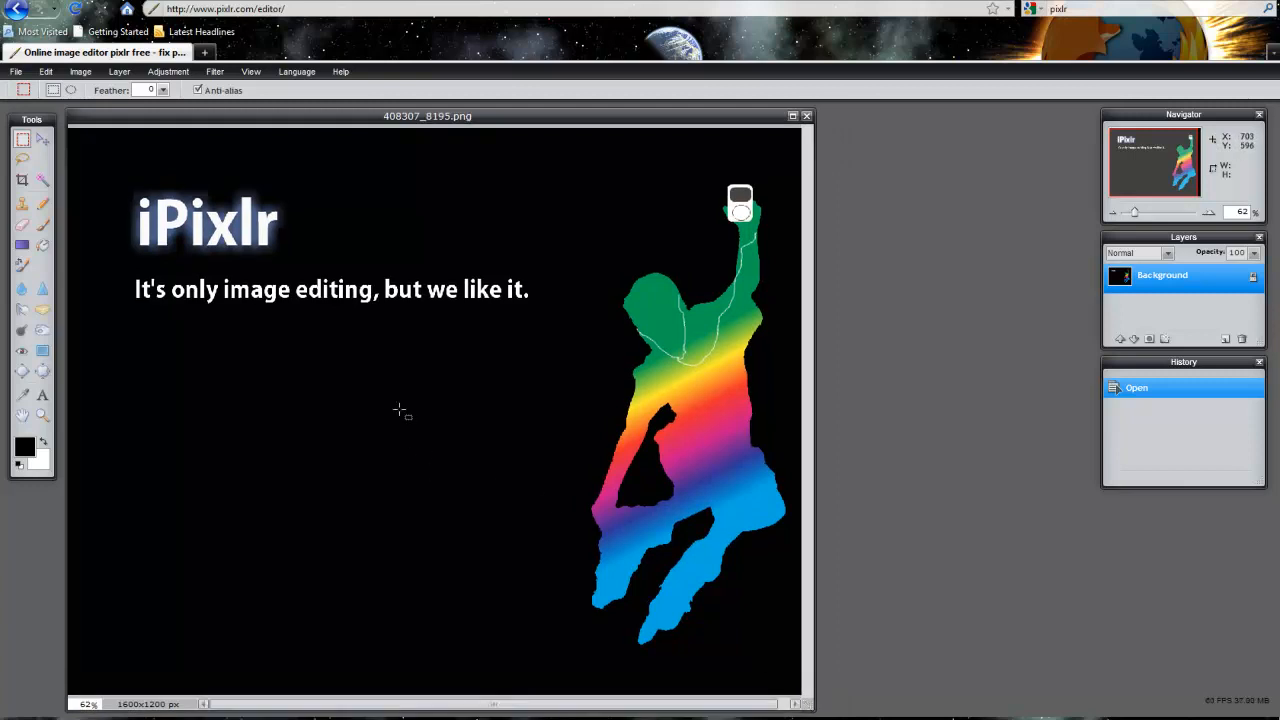
mouse_move(368, 344)
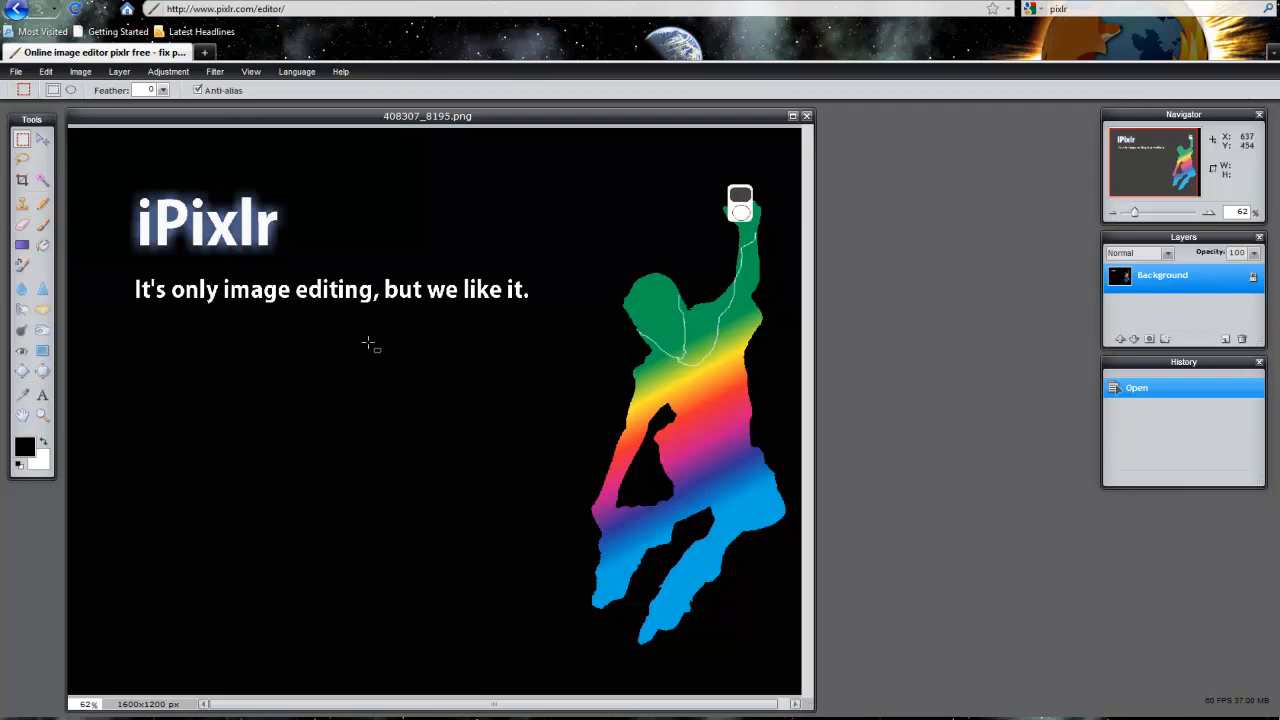
Open the rollerblading boy photo 408307_8195.jpg from the File menu.
left_click(16, 71)
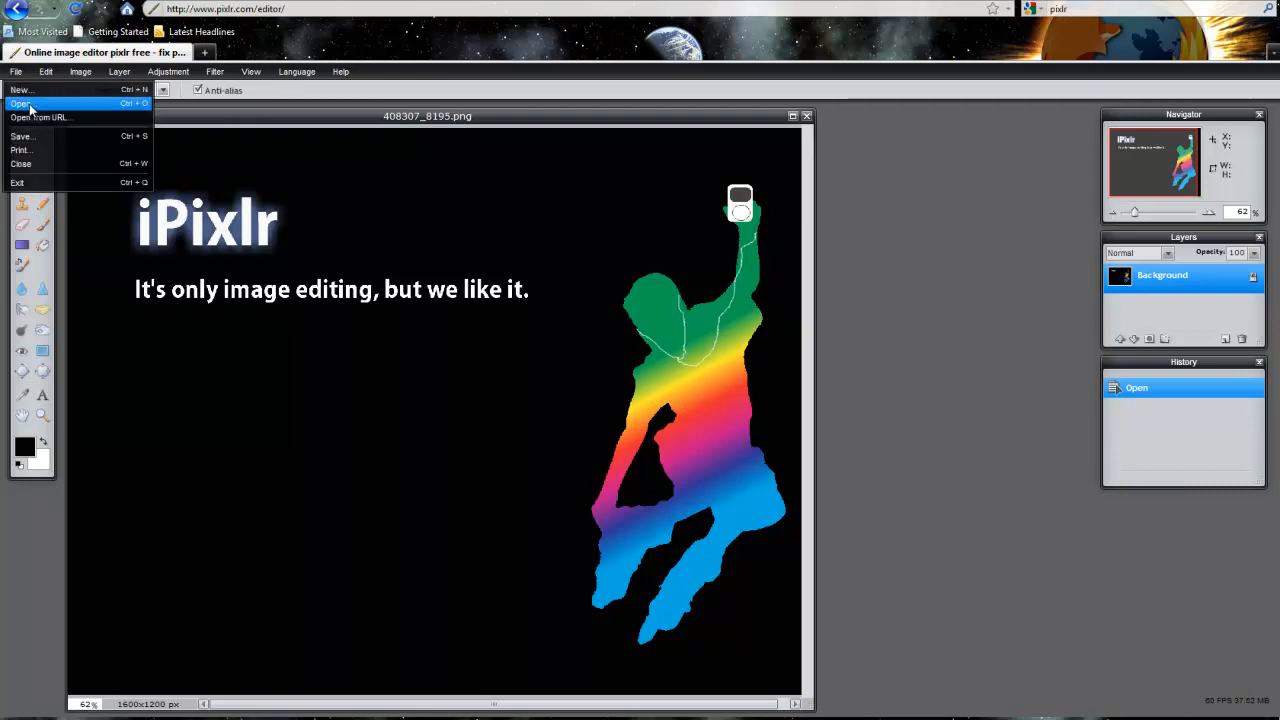
left_click(20, 103)
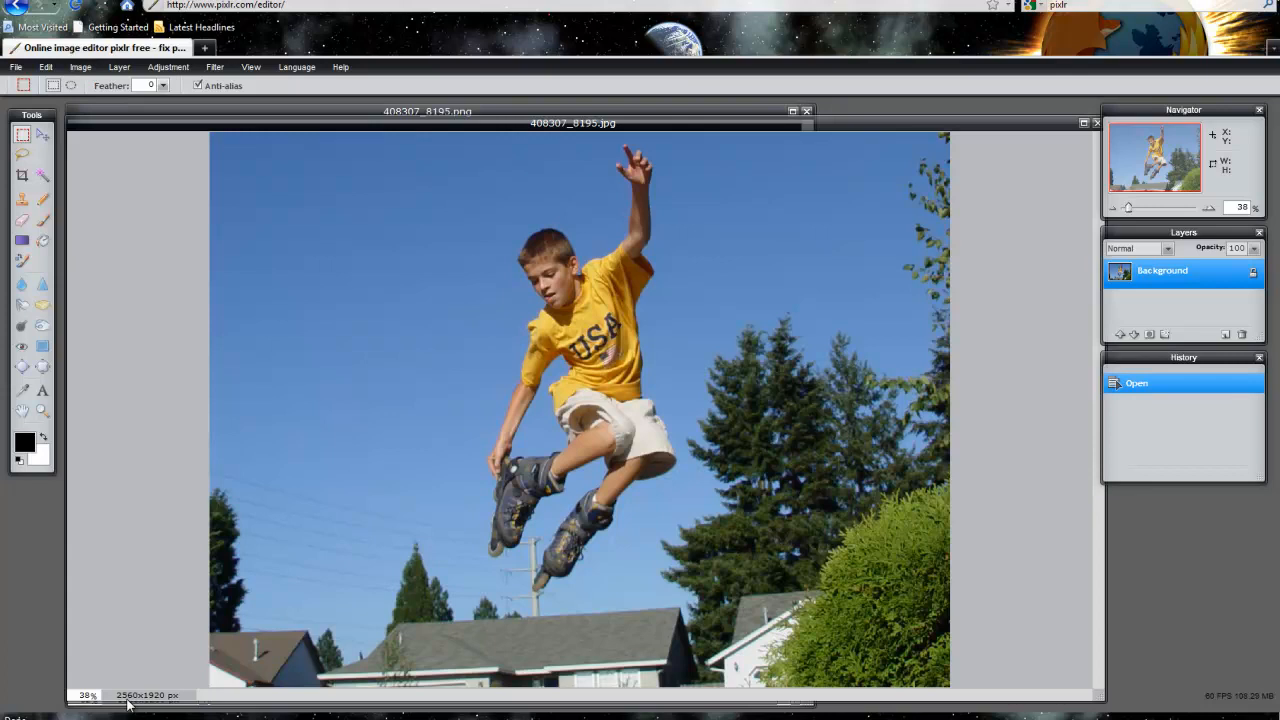
mouse_move(185, 160)
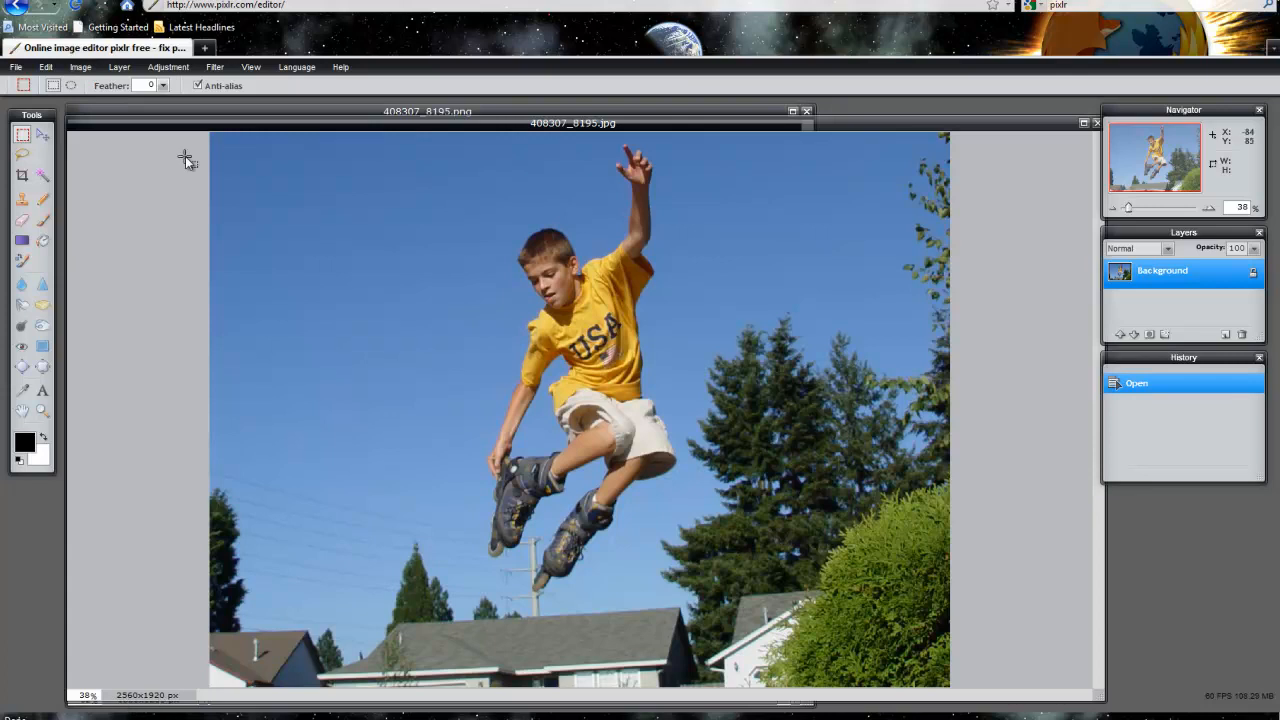
Resize the skating photo to 1600 × 1200 pixels with proportions constrained.
left_click(80, 67)
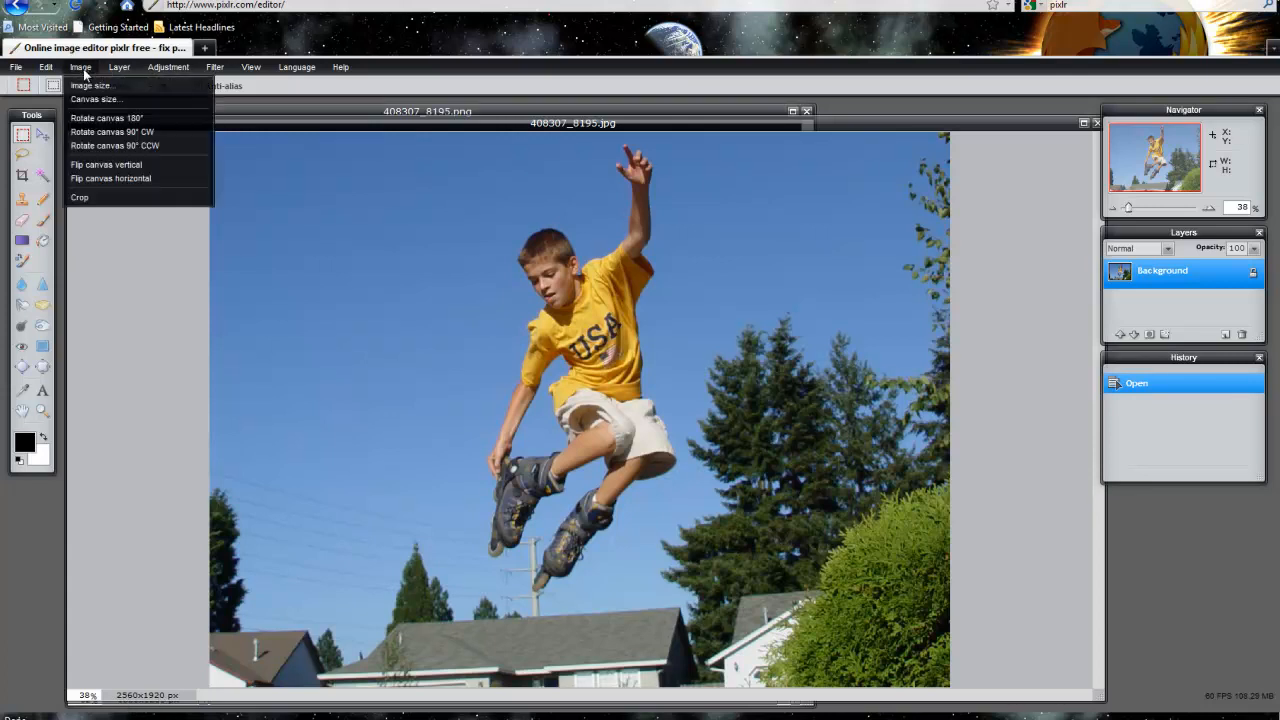
left_click(91, 85)
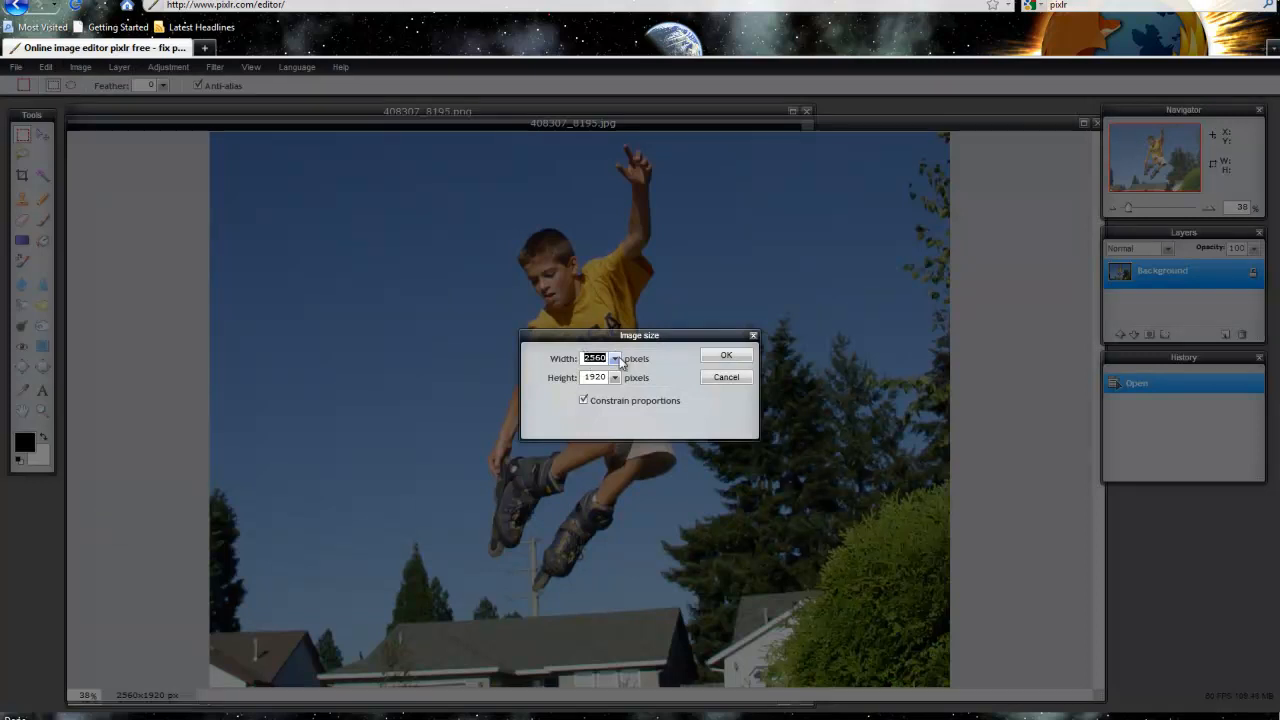
type("1600")
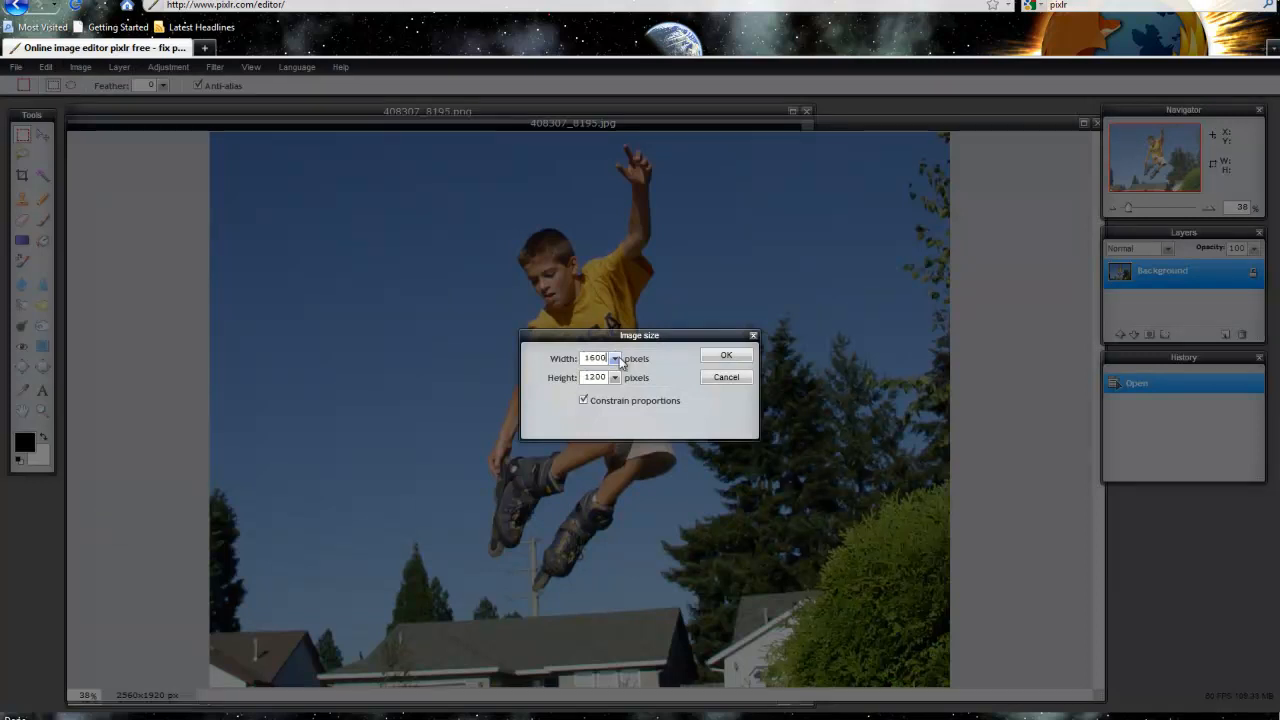
left_click(726, 354)
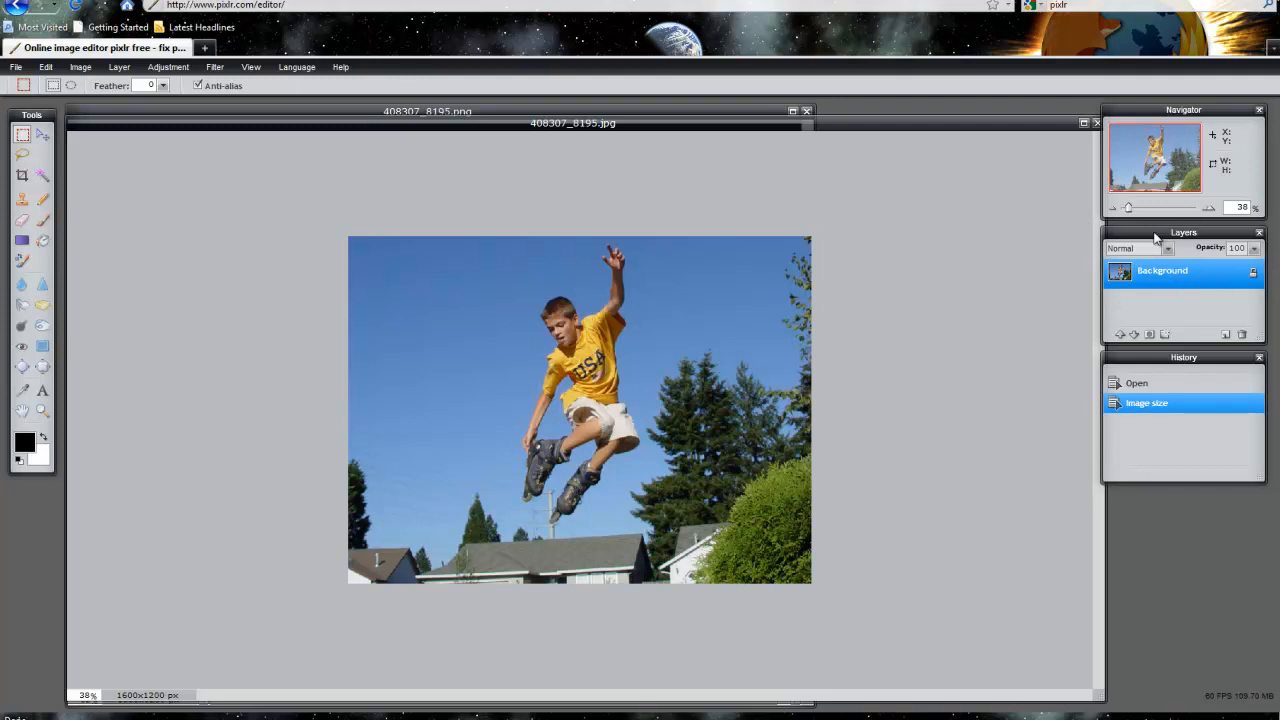
Unlock the Background photo layer and rename it Original.
double_click(1162, 270)
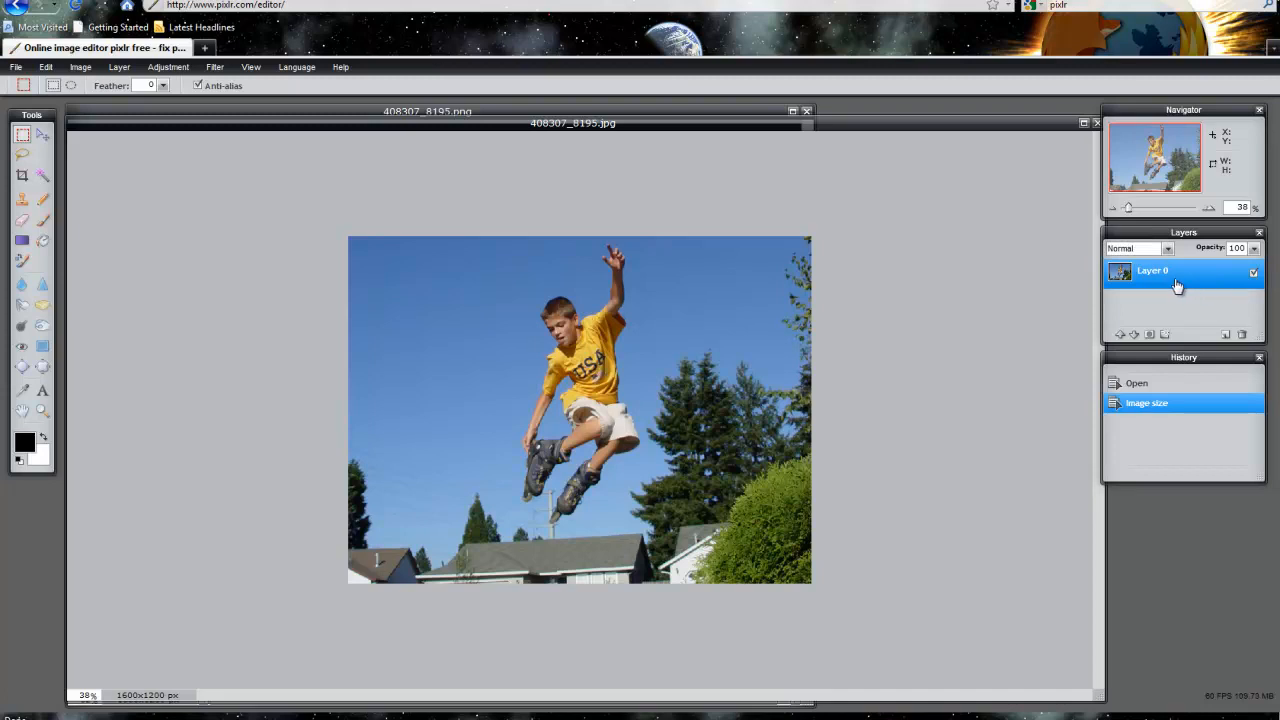
double_click(1153, 271)
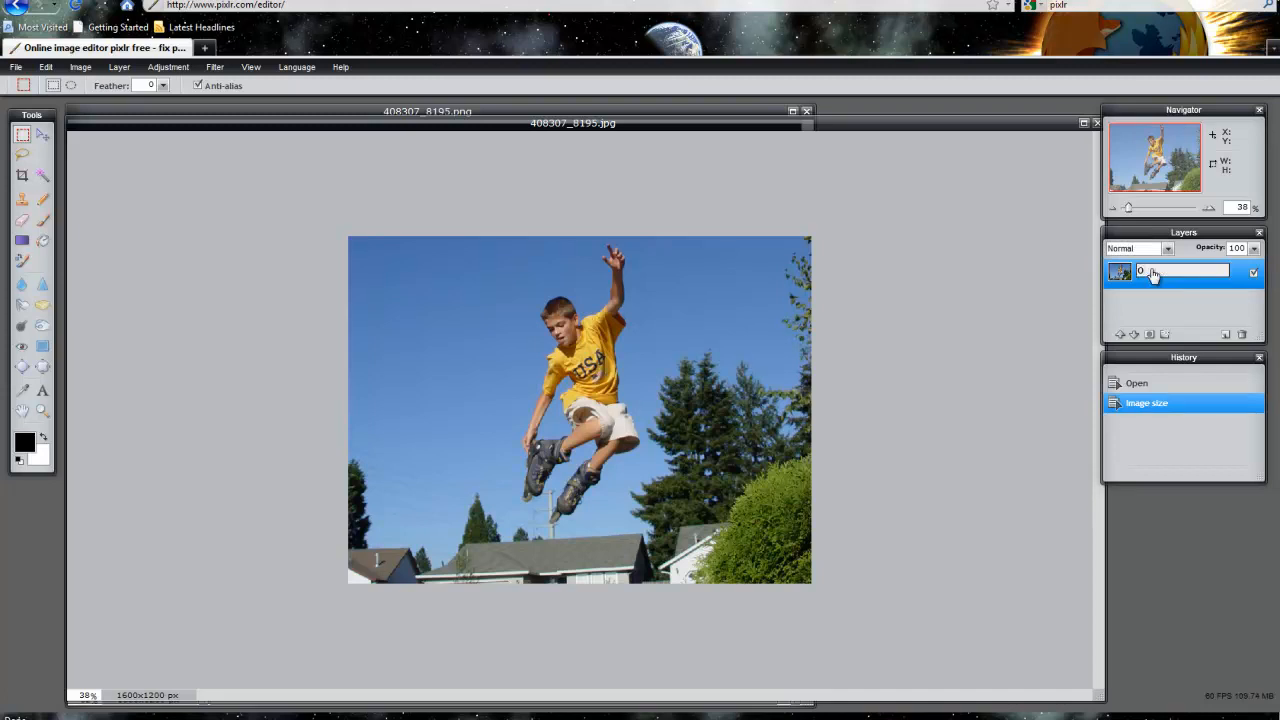
type("Original")
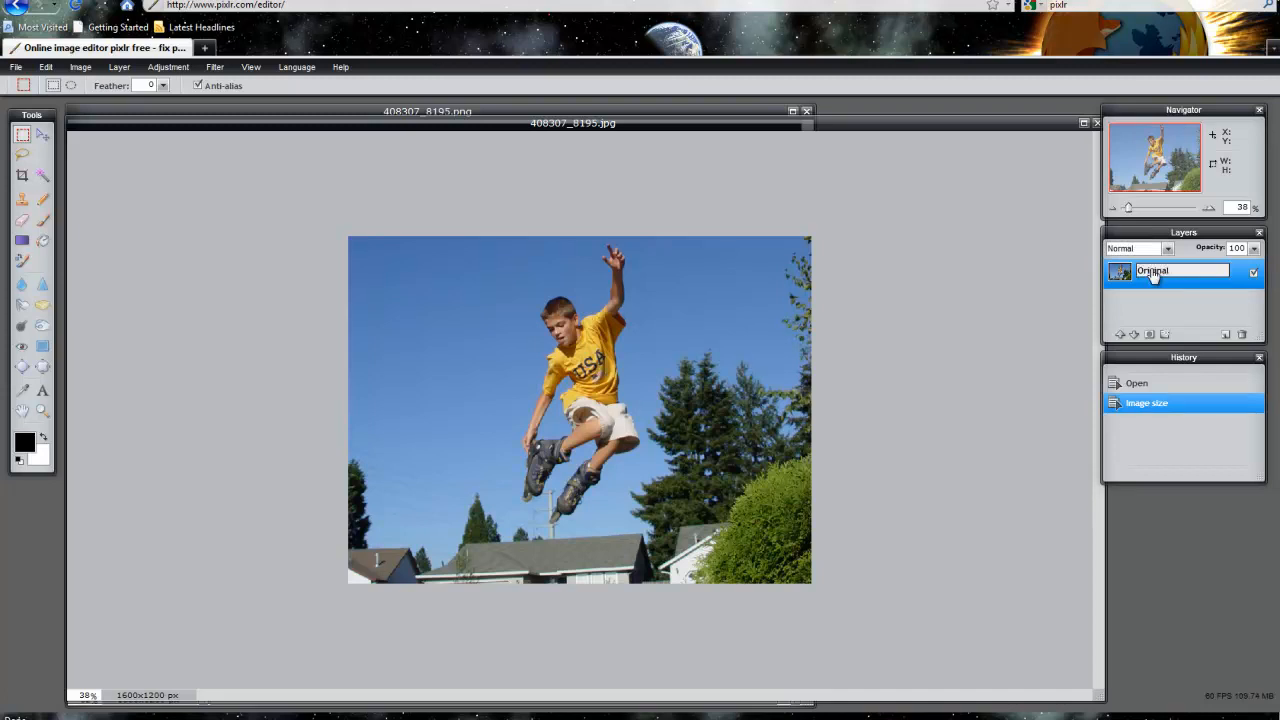
Duplicate Original as a layer named iPod Person and make it the active layer.
right_click(1153, 271)
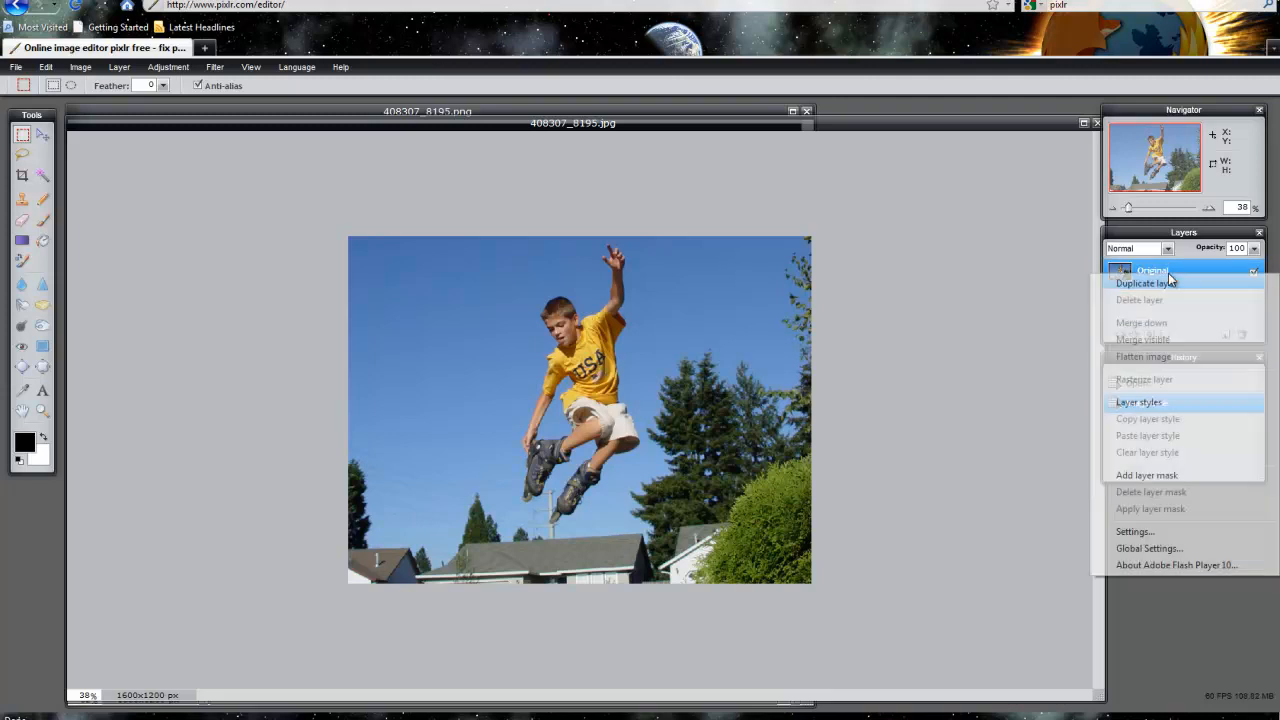
left_click(1146, 283)
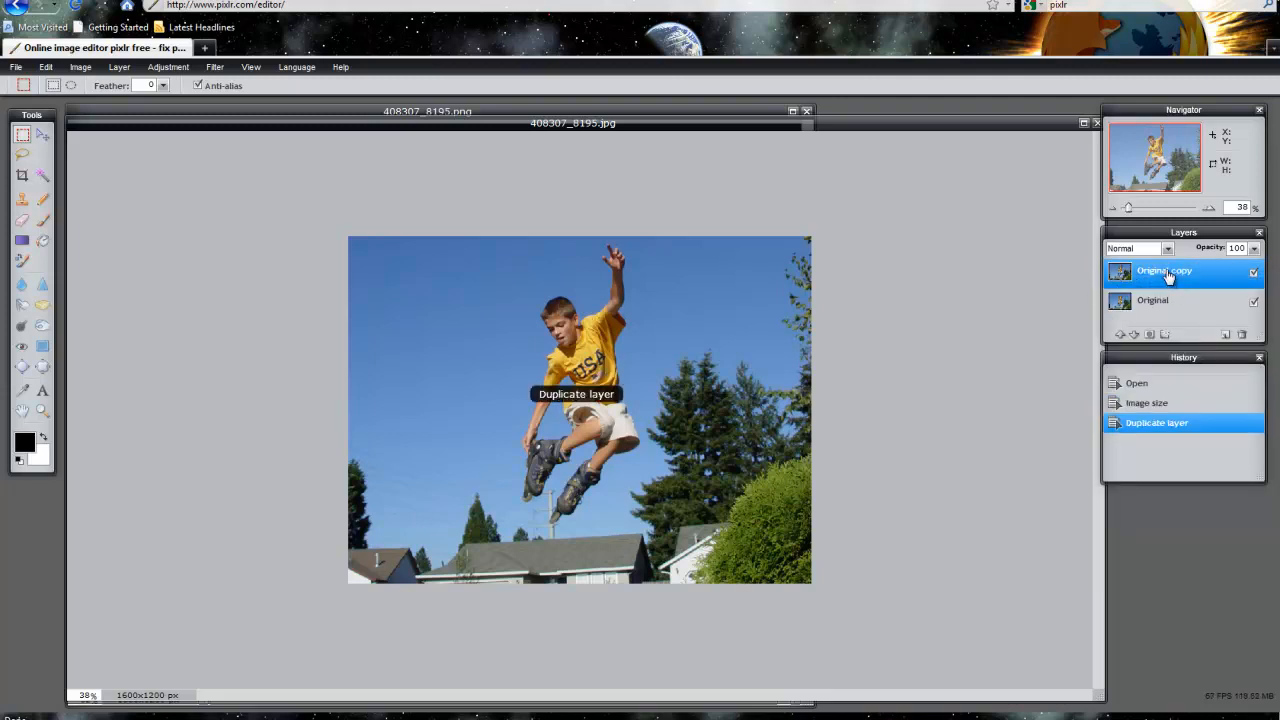
double_click(1165, 271)
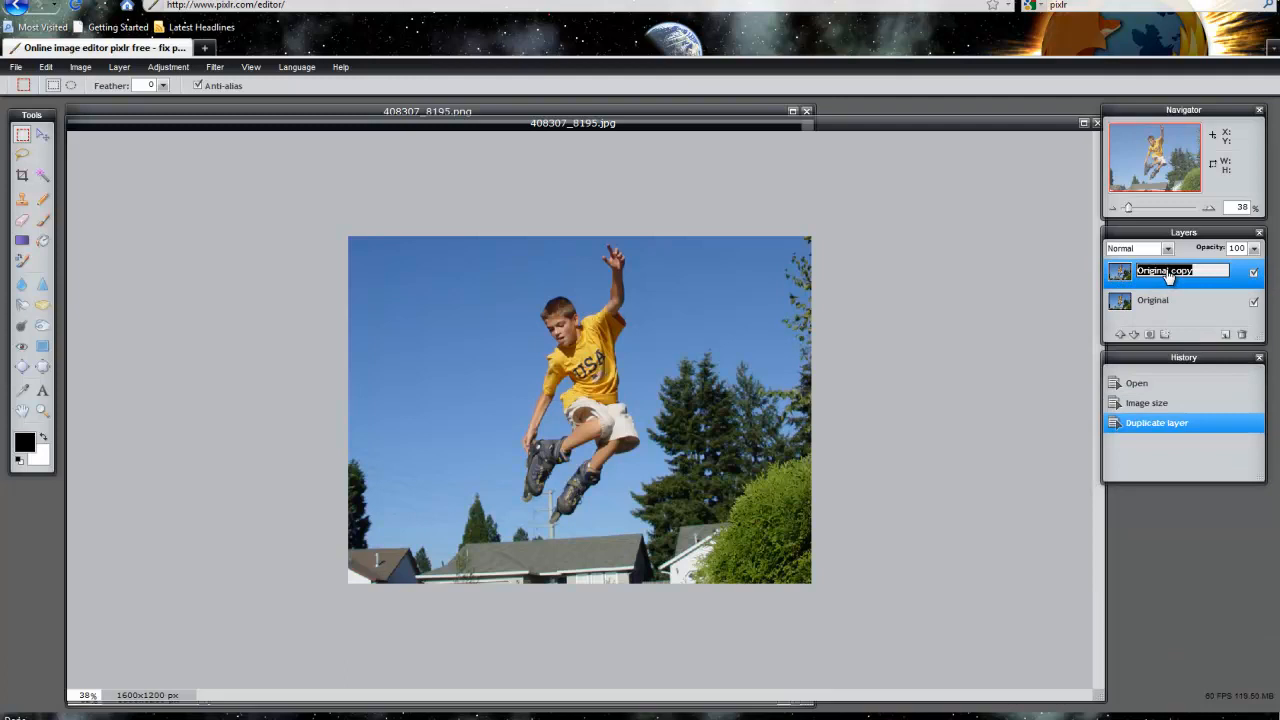
type("IP")
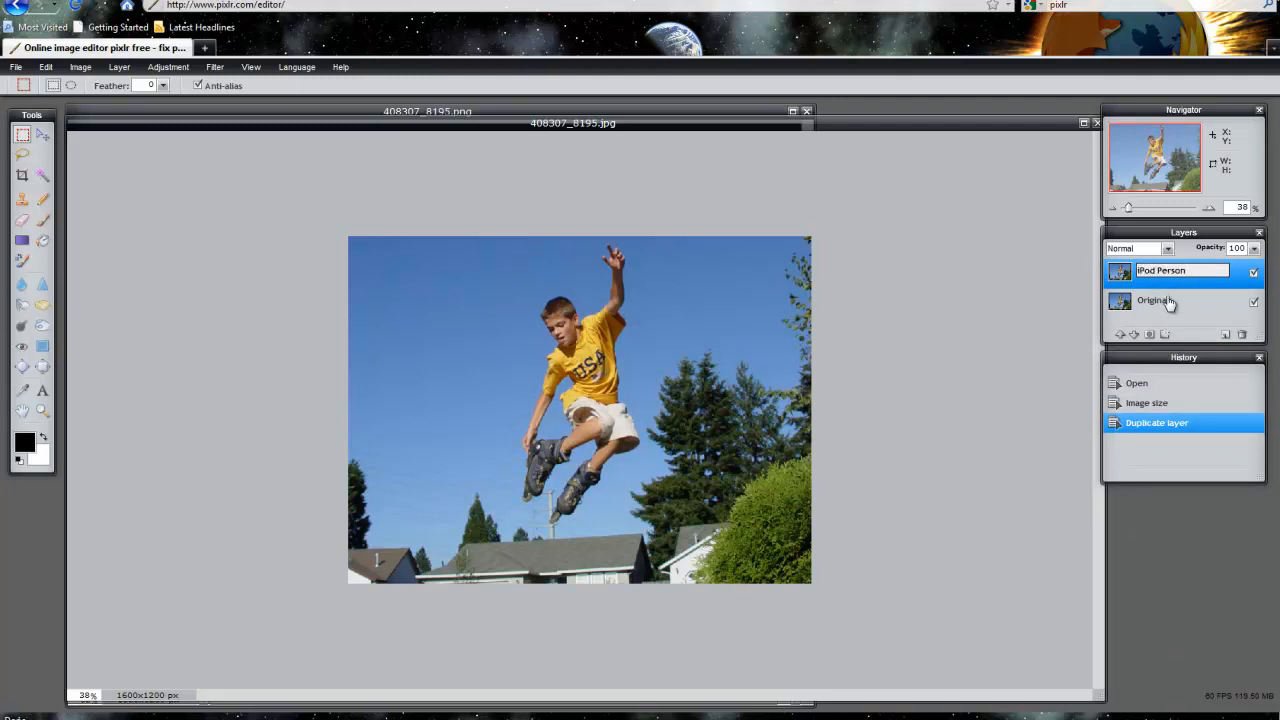
left_click(1155, 301)
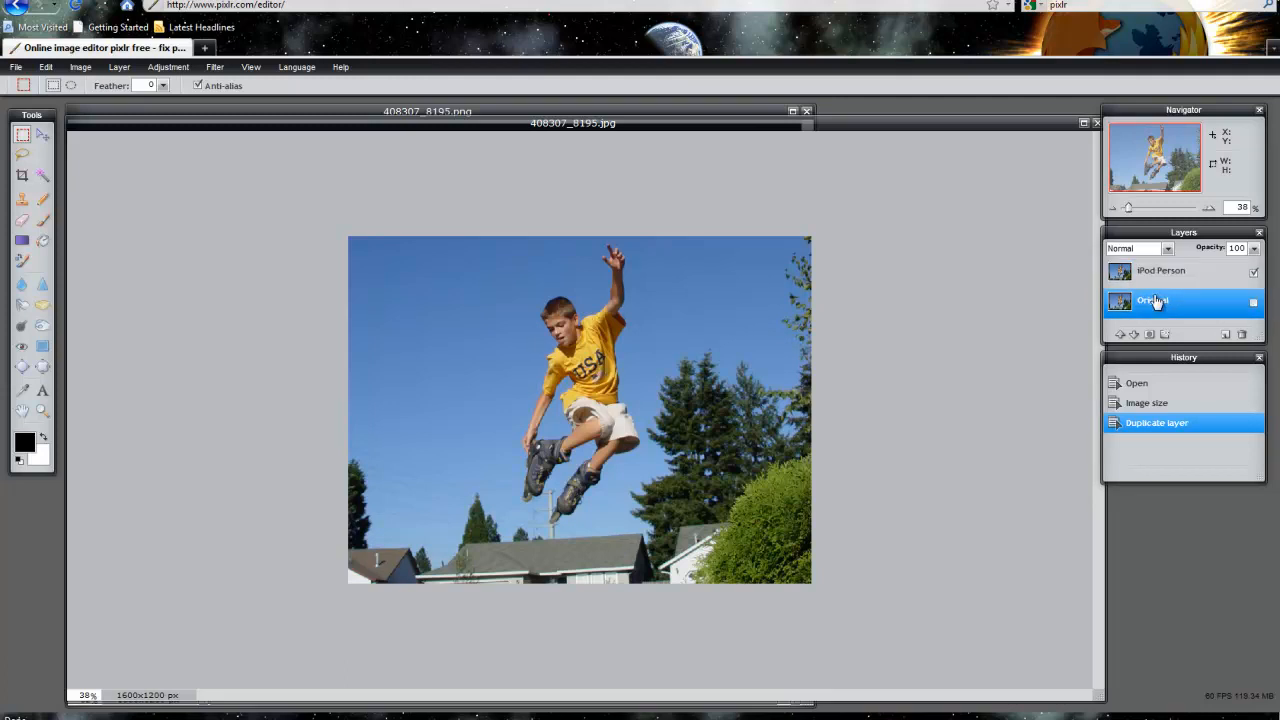
left_click(1161, 270)
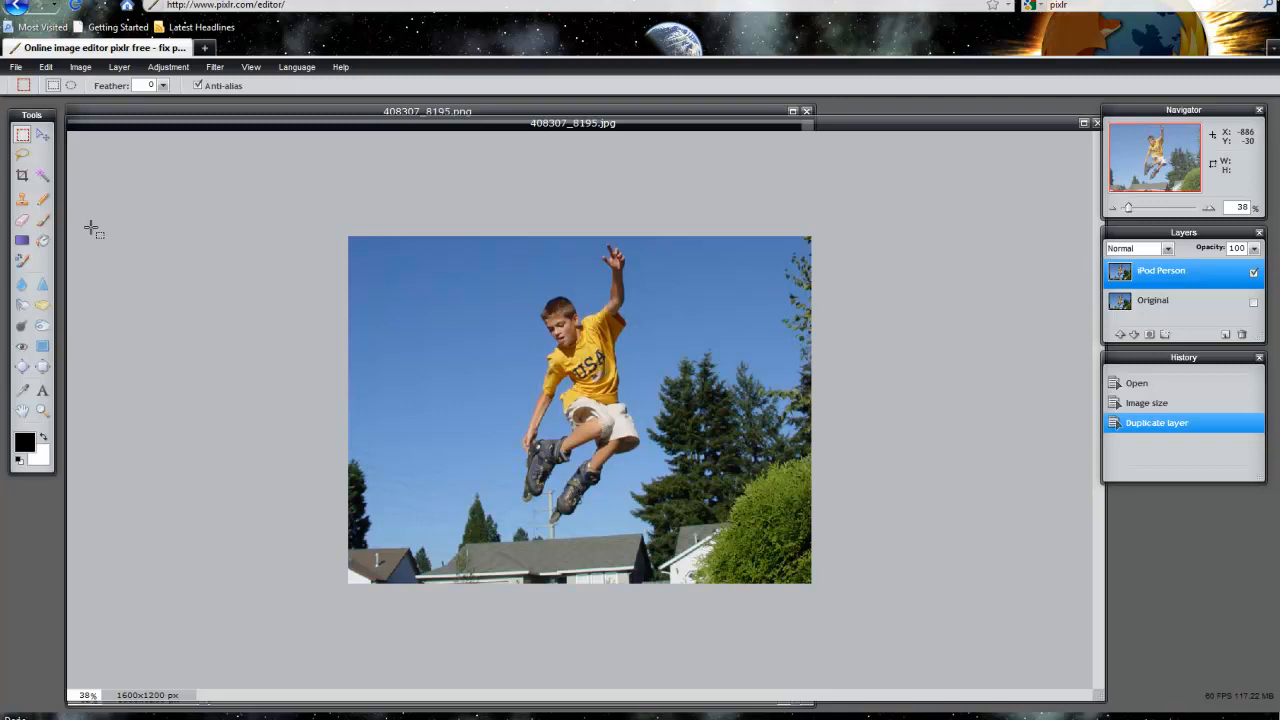
mouse_move(573, 291)
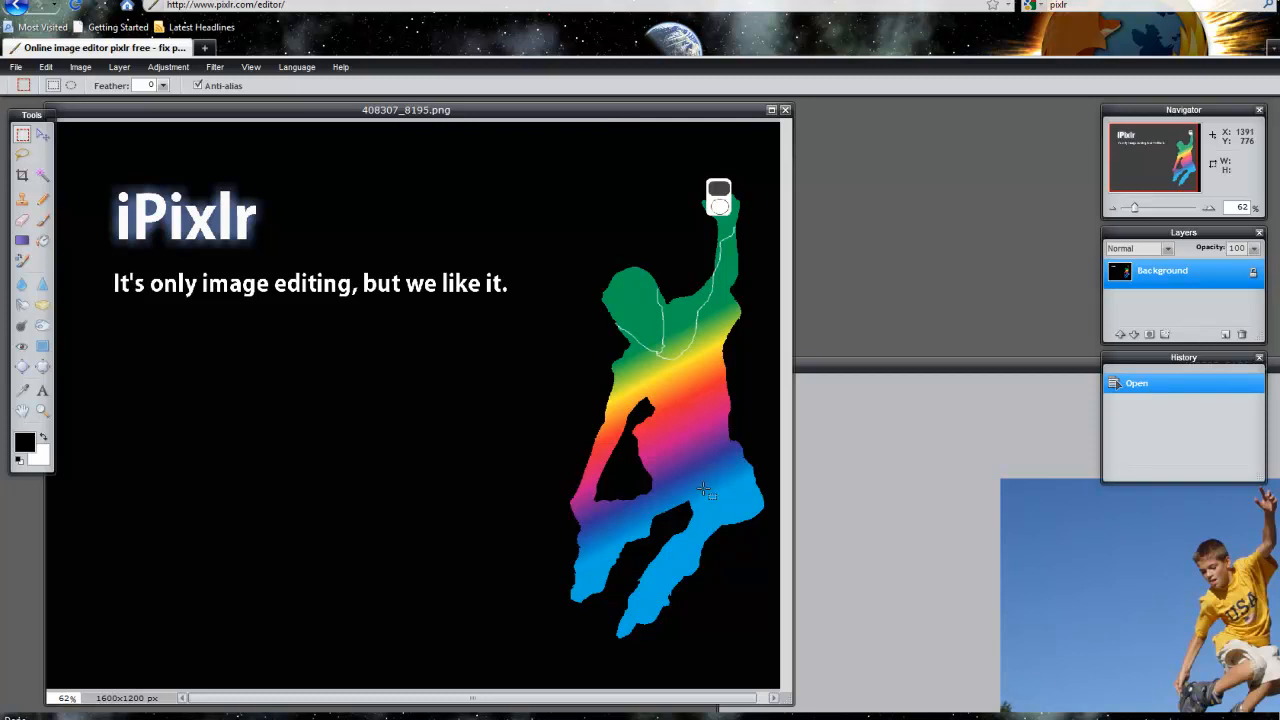
mouse_move(855, 373)
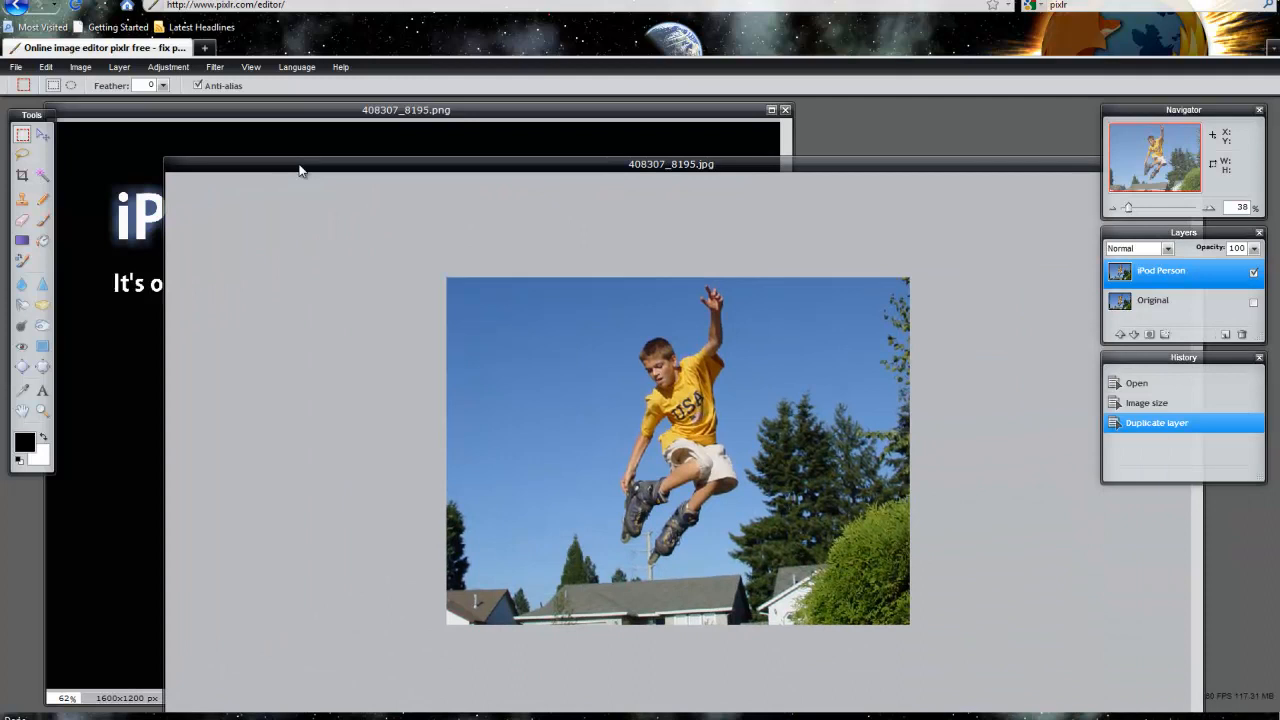
Bring the 408307_8195.jpg photo window back to the front.
left_click(42, 176)
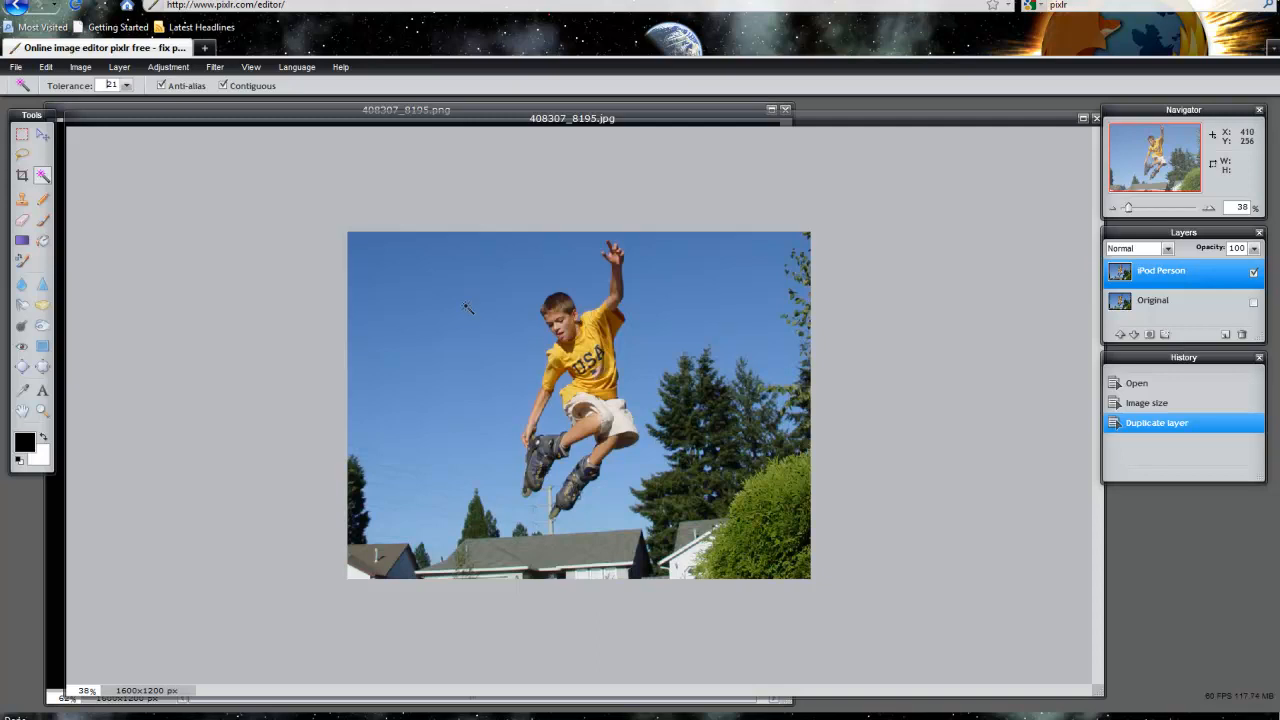
mouse_move(505, 367)
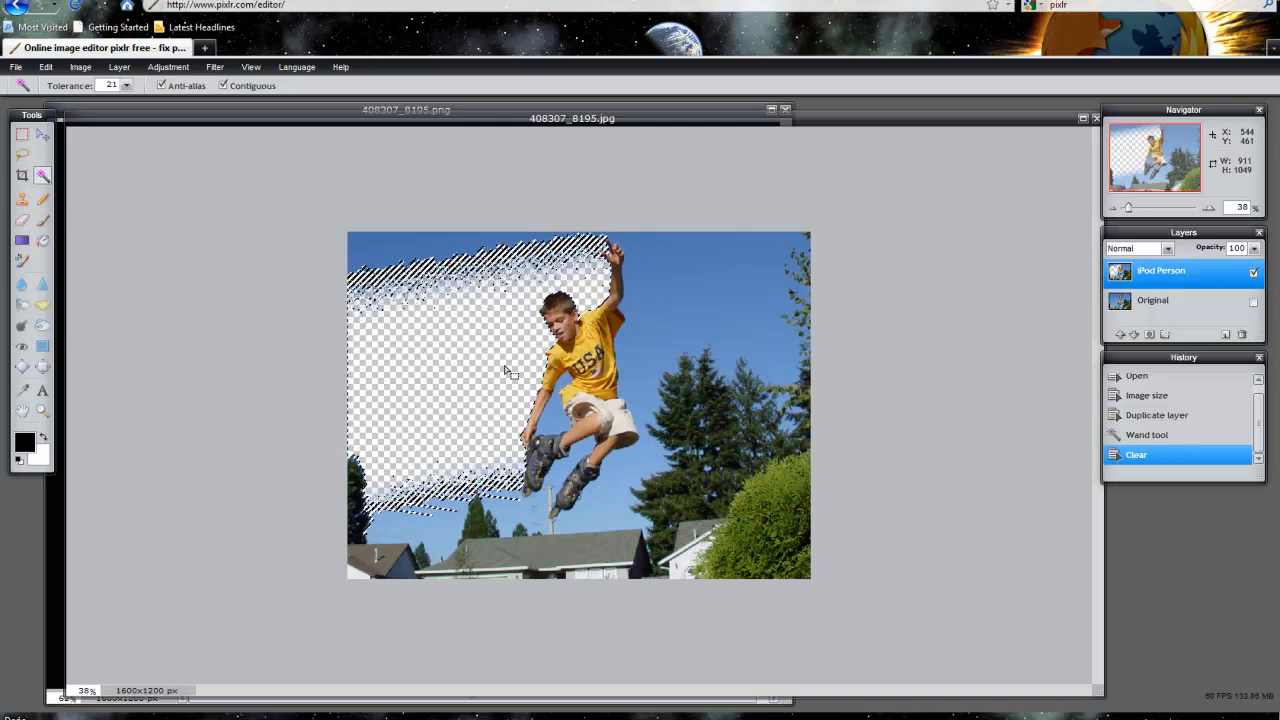
Magic-wand the sky patches beside the boy, roofs and tree, then delete them to transparency.
left_click(690, 290)
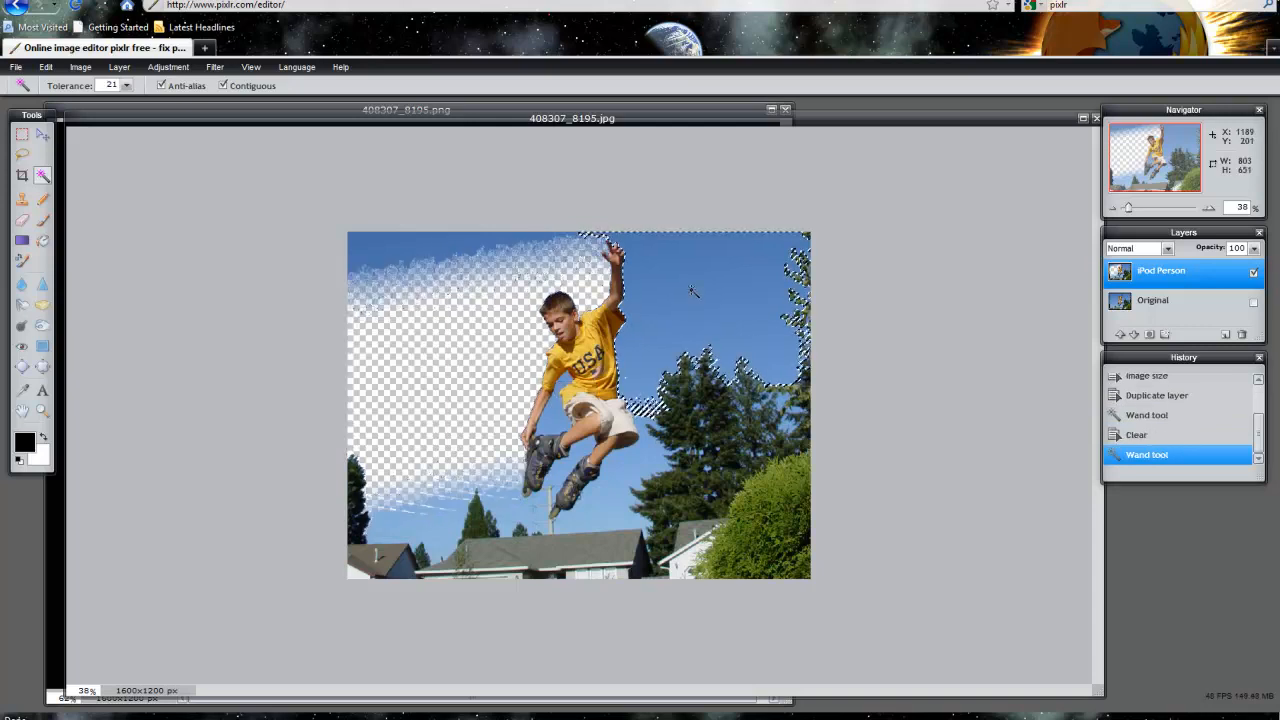
left_click(690, 290)
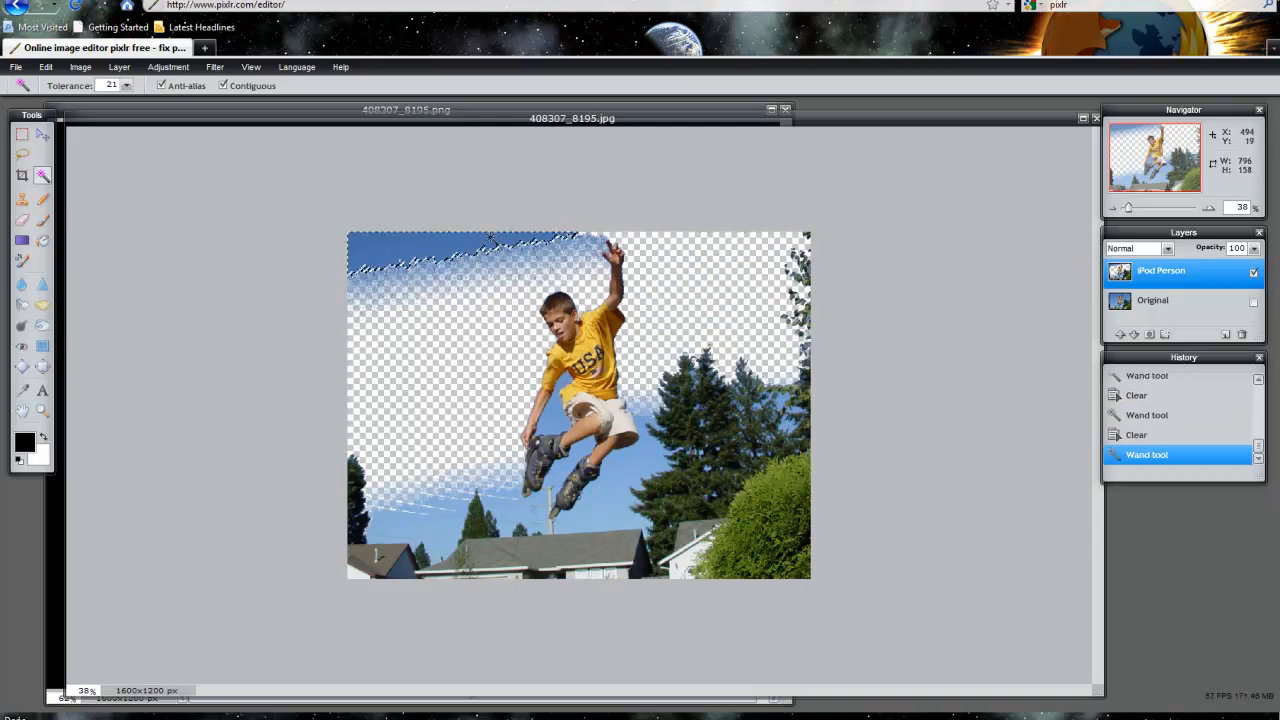
left_click(565, 420)
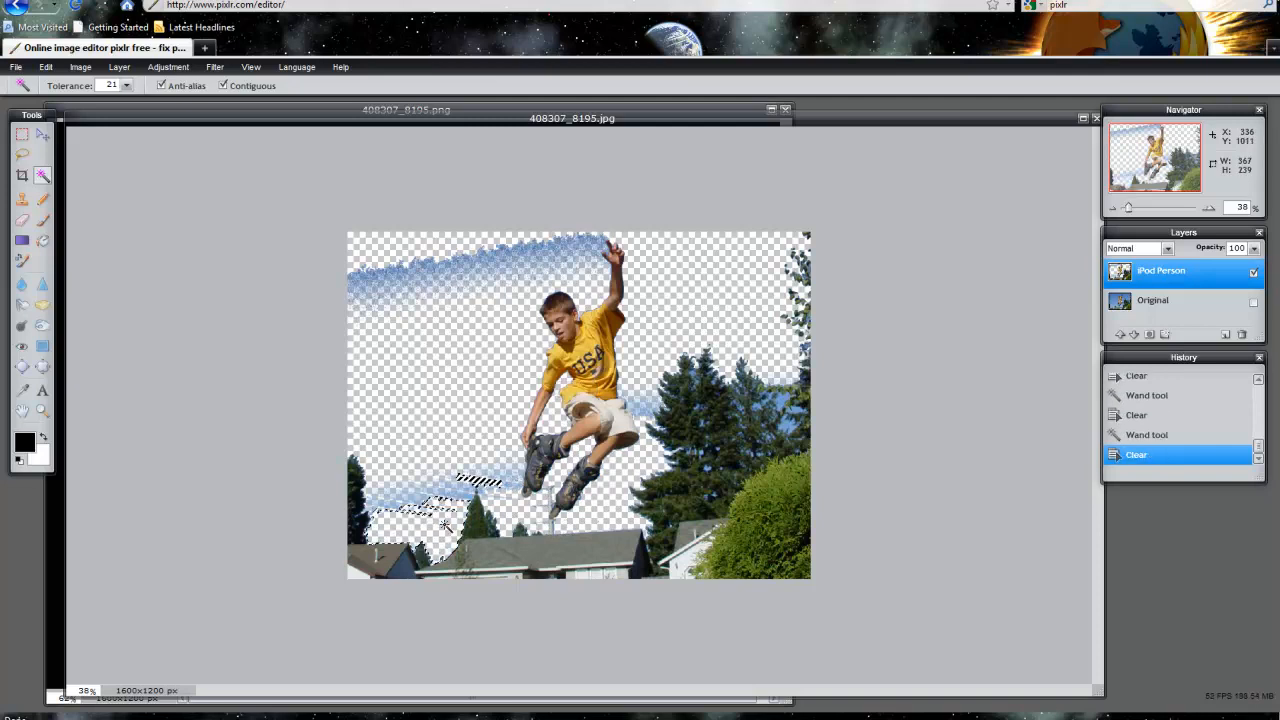
left_click(430, 495)
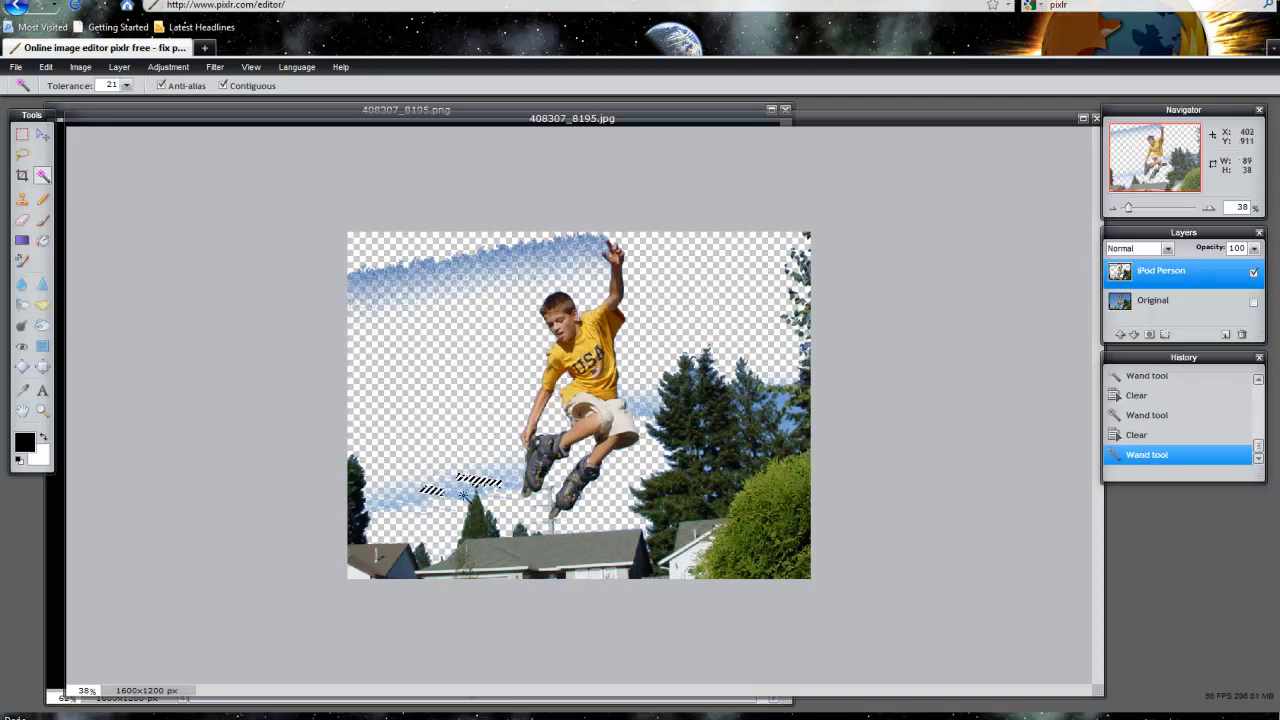
left_click(463, 493)
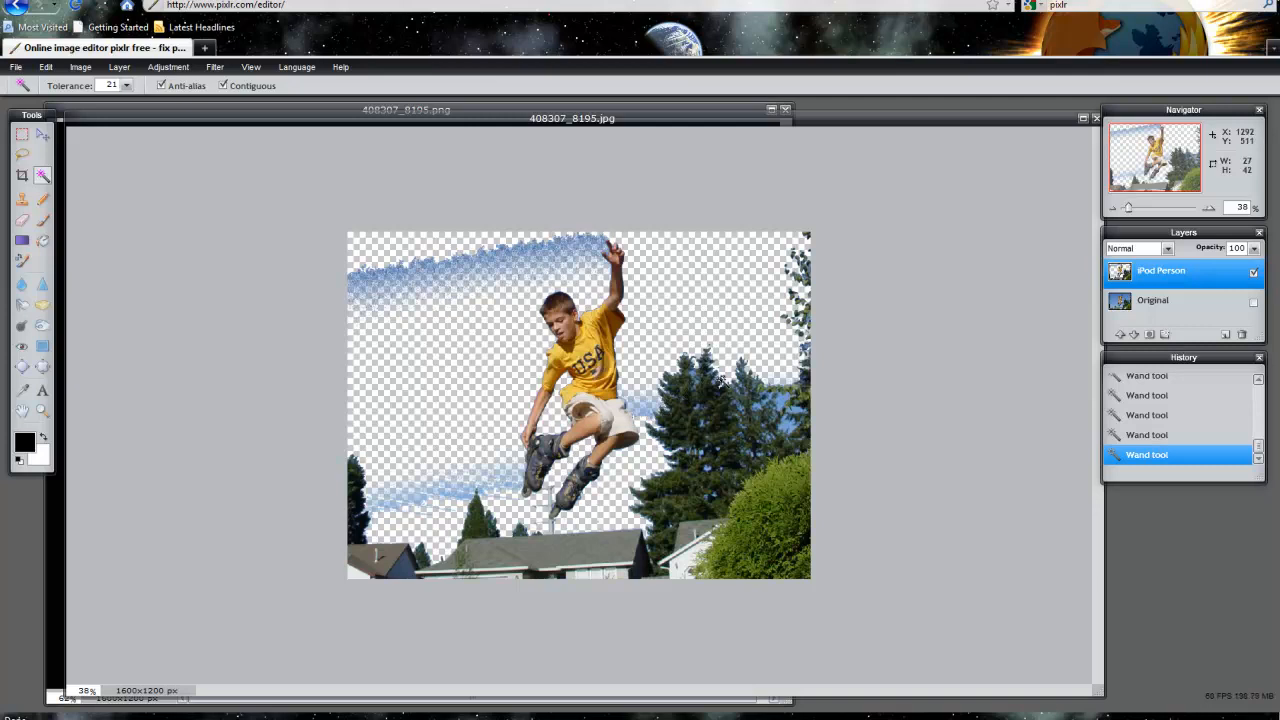
left_click(700, 440)
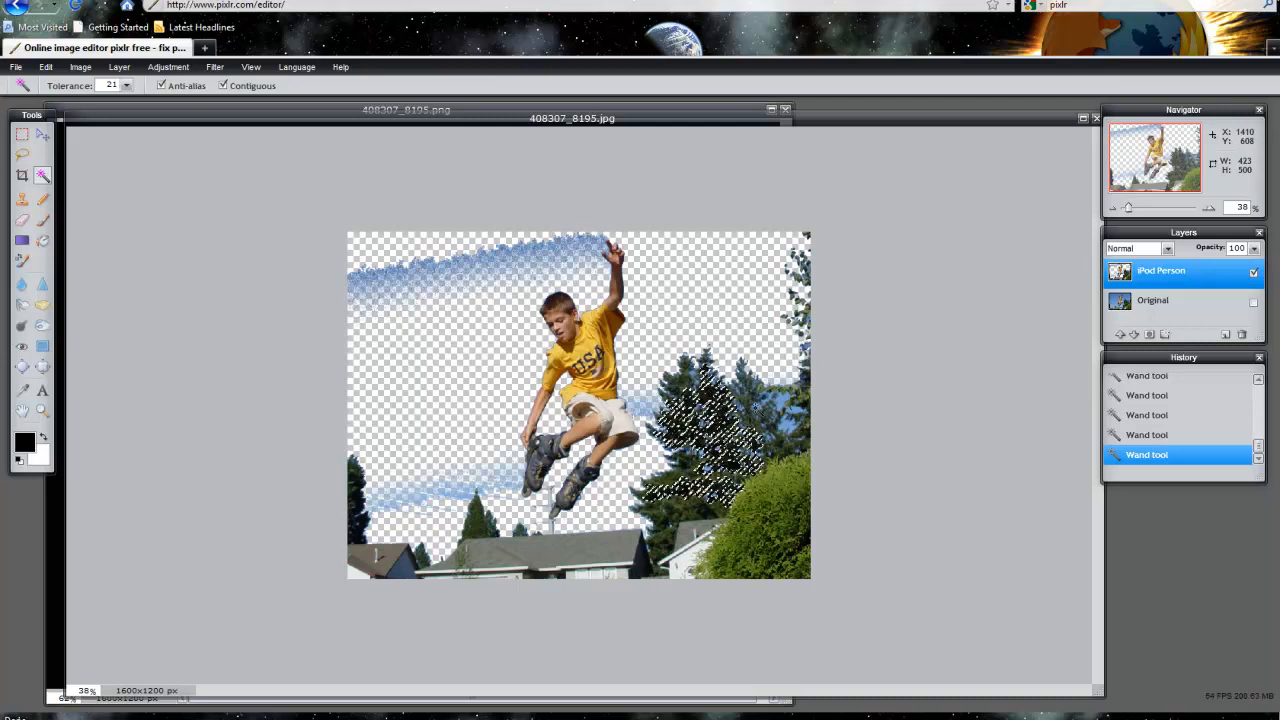
left_click(765, 410)
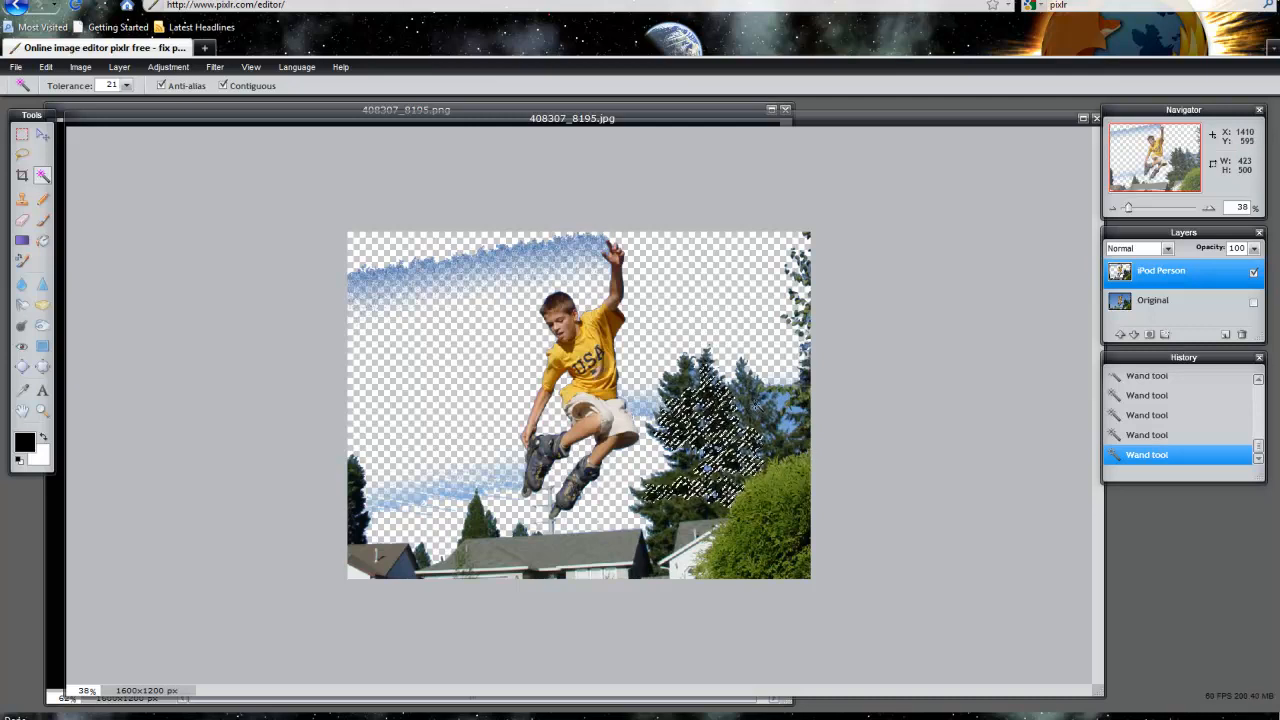
left_click(700, 420)
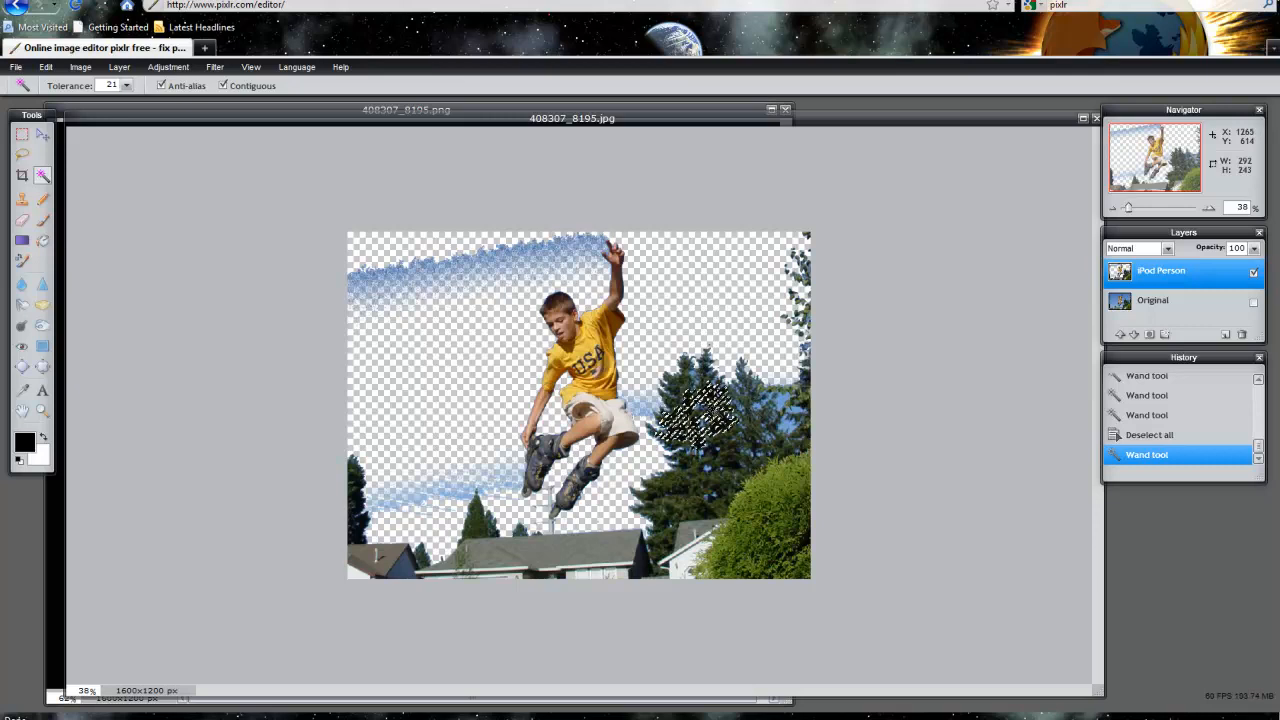
left_click(46, 66)
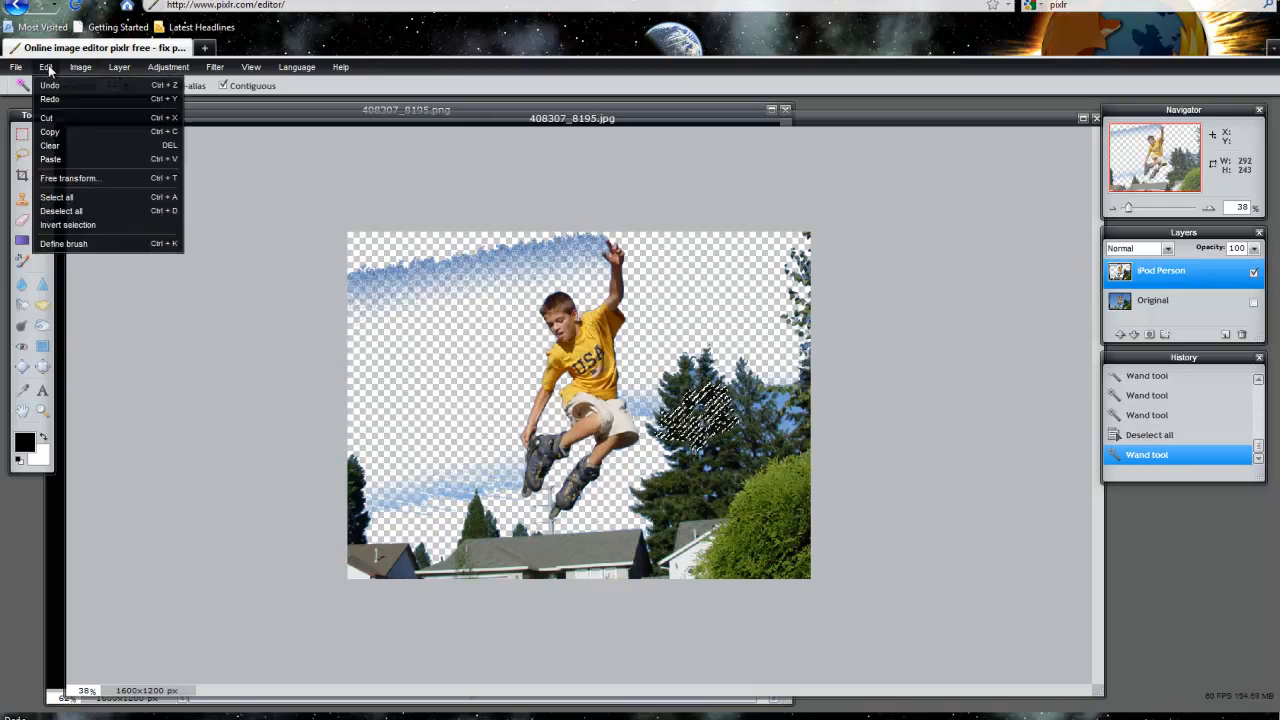
left_click(61, 211)
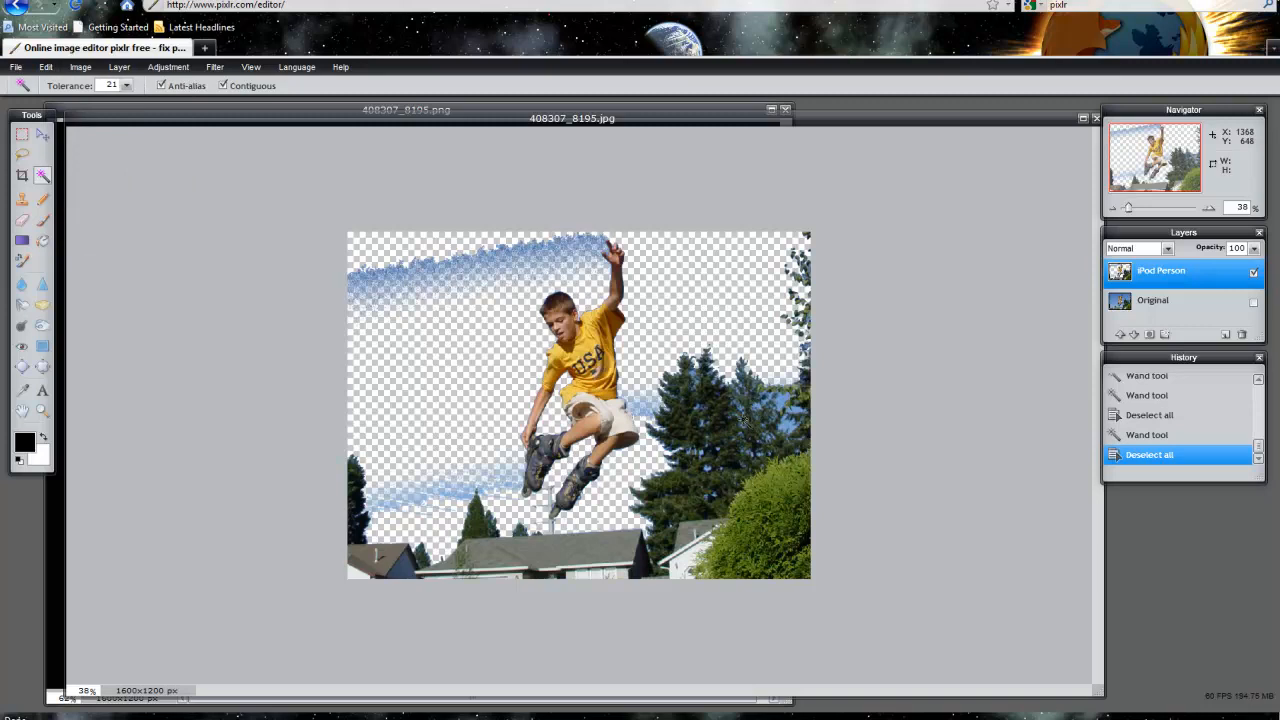
mouse_move(390, 137)
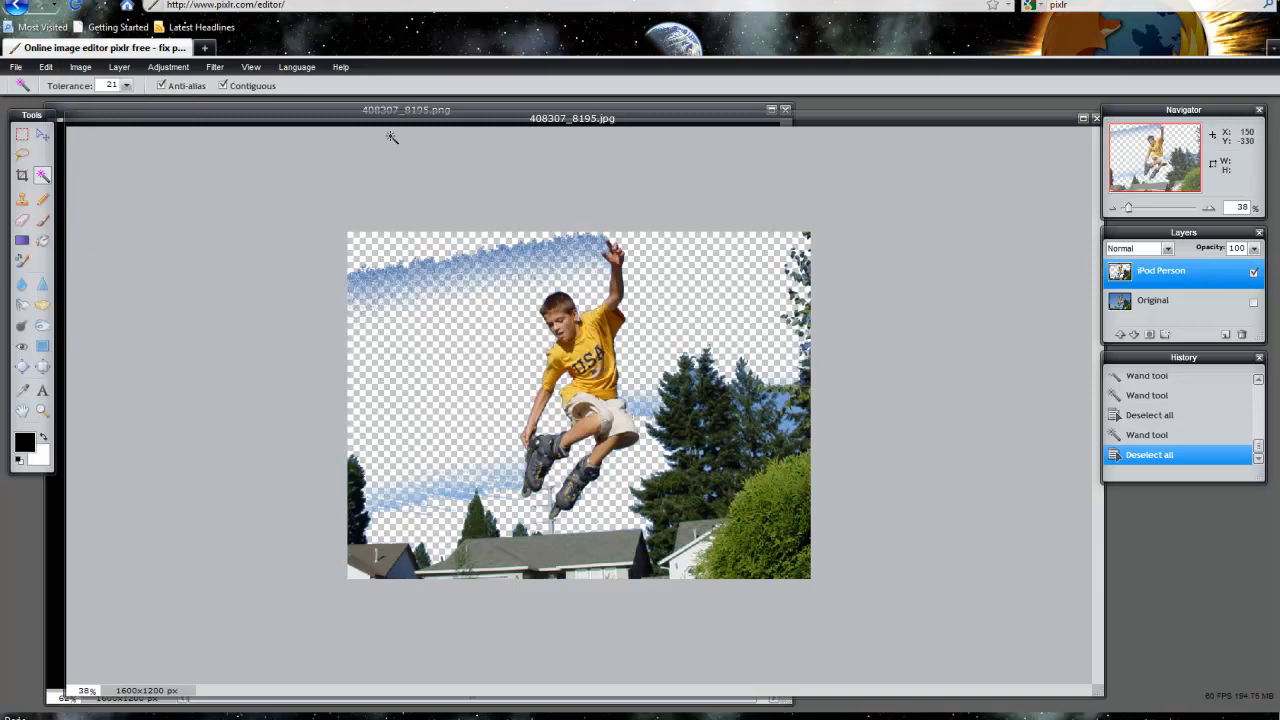
Select the Eraser with a 200 px, 100-hardness brush.
left_click(22, 220)
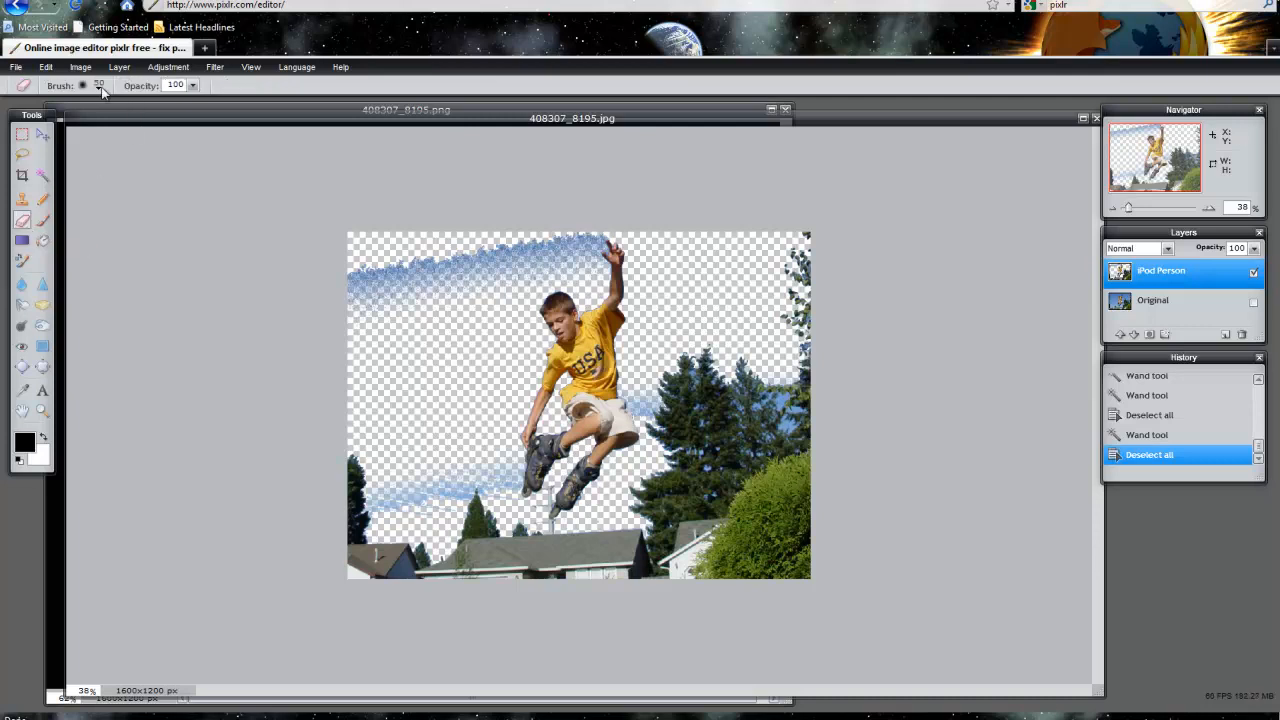
left_click(83, 85)
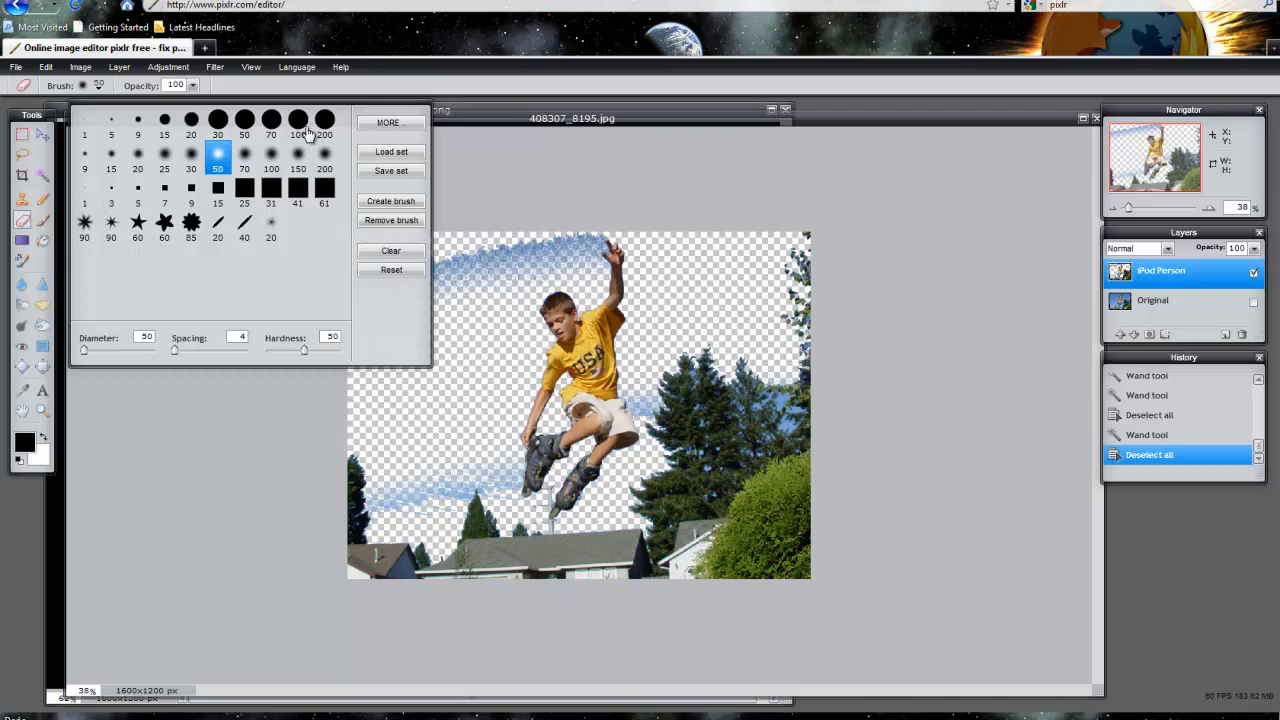
left_click(324, 123)
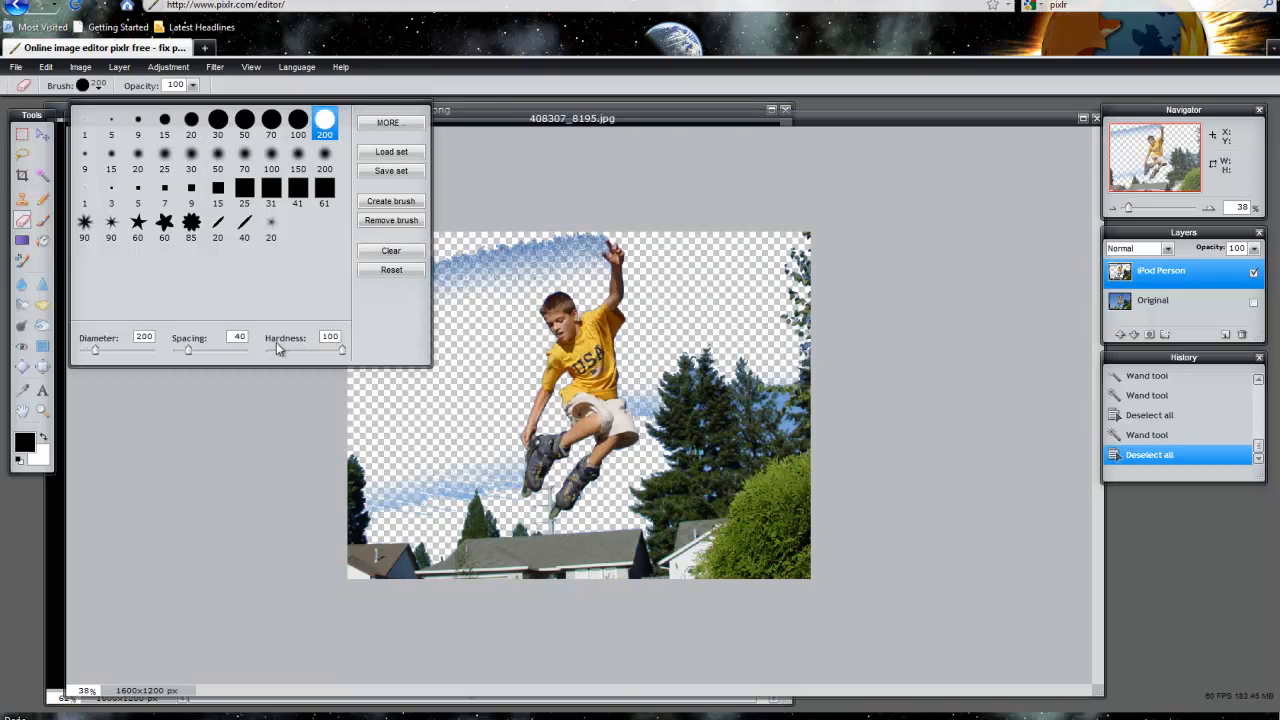
mouse_move(286, 349)
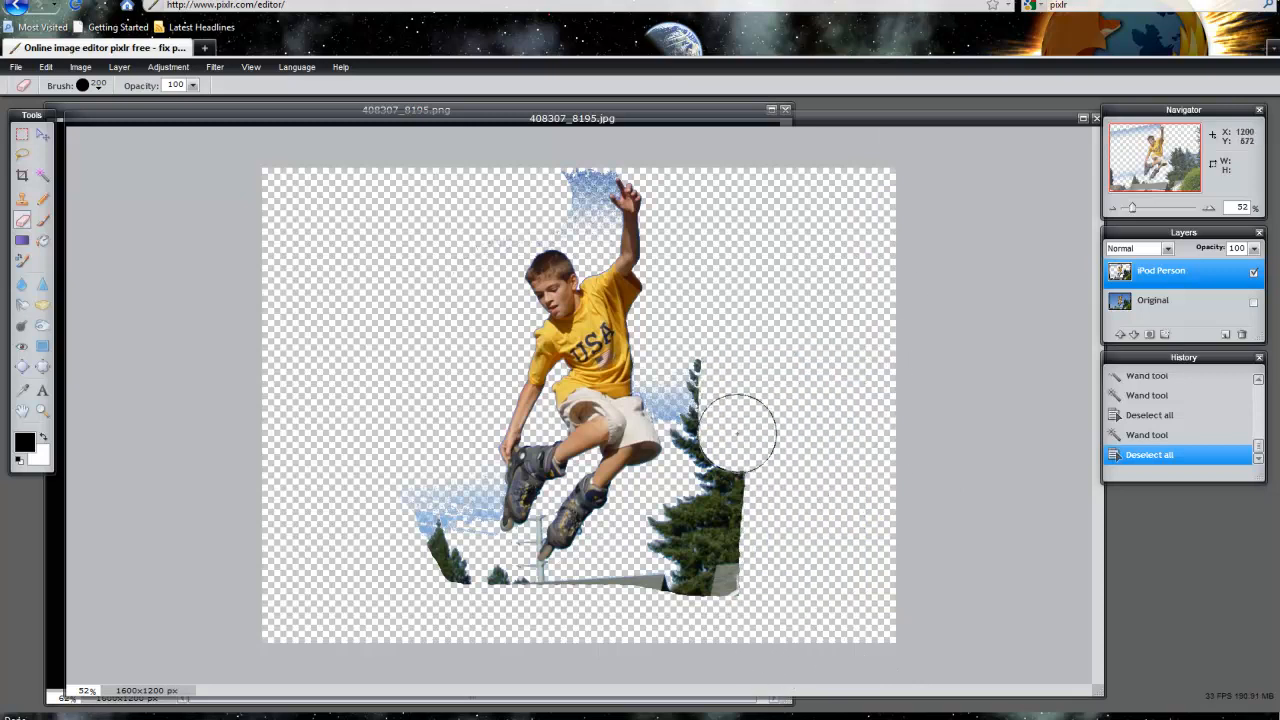
Erase the trees, houses and sky fringe beside the skater's shorts.
left_click_drag(740, 435, 700, 490)
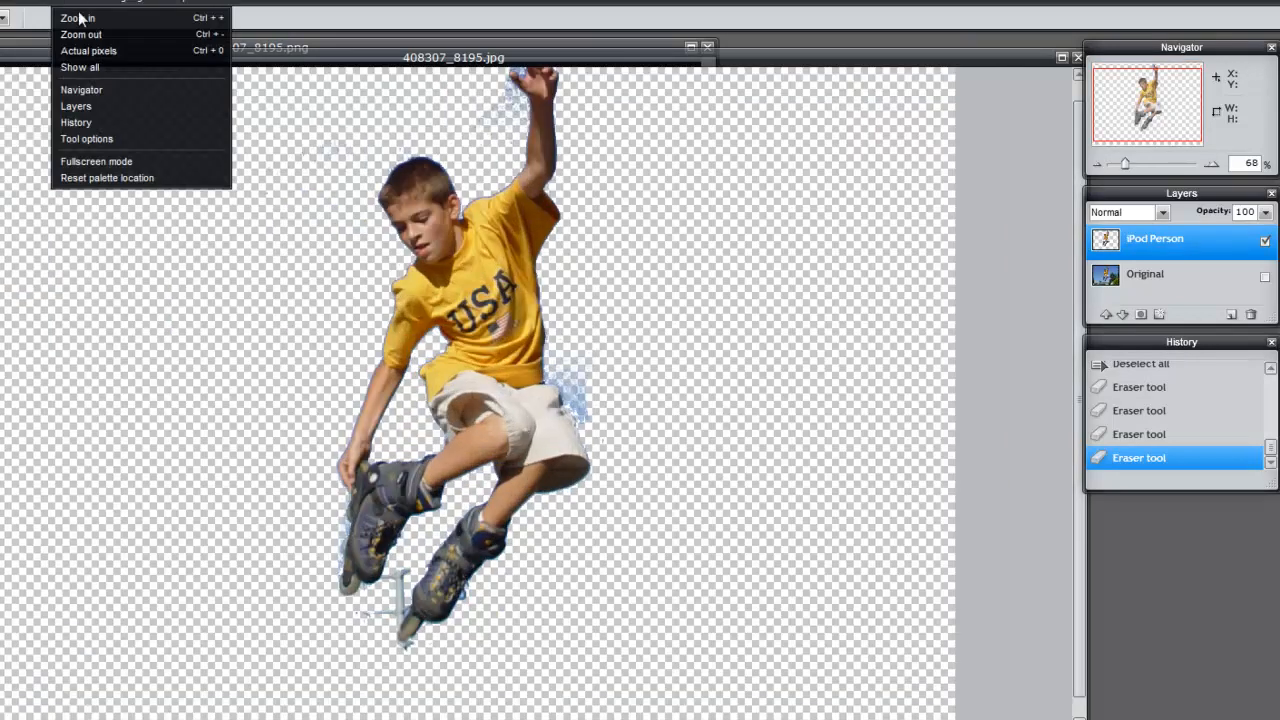
left_click(77, 18)
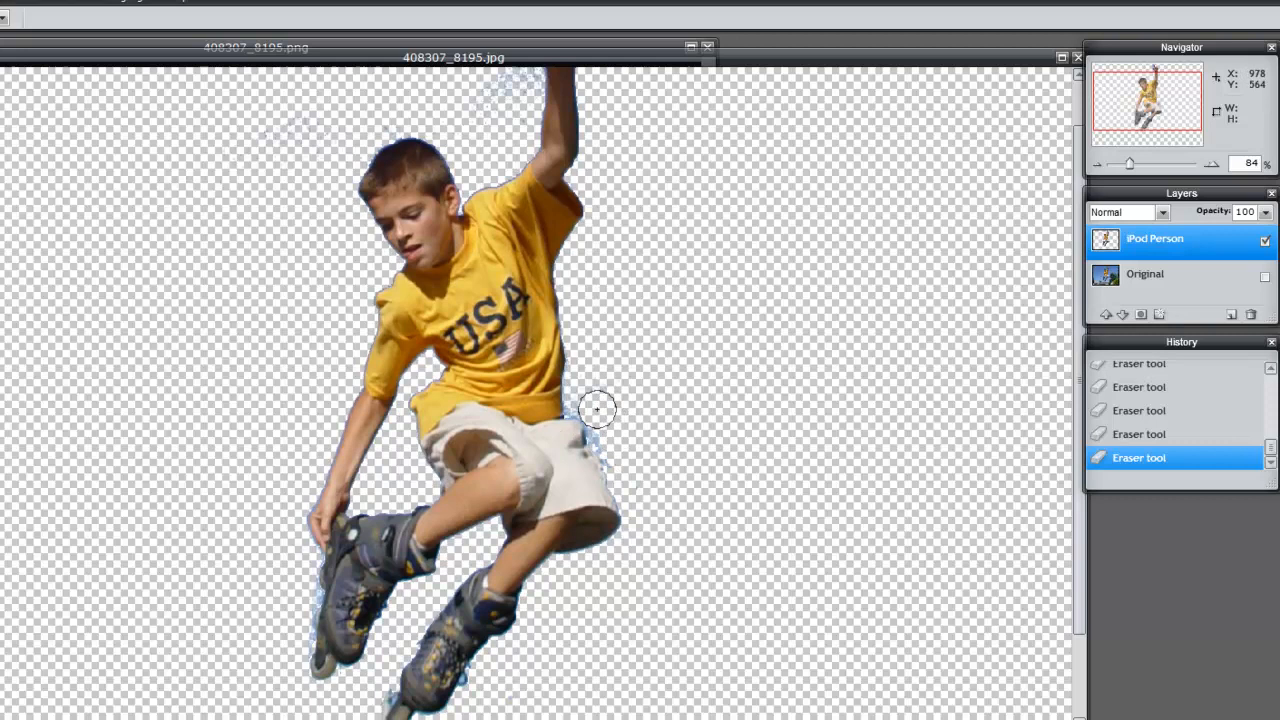
left_click_drag(598, 409, 614, 438)
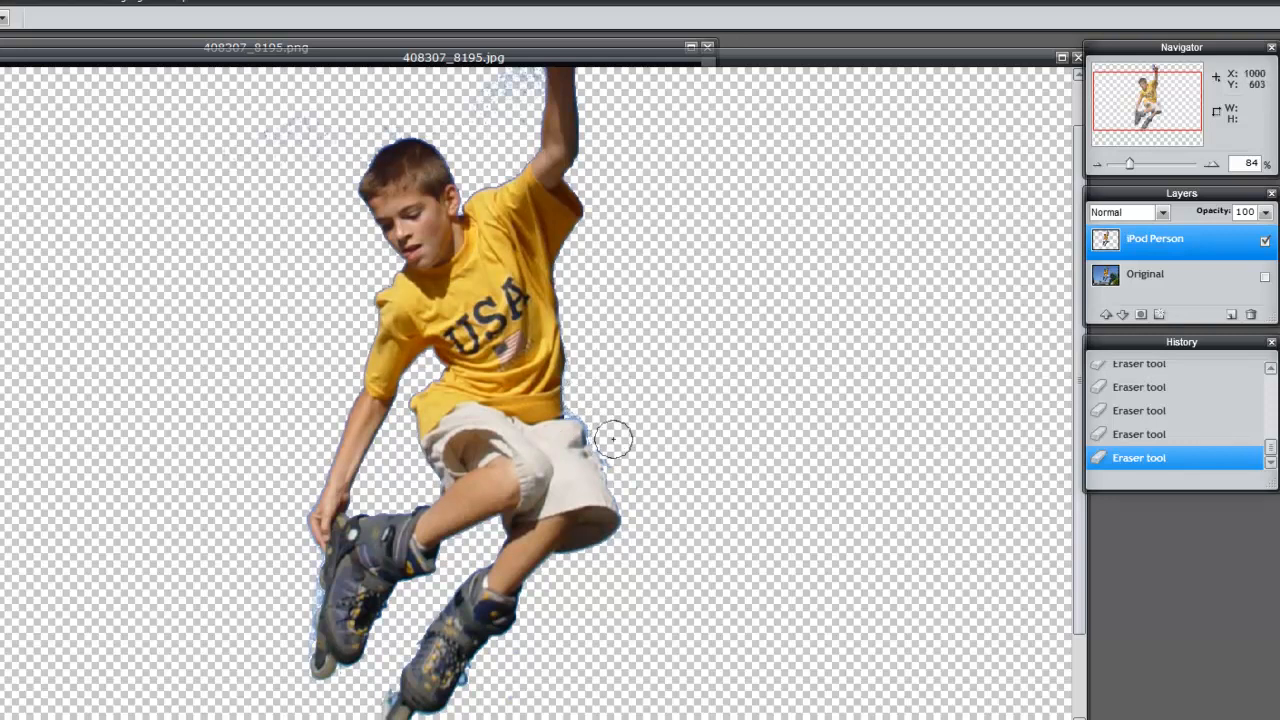
mouse_move(1050, 511)
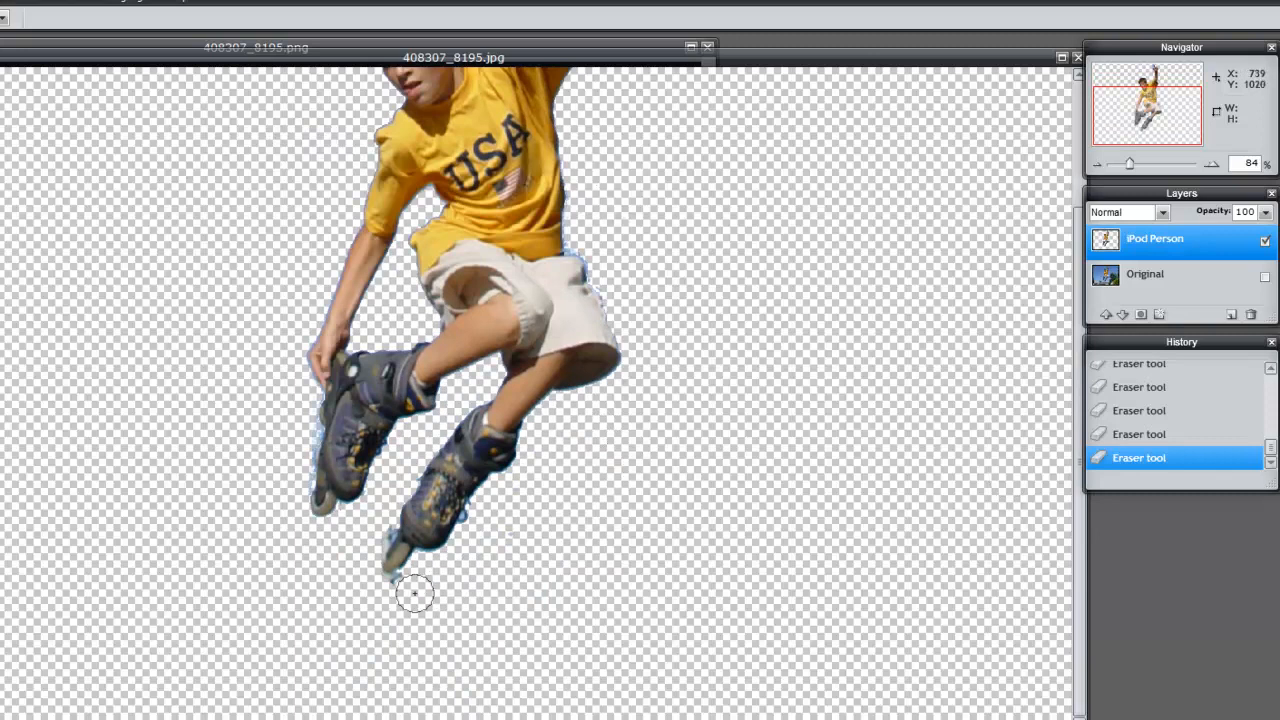
mouse_move(210, 227)
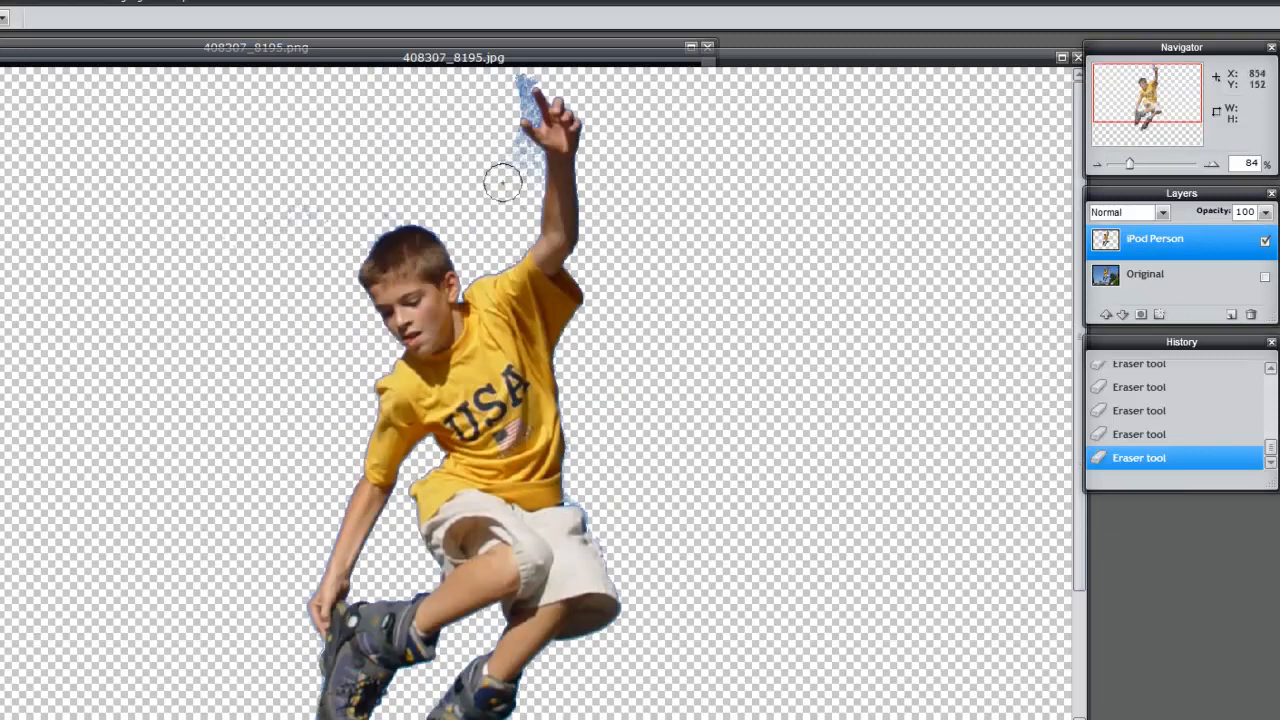
mouse_move(362, 174)
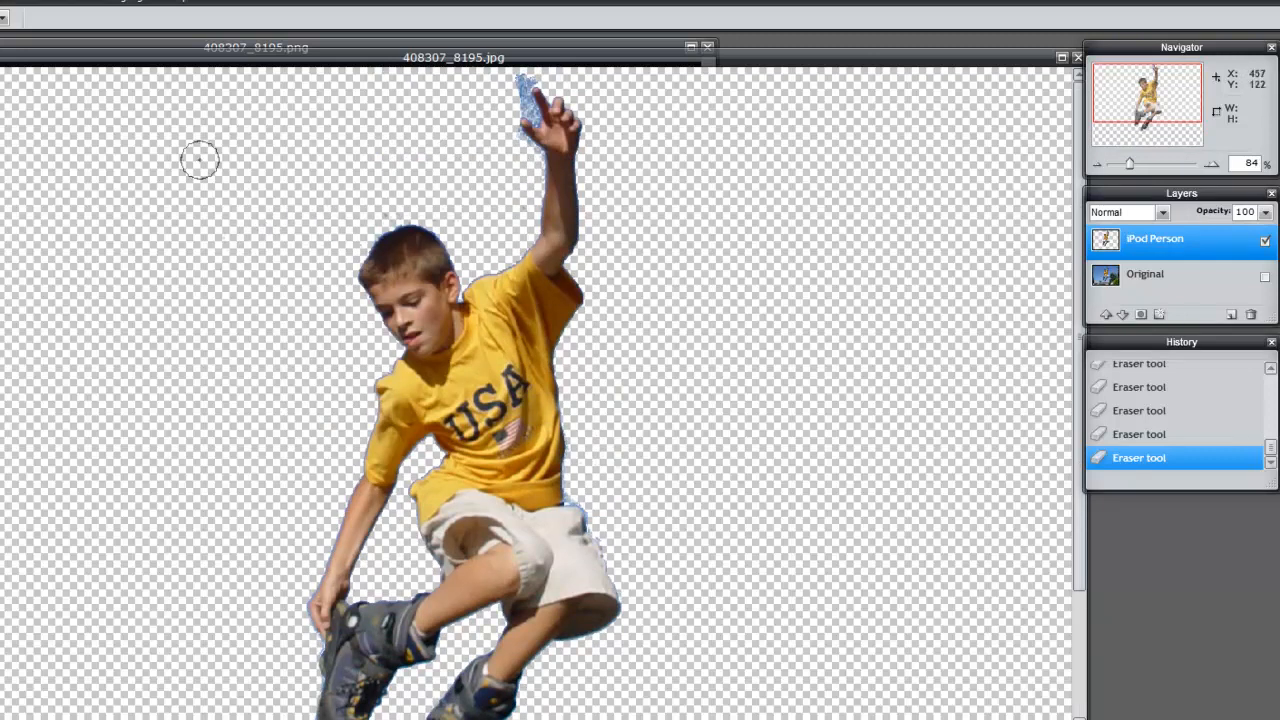
mouse_move(330, 120)
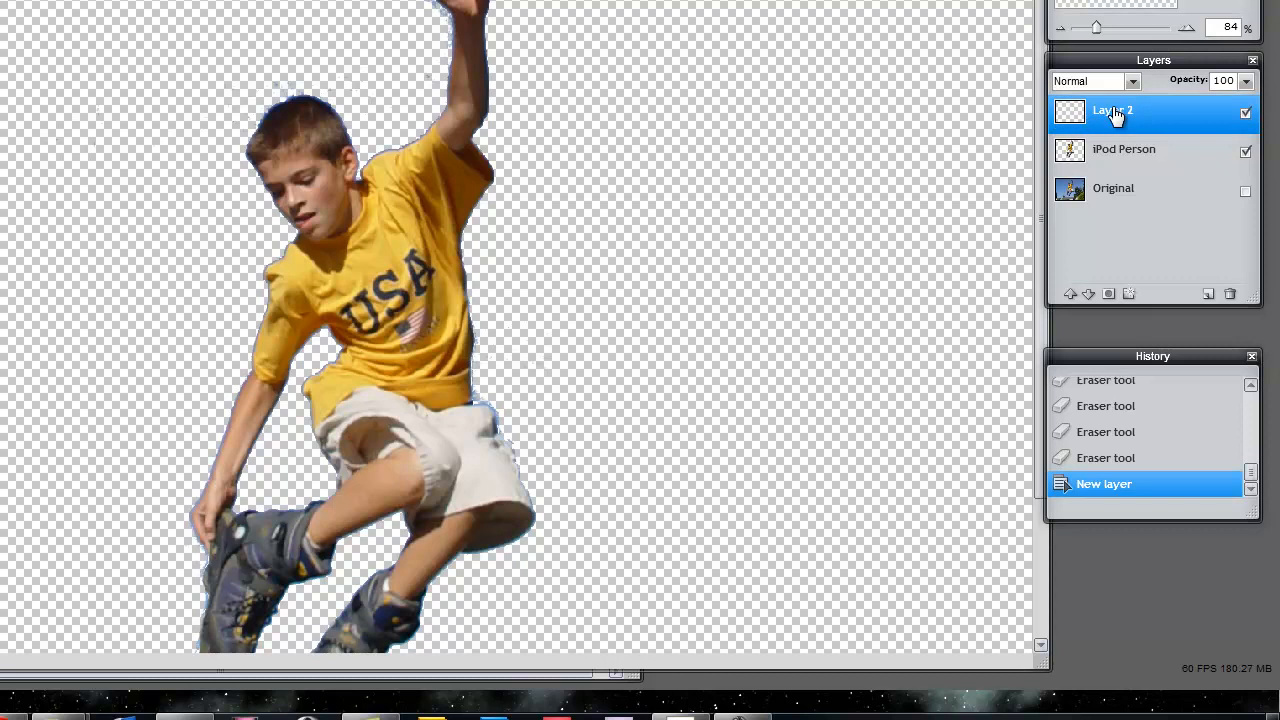
Name the new layer bglayer, move it beneath iPod Person, and zoom out.
type("bgl")
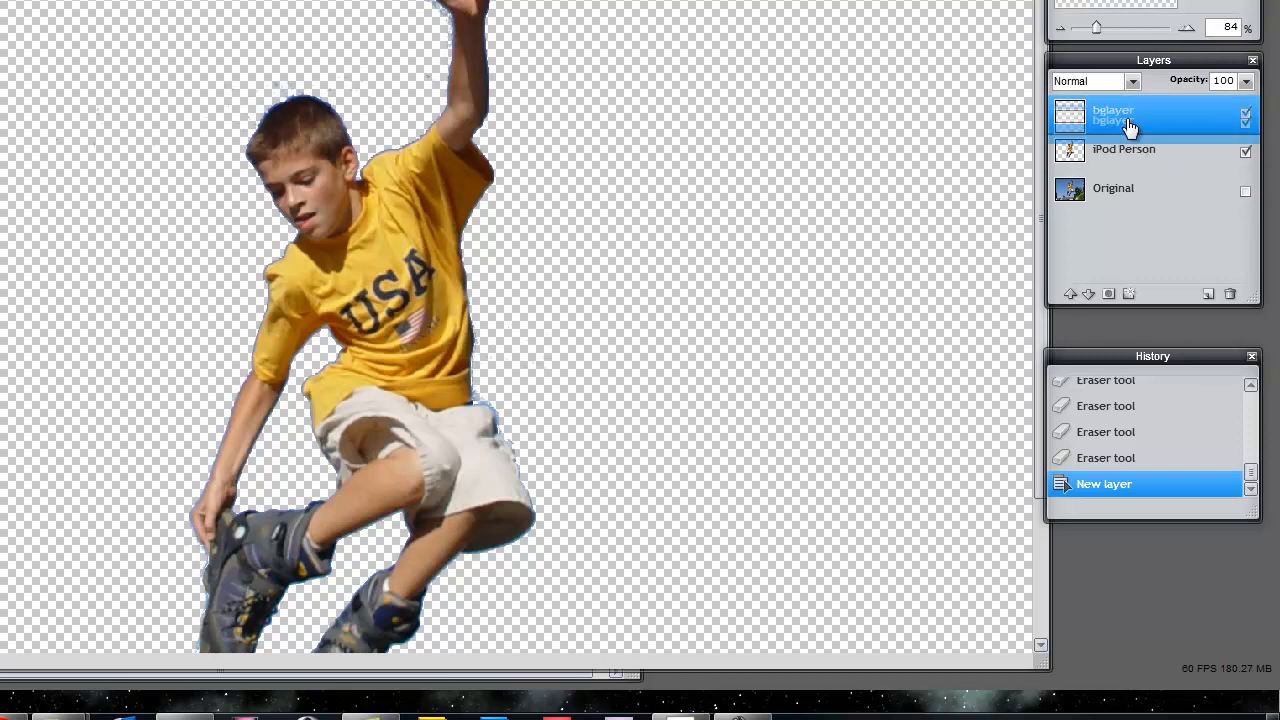
left_click_drag(1130, 115, 1130, 155)
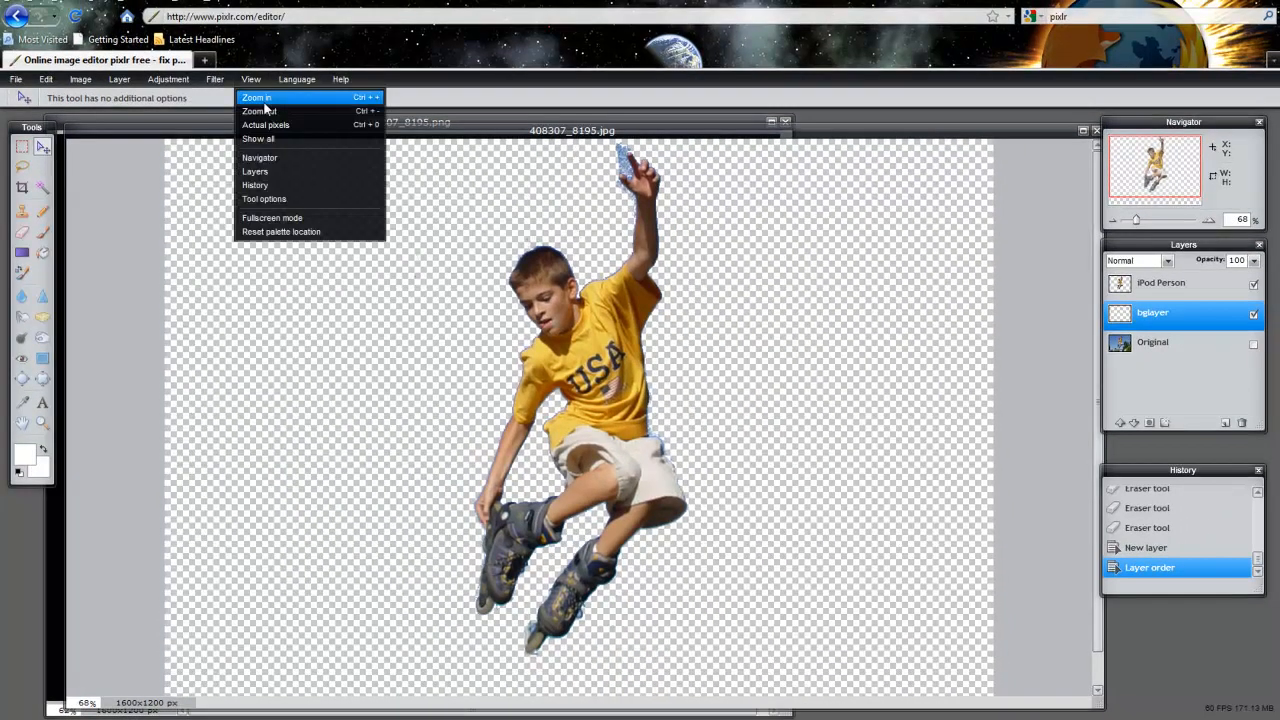
left_click(259, 110)
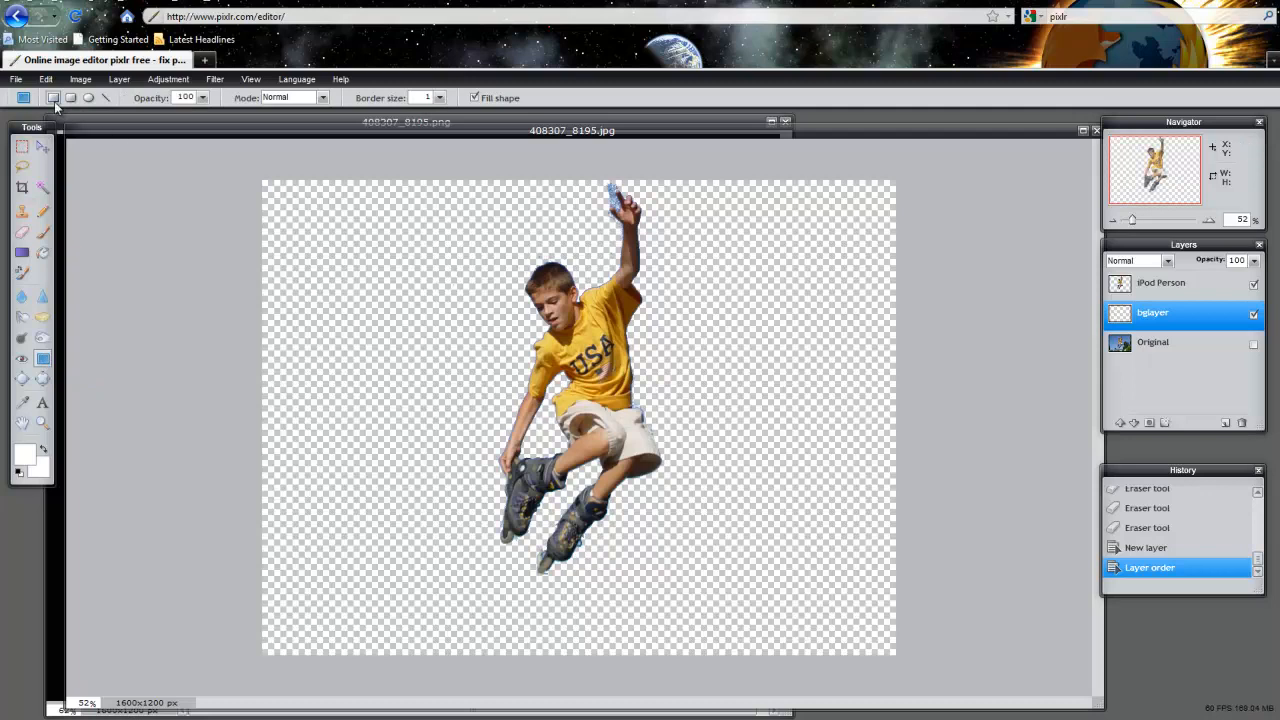
mouse_move(249, 161)
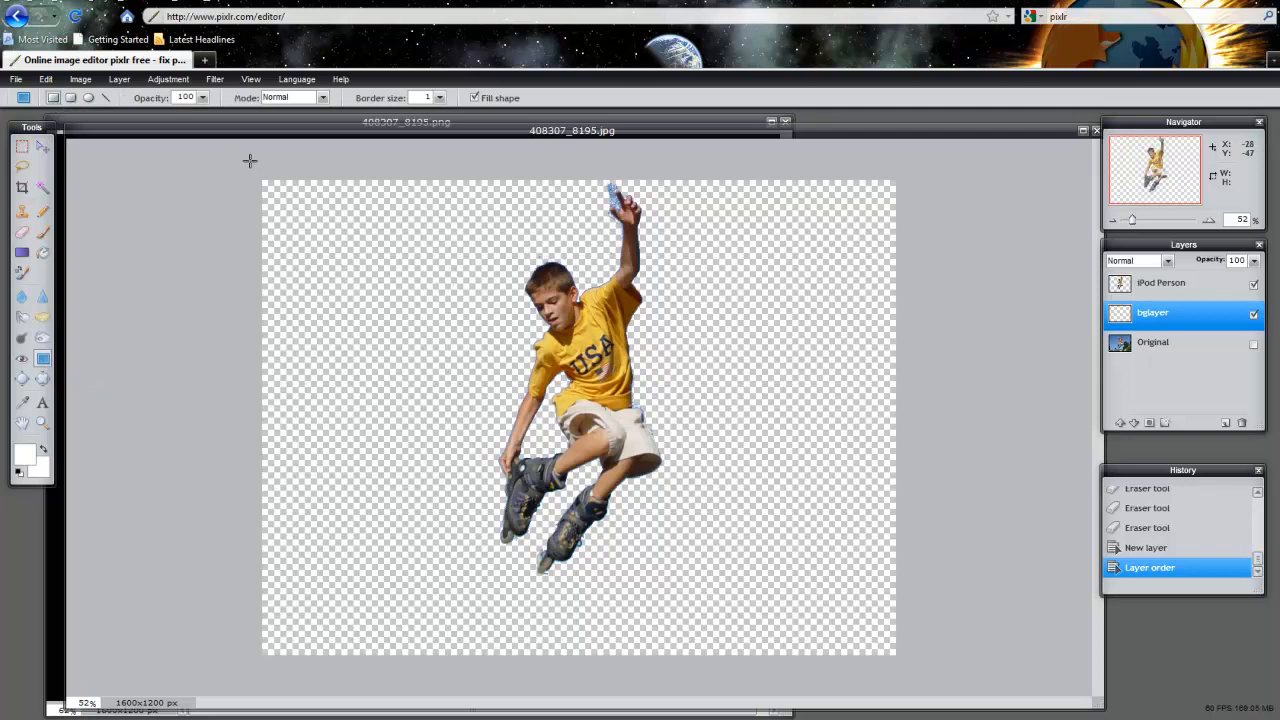
mouse_move(303, 222)
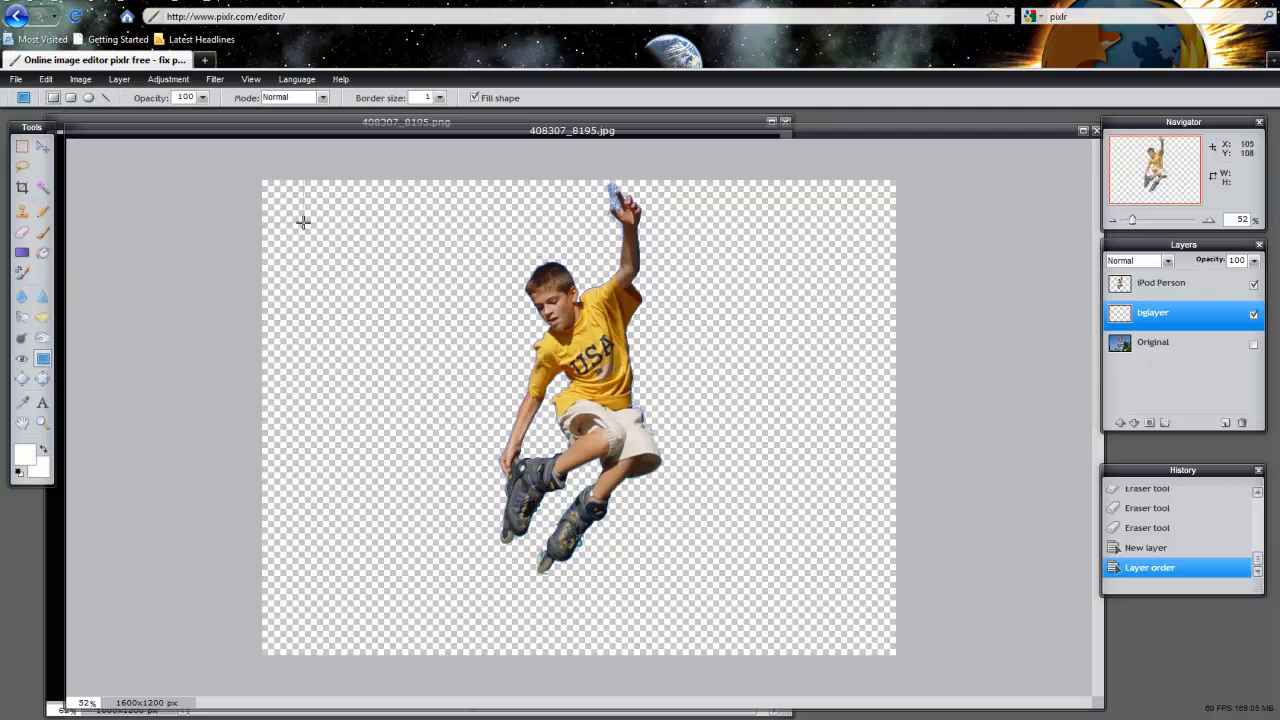
mouse_move(923, 669)
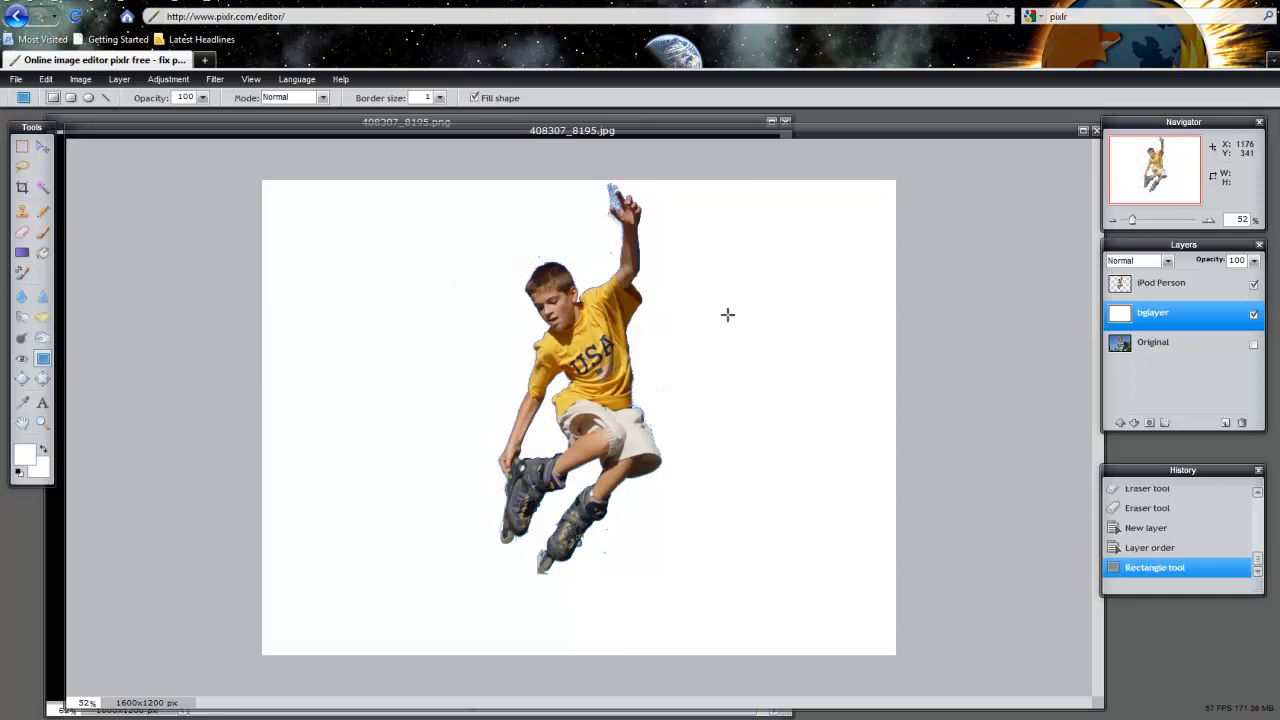
mouse_move(132, 248)
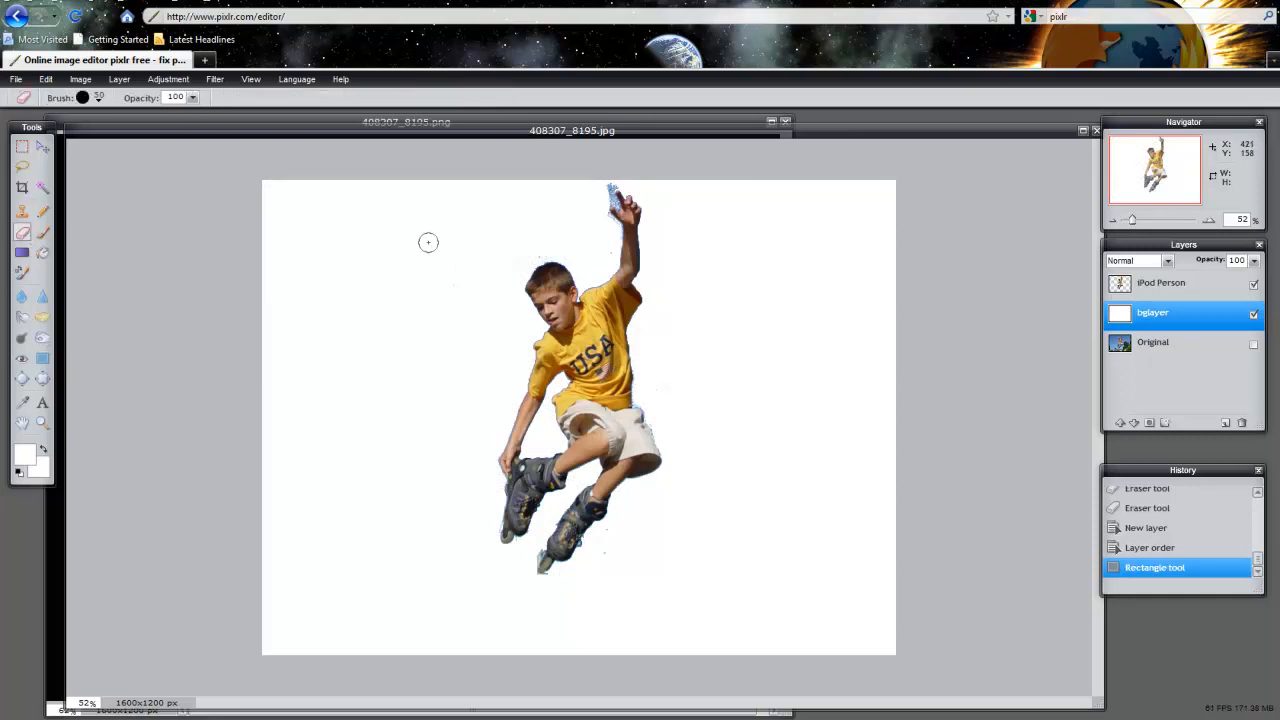
Zoom in on the skater and erase the blue sky patch above the raised hand.
left_click(251, 79)
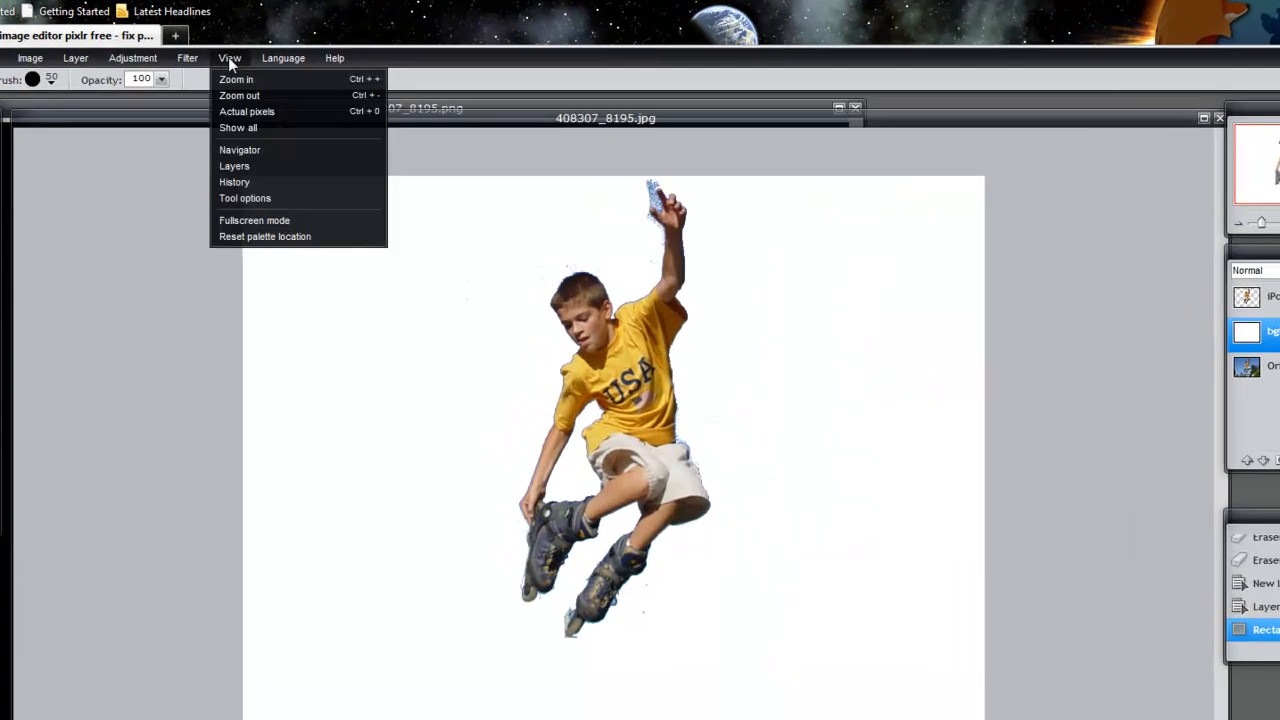
left_click(236, 79)
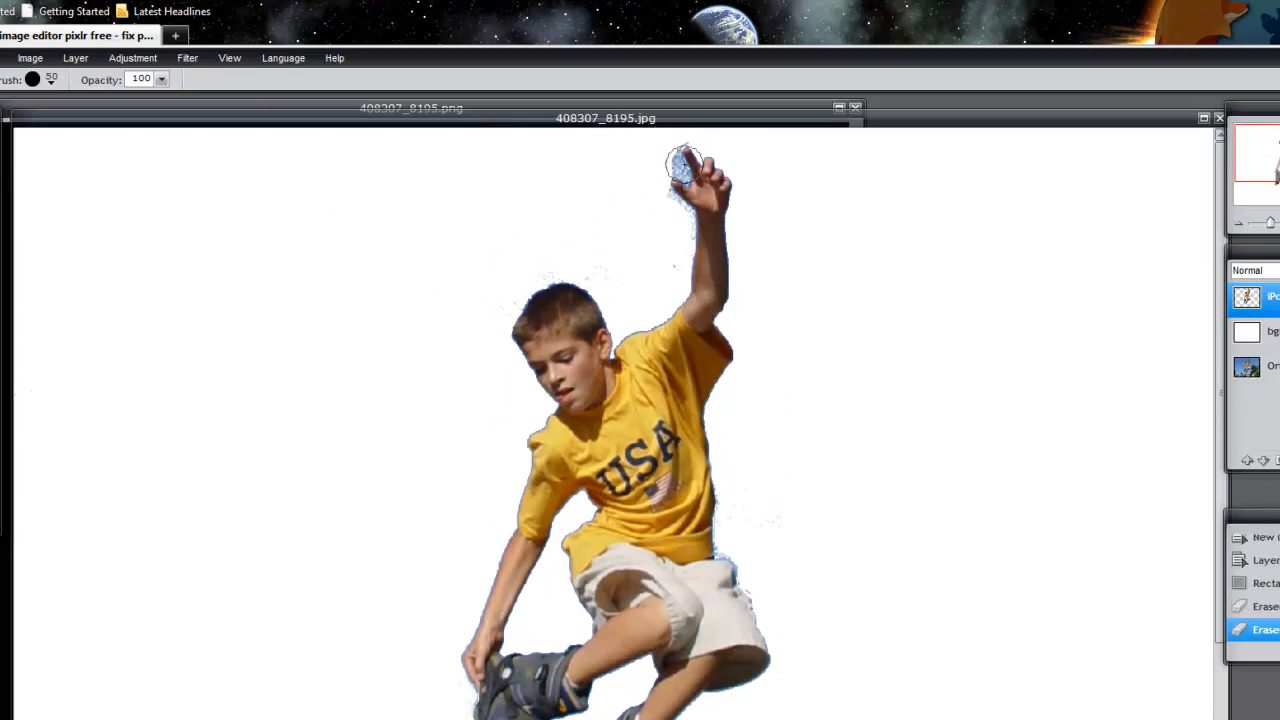
left_click(32, 79)
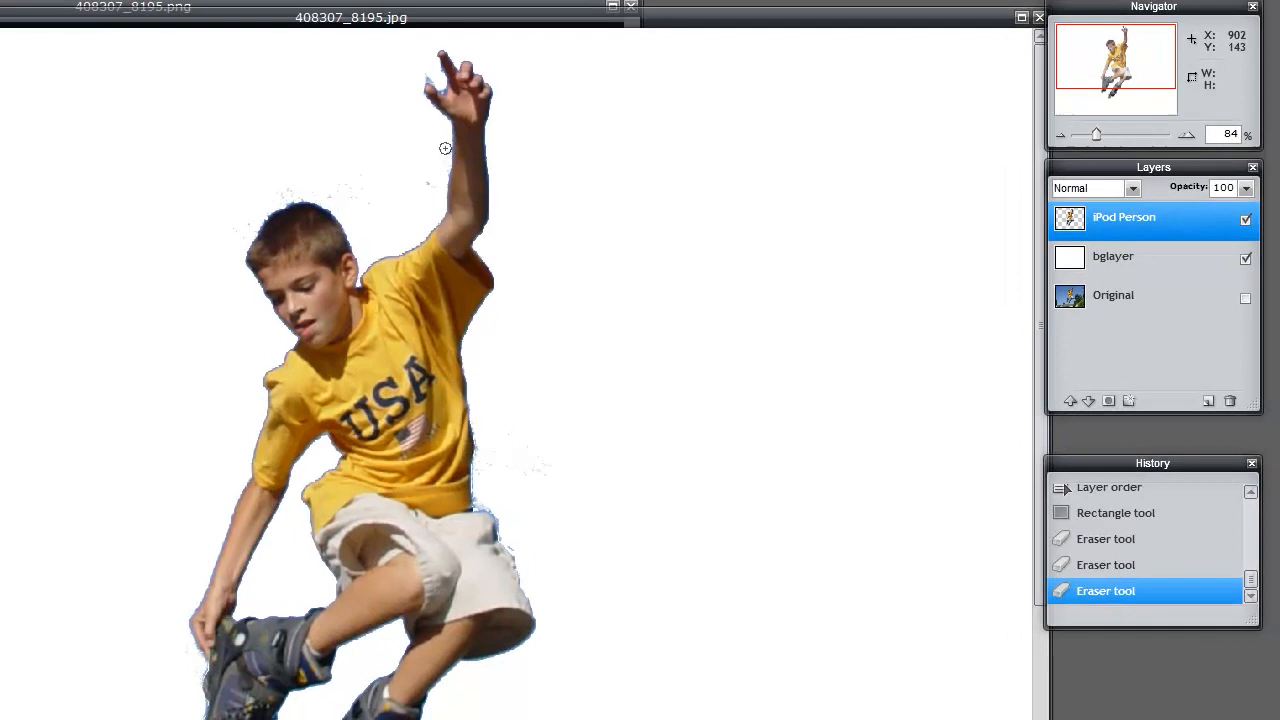
mouse_move(425, 184)
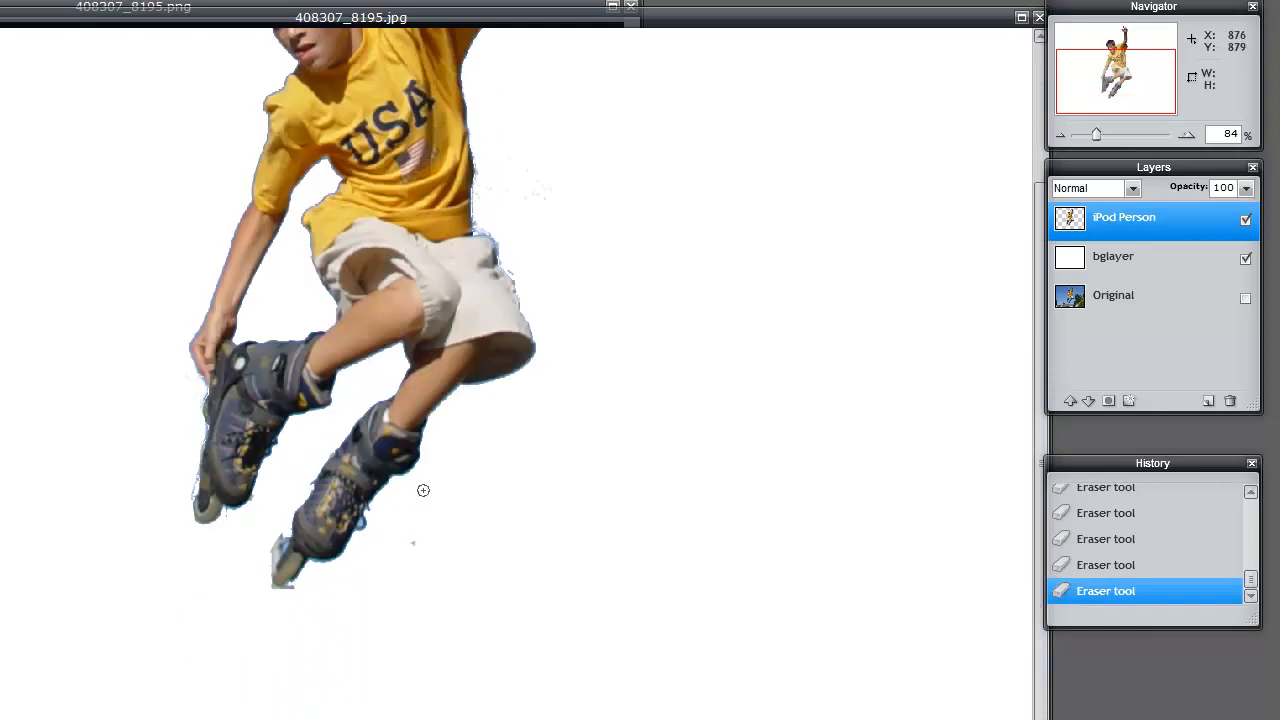
mouse_move(192, 483)
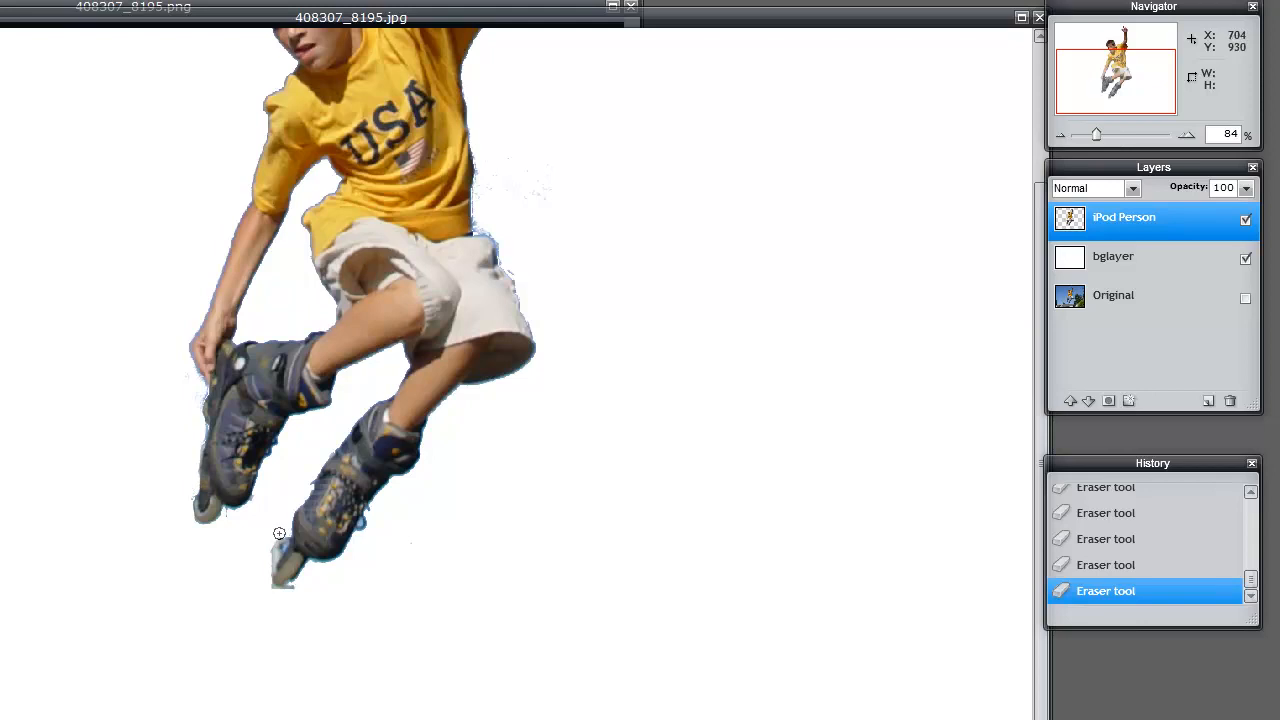
mouse_move(274, 538)
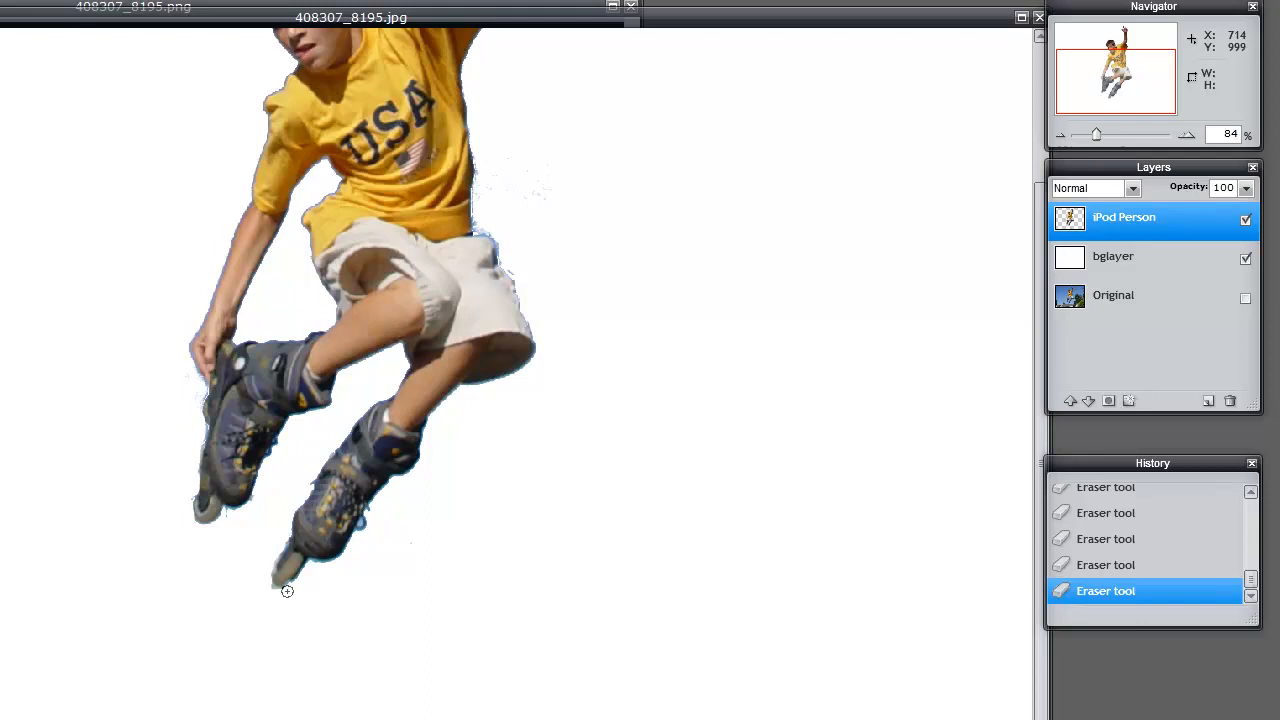
mouse_move(315, 589)
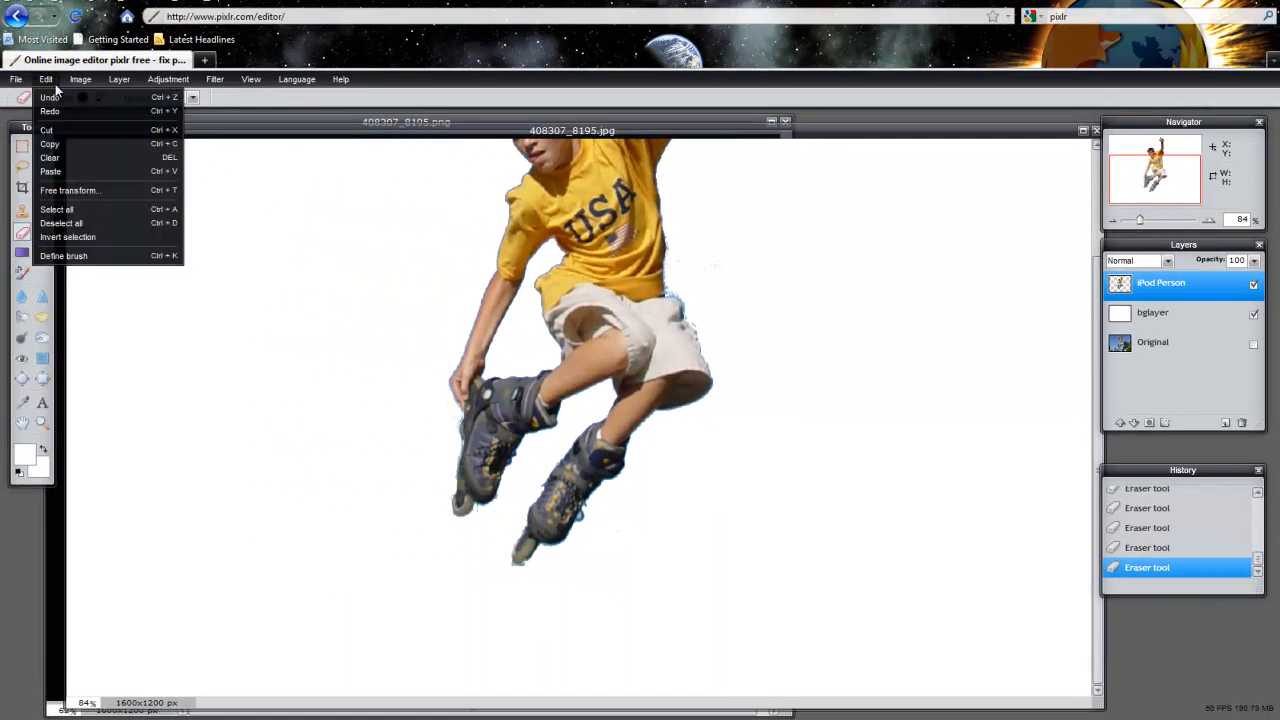
Undo the last erase stroke and zoom out twice to view the whole canvas.
left_click(875, 555)
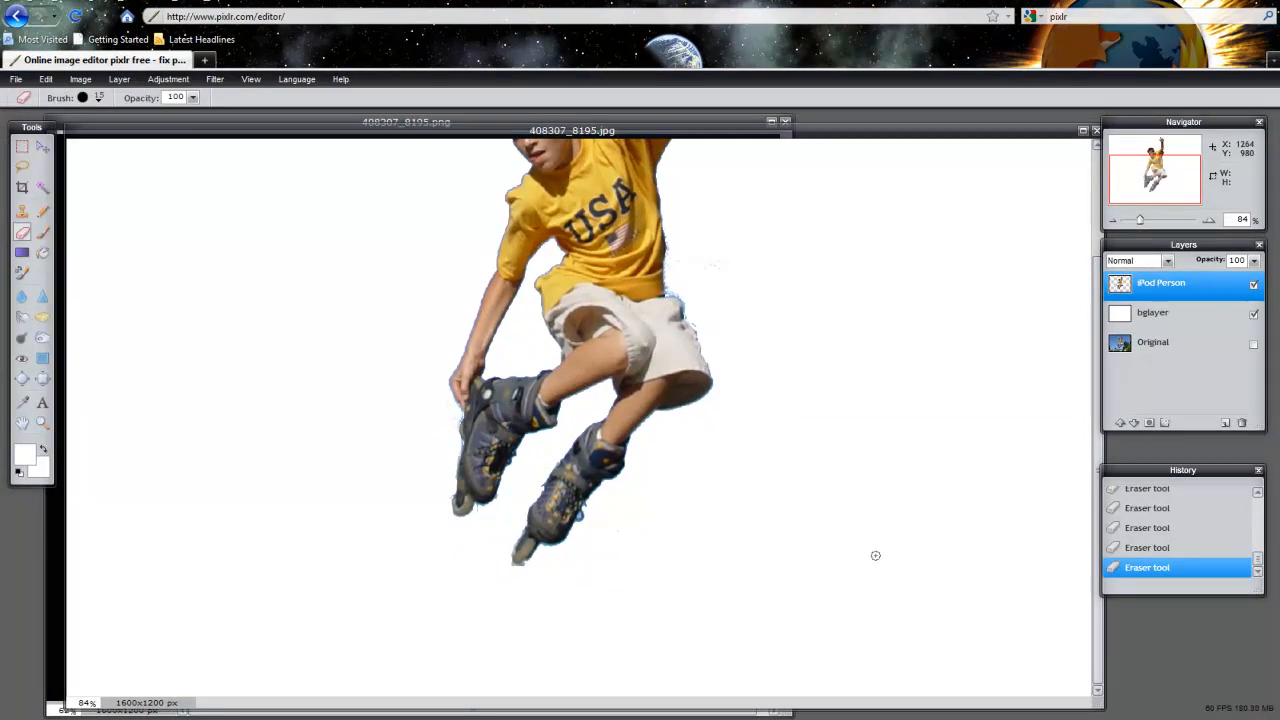
mouse_move(1082, 429)
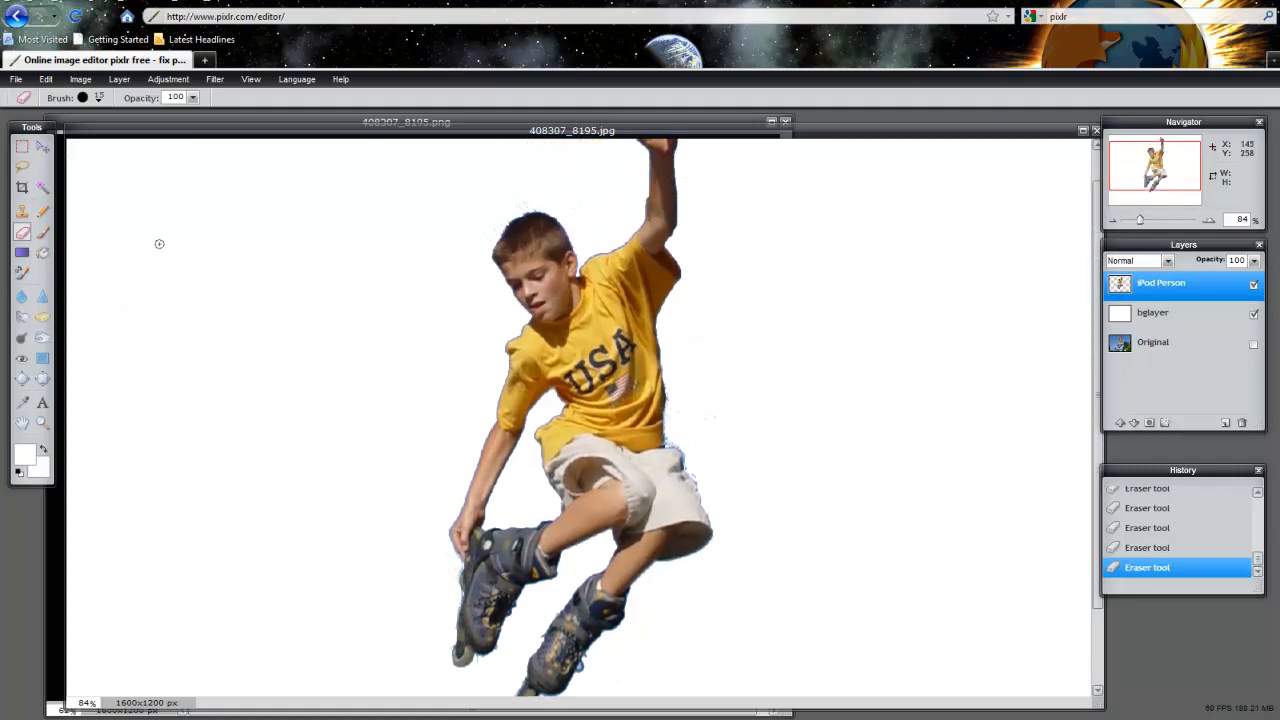
left_click(251, 79)
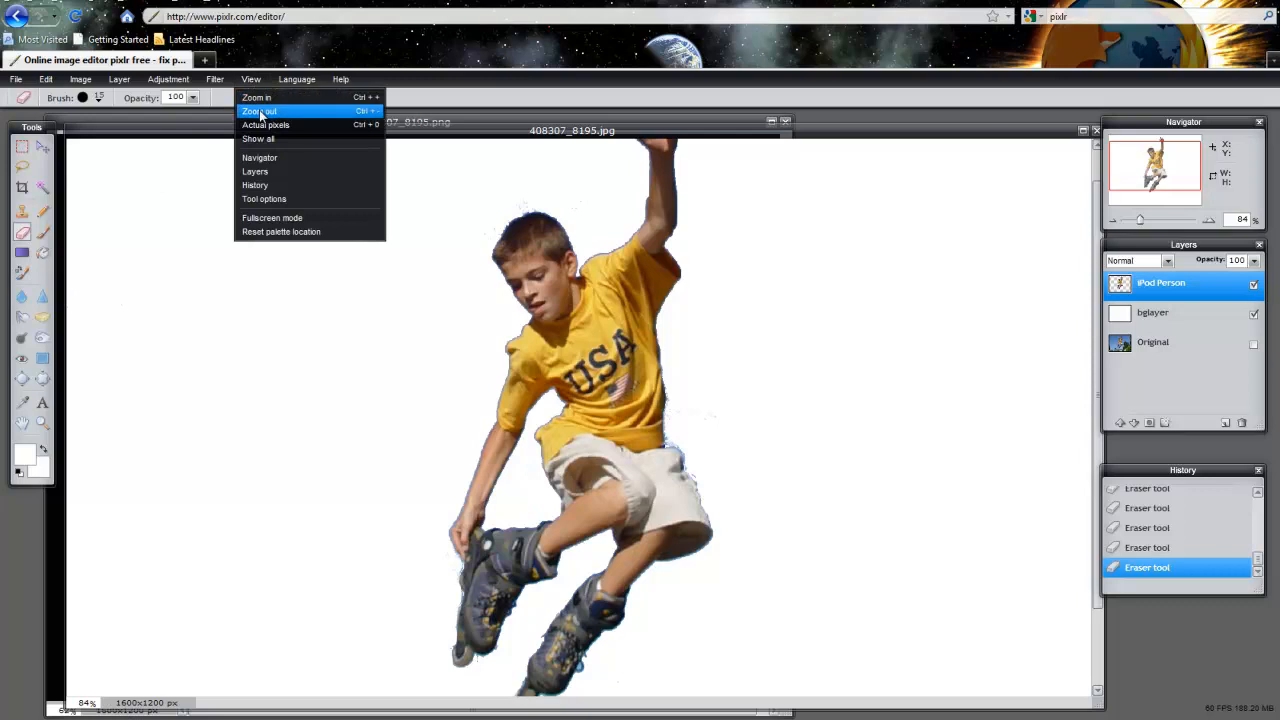
left_click(258, 111)
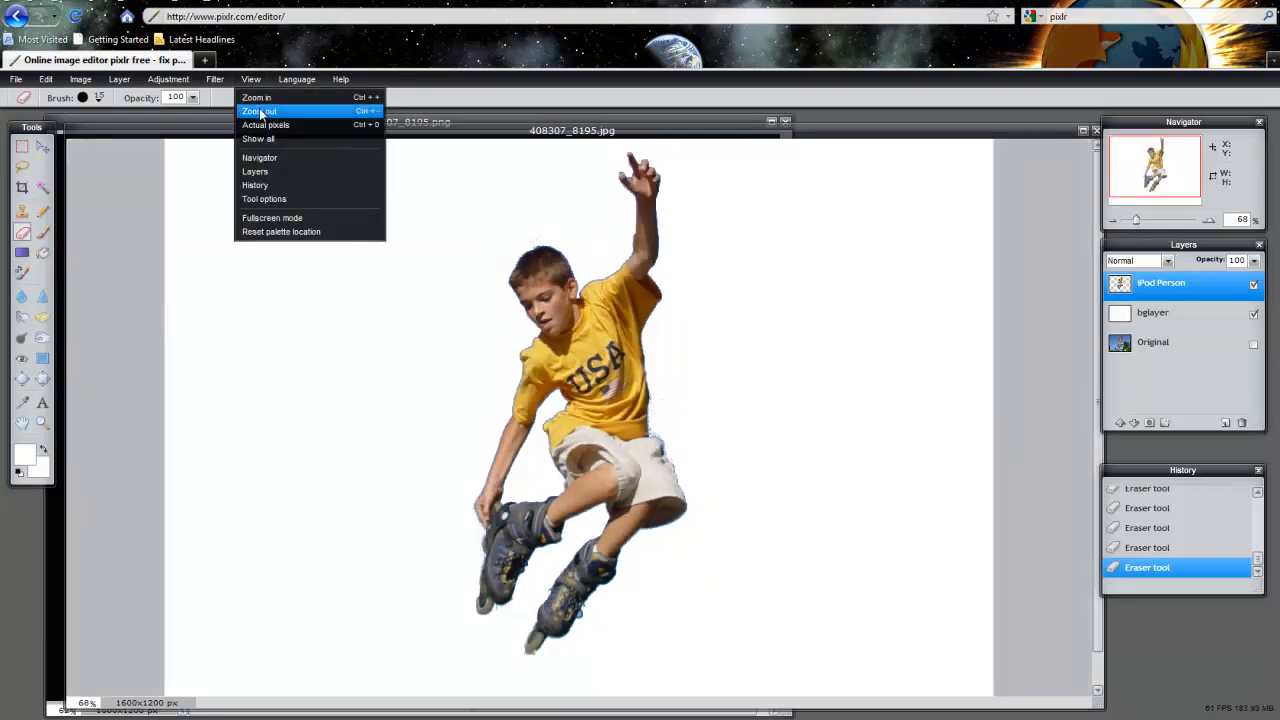
left_click(259, 111)
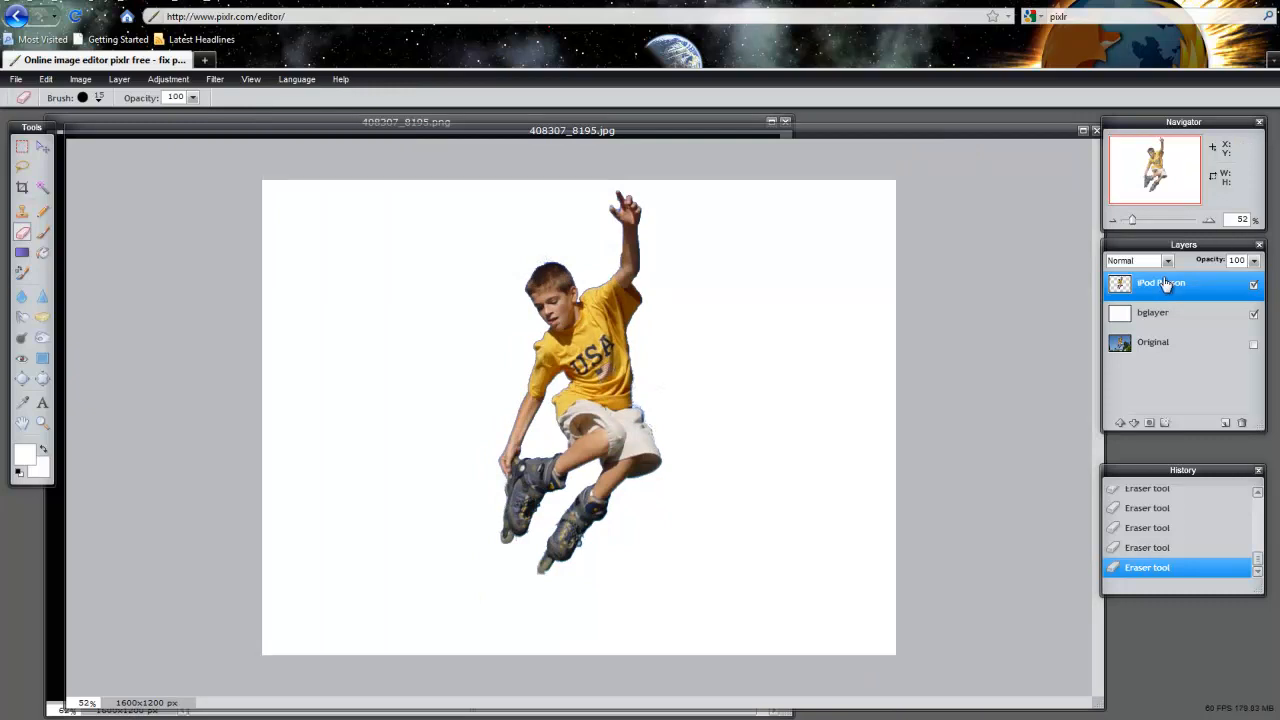
Apply Levels with the output white level lowered to about 10, turning the boy solid black.
left_click(169, 79)
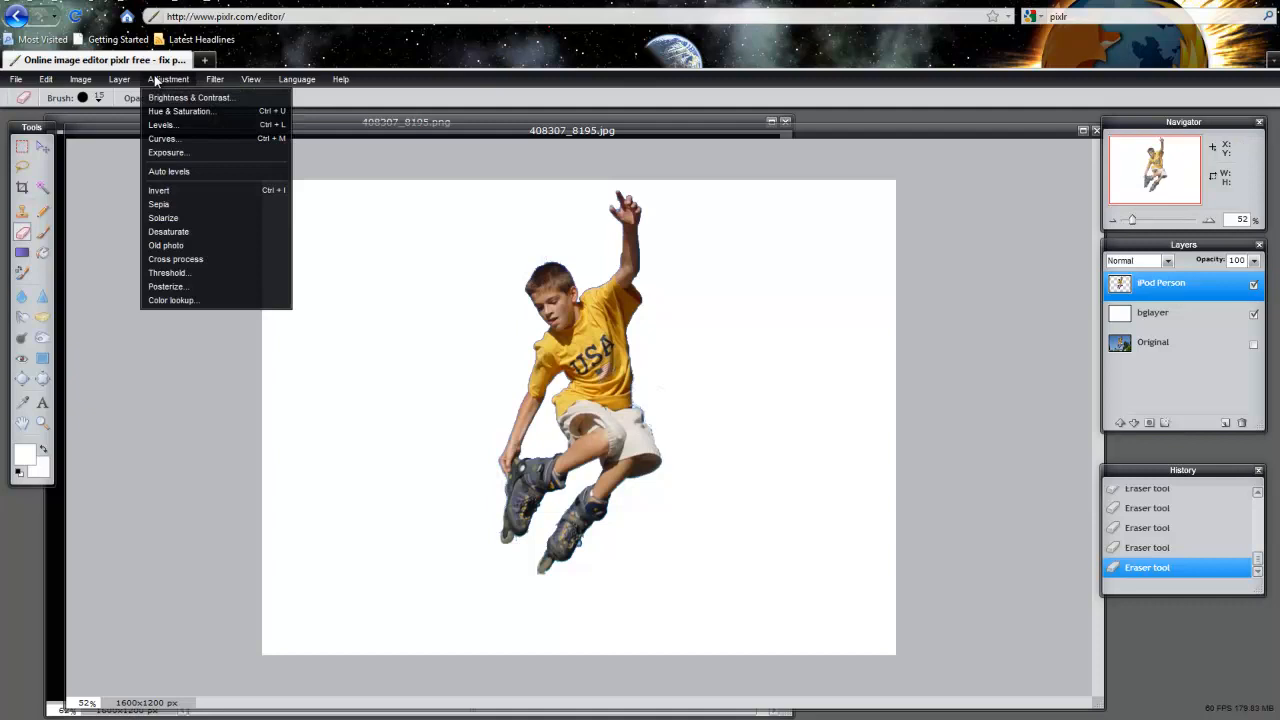
left_click(160, 124)
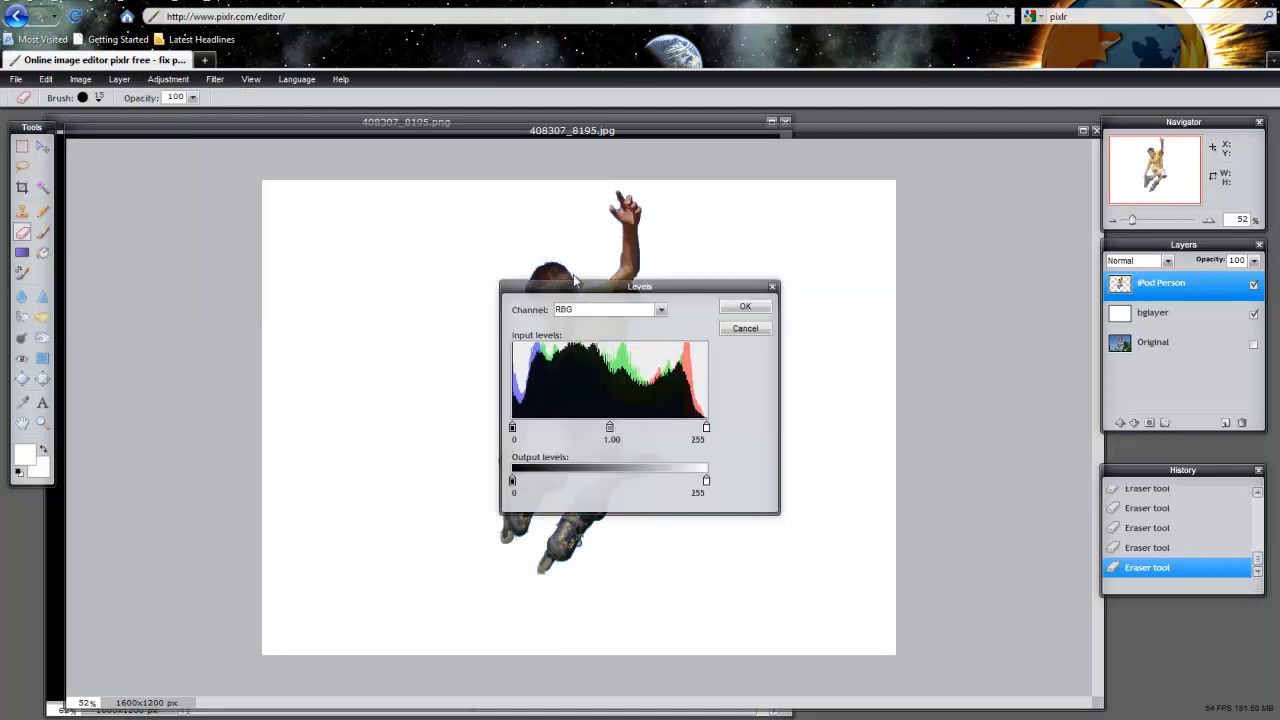
left_click_drag(640, 287, 862, 242)
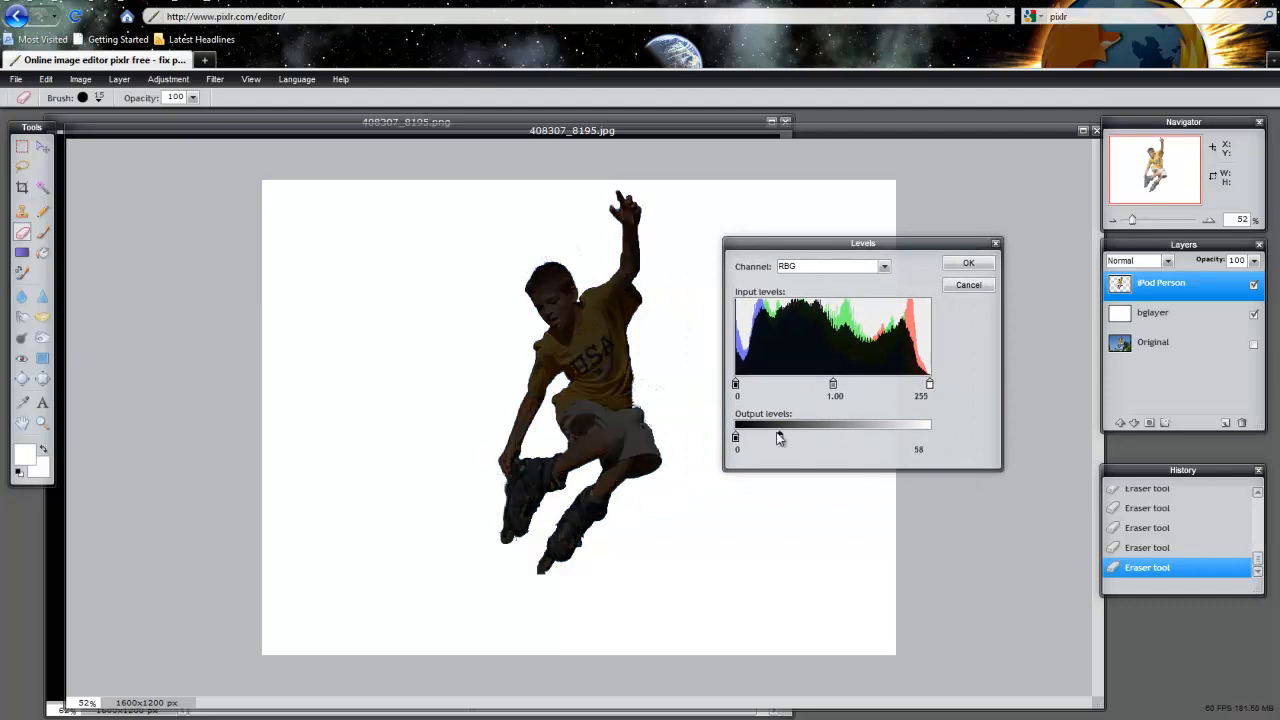
left_click_drag(780, 437, 740, 437)
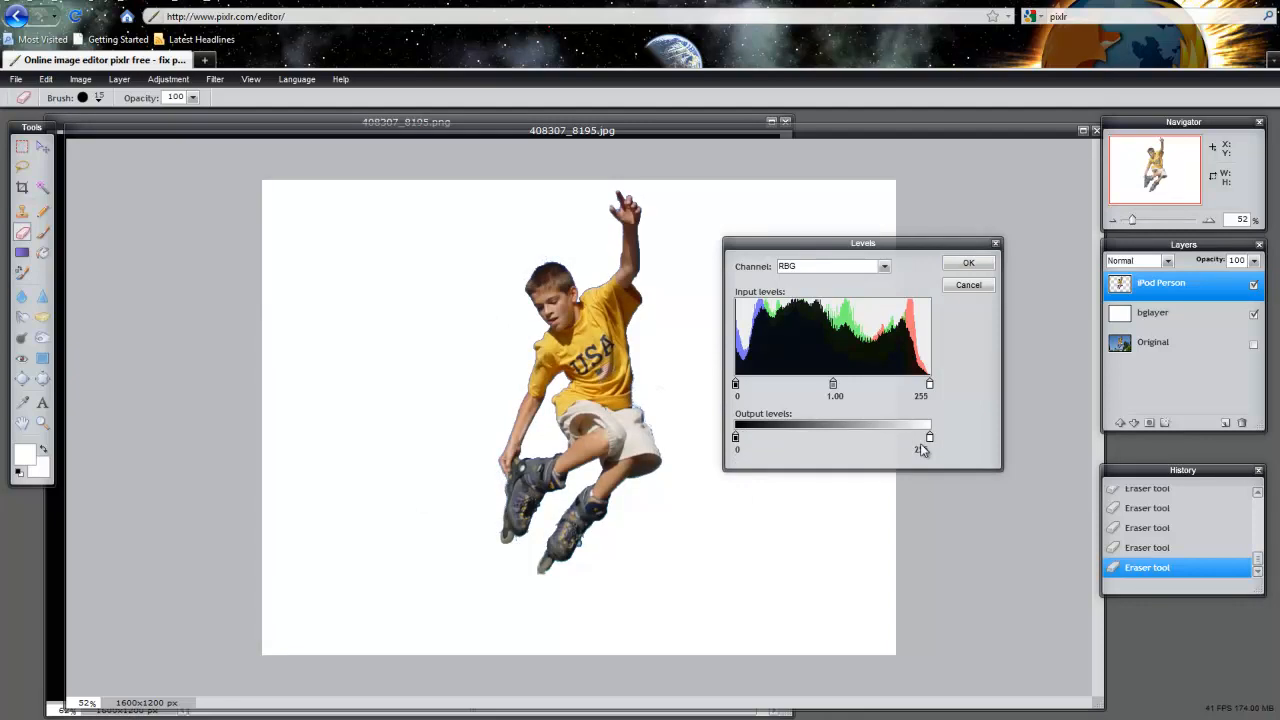
left_click_drag(928, 436, 783, 436)
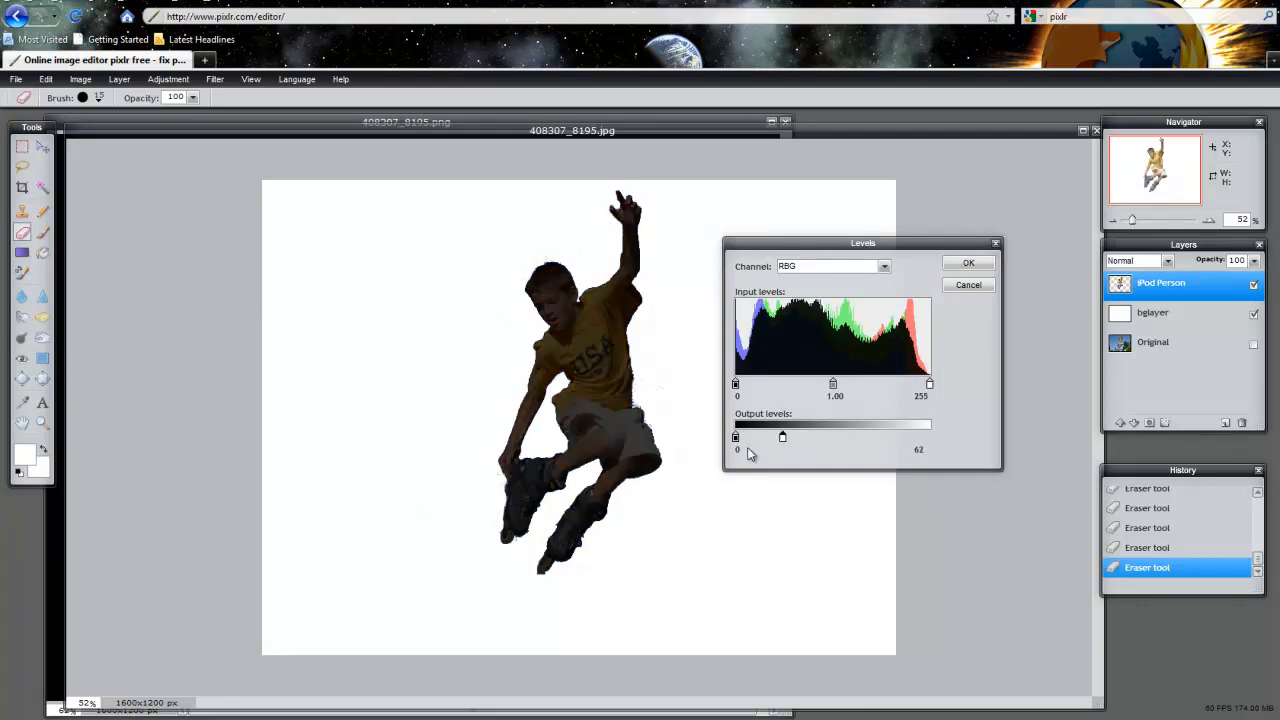
left_click_drag(783, 437, 740, 437)
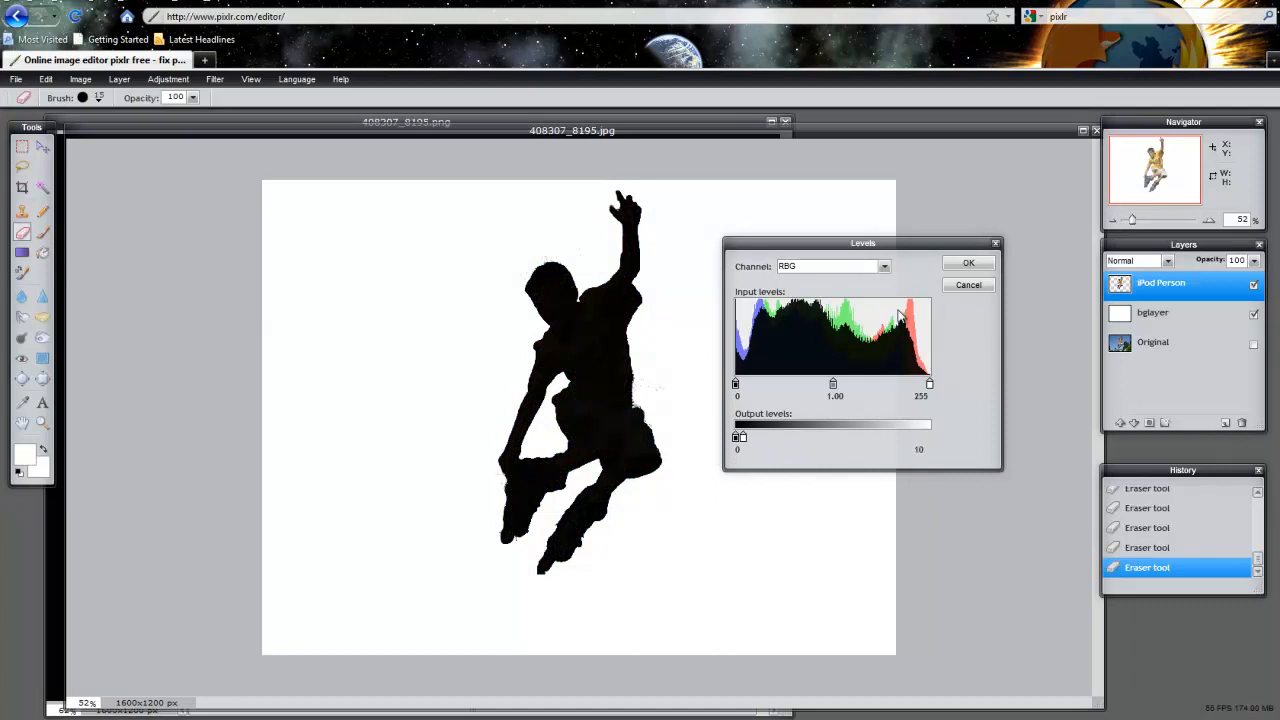
left_click(967, 262)
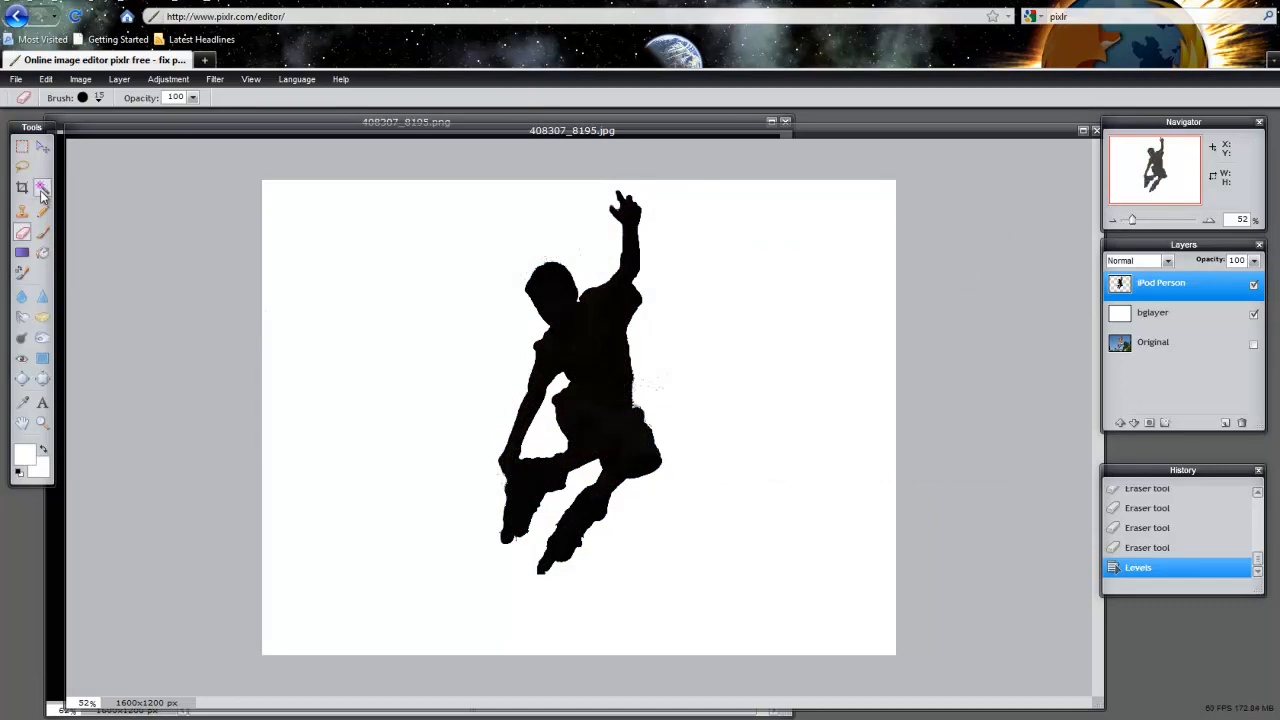
Switch to the Magic Wand tool to select the black silhouette by colour.
left_click(42, 188)
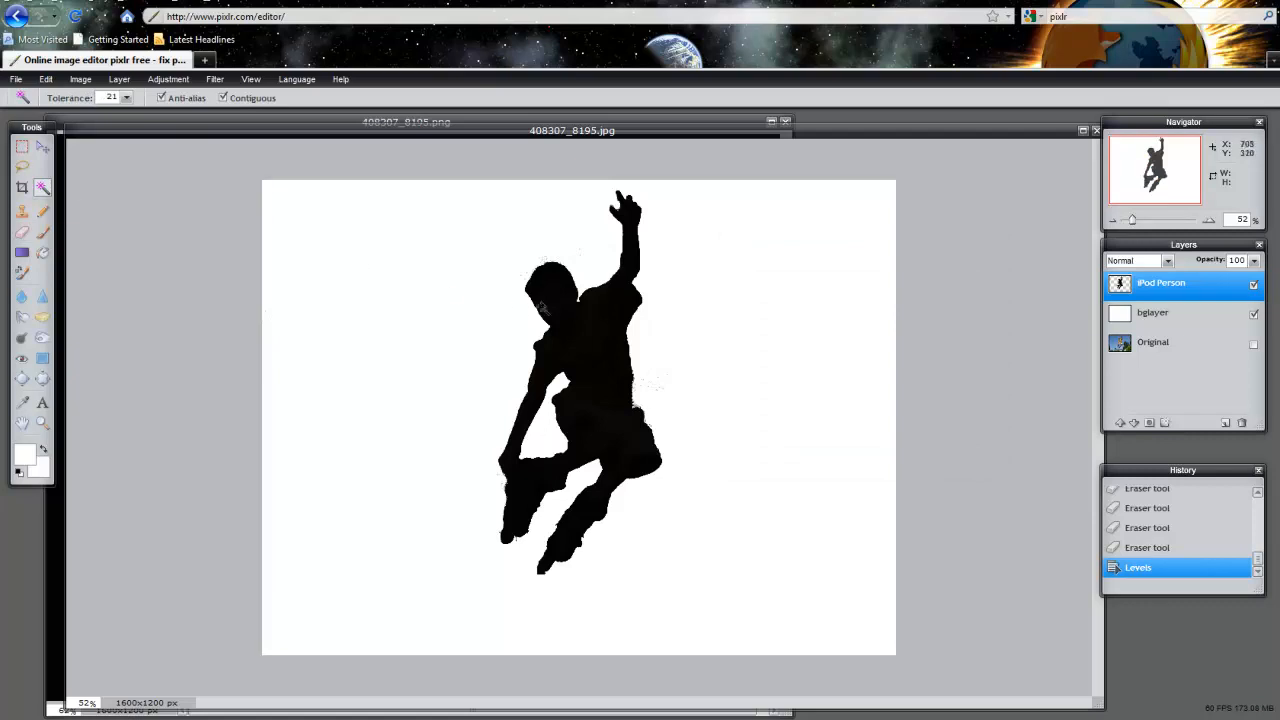
mouse_move(597, 360)
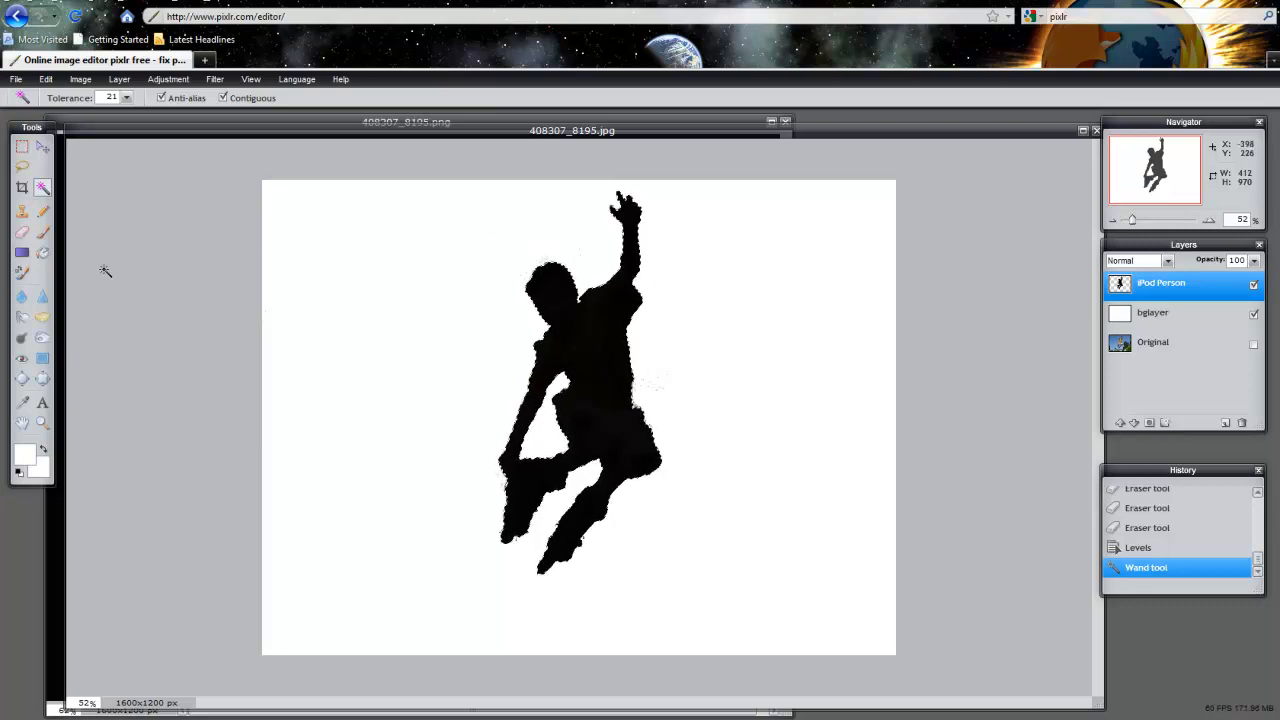
mouse_move(22, 252)
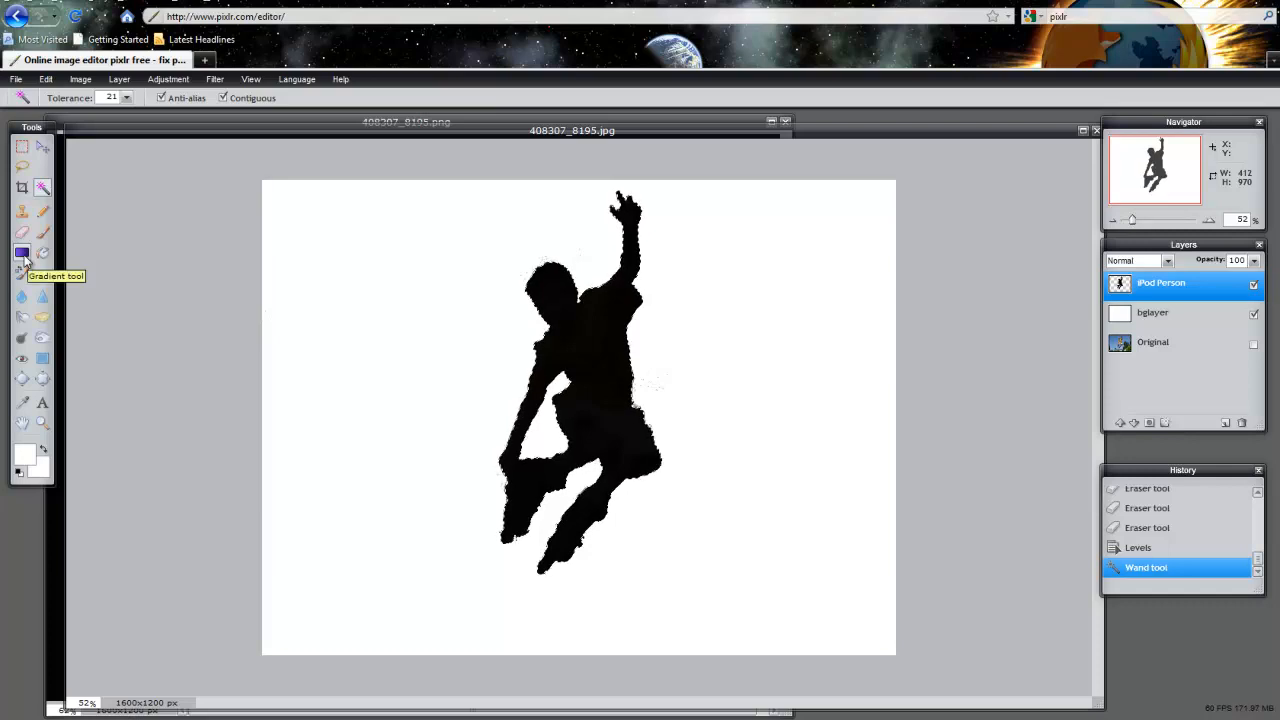
Fill the silhouette with a diagonal rainbow gradient from blue at top to green at bottom.
left_click(22, 252)
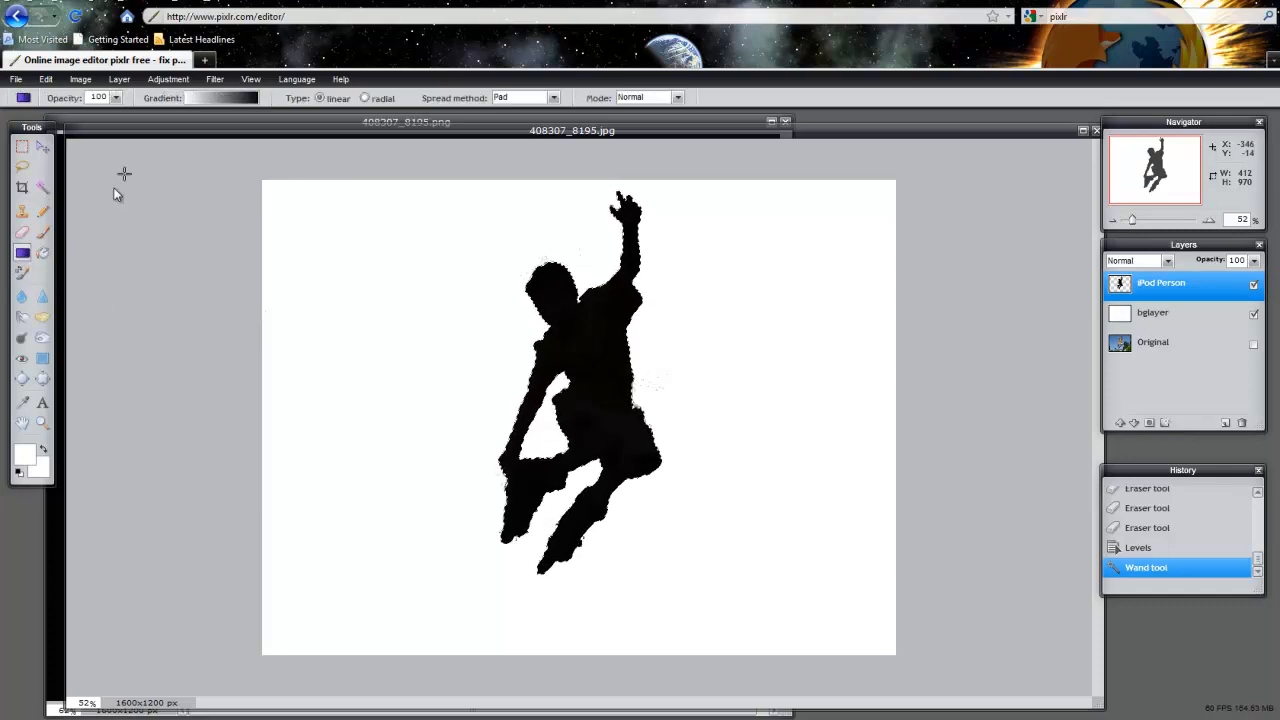
left_click(222, 97)
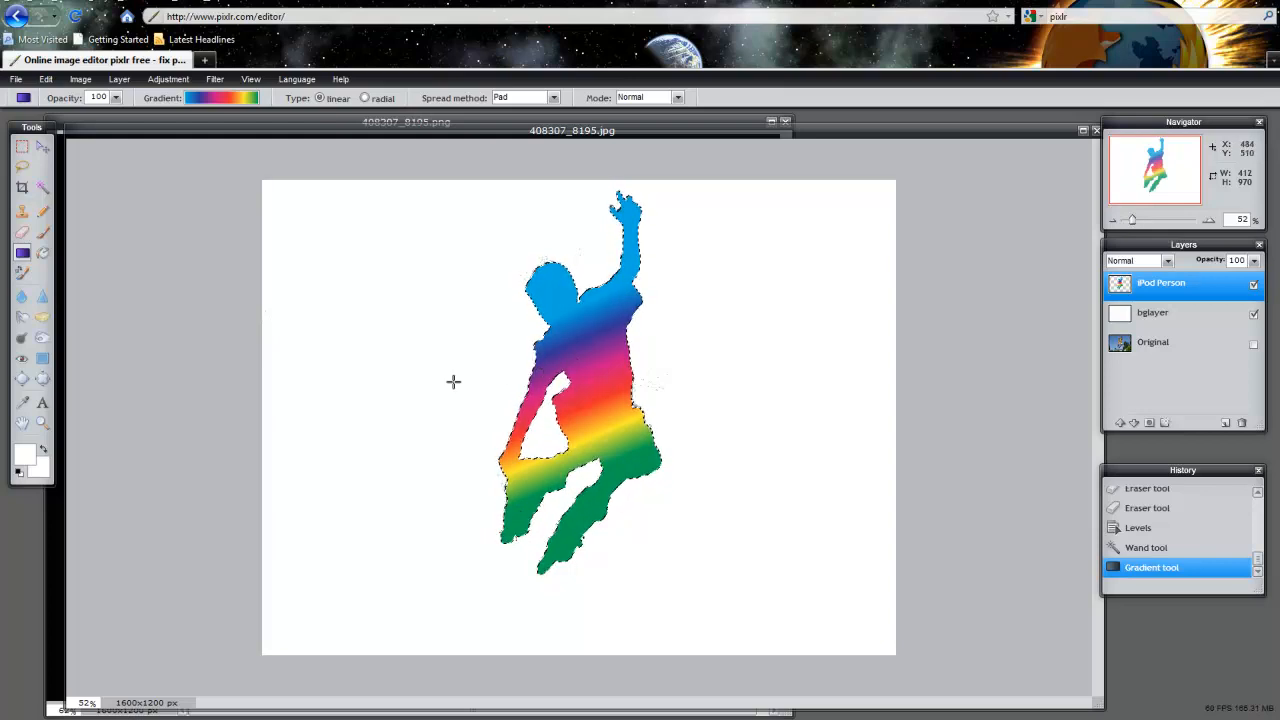
left_click_drag(453, 381, 795, 381)
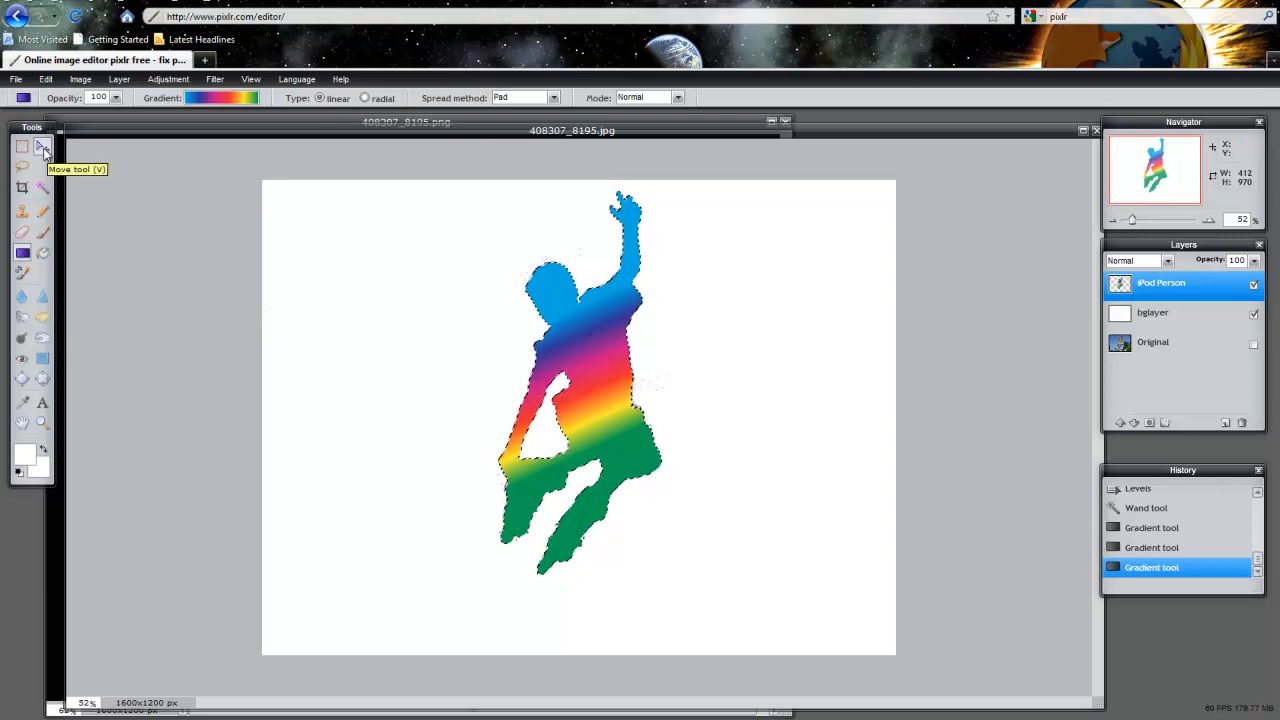
left_click(46, 79)
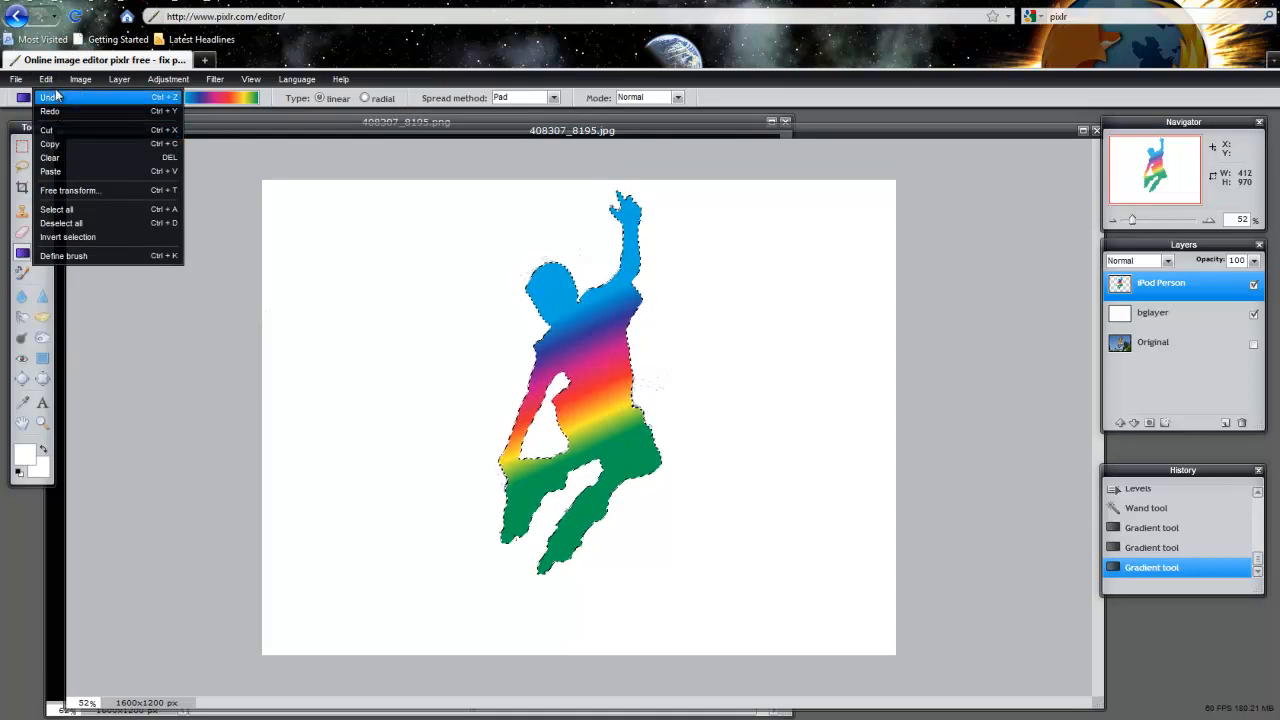
mouse_move(49, 144)
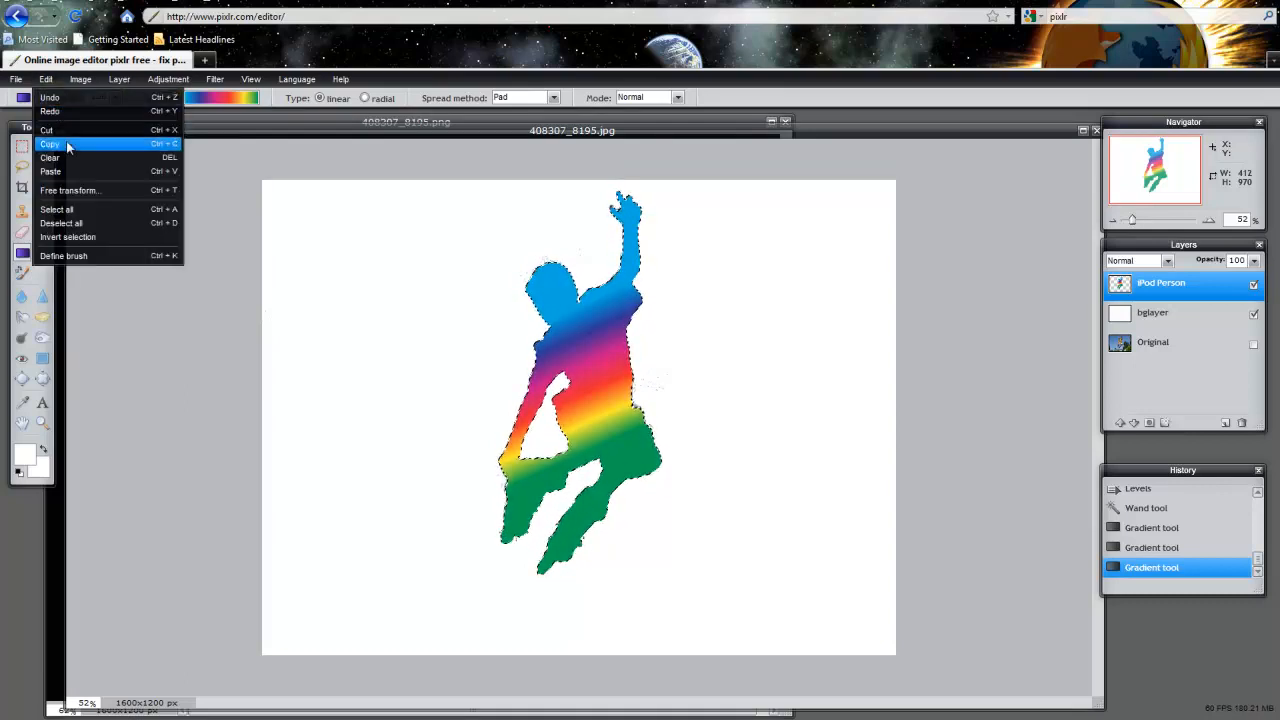
Cut the rainbow silhouette and delete the emptied layers, leaving bglayer and Original.
left_click(46, 130)
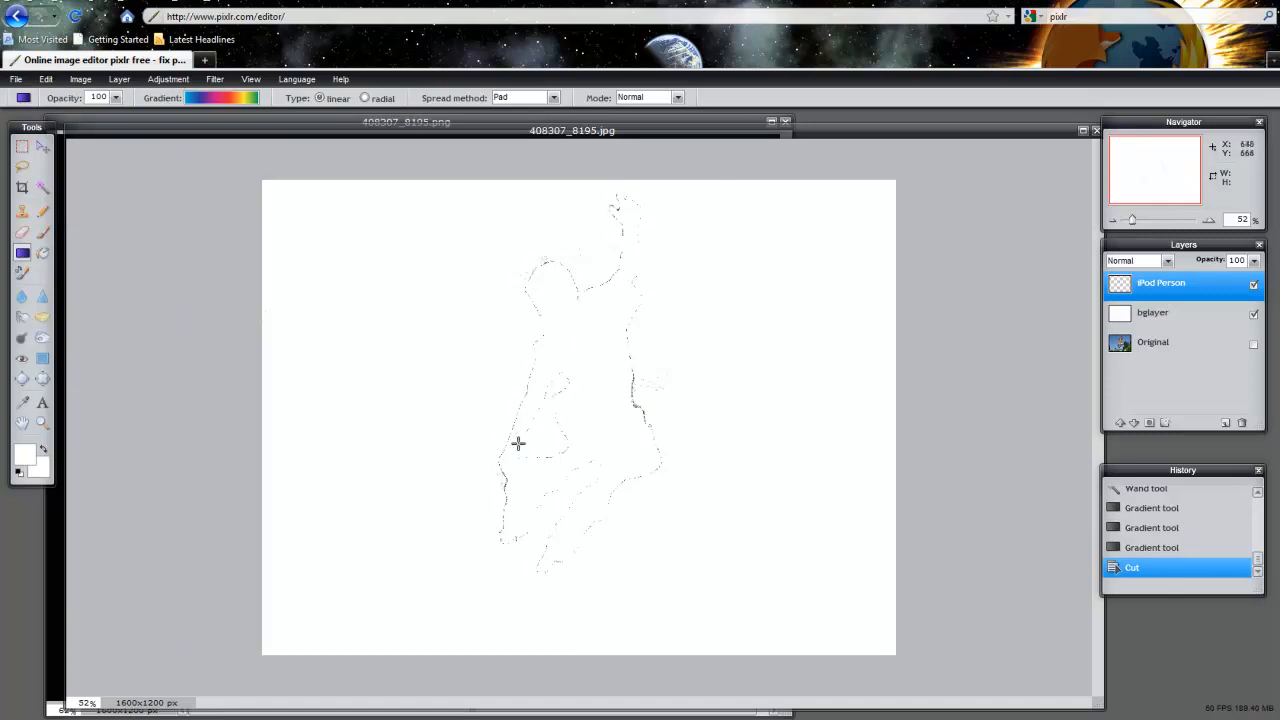
mouse_move(633, 435)
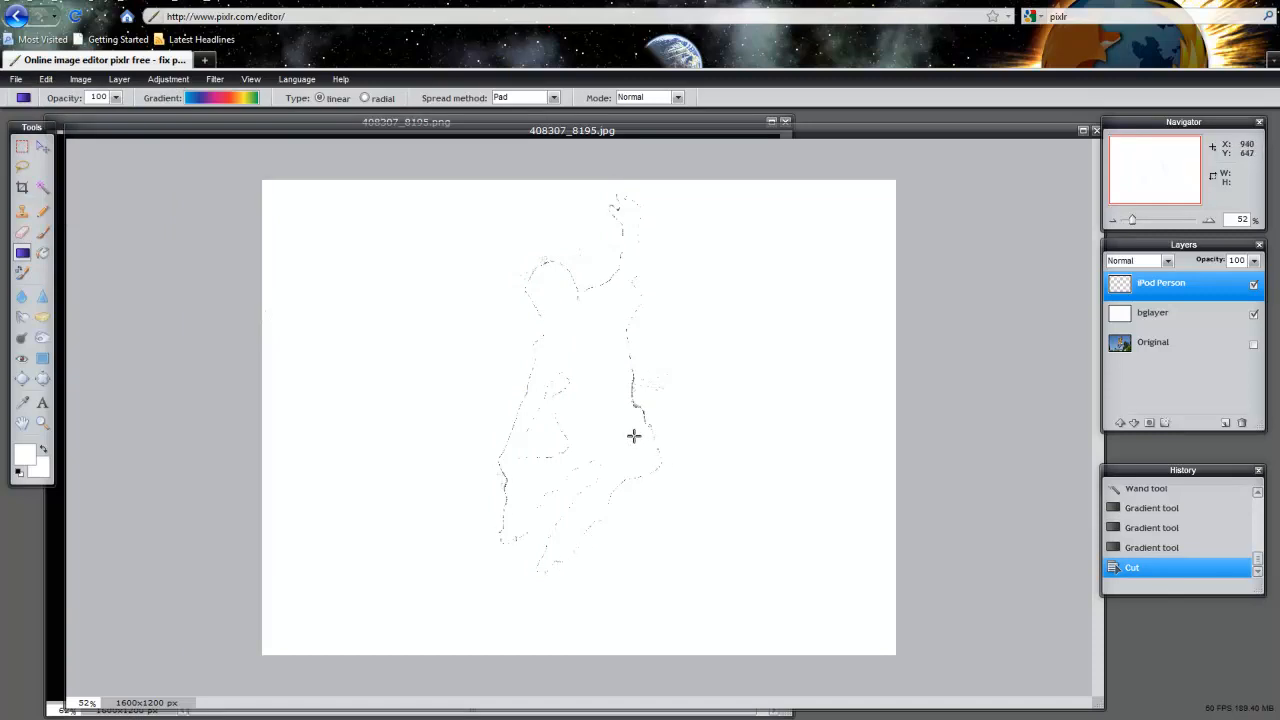
mouse_move(618, 230)
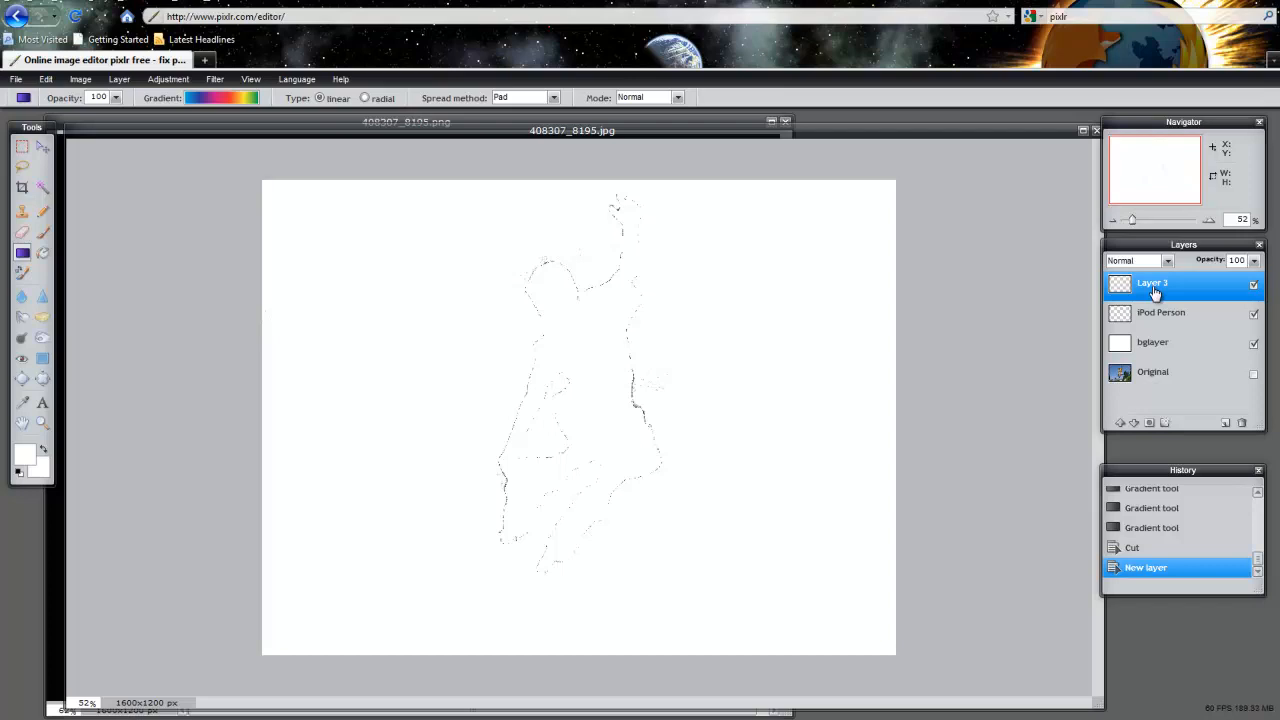
left_click(1160, 312)
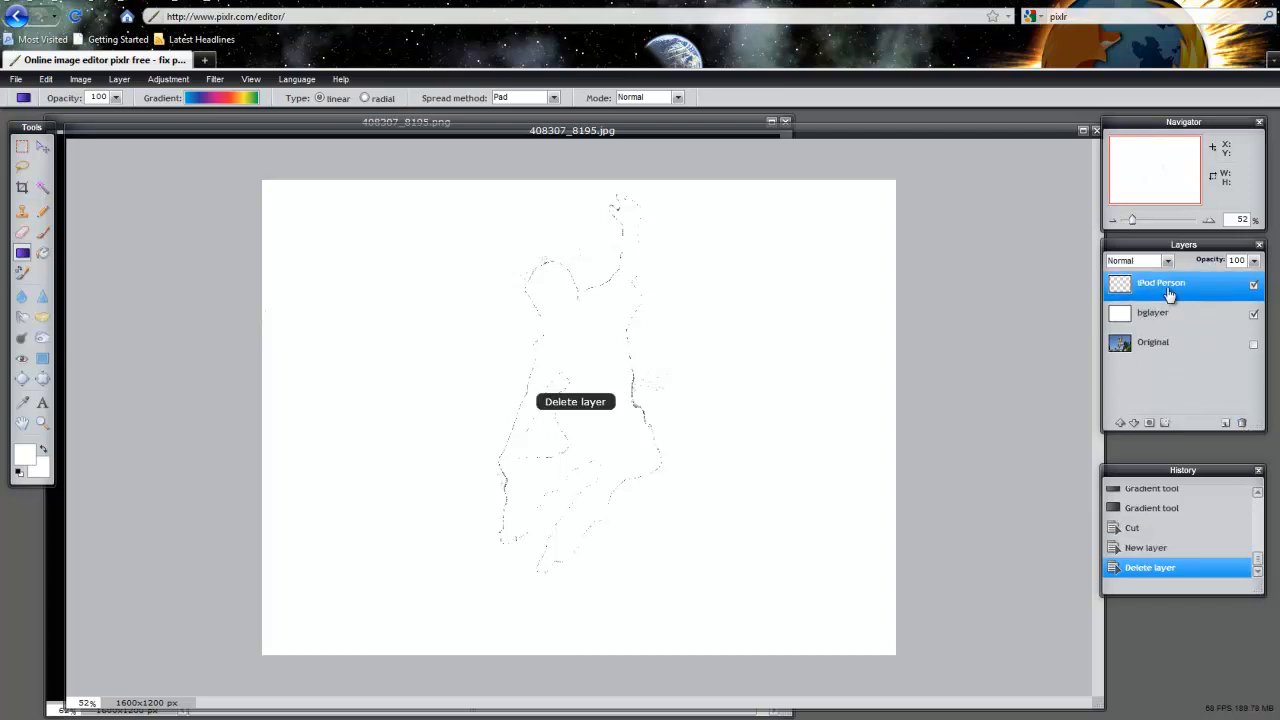
mouse_move(913, 291)
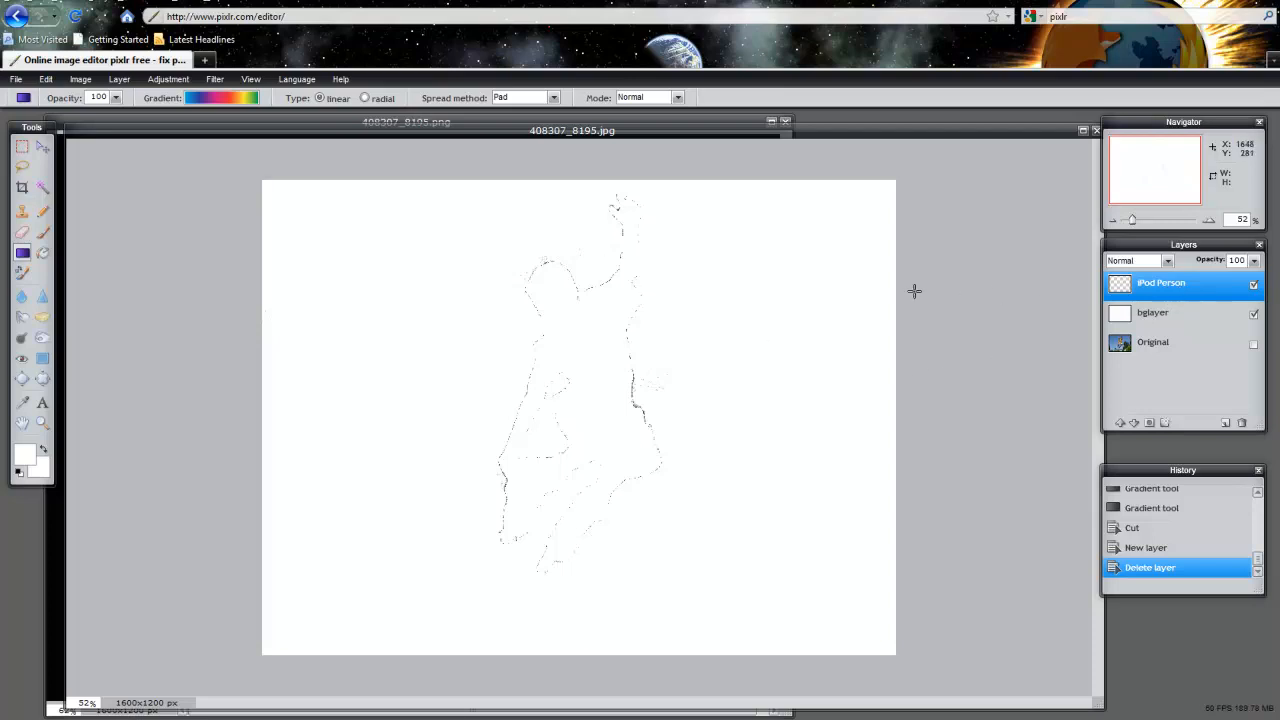
mouse_move(500, 513)
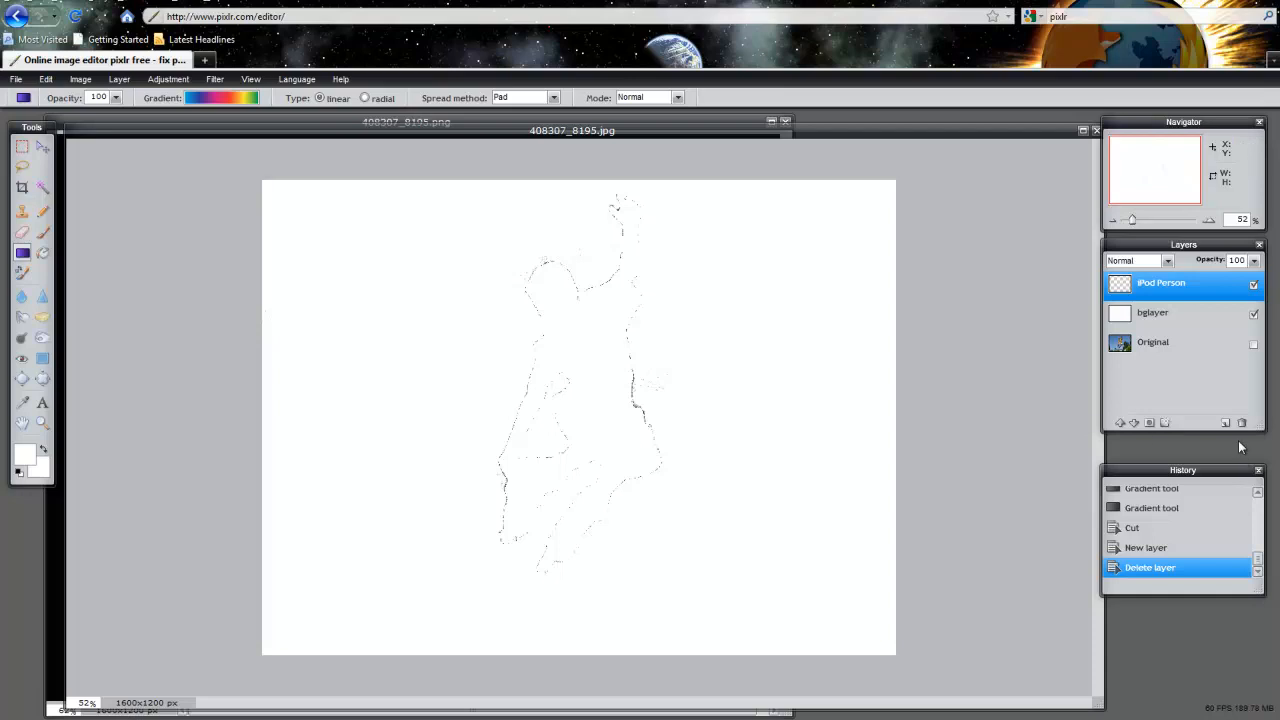
mouse_move(1242, 423)
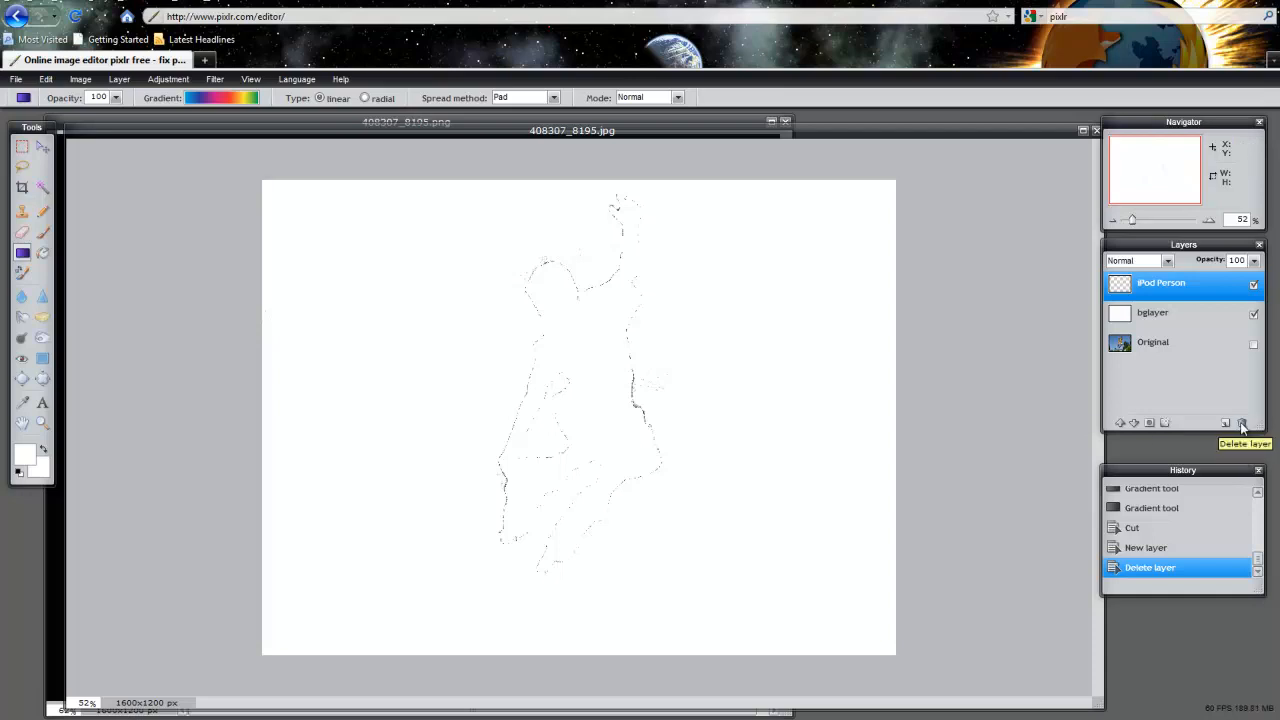
left_click(1242, 422)
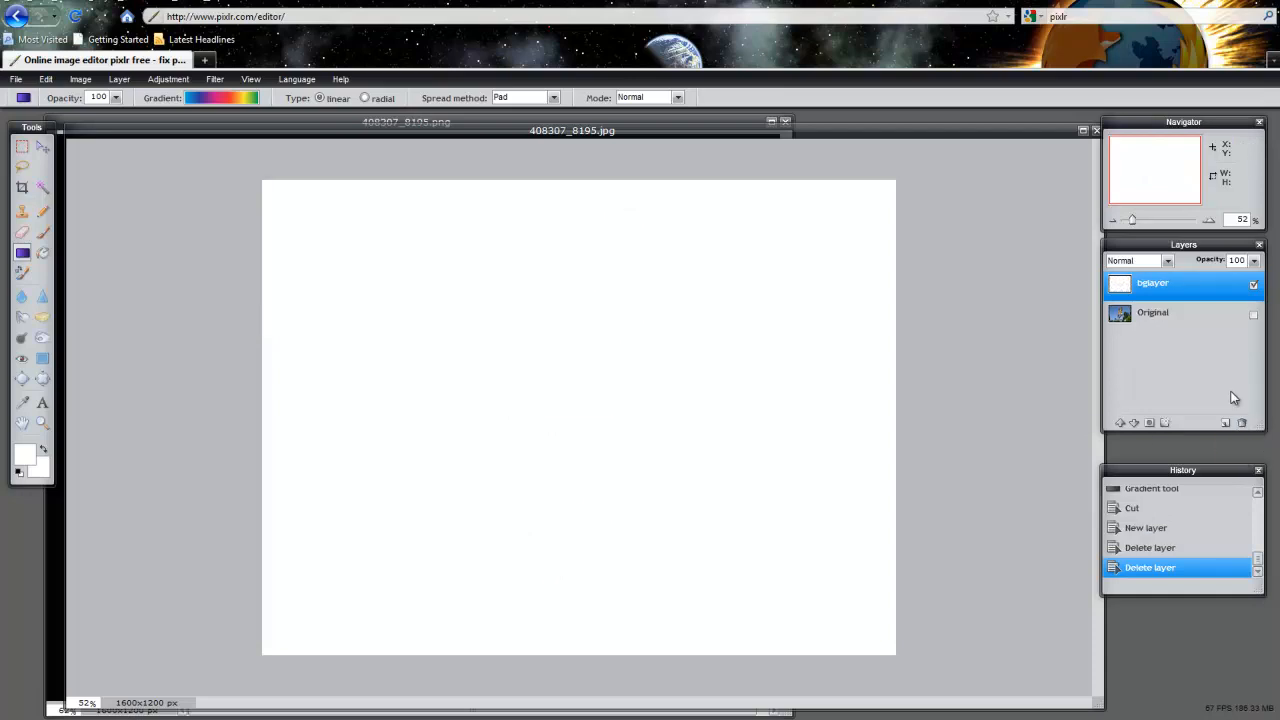
mouse_move(580, 405)
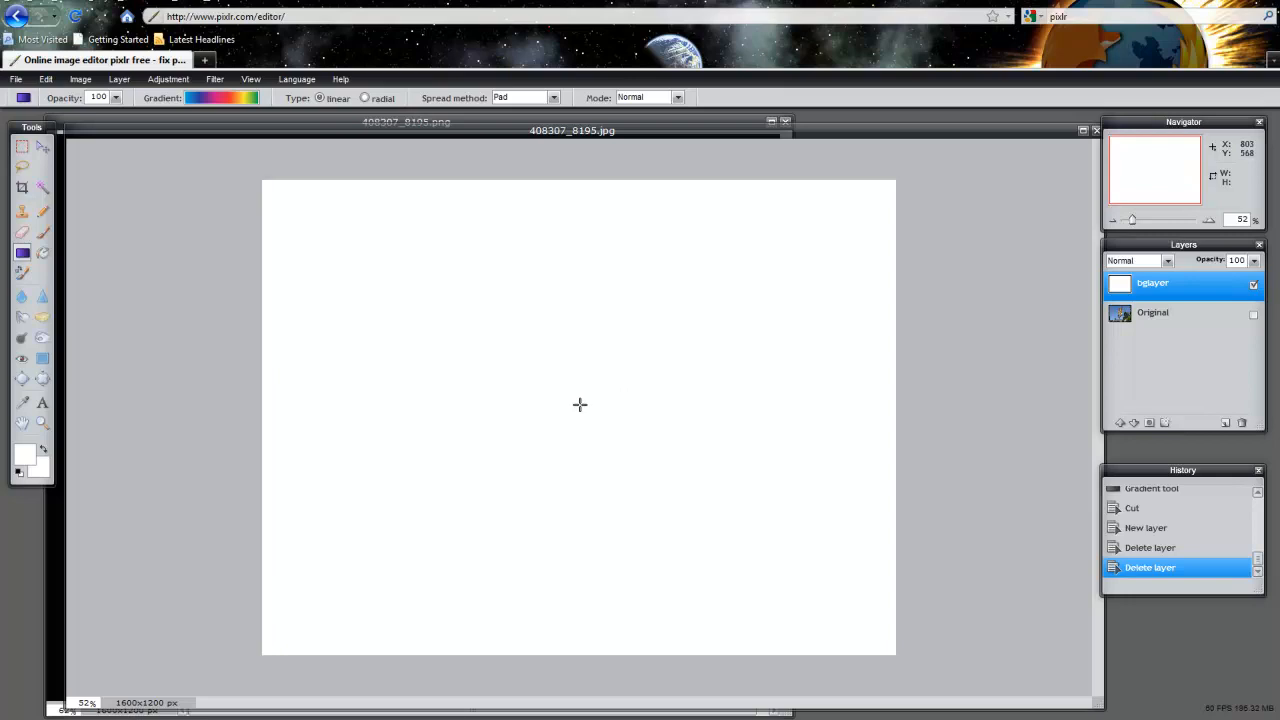
Paste the rainbow silhouette as Layer 4 and drag it toward the canvas's right side.
left_click(46, 79)
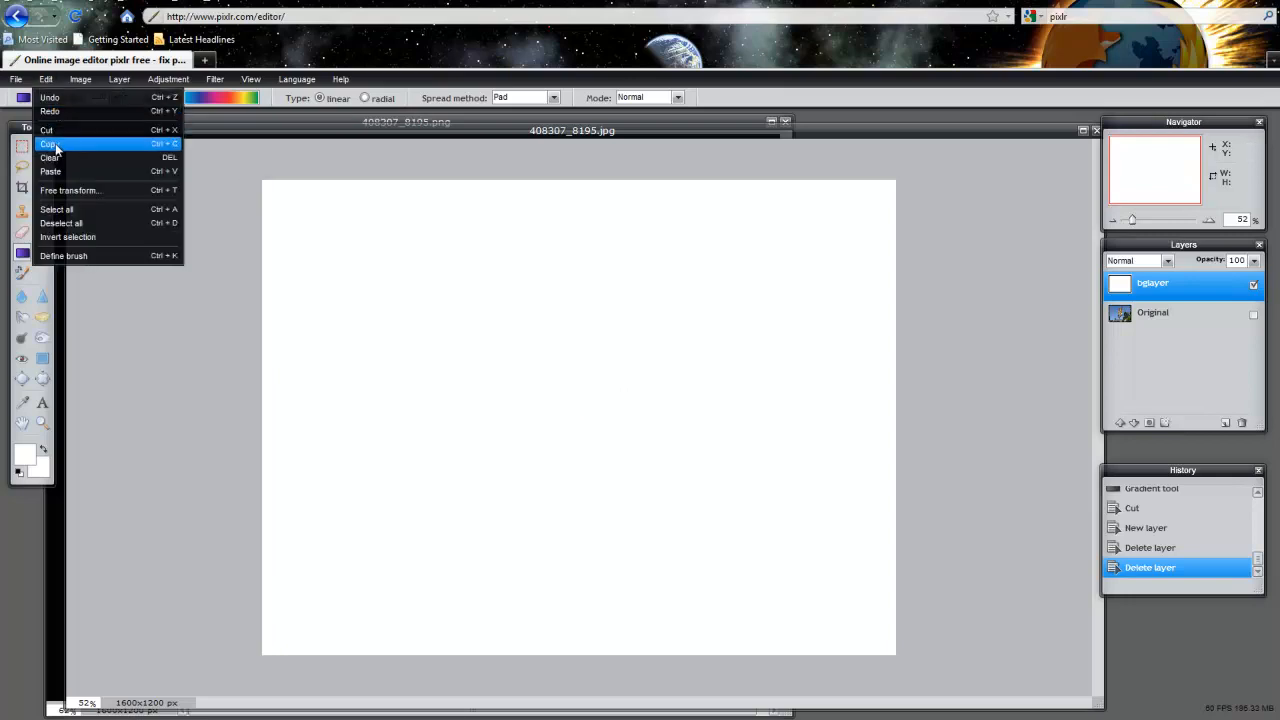
mouse_move(47, 130)
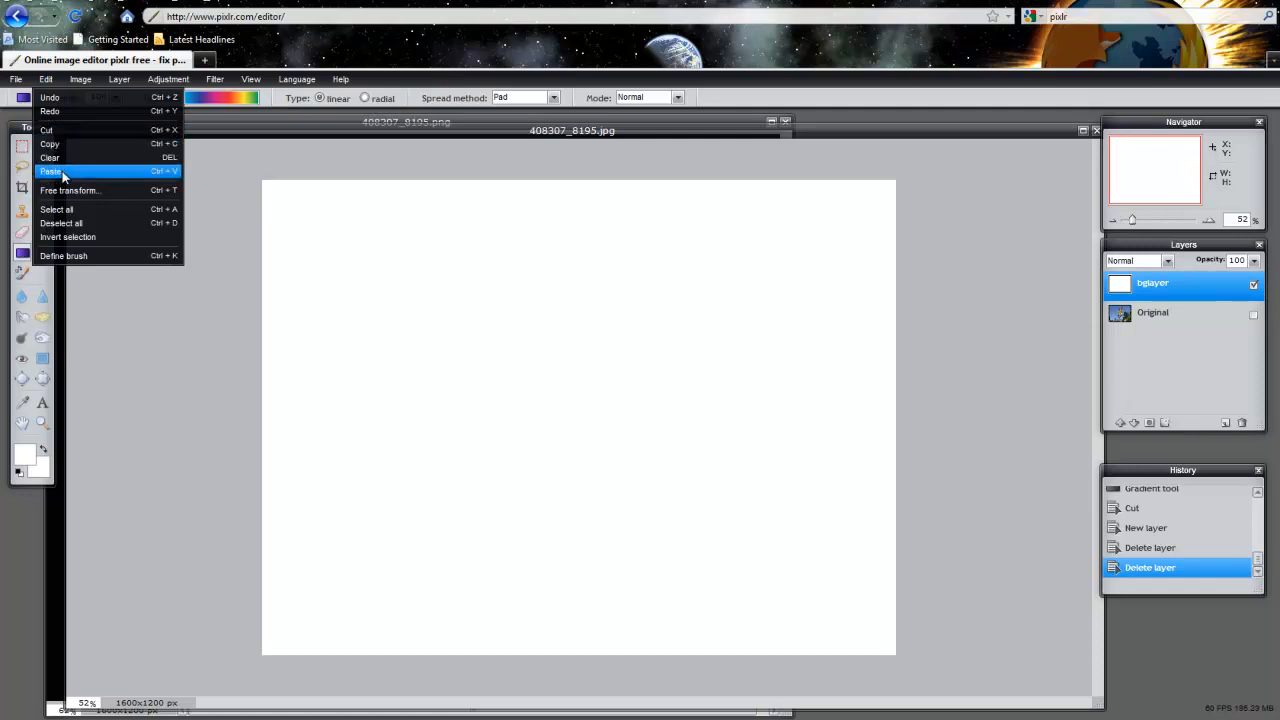
left_click(50, 170)
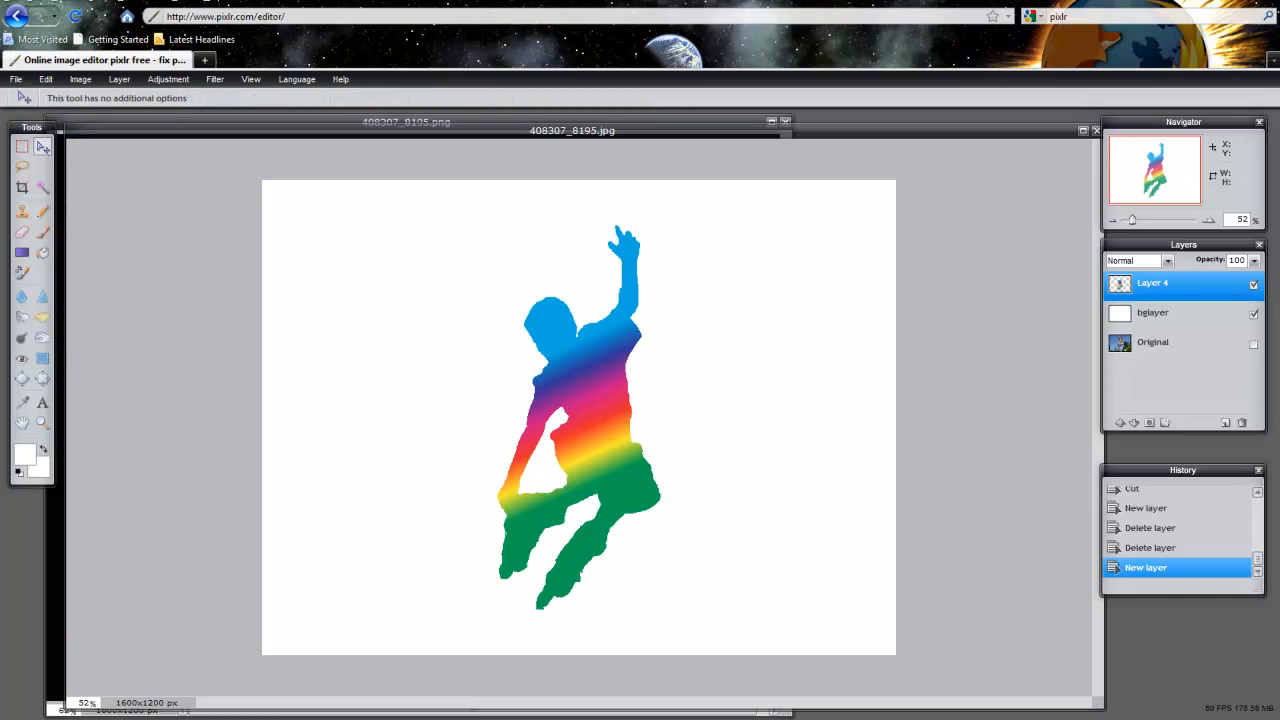
left_click_drag(578, 415, 635, 380)
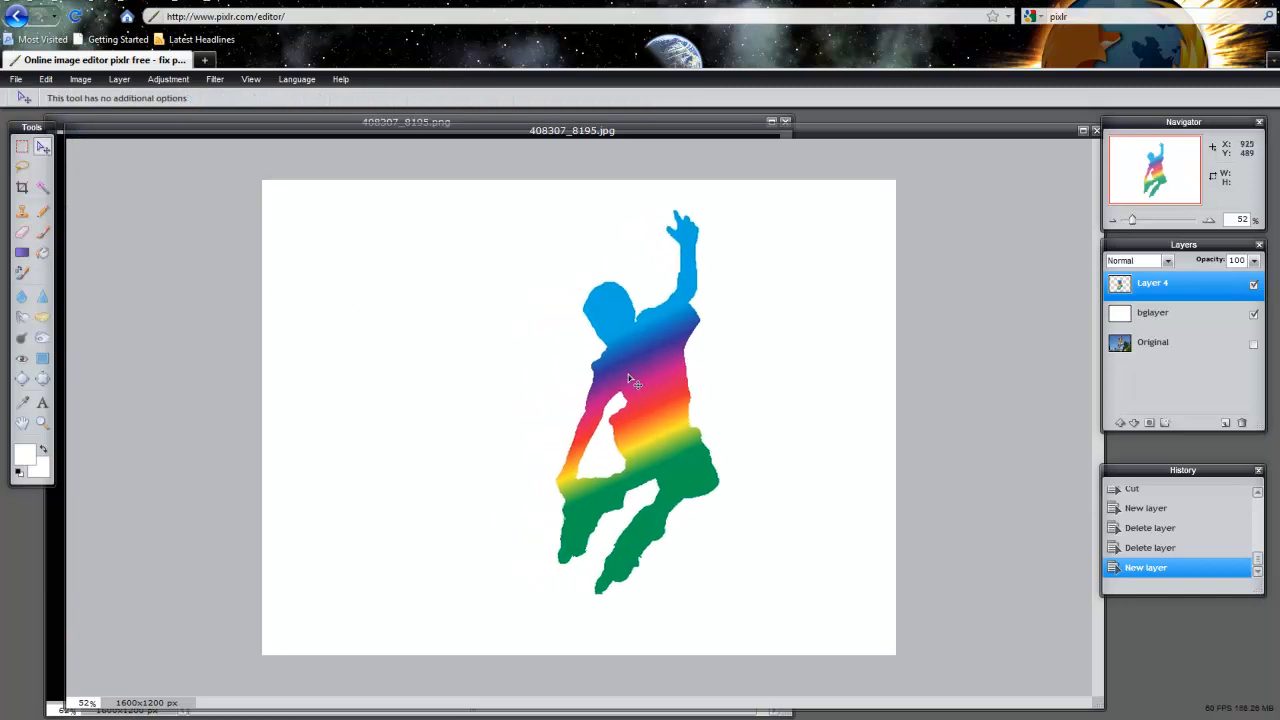
left_click_drag(635, 390, 775, 410)
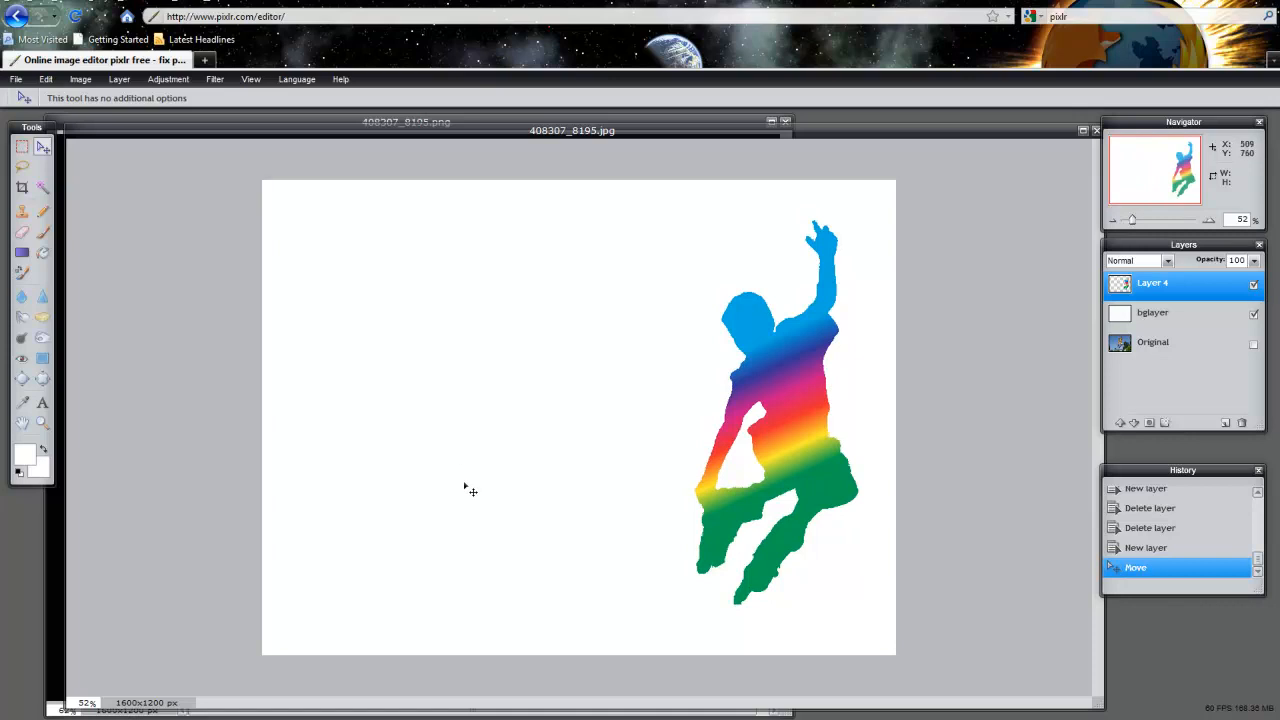
mouse_move(1017, 434)
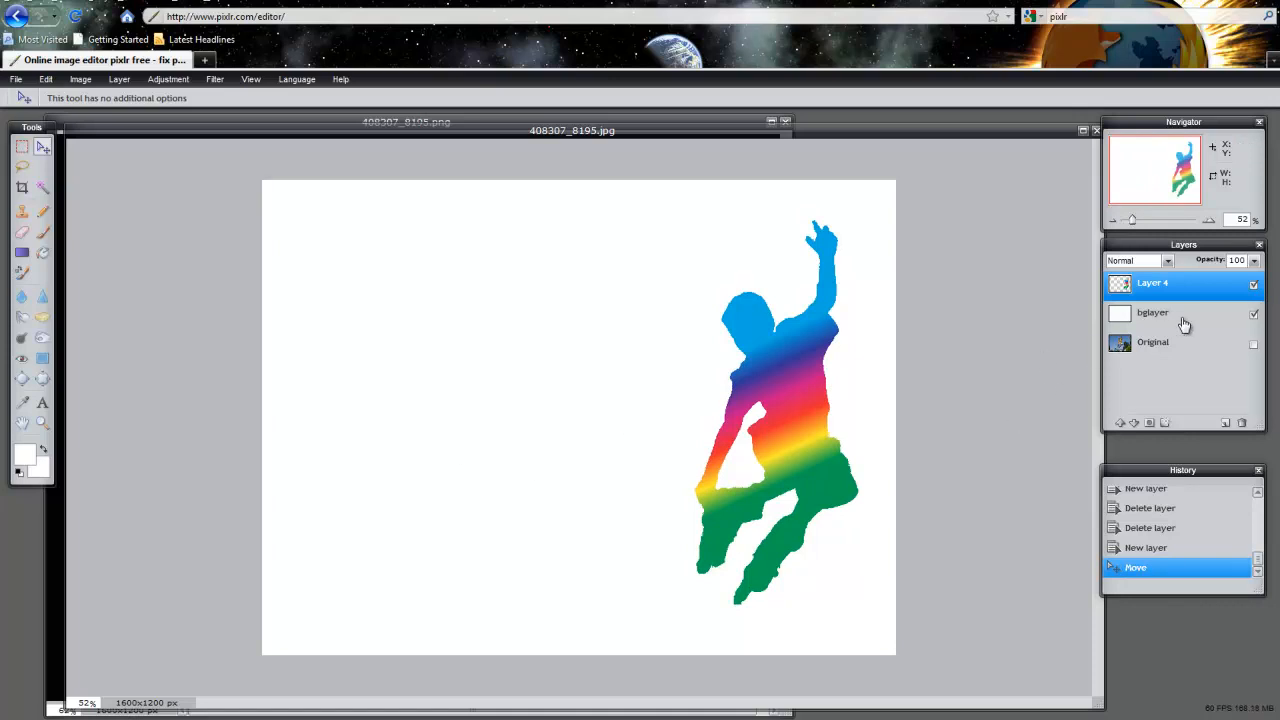
Fill the white bglayer background with solid black using the Paint Bucket.
left_click(1153, 312)
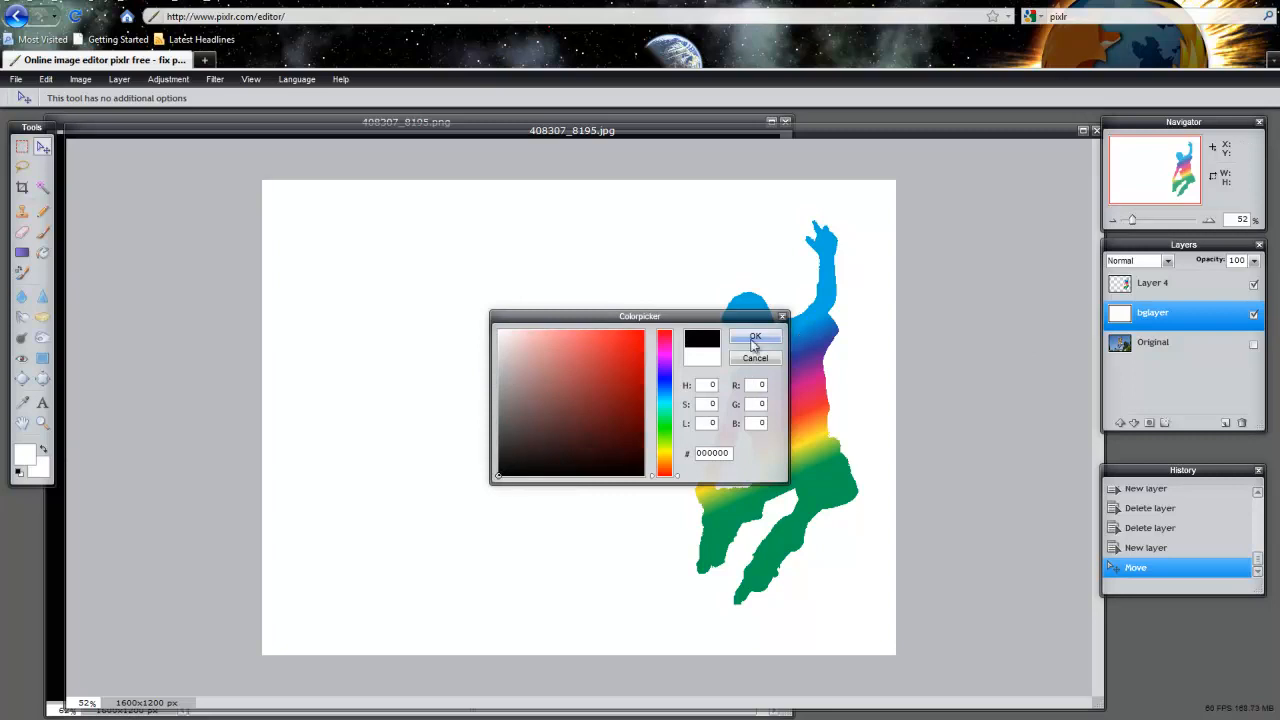
left_click(499, 332)
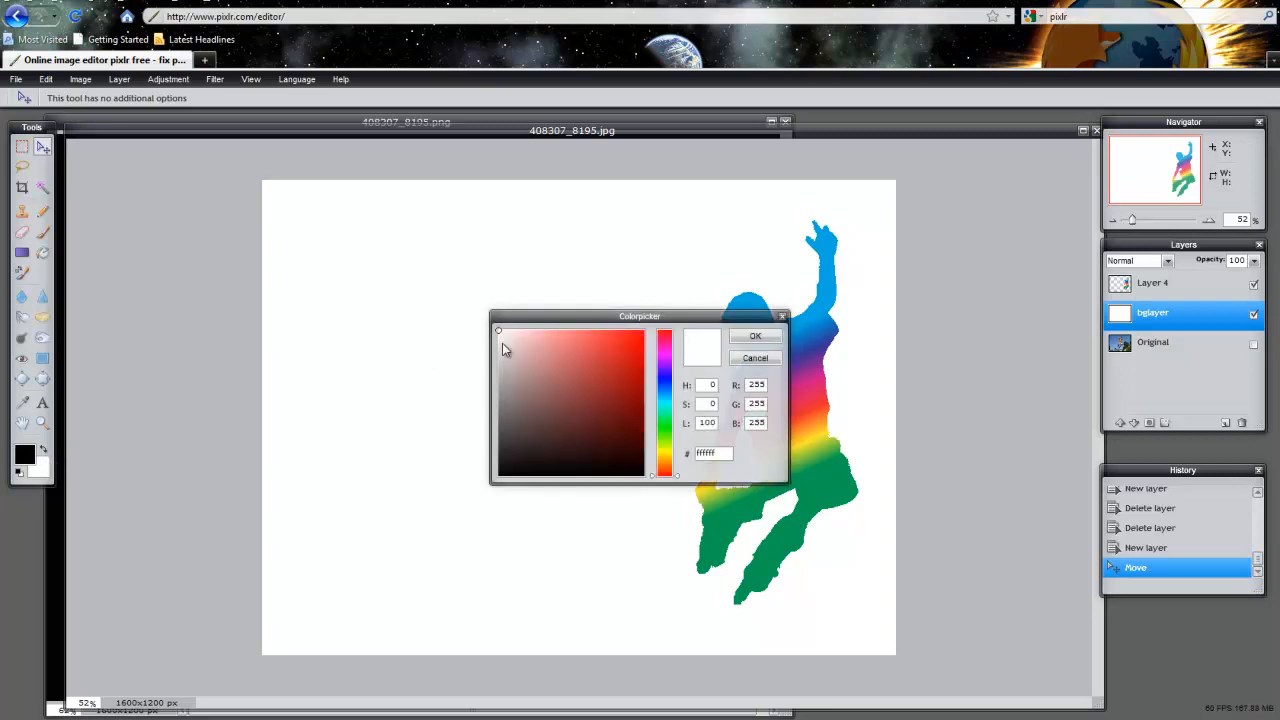
left_click(755, 335)
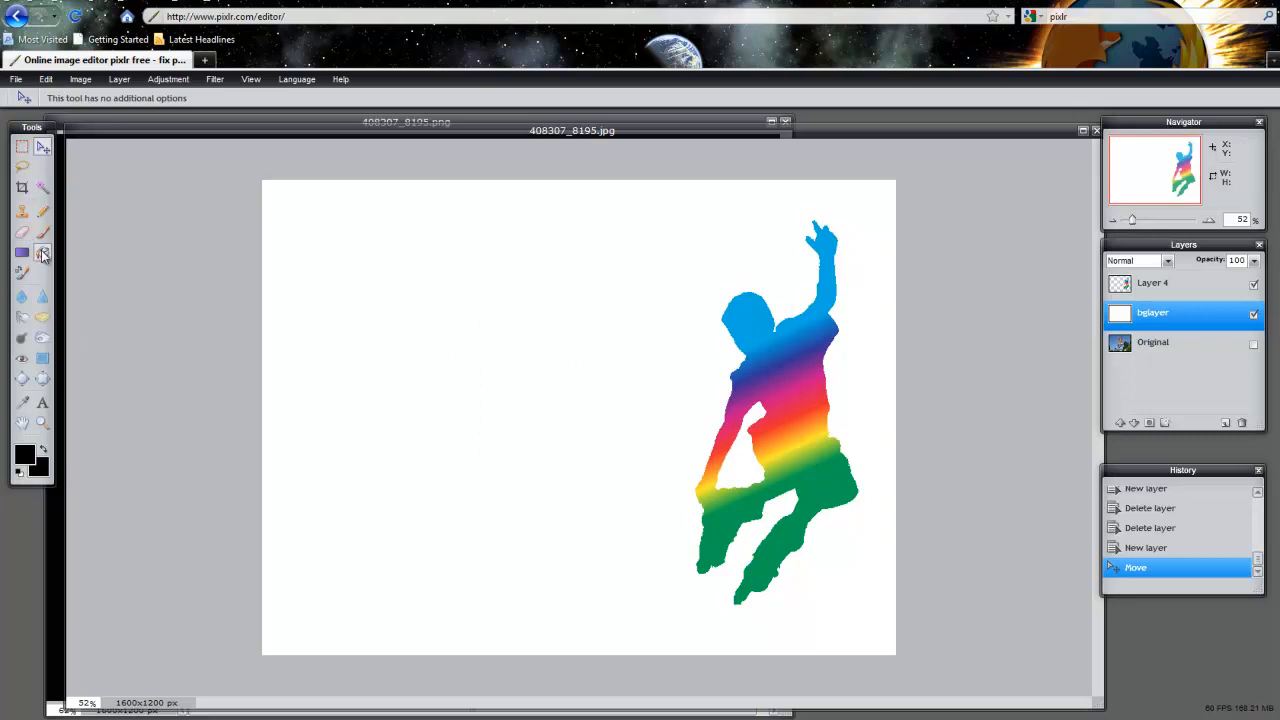
left_click(42, 252)
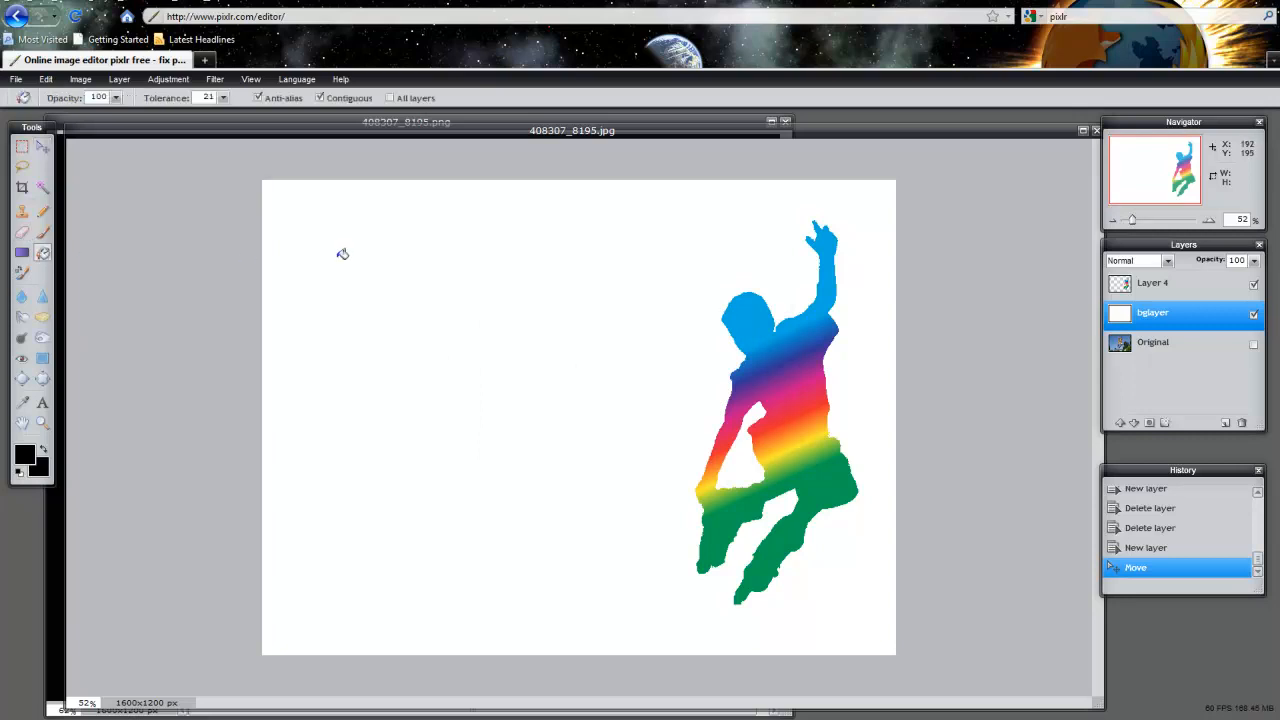
left_click(343, 254)
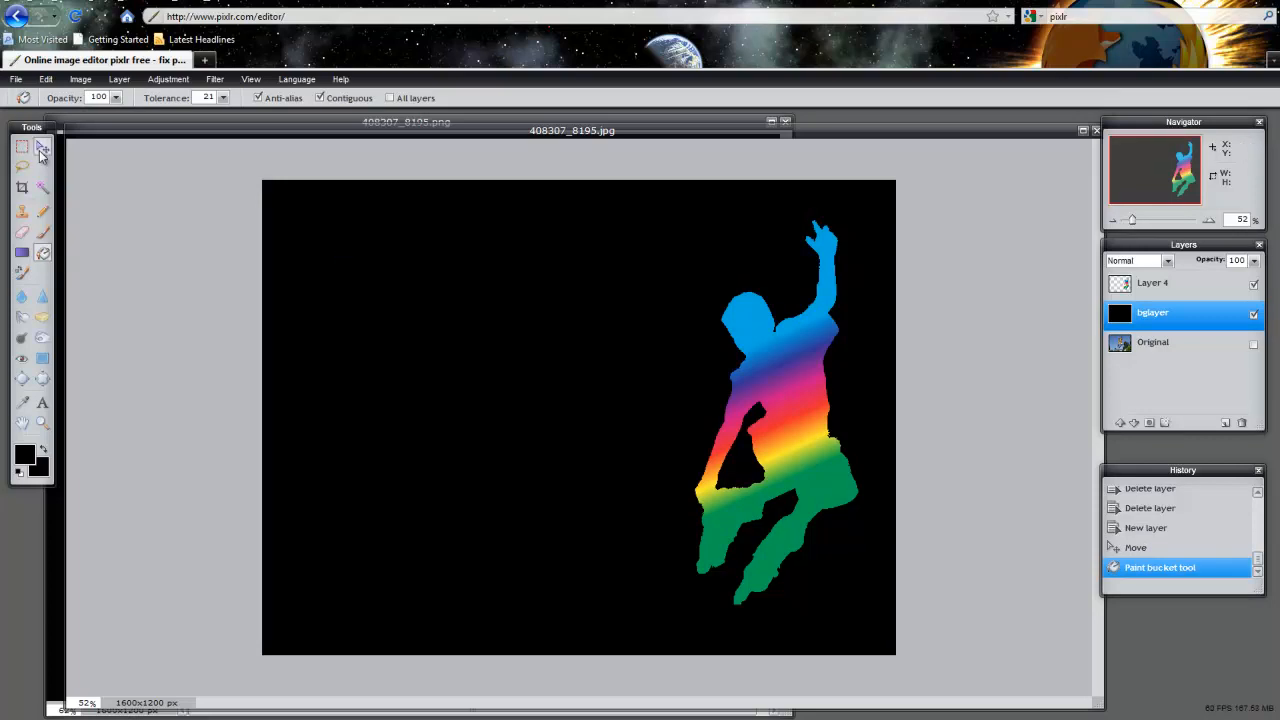
left_click(43, 402)
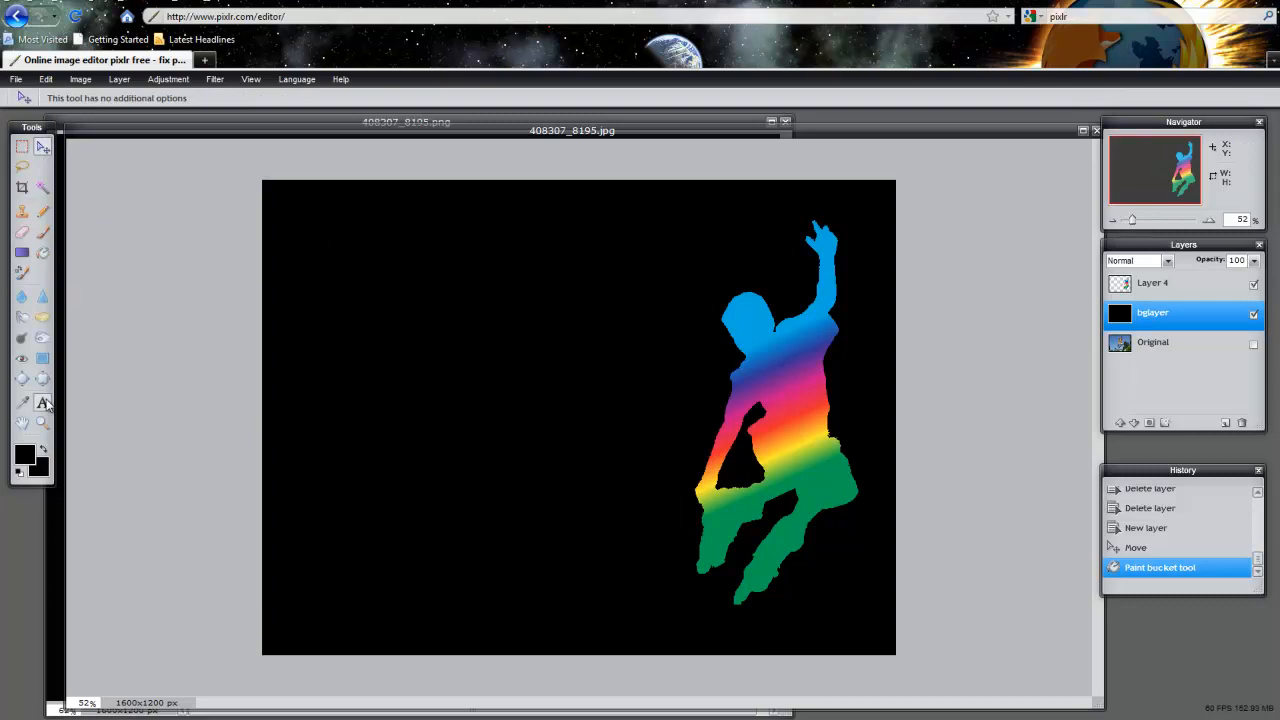
Rename Layer 4 to iPod Person and add a white size-130 'iPixlr' title top left.
left_click(1185, 283)
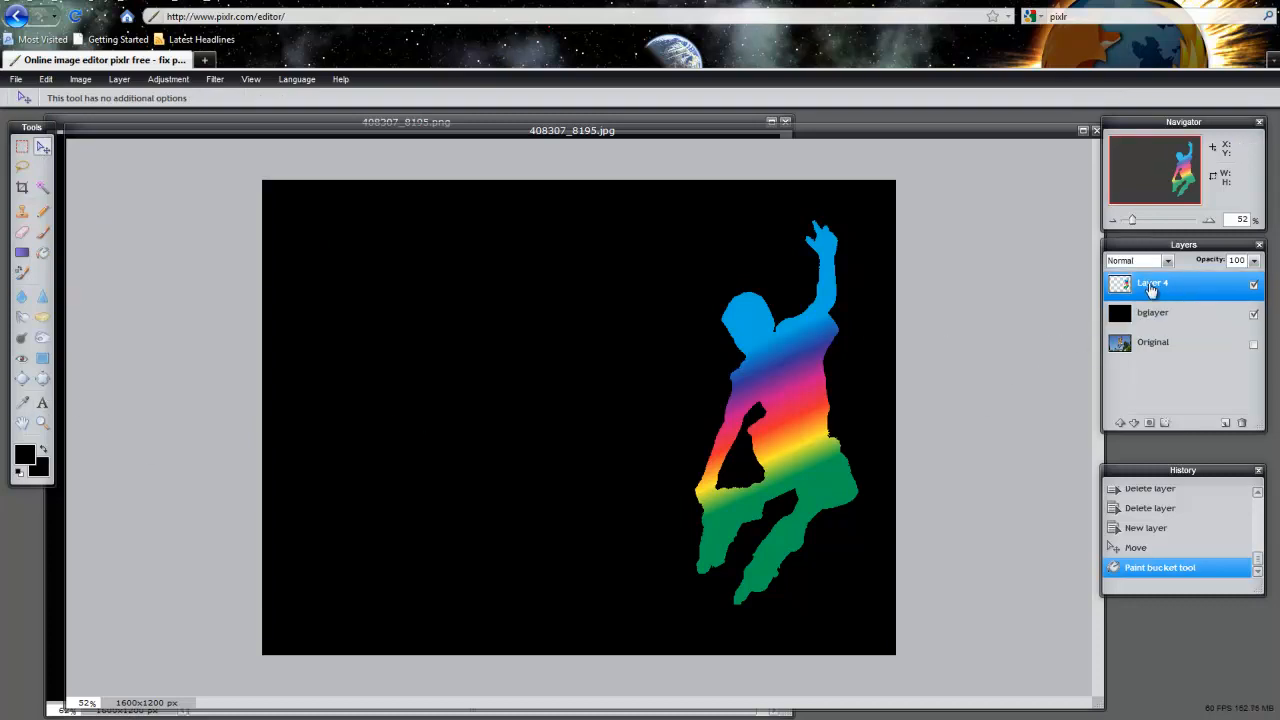
double_click(1152, 283)
type("iPod Person")
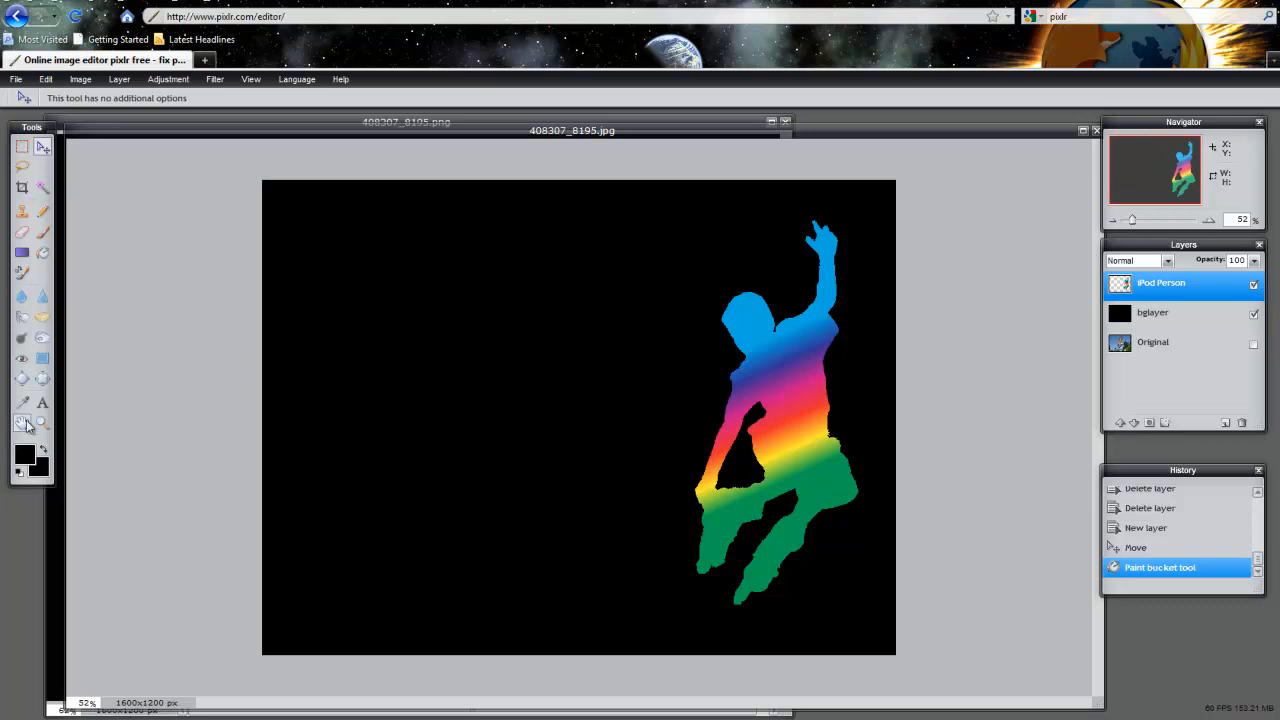
left_click(42, 404)
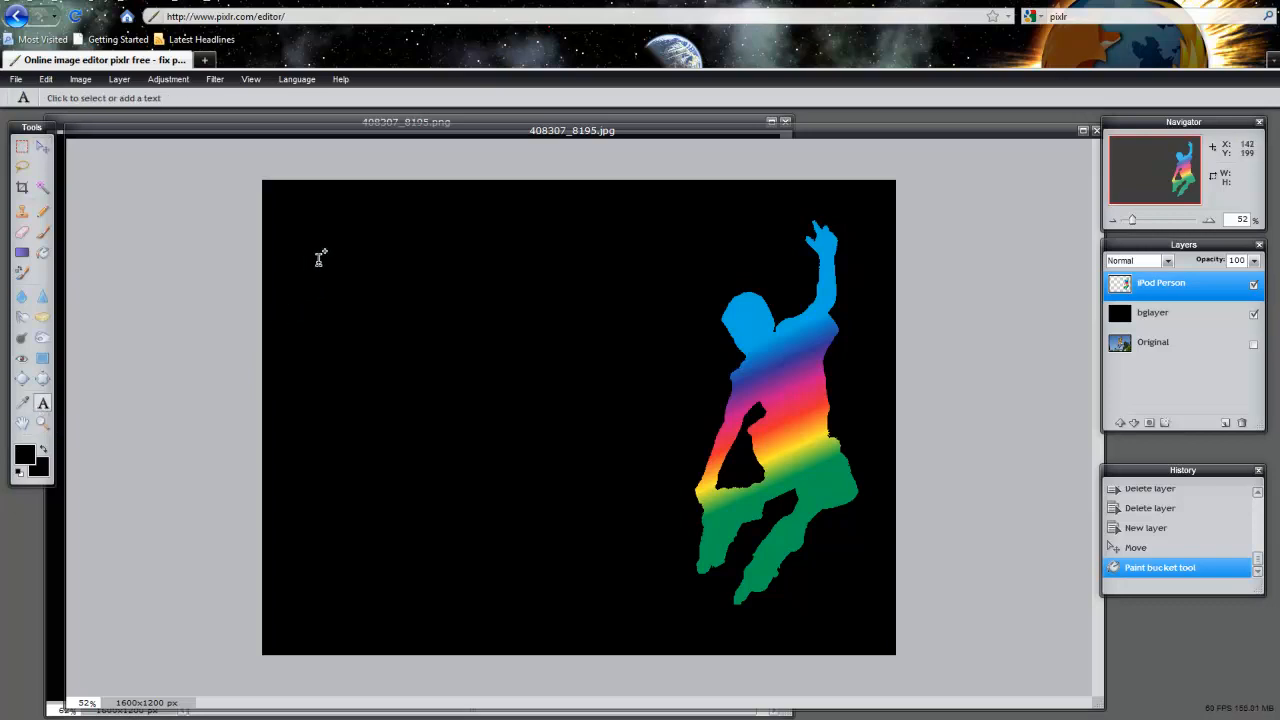
left_click(320, 257)
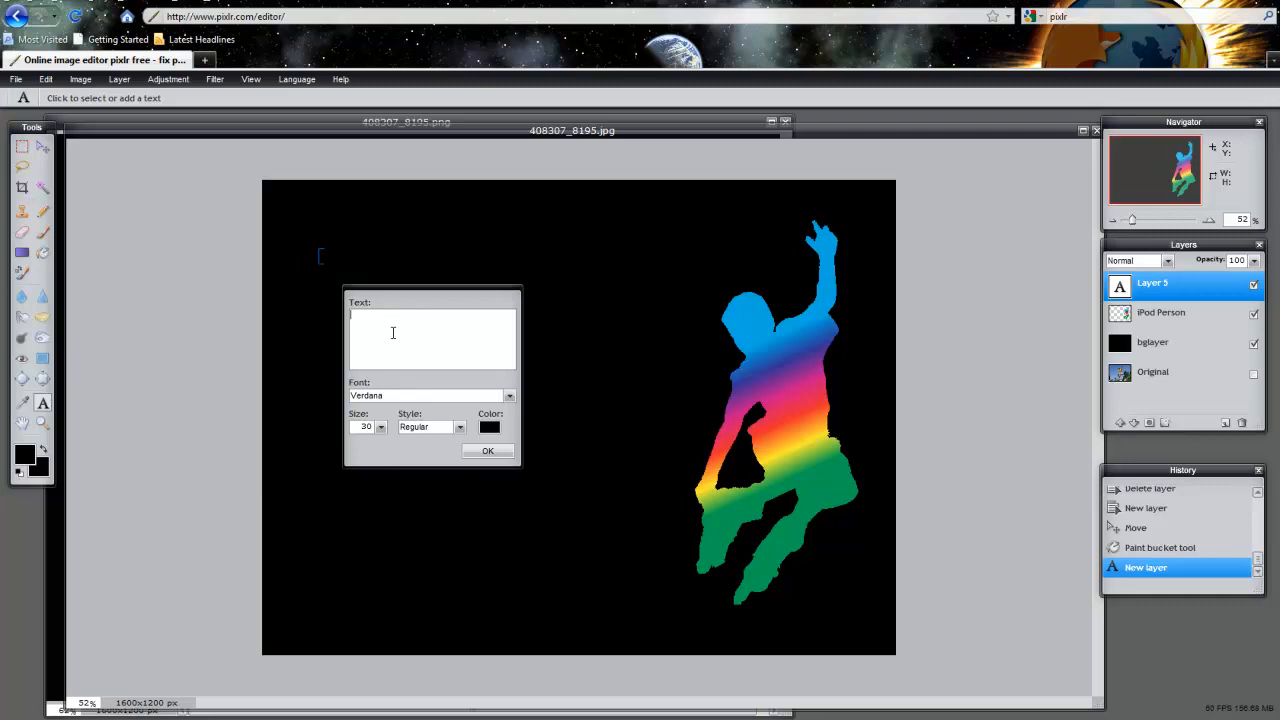
type("iPixlr")
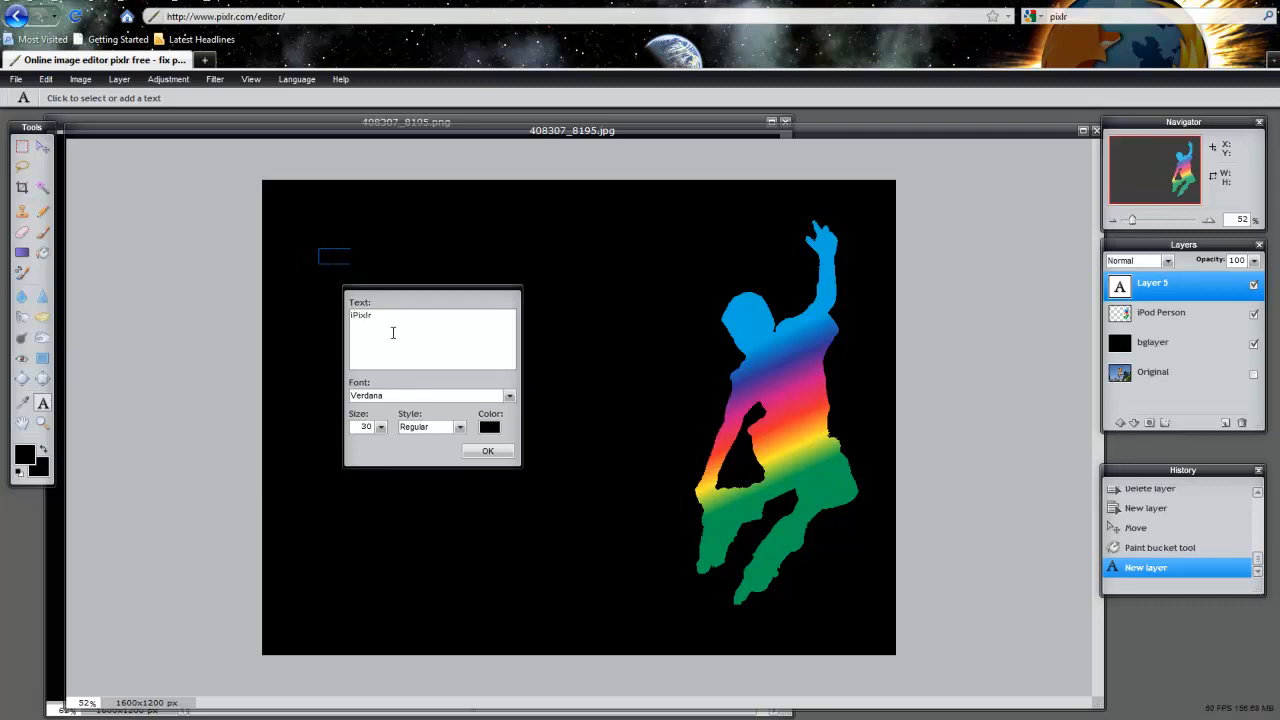
left_click(380, 427)
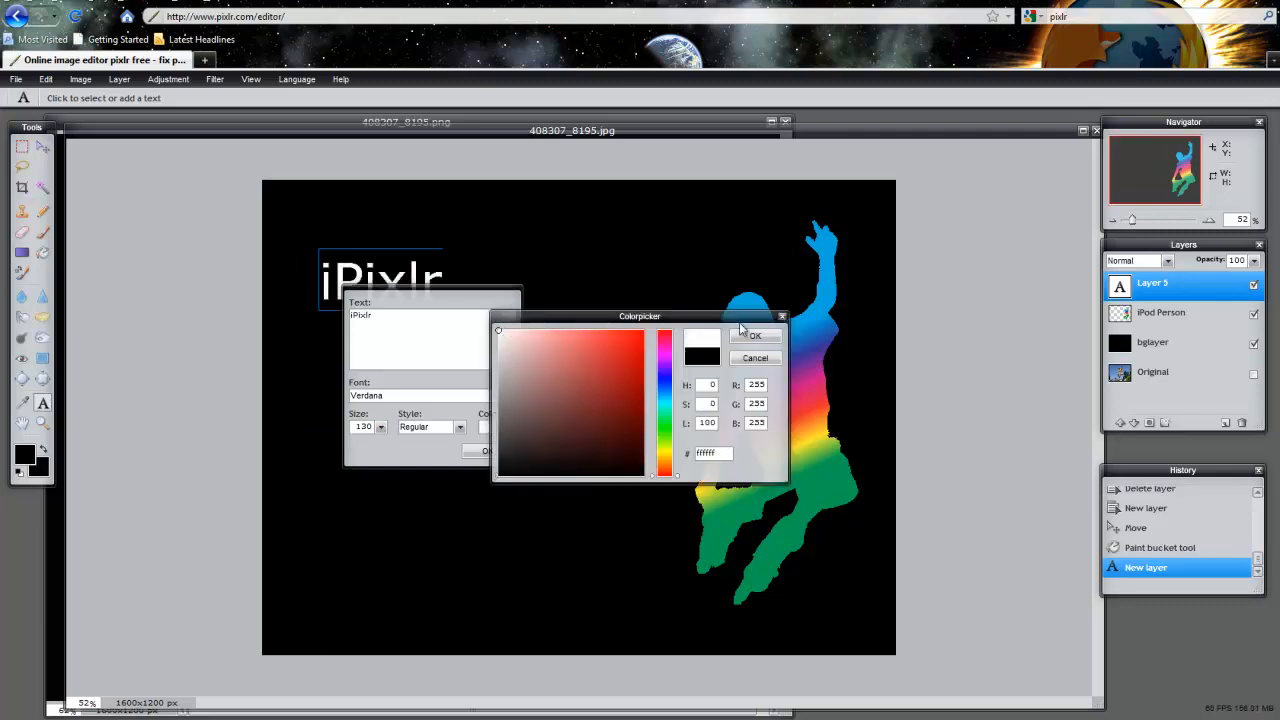
left_click(754, 335)
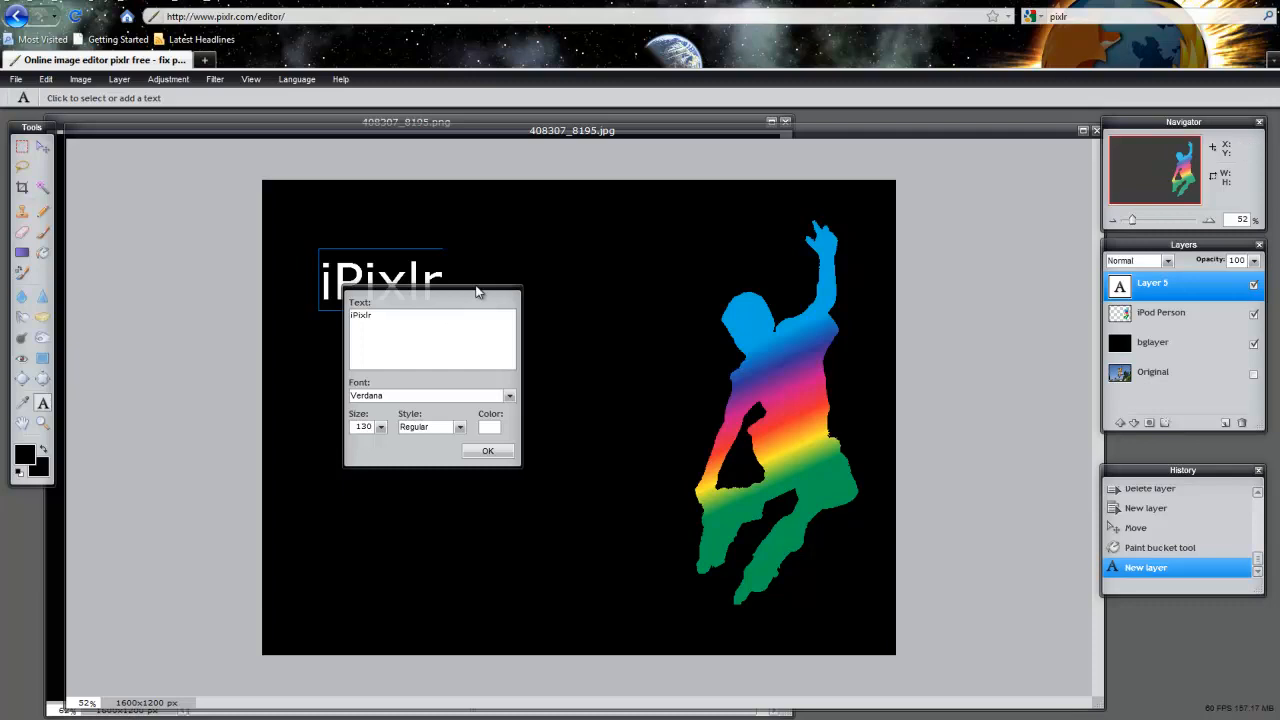
left_click_drag(432, 283, 607, 283)
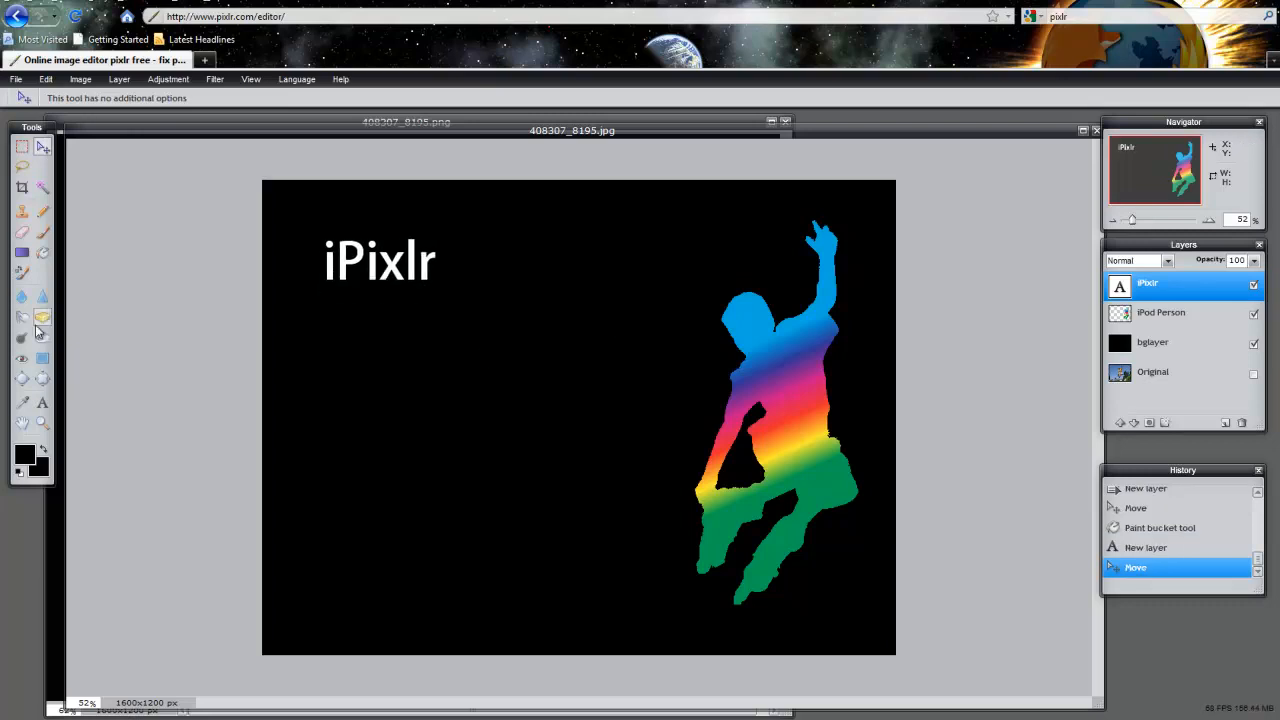
Add the white size-53 tagline 'It's only image editing, but we like it.' below the title.
left_click(42, 402)
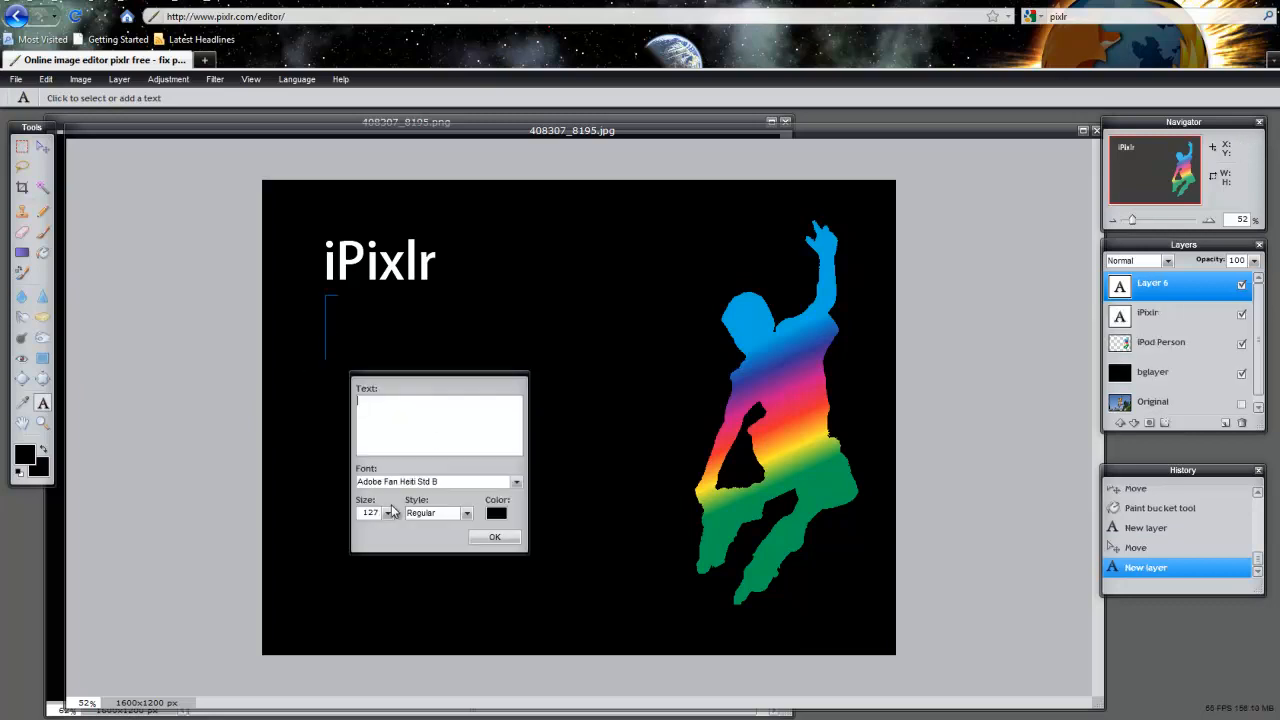
left_click_drag(385, 525, 335, 525)
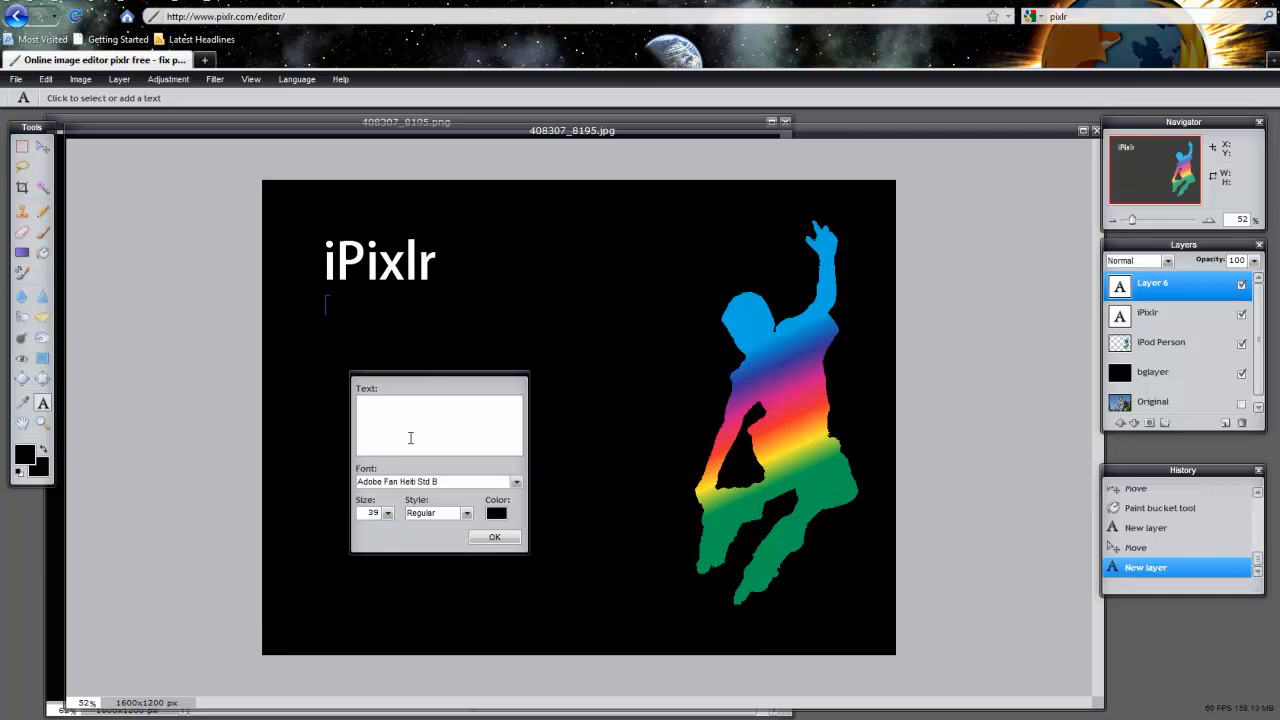
type("It's only image editing, but we like it.")
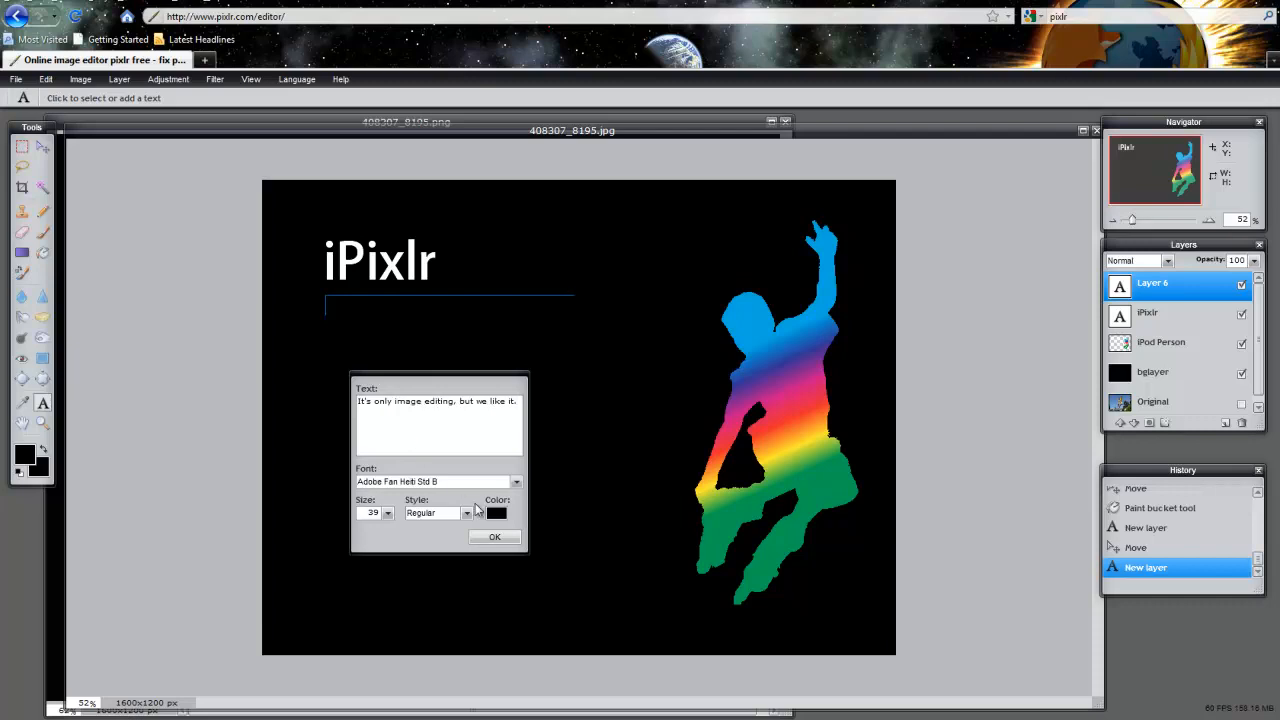
left_click(496, 512)
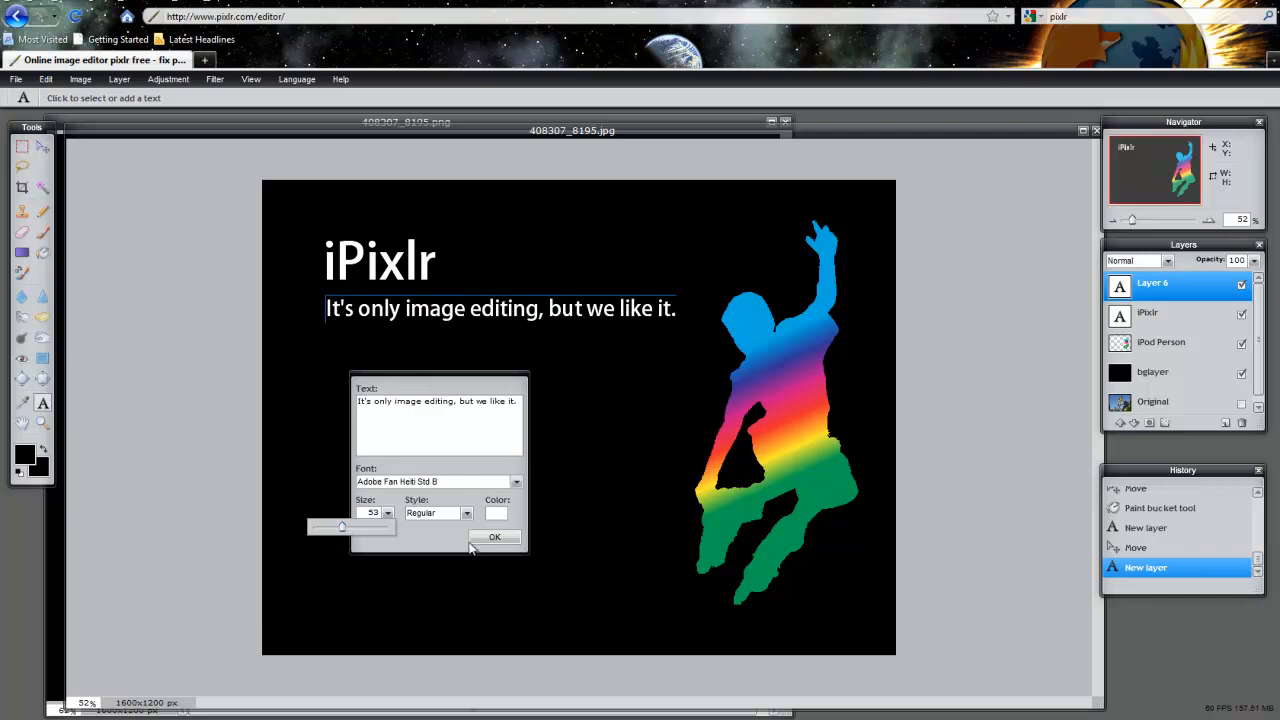
mouse_move(500, 499)
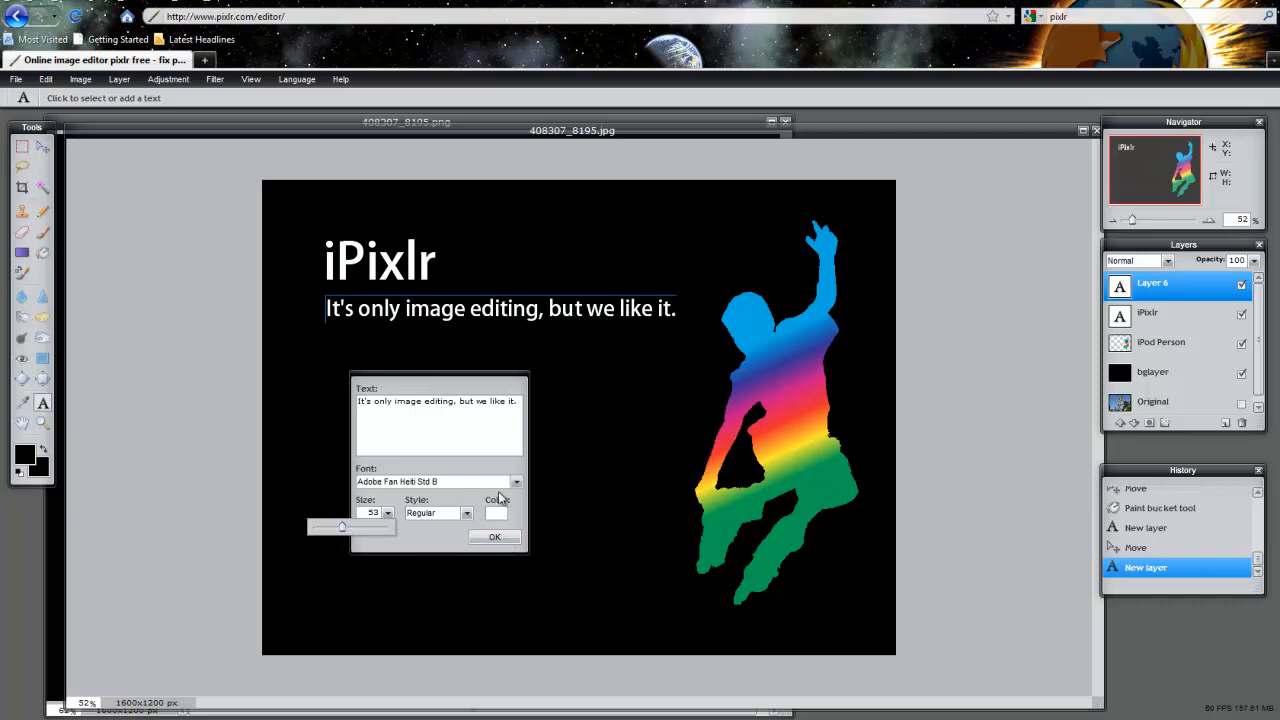
left_click(494, 537)
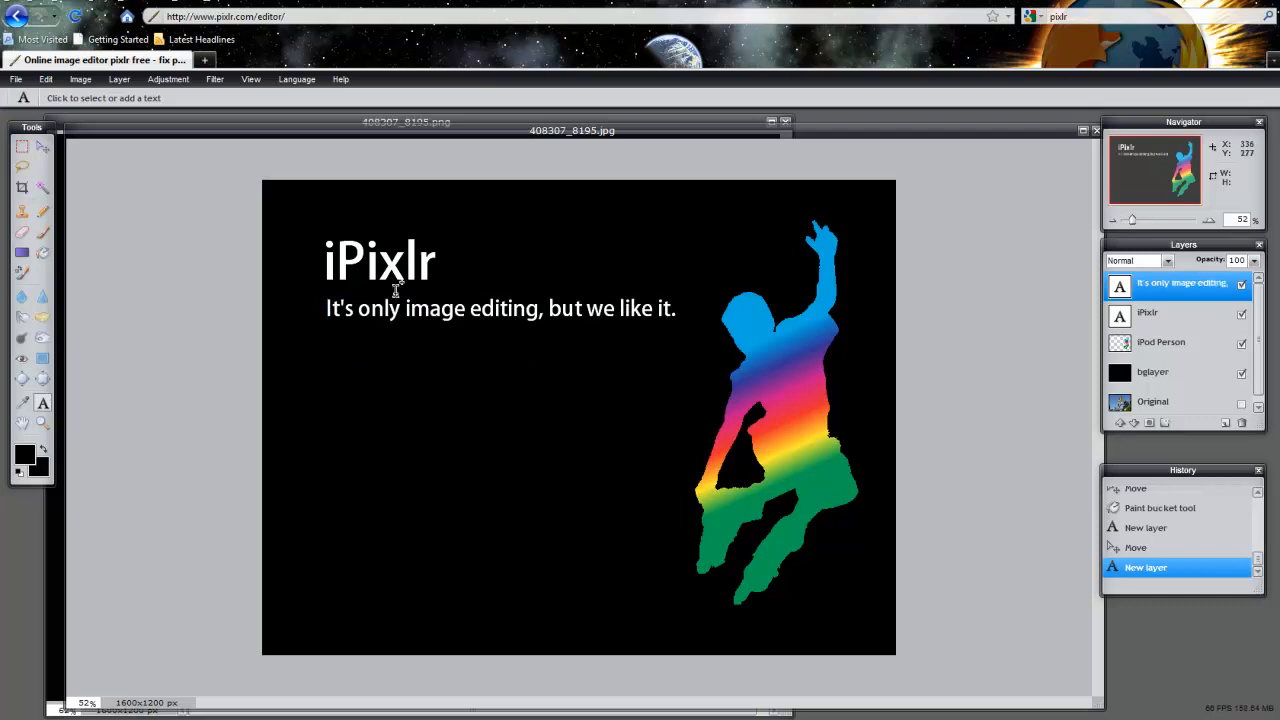
left_click(1148, 312)
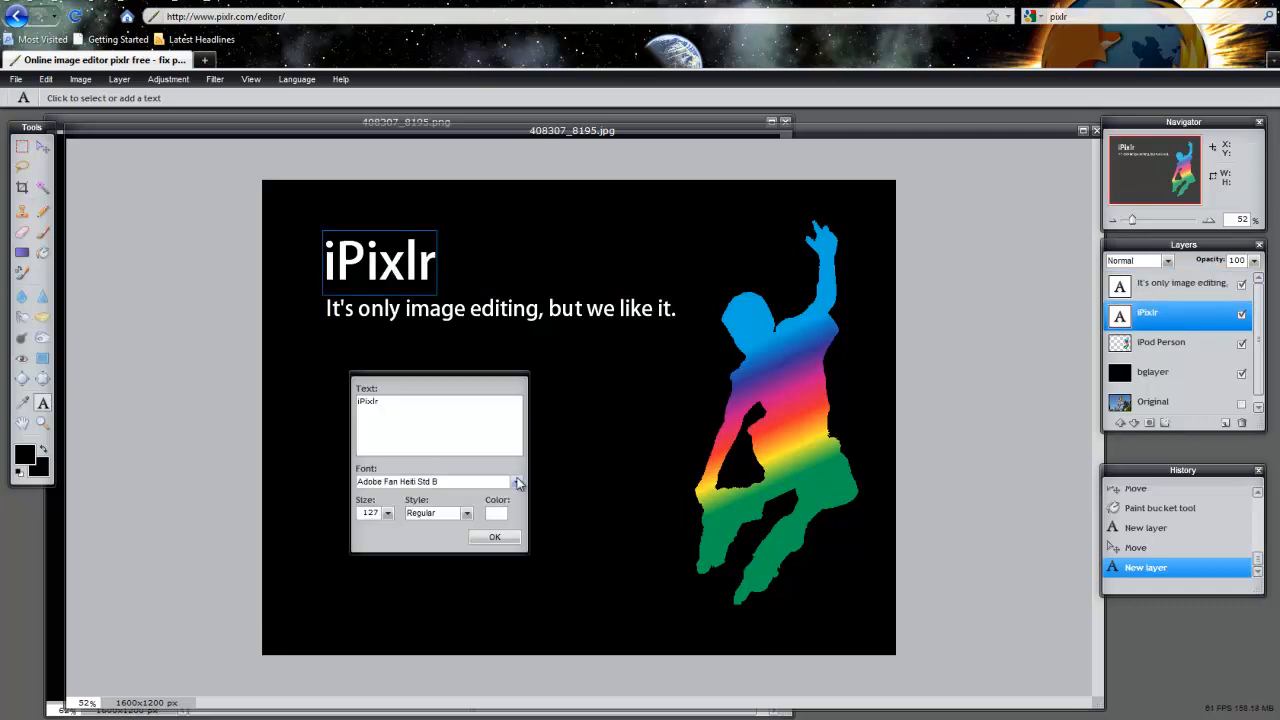
Change the font of the iPixlr title and tagline to Adobe Gothic Std B.
left_click(516, 481)
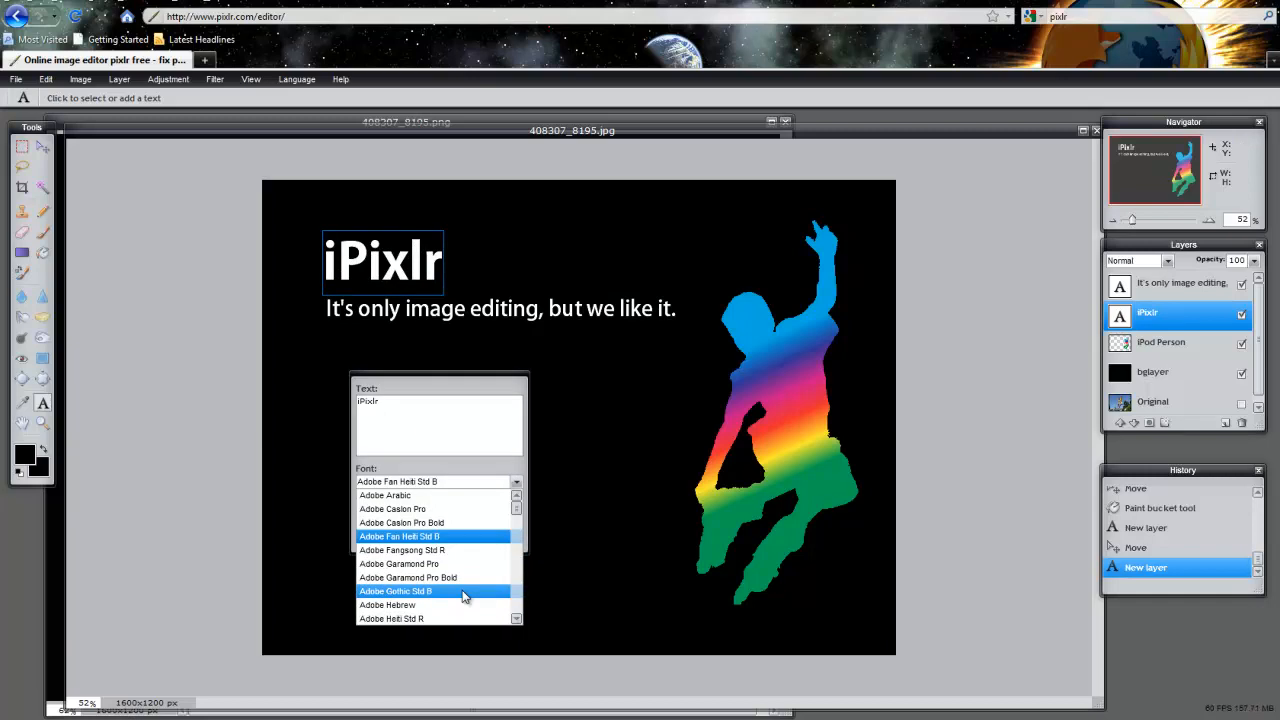
left_click(395, 591)
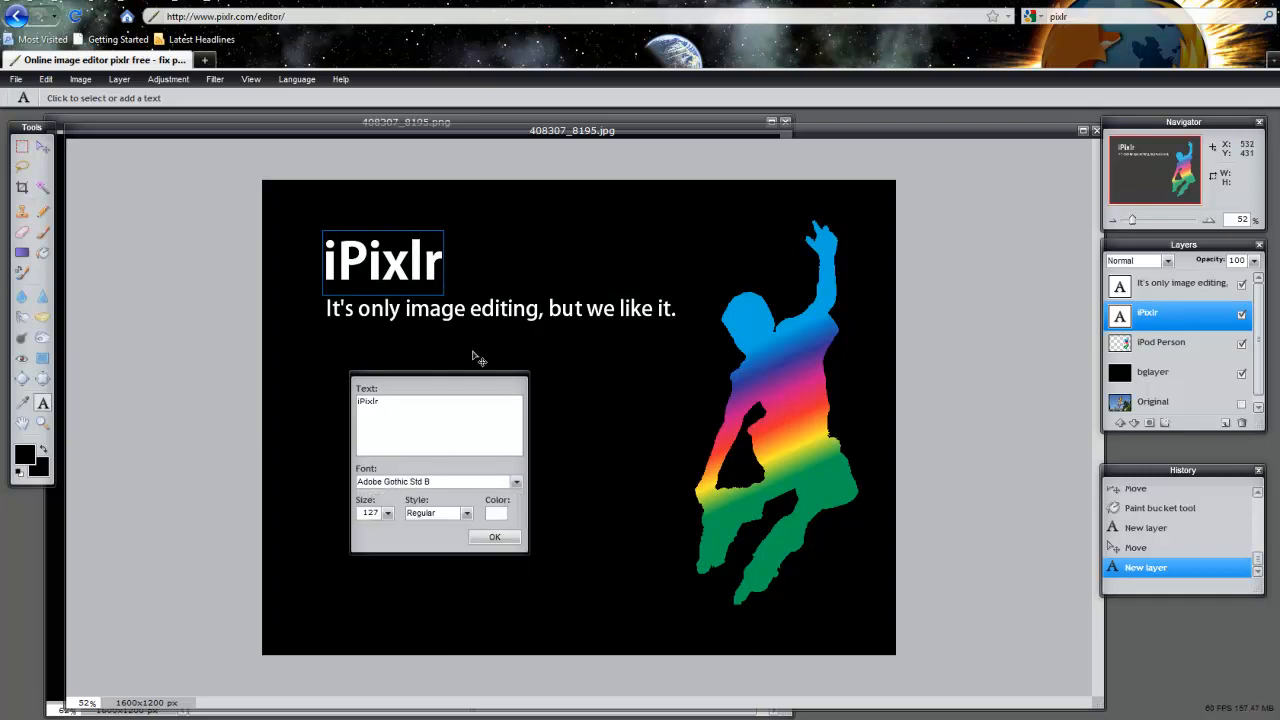
left_click(494, 537)
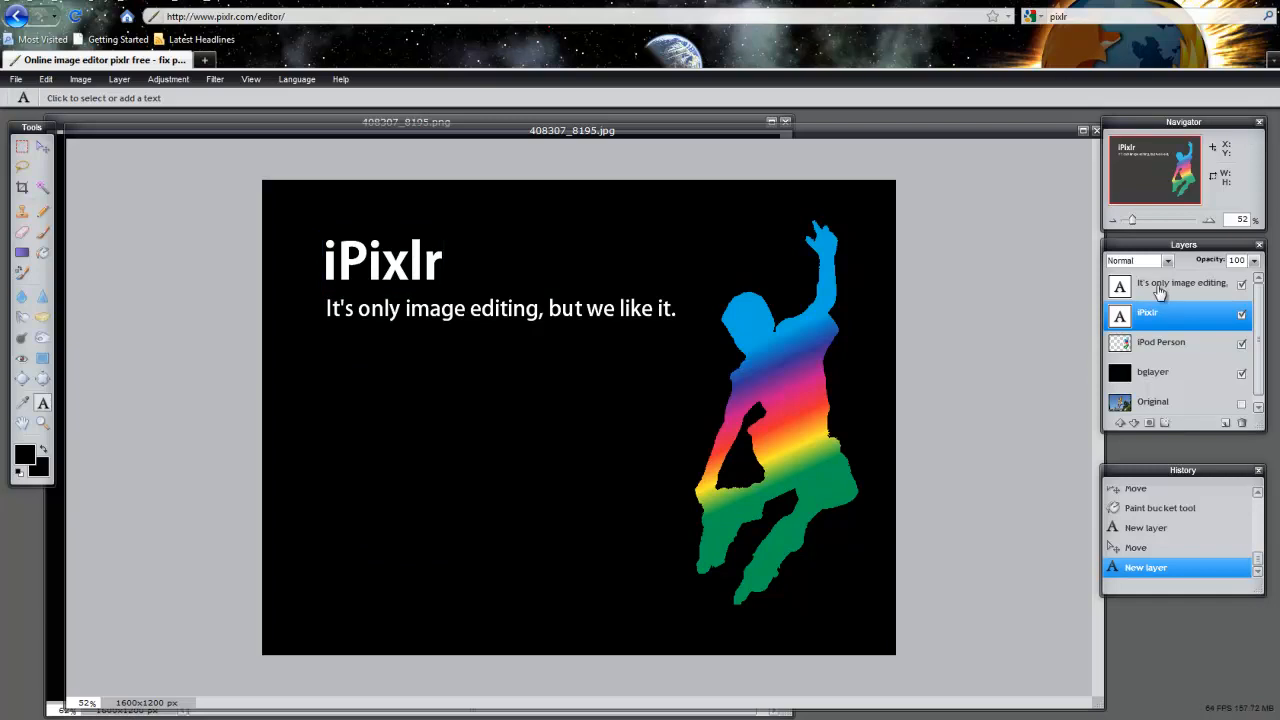
left_click(1182, 283)
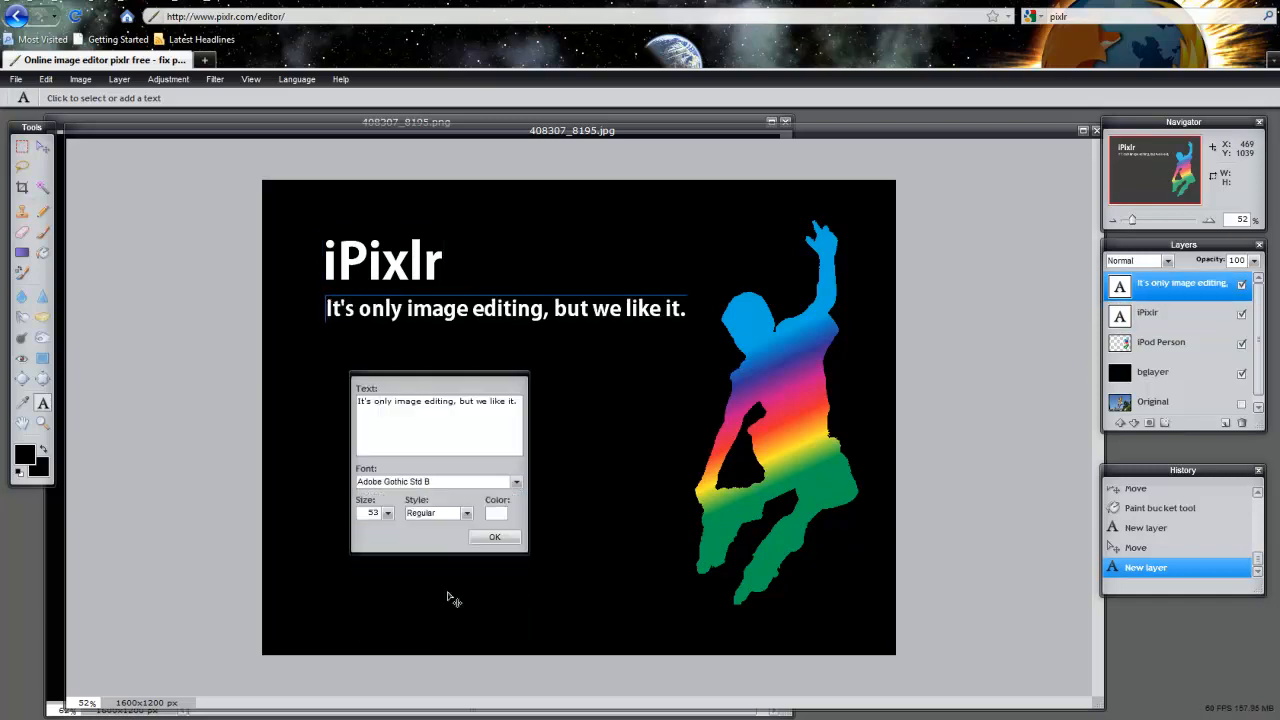
left_click(494, 537)
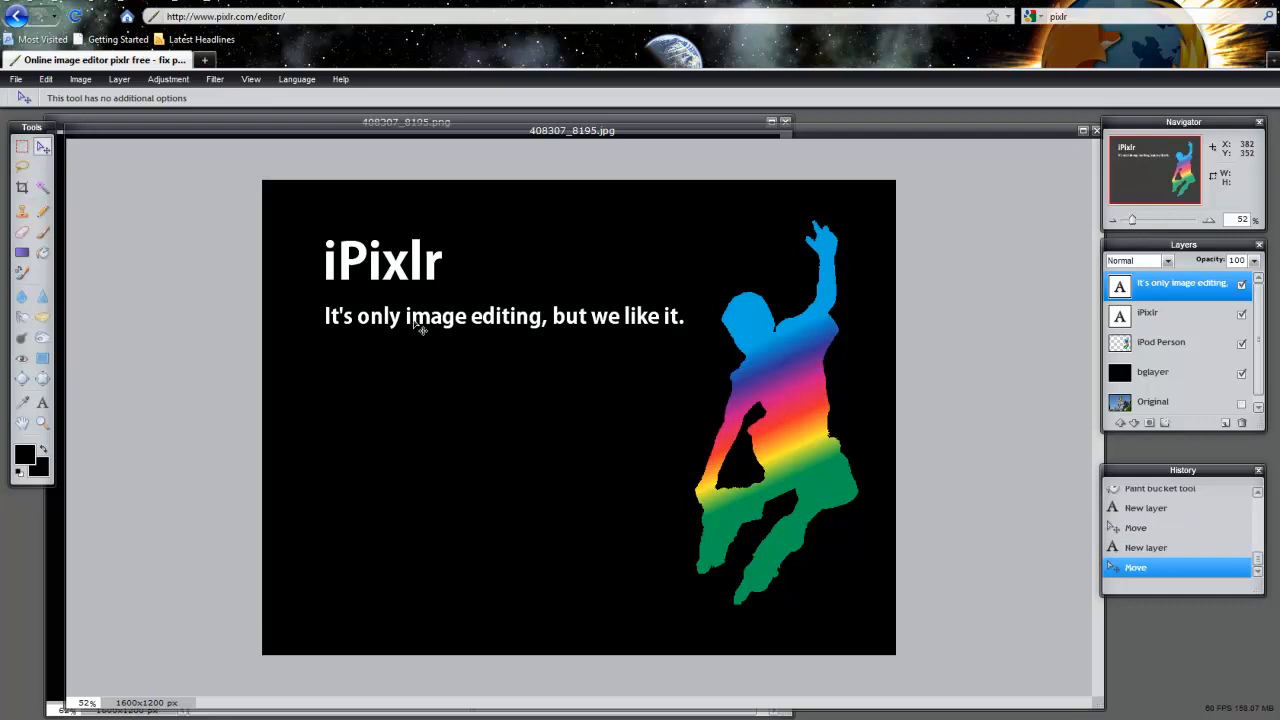
mouse_move(1170, 408)
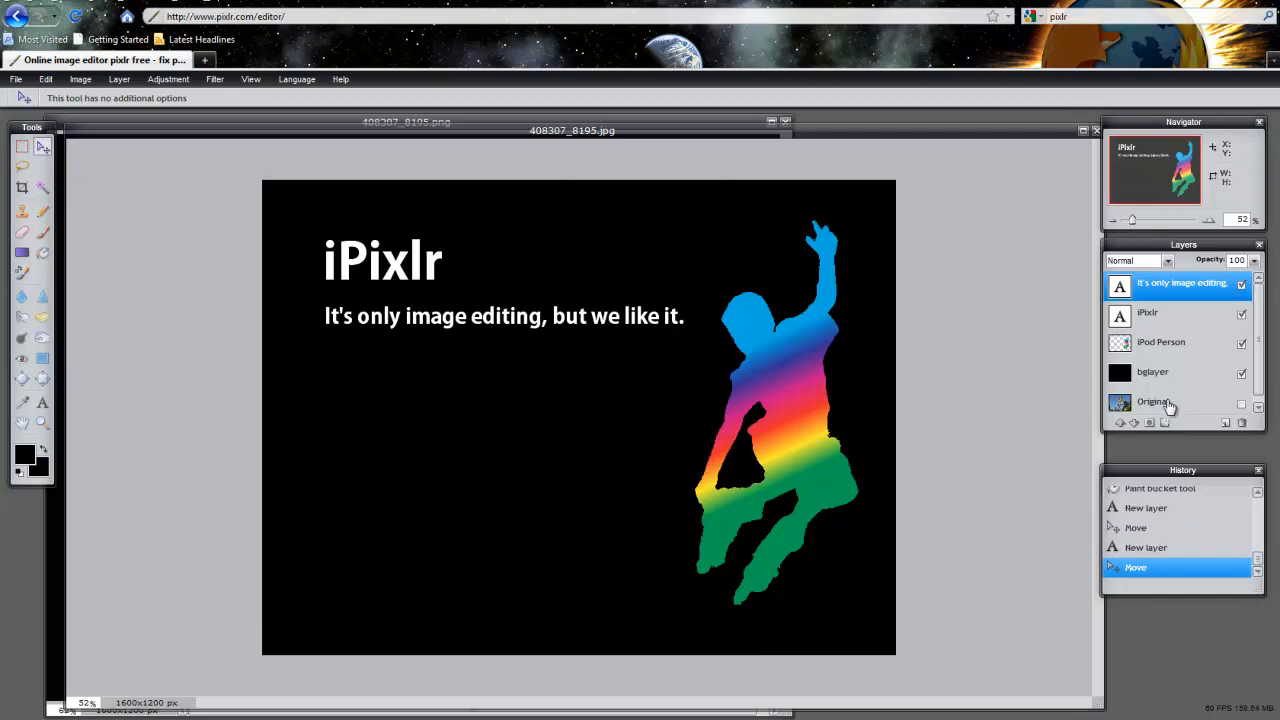
Give the iPixlr title layer an outer glow with size 41 and hardness 3.
left_click(1148, 312)
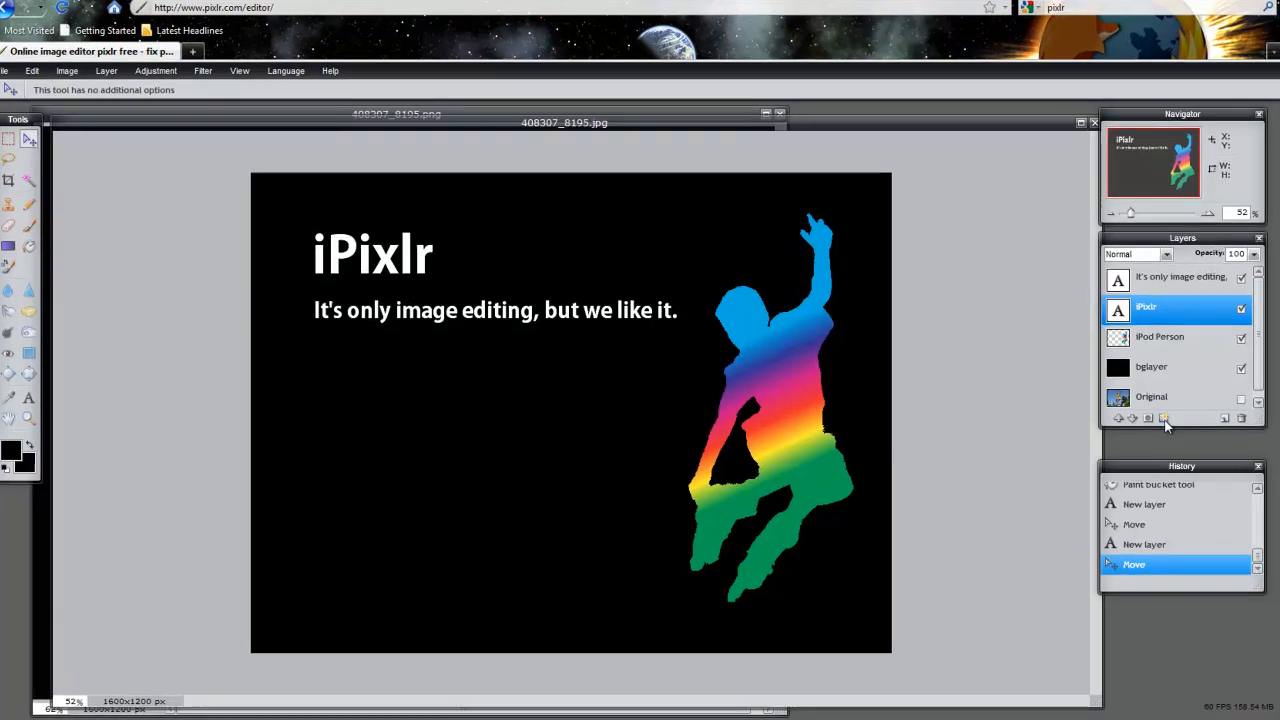
left_click(1164, 418)
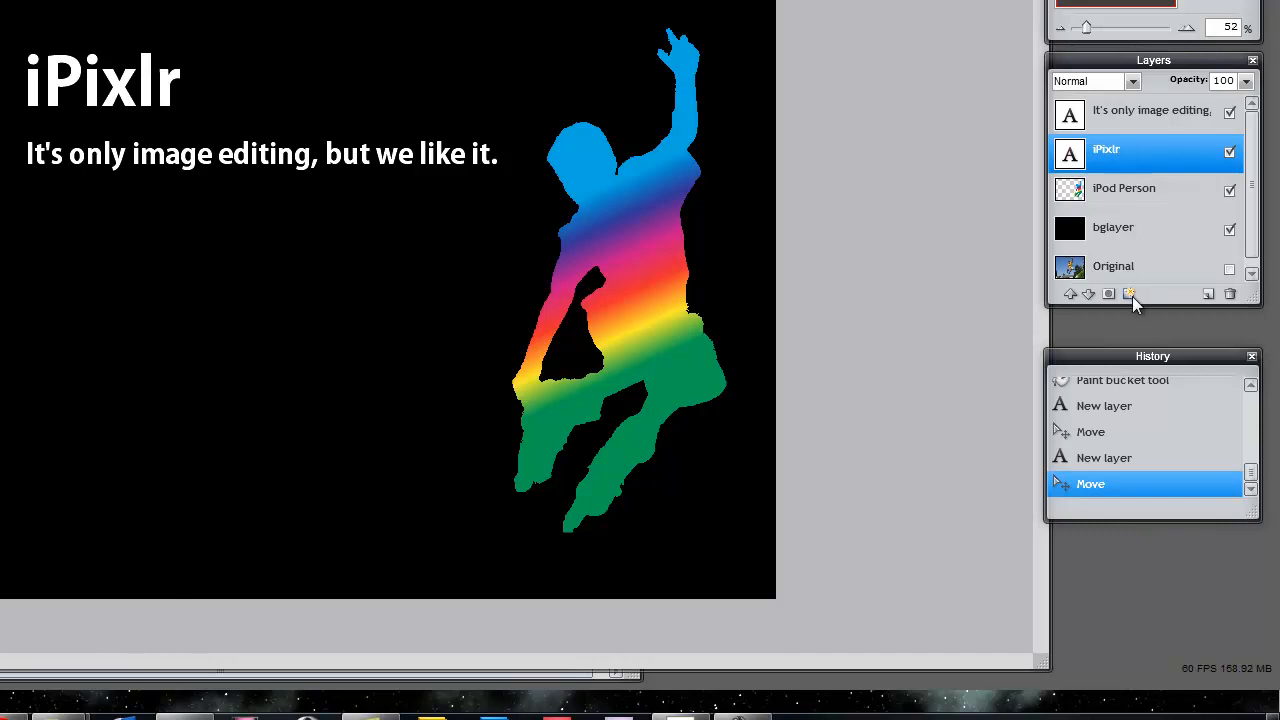
left_click(1129, 293)
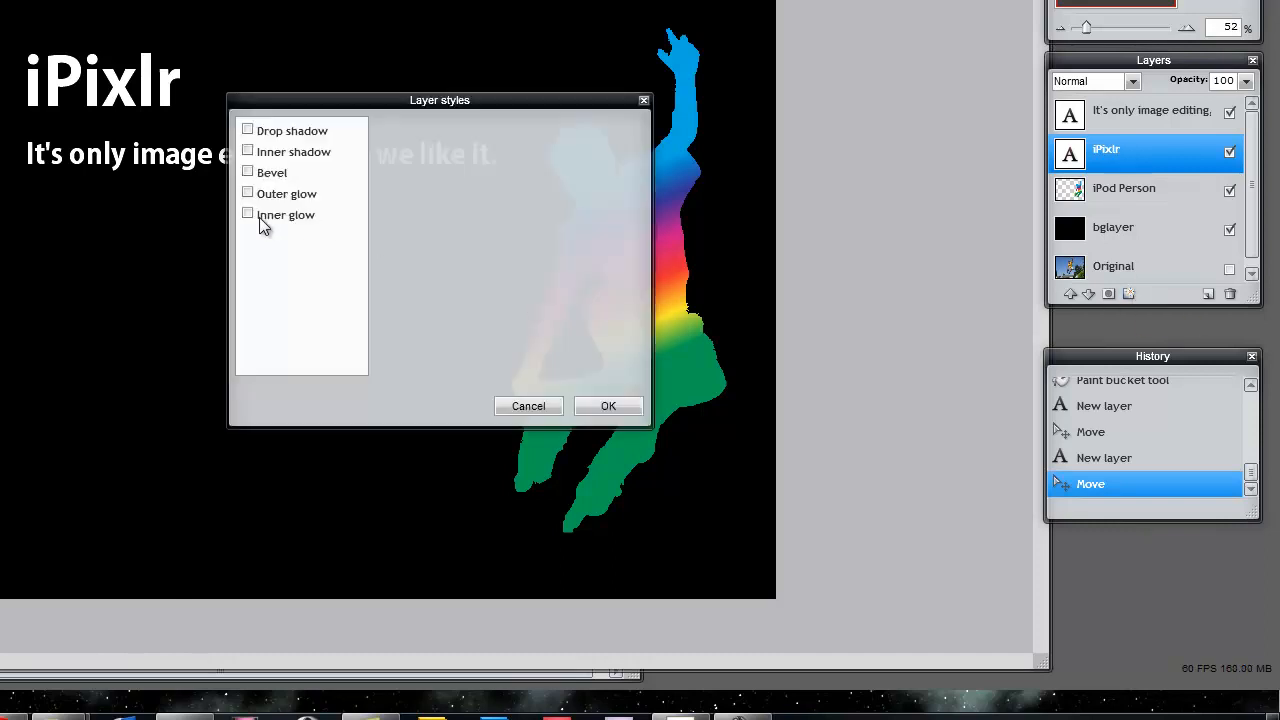
left_click(248, 192)
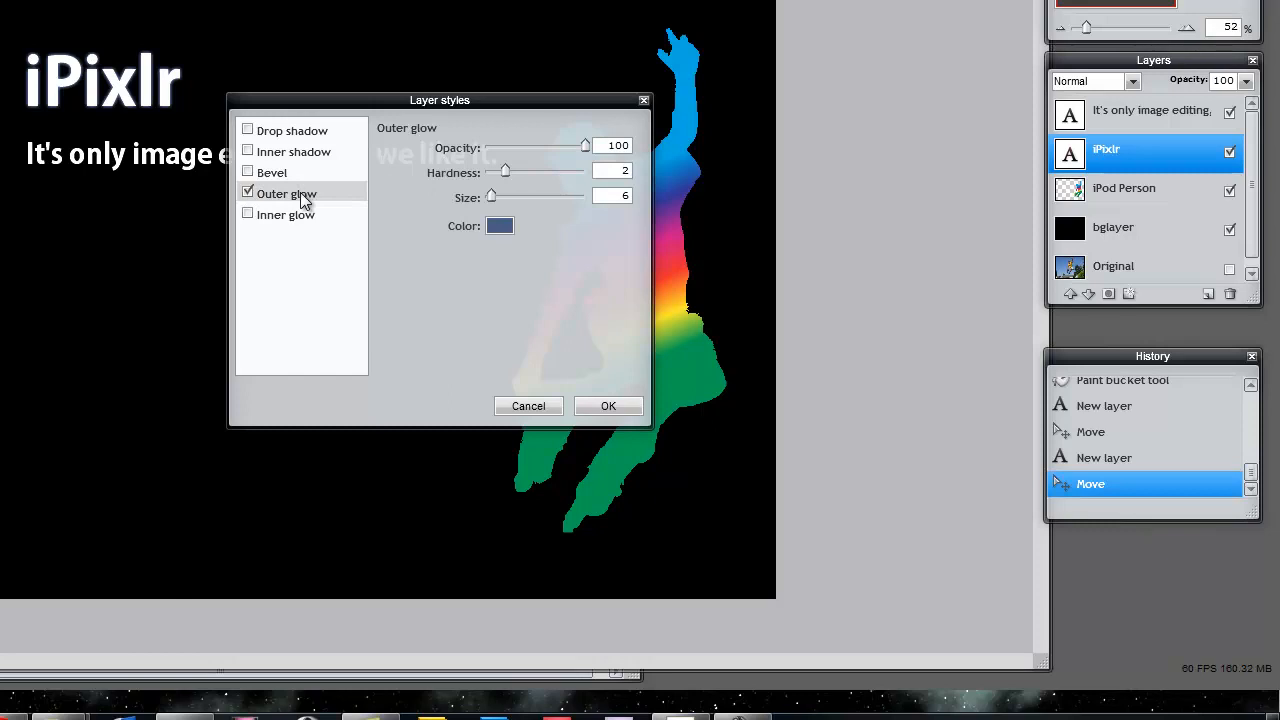
mouse_move(493, 197)
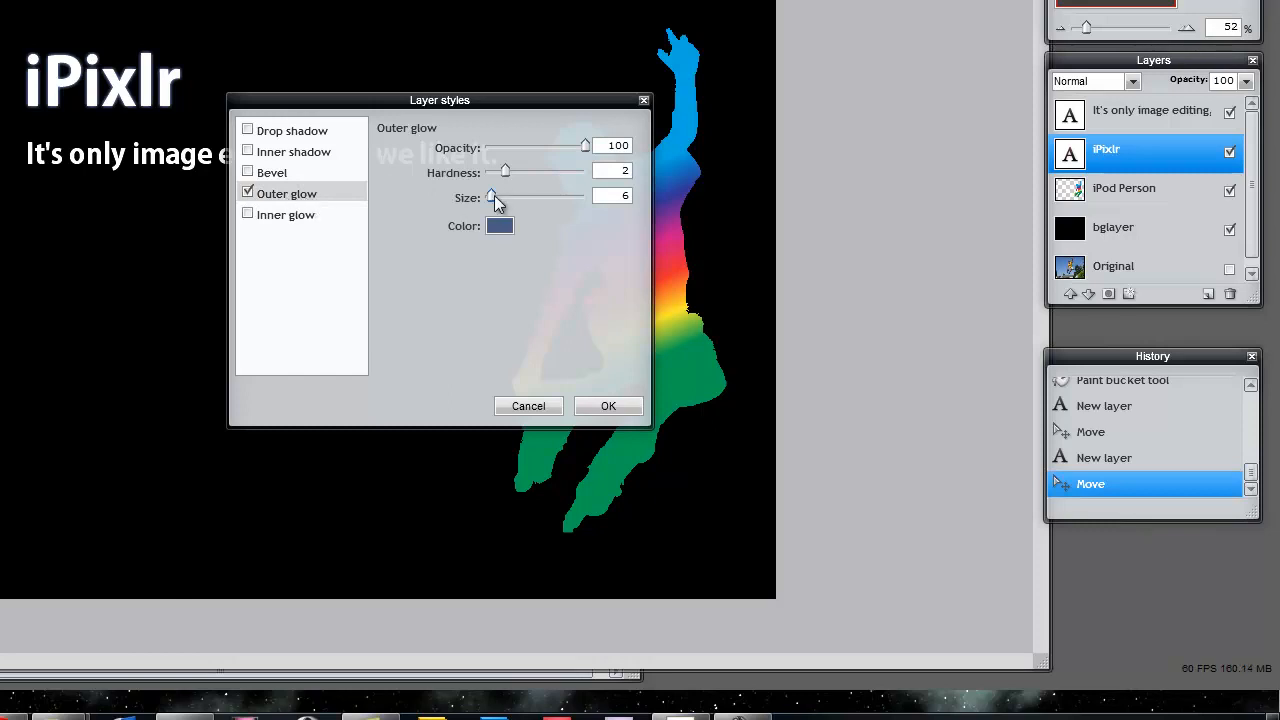
left_click_drag(491, 196, 527, 196)
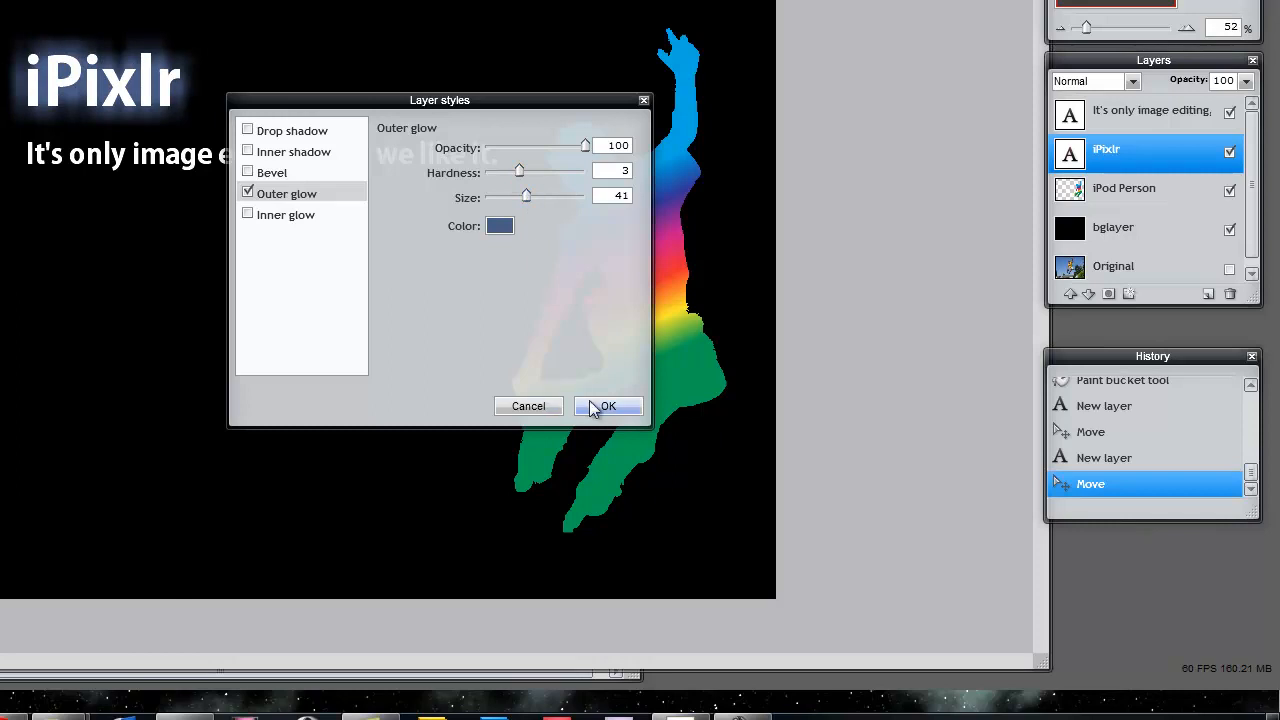
left_click(607, 406)
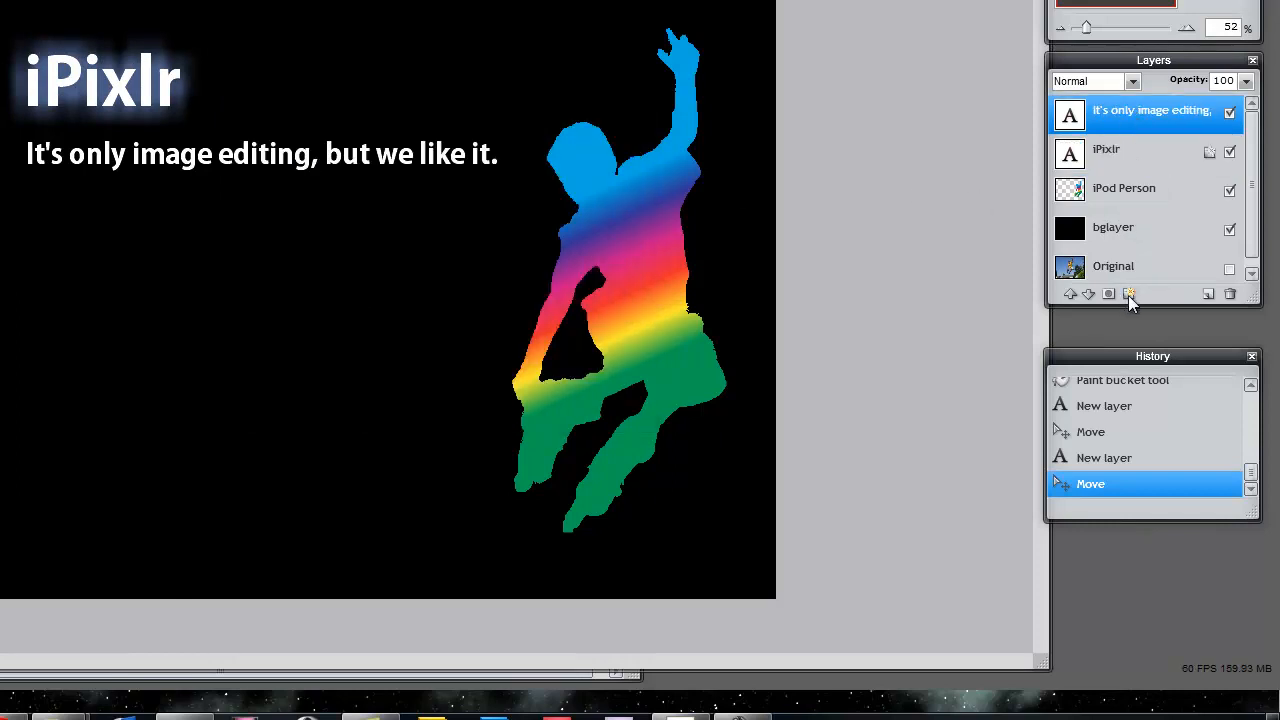
Apply an outer glow to the tagline layer with size 37 and hardness 3.
left_click(1130, 293)
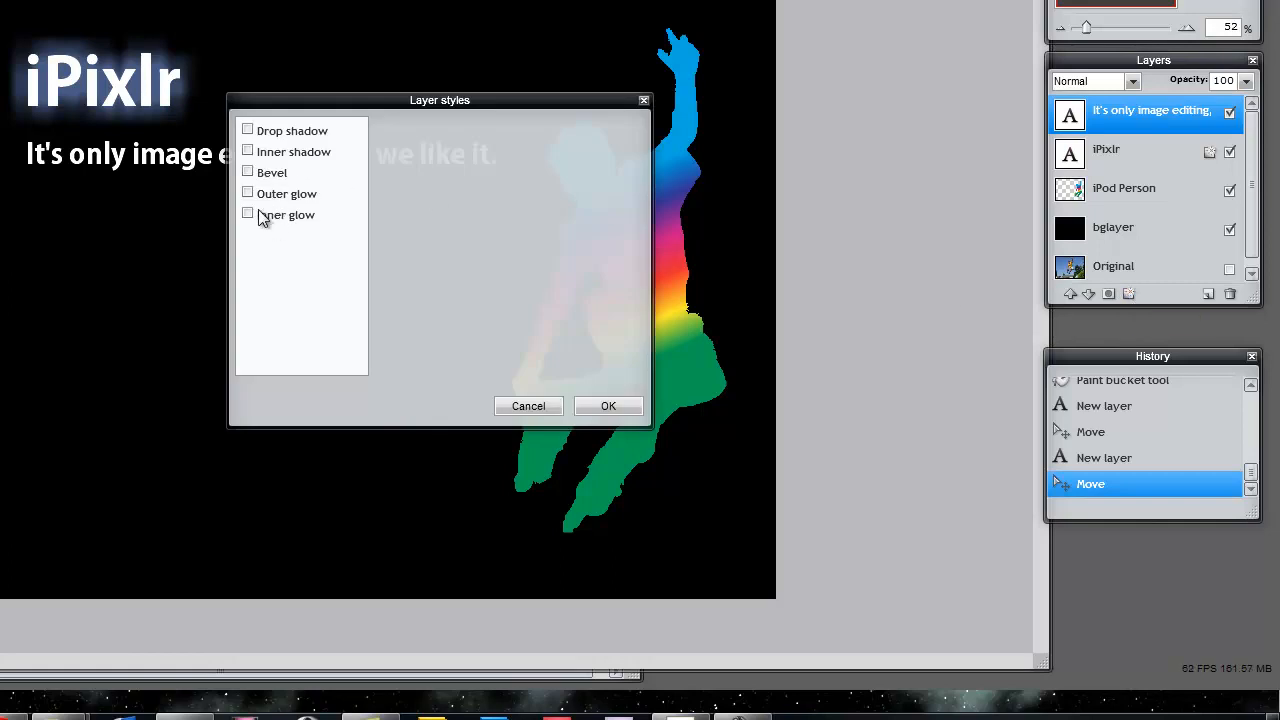
left_click(247, 193)
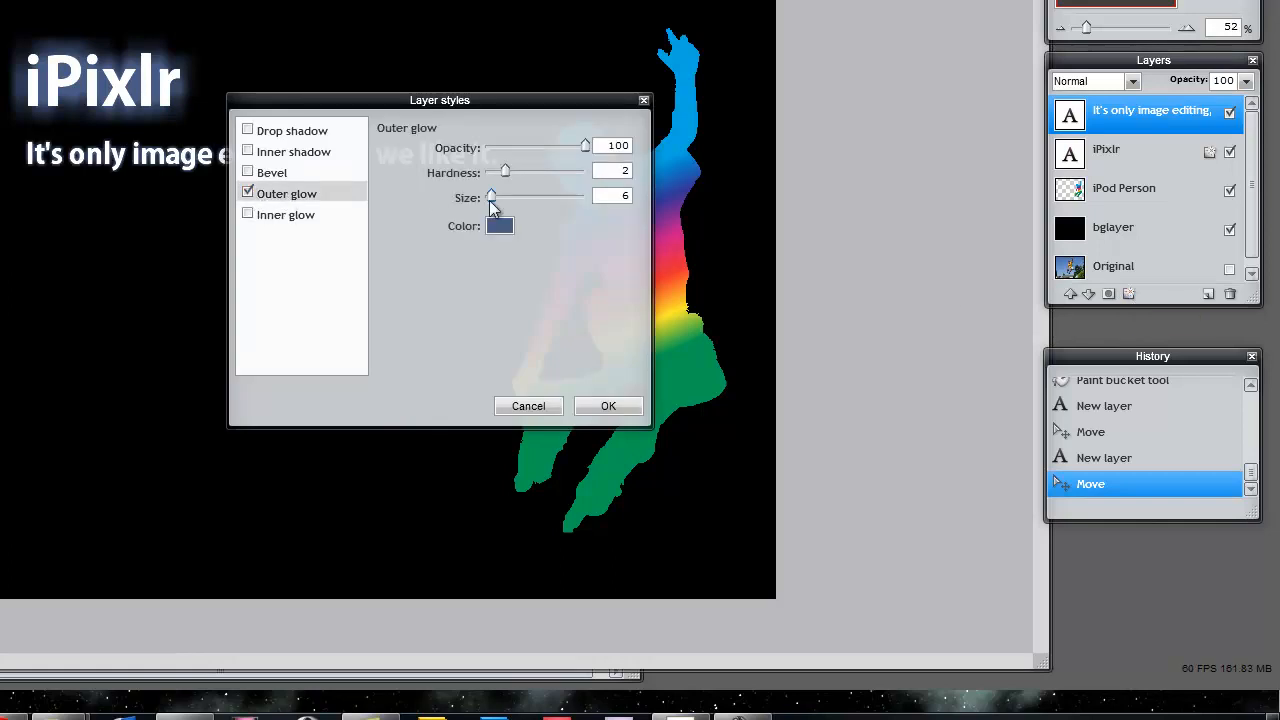
left_click_drag(491, 195, 525, 195)
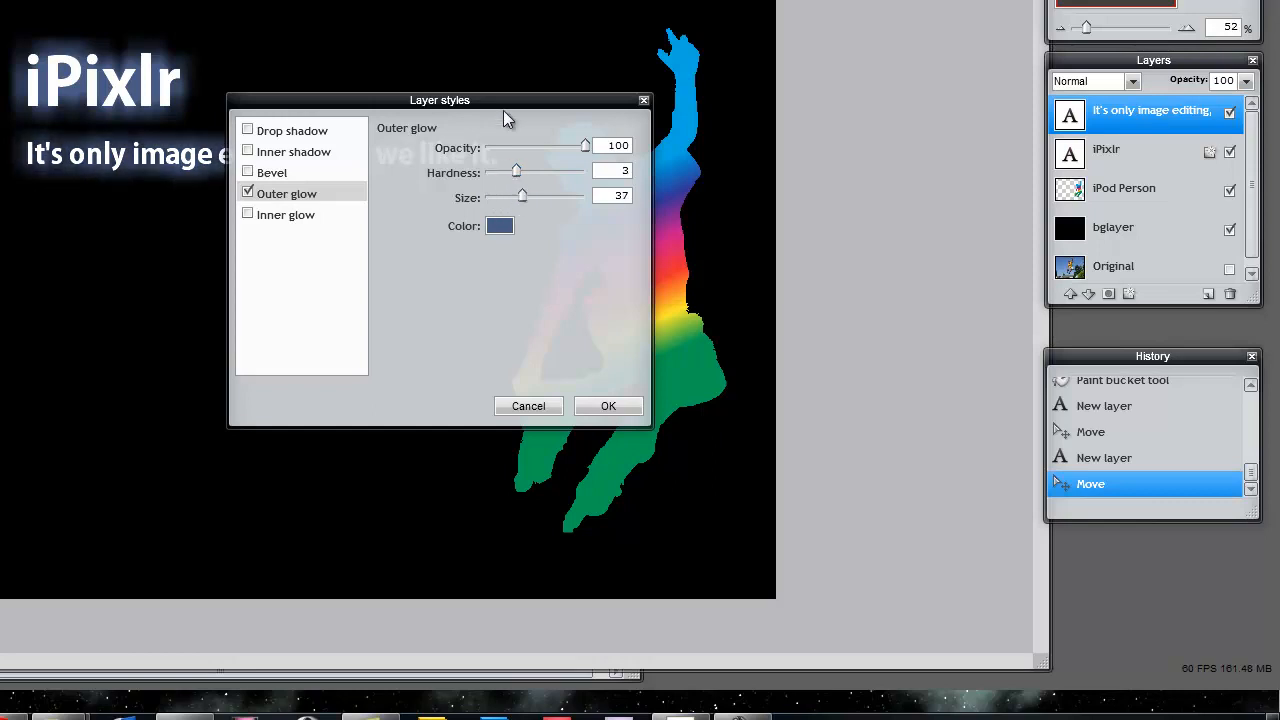
left_click(608, 405)
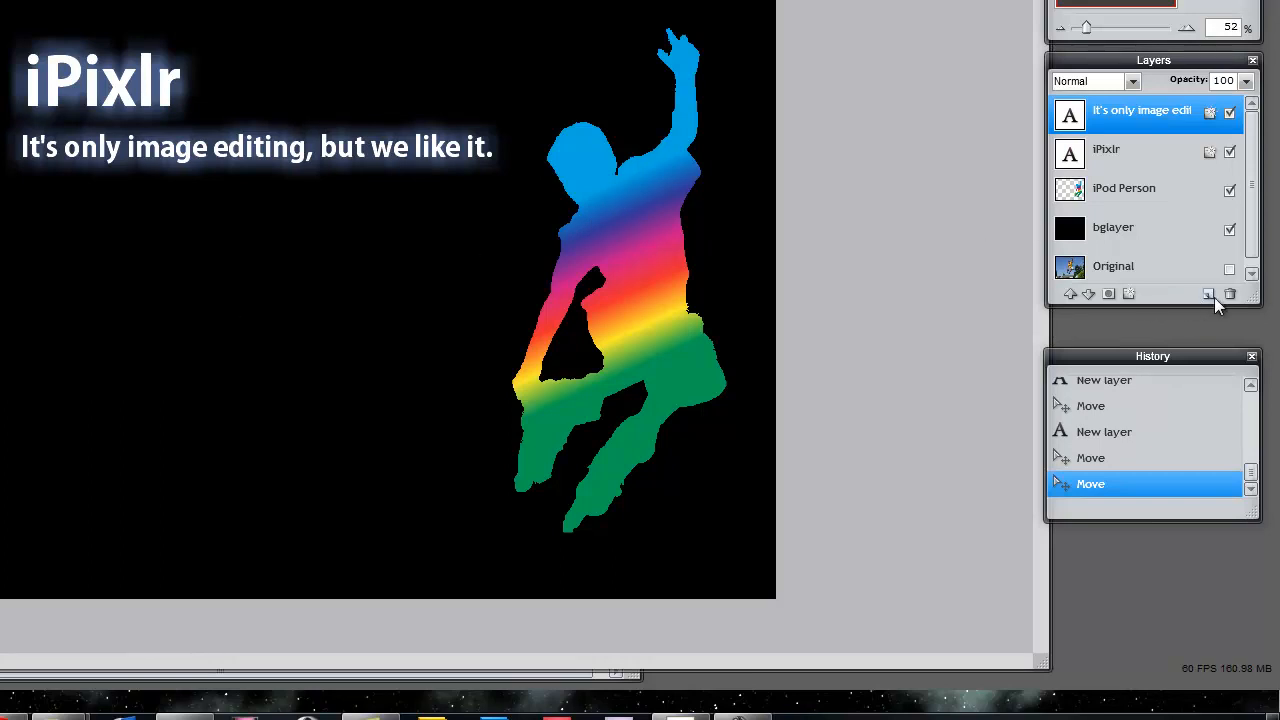
Add a new layer named earbuds and set the foreground colour to white (ffffff).
left_click(1208, 293)
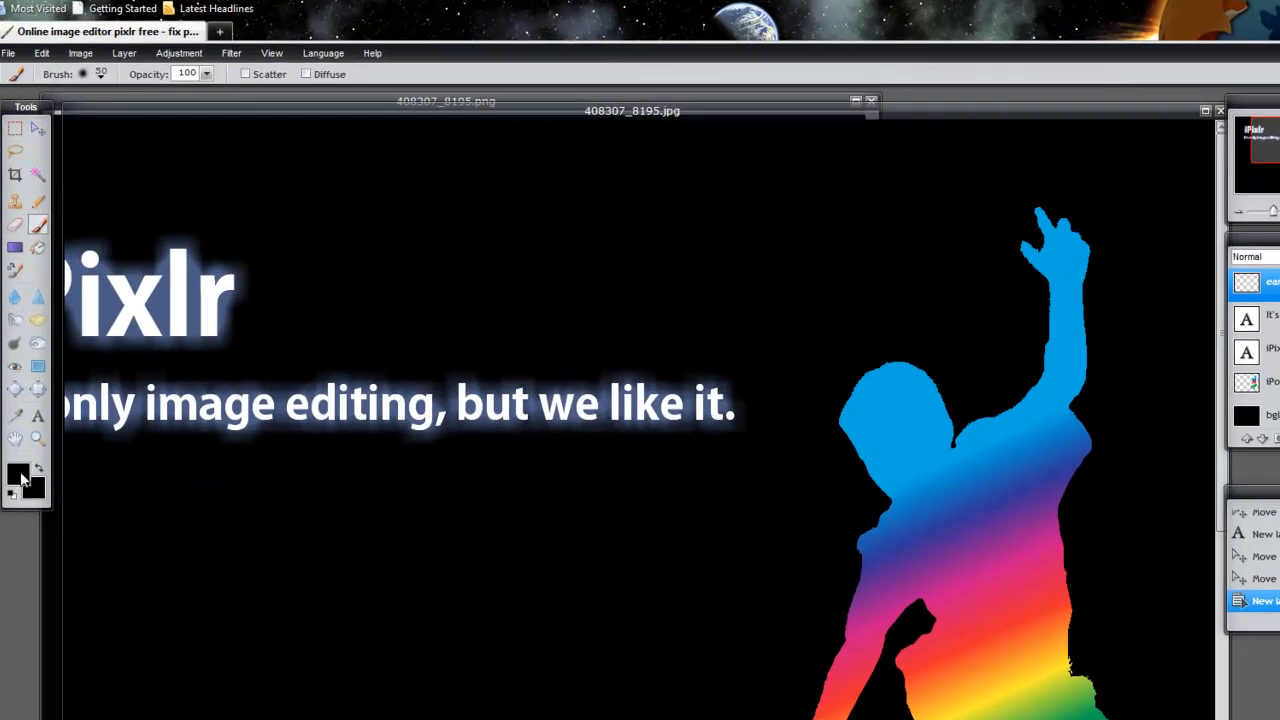
left_click(20, 480)
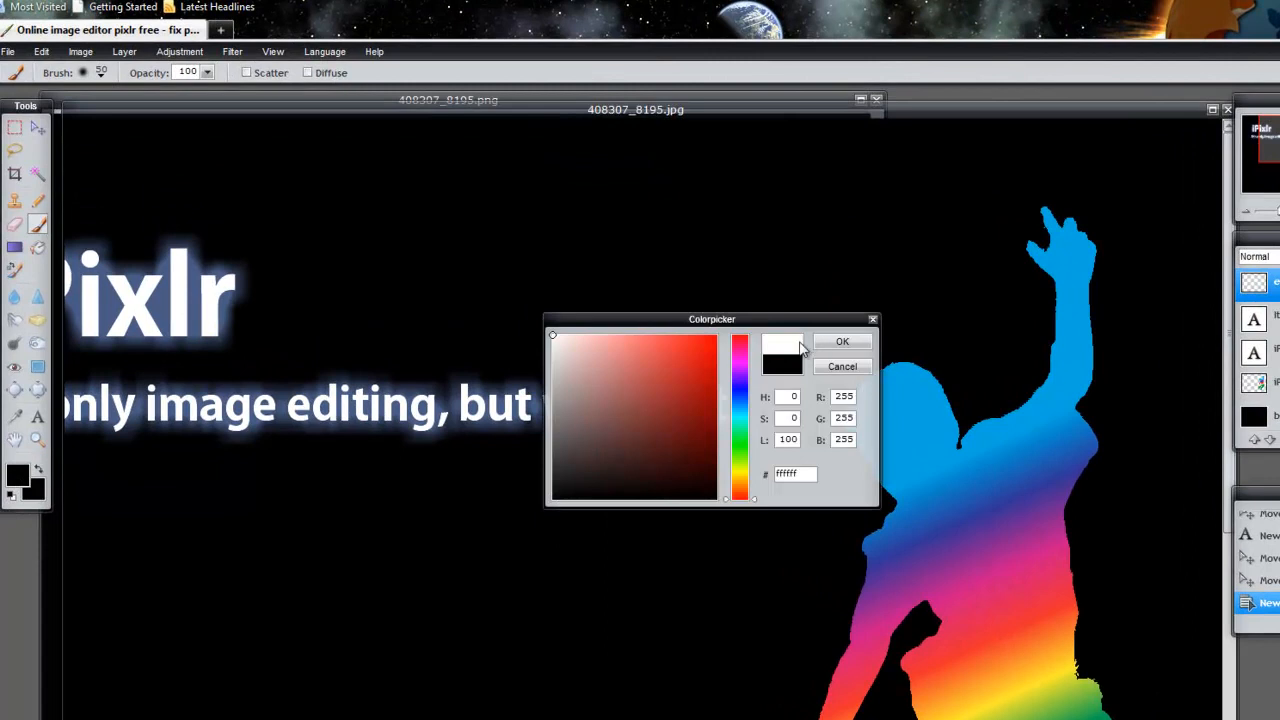
left_click(583, 353)
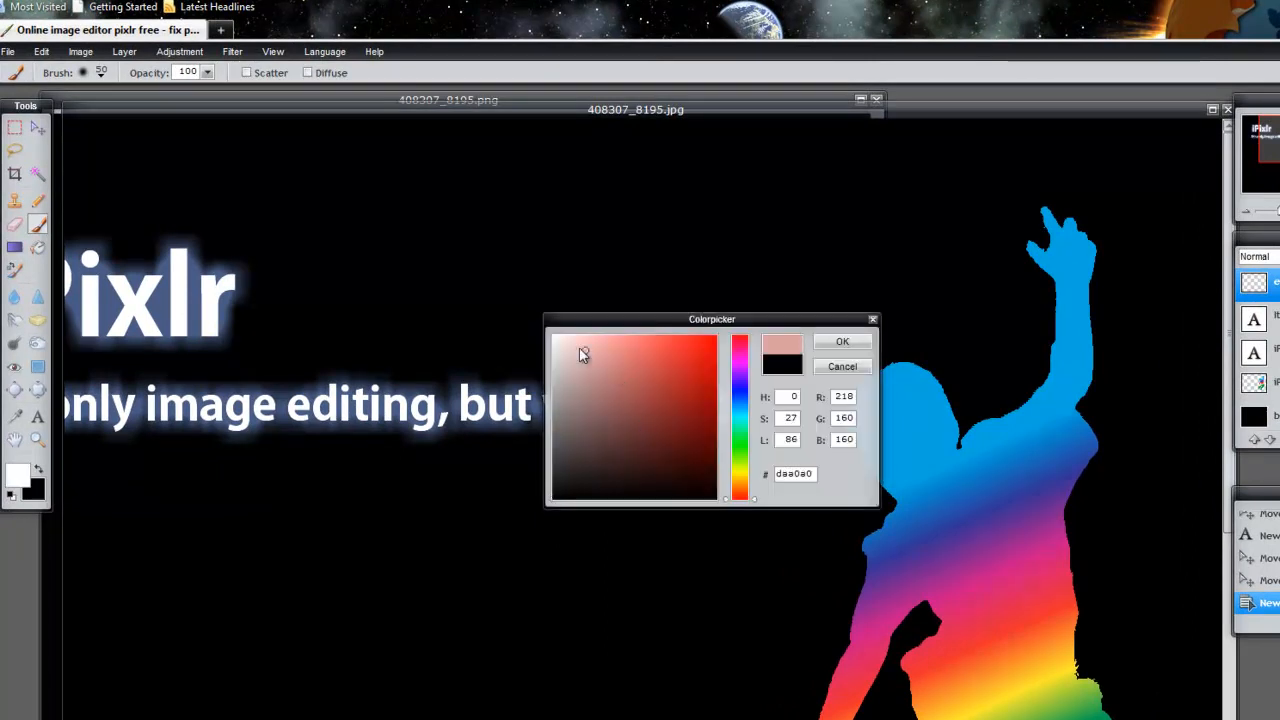
left_click(84, 72)
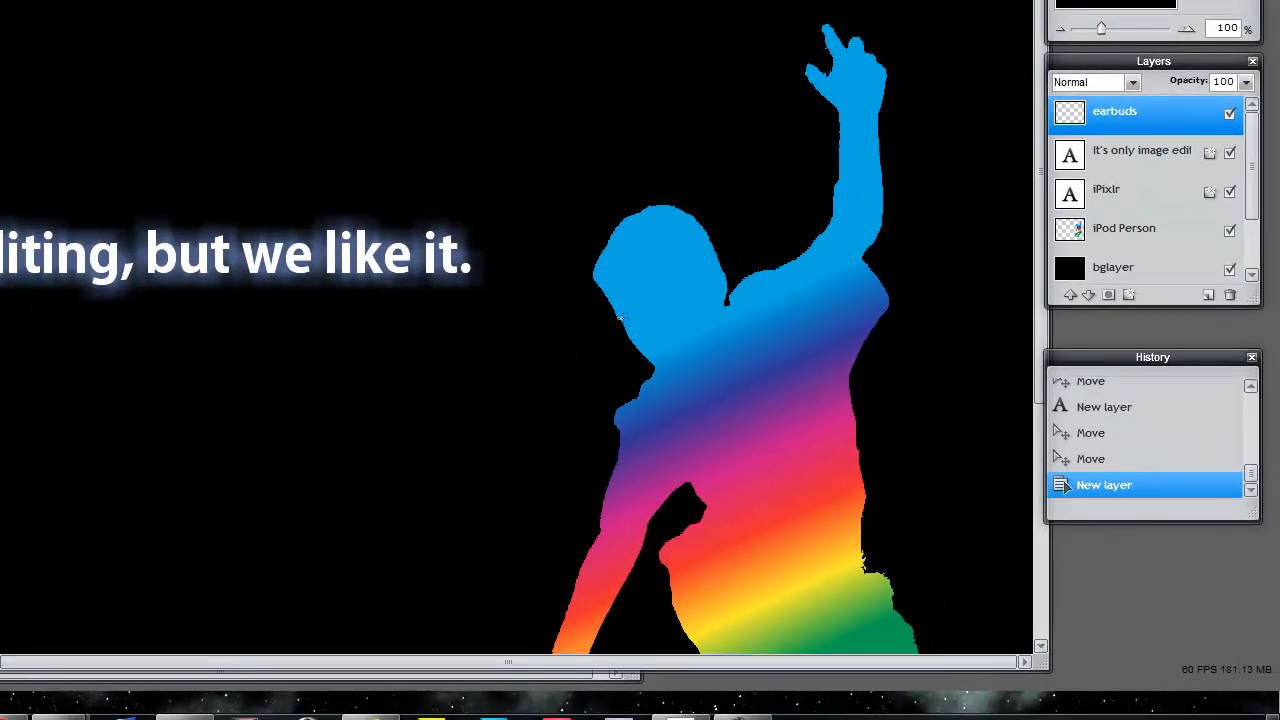
Paint white cords from the ears down the chest and up the arm, then add an iPod layer.
left_click_drag(640, 310, 705, 415)
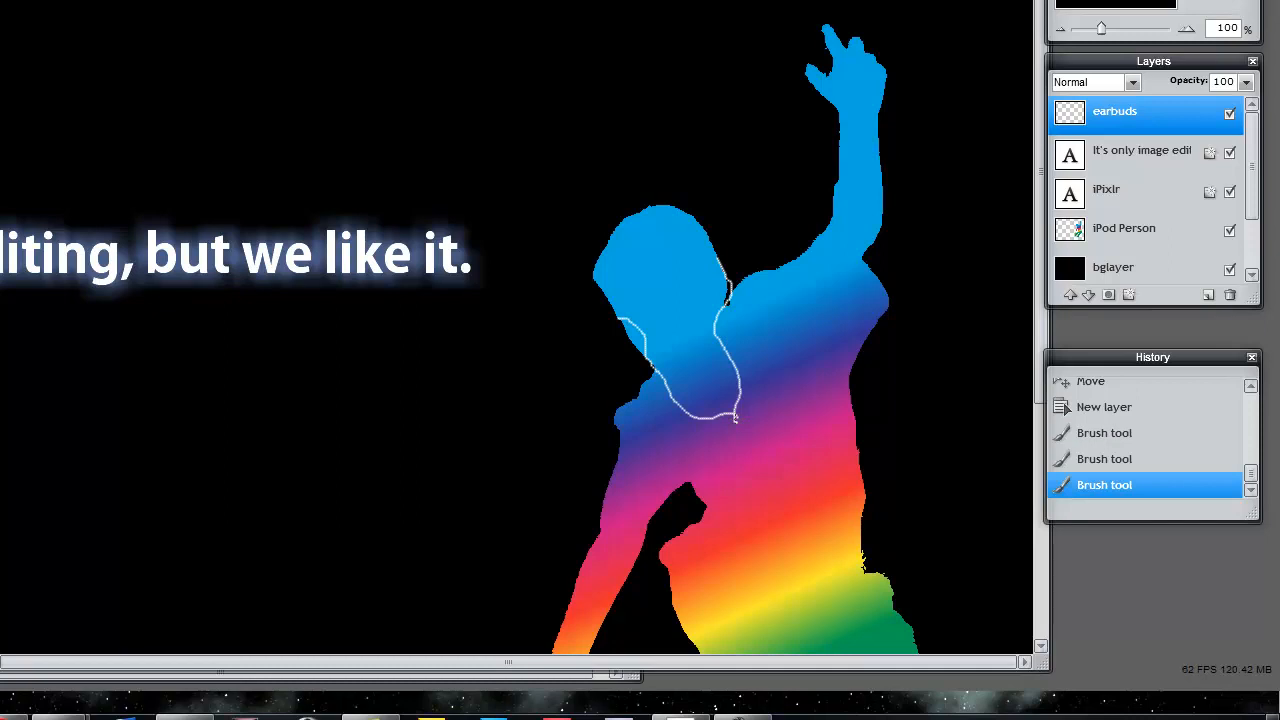
left_click_drag(735, 420, 900, 180)
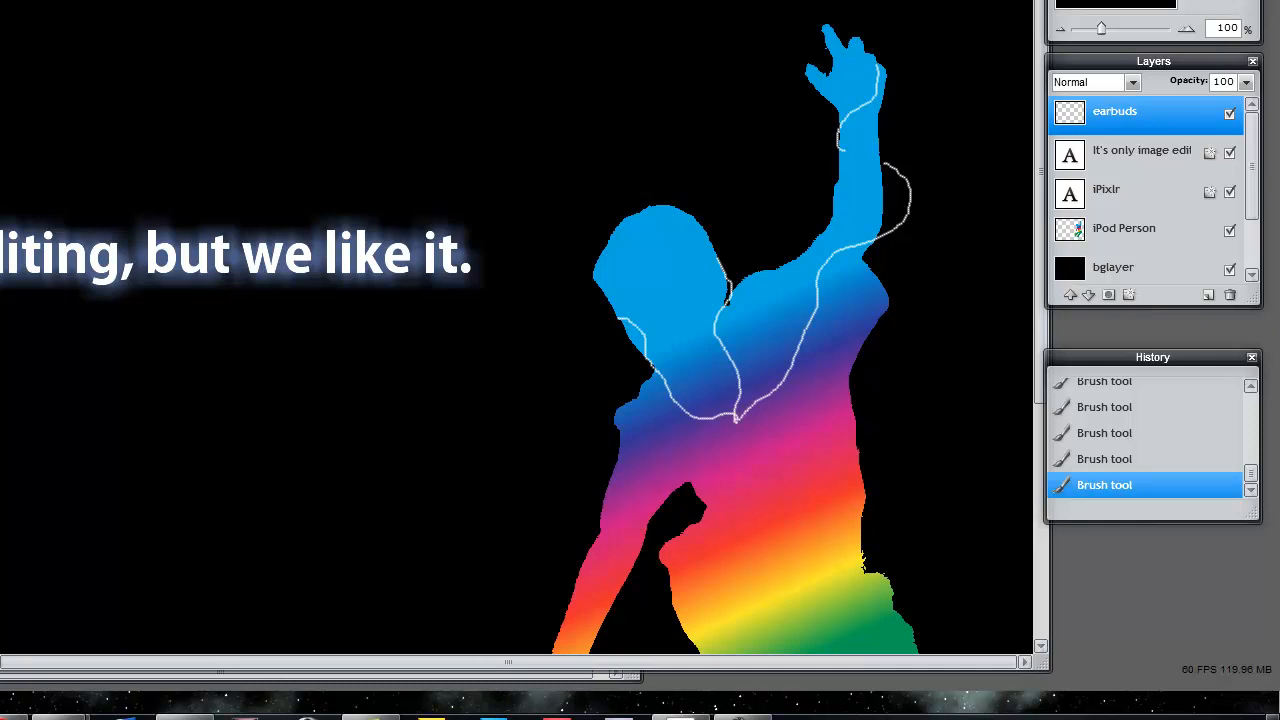
left_click(1128, 294)
type("iPod")
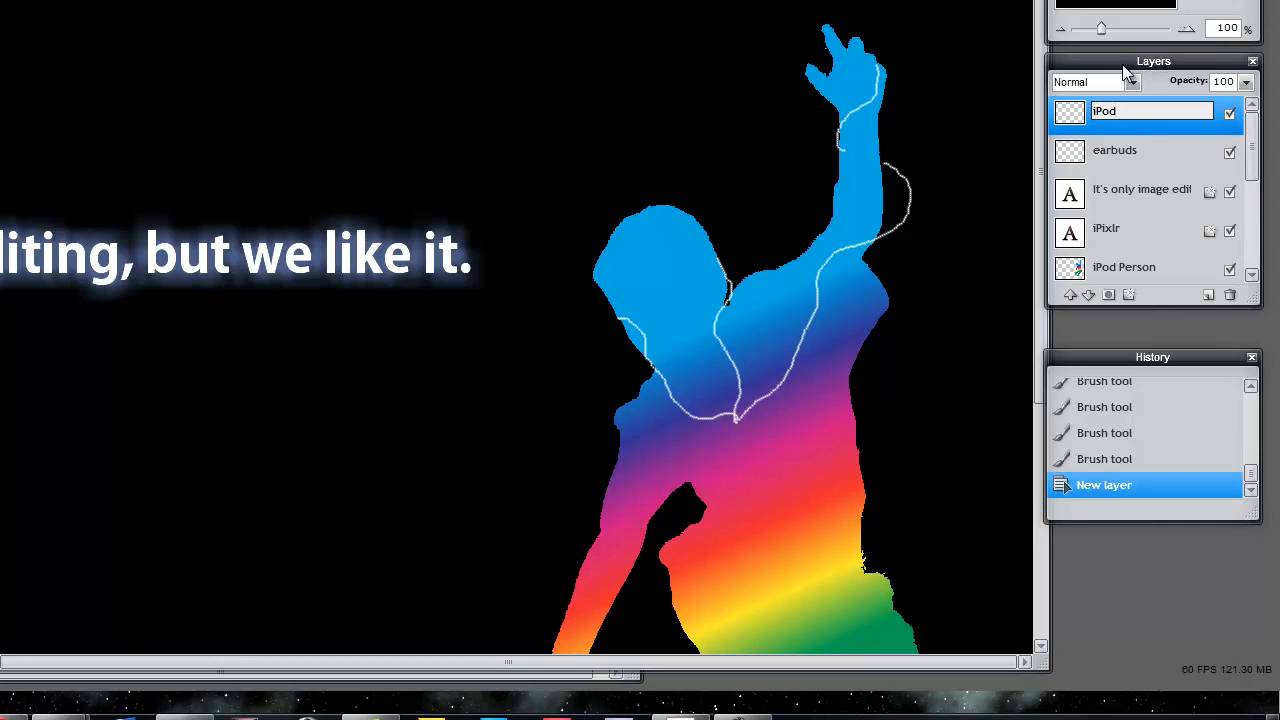
Draw a white rounded-rectangle iPod body above the hand, with a black click-wheel shape.
left_click(1145, 112)
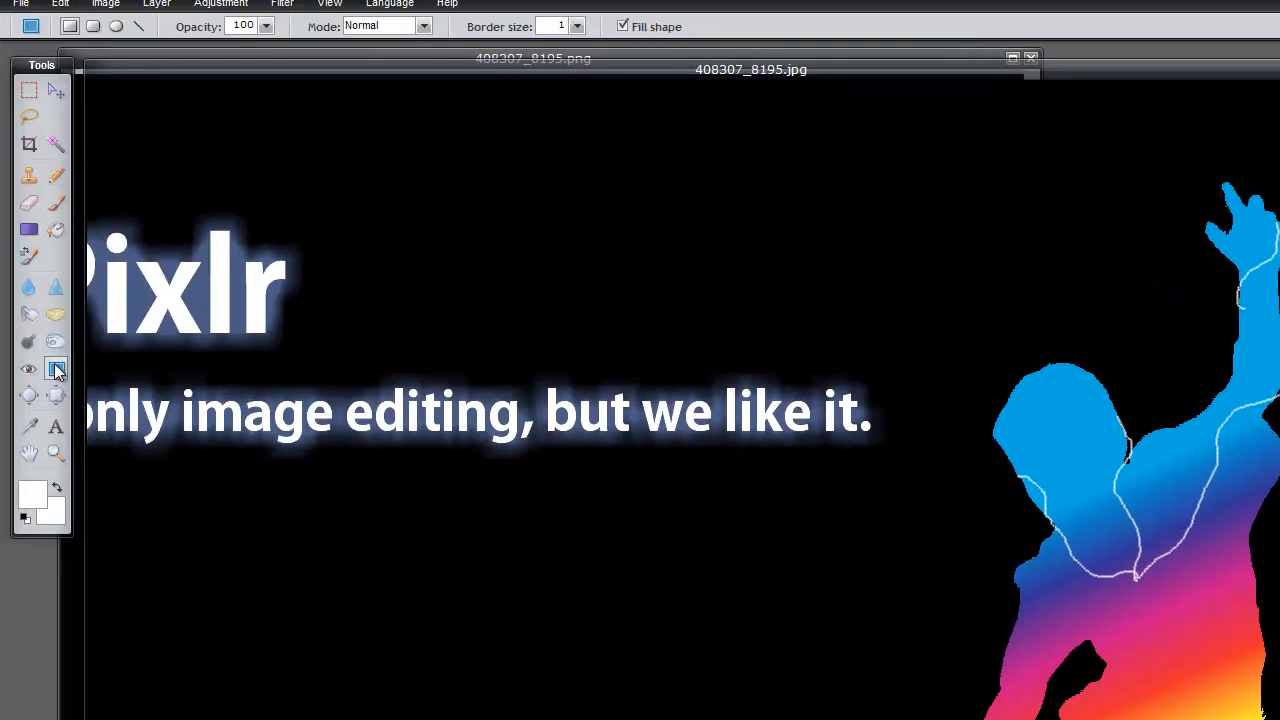
mouse_move(56, 370)
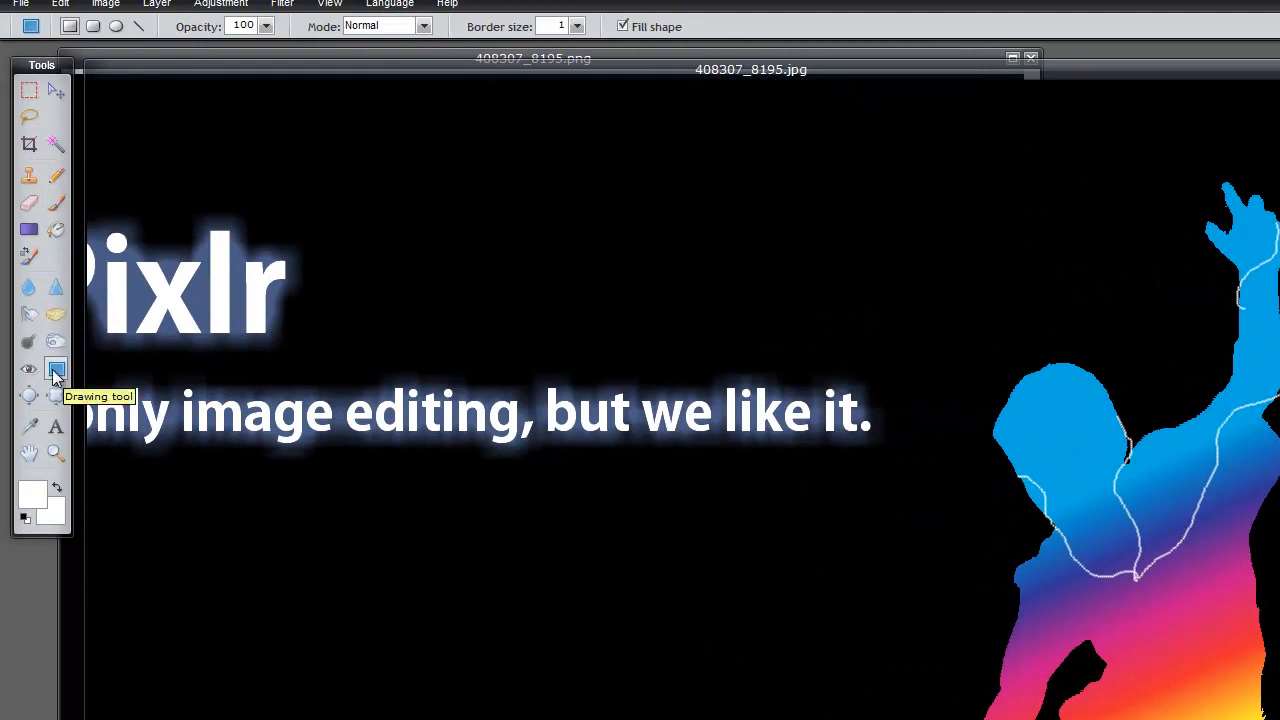
mouse_move(95, 50)
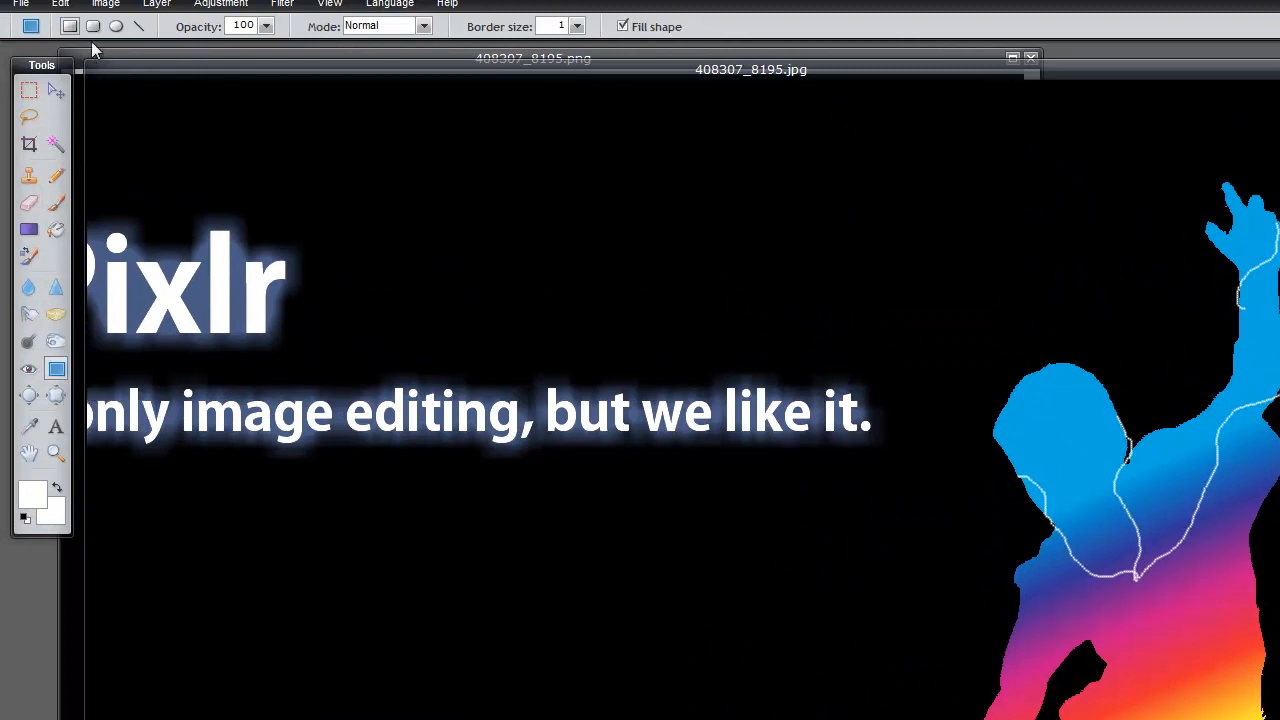
left_click(93, 26)
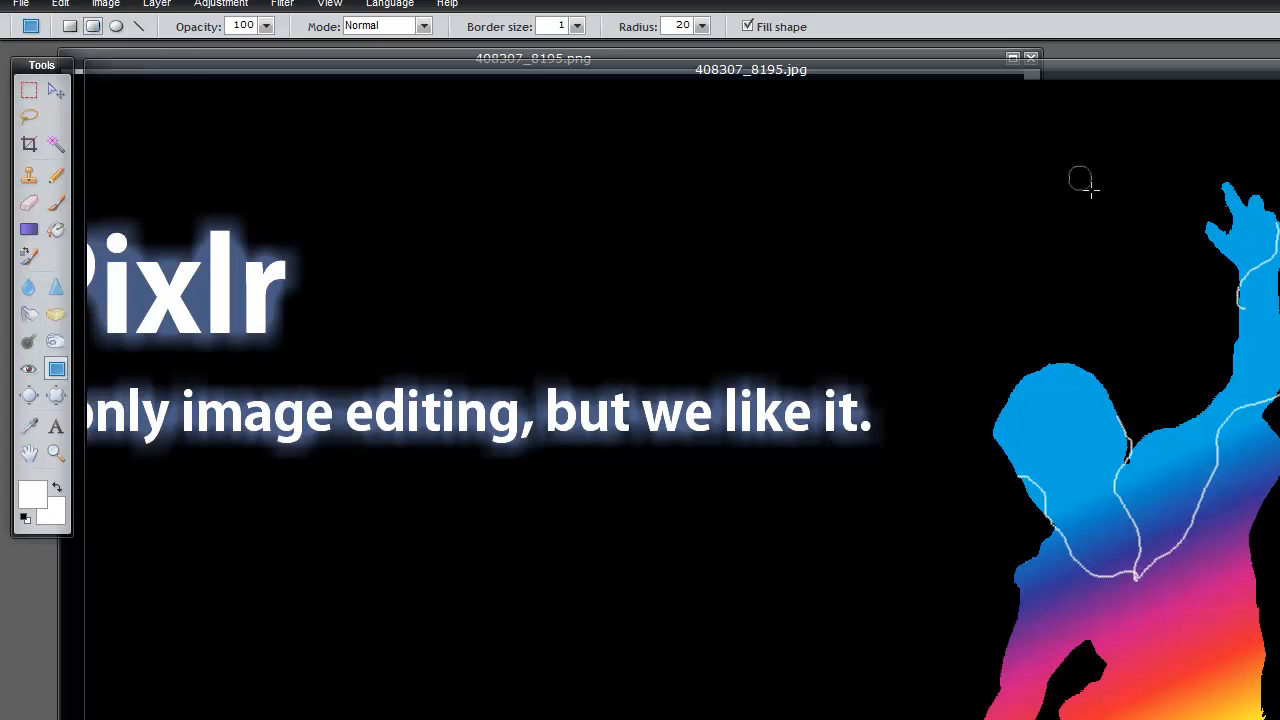
left_click_drag(1068, 180, 1130, 262)
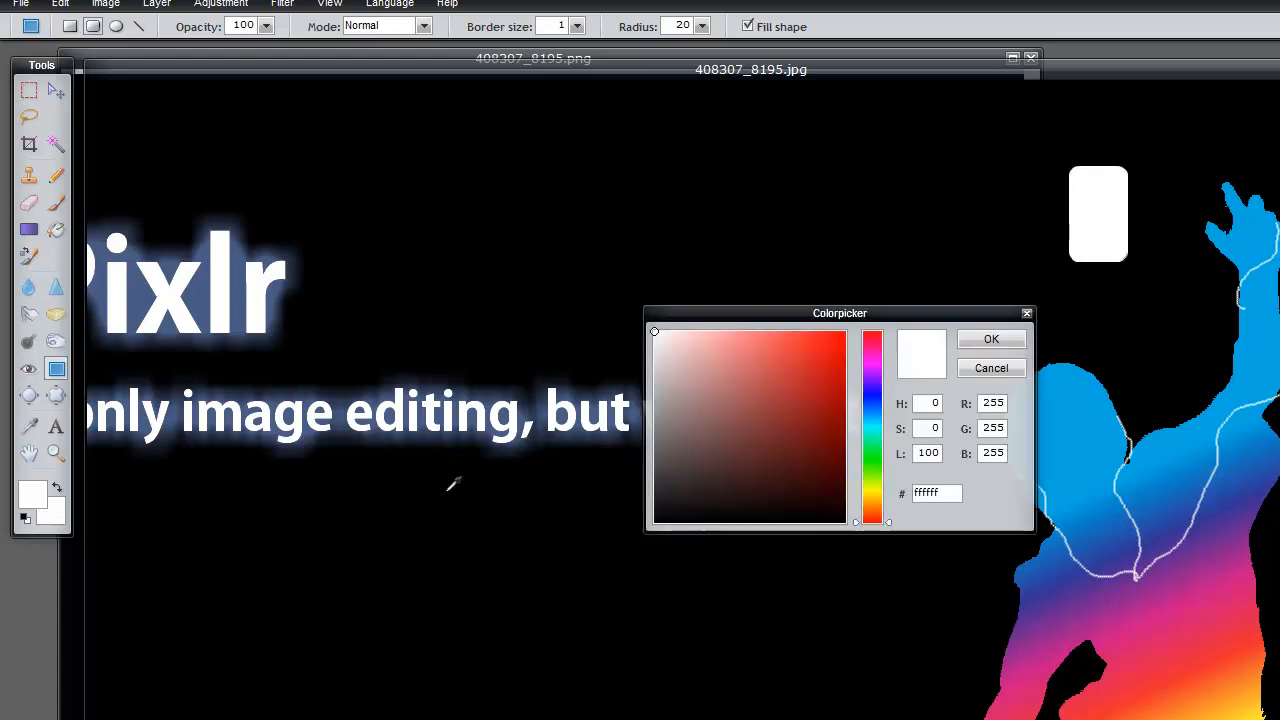
left_click(991, 338)
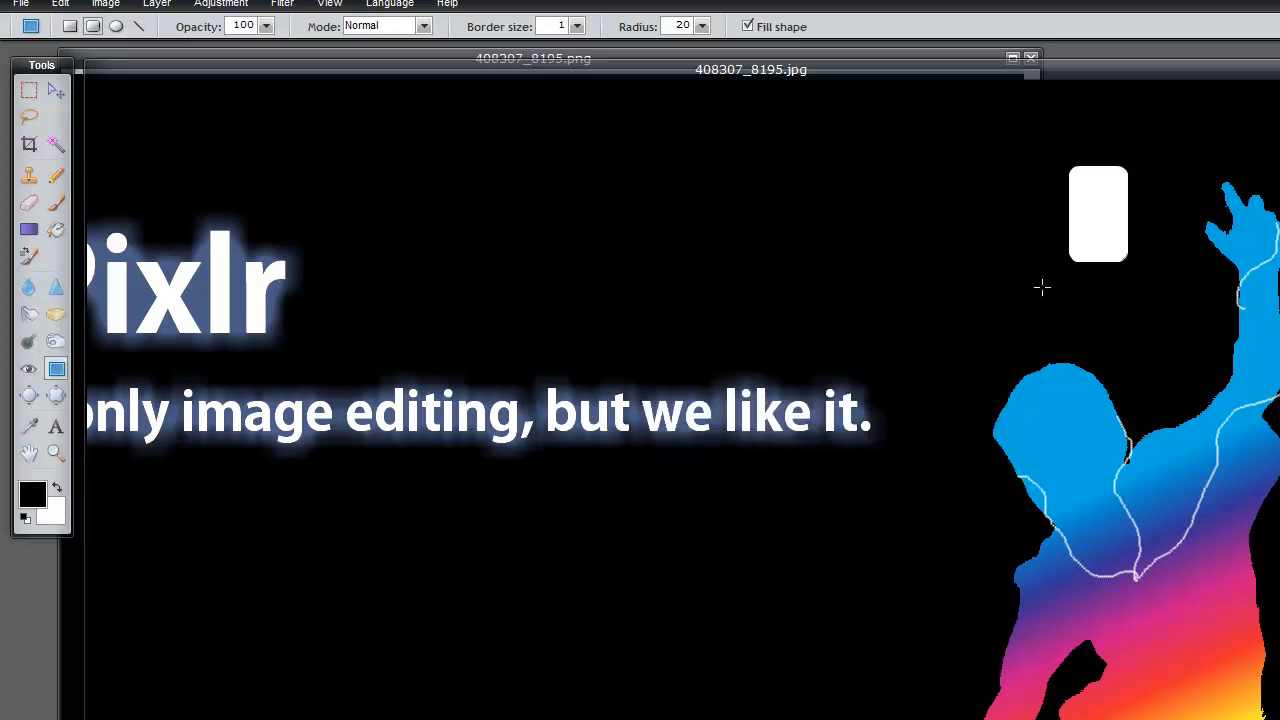
mouse_move(1075, 172)
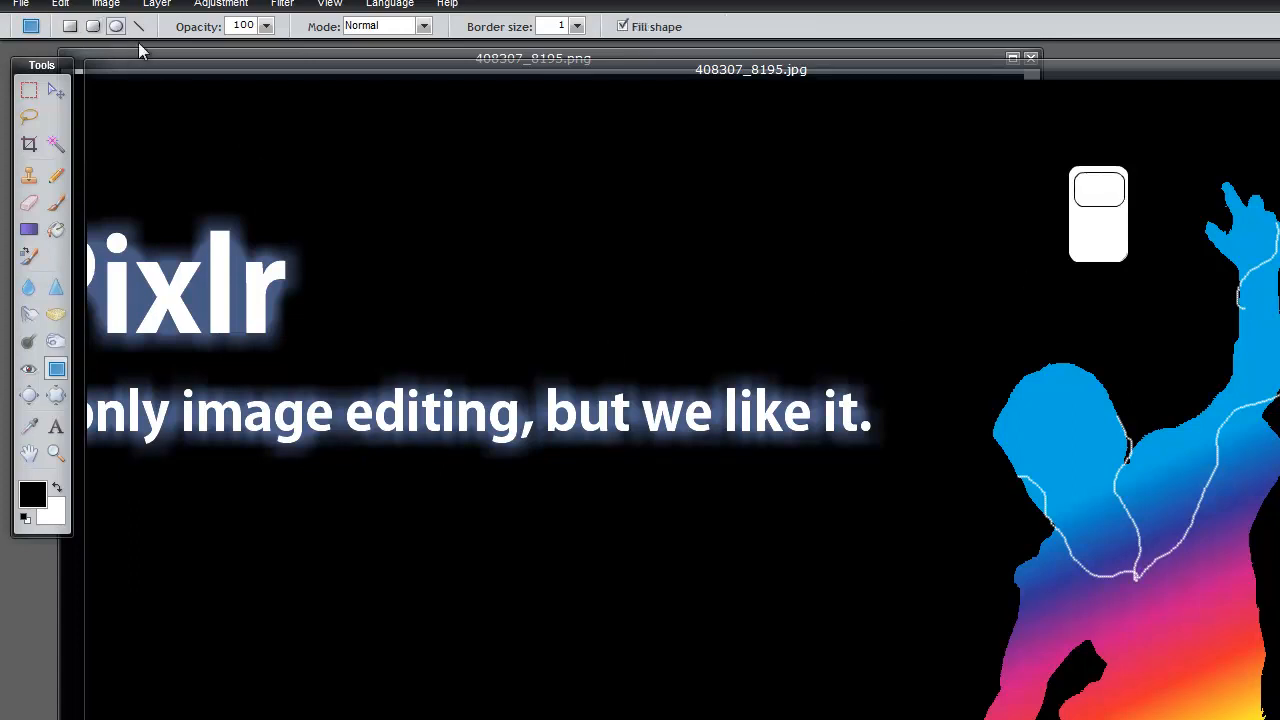
mouse_move(1078, 220)
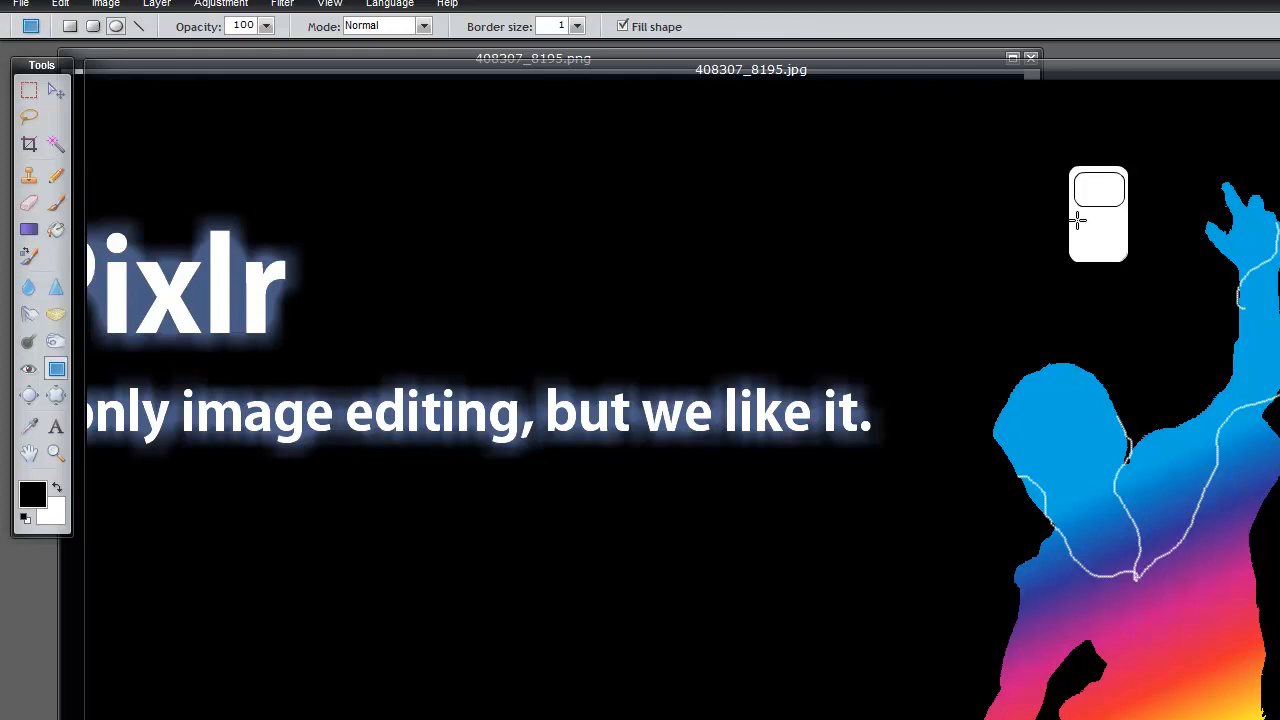
left_click_drag(1078, 220, 1120, 260)
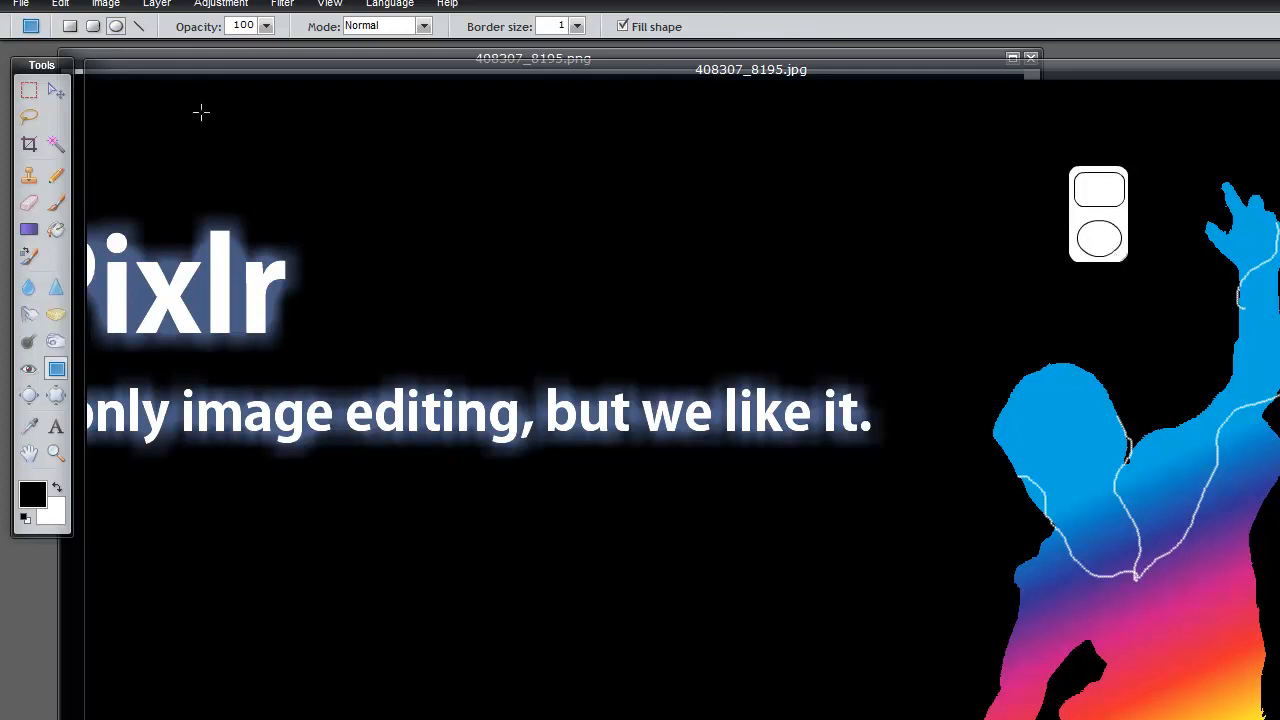
left_click(30, 313)
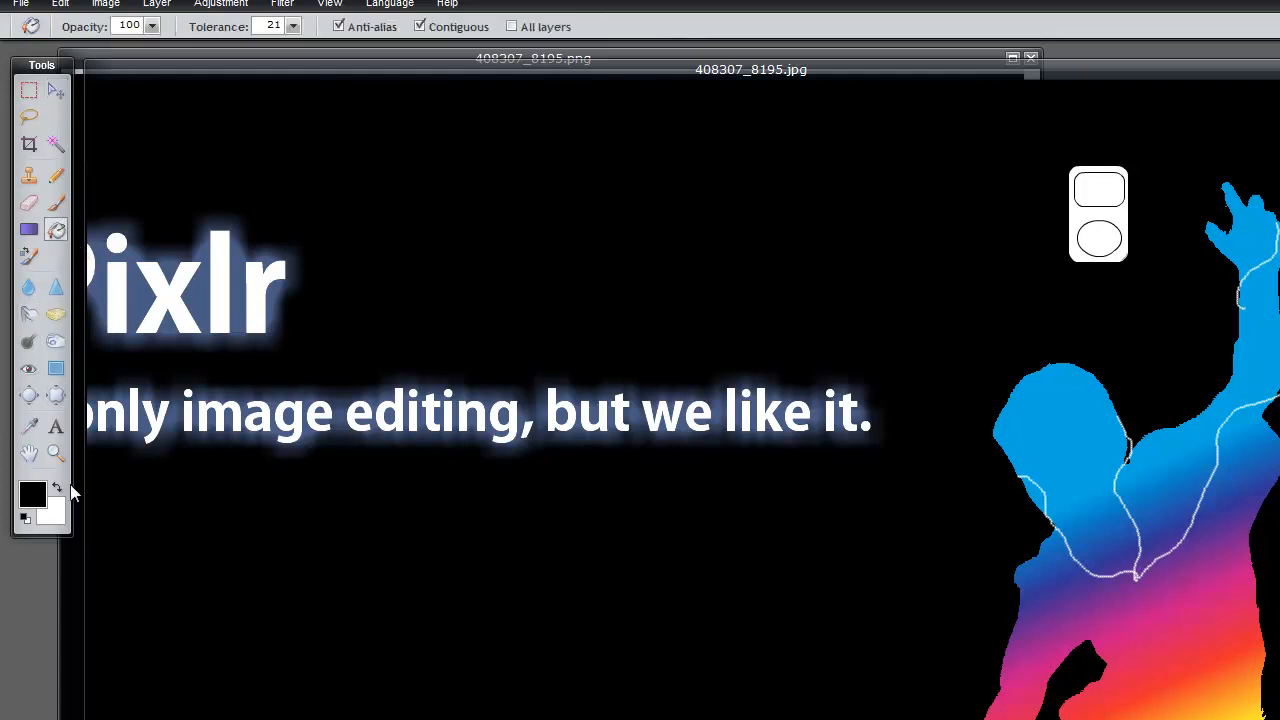
left_click(31, 494)
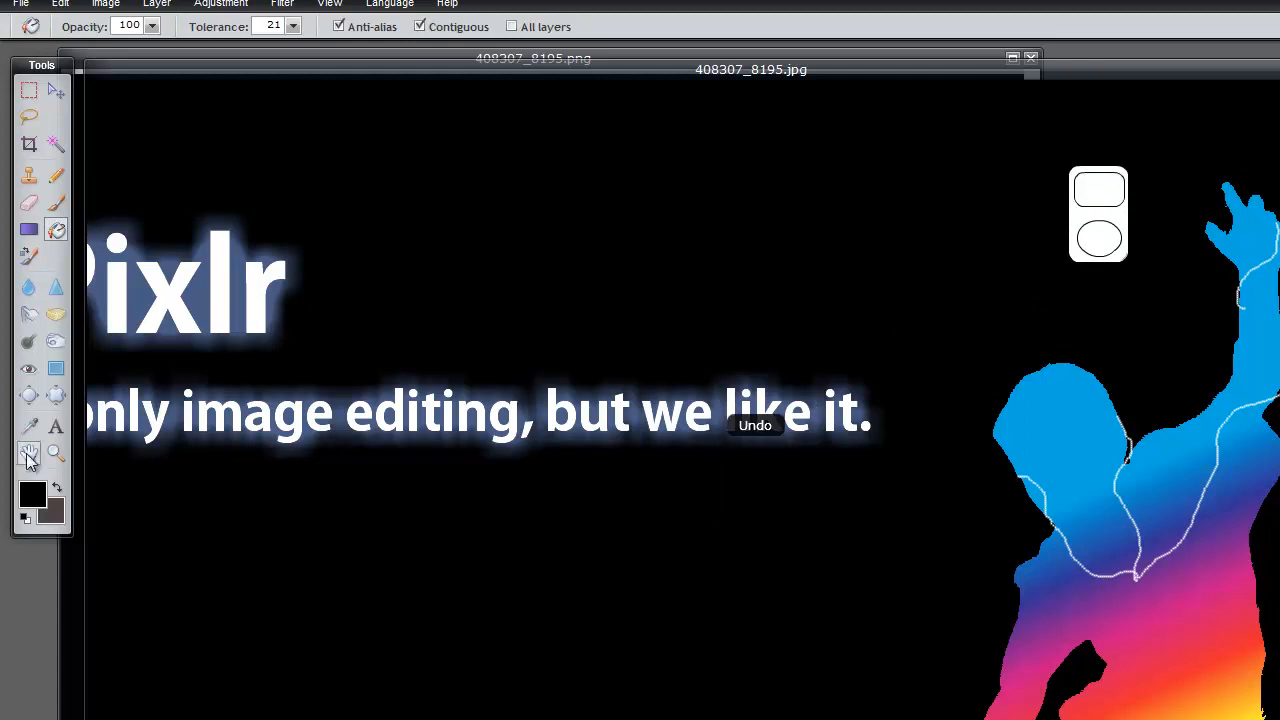
left_click(31, 492)
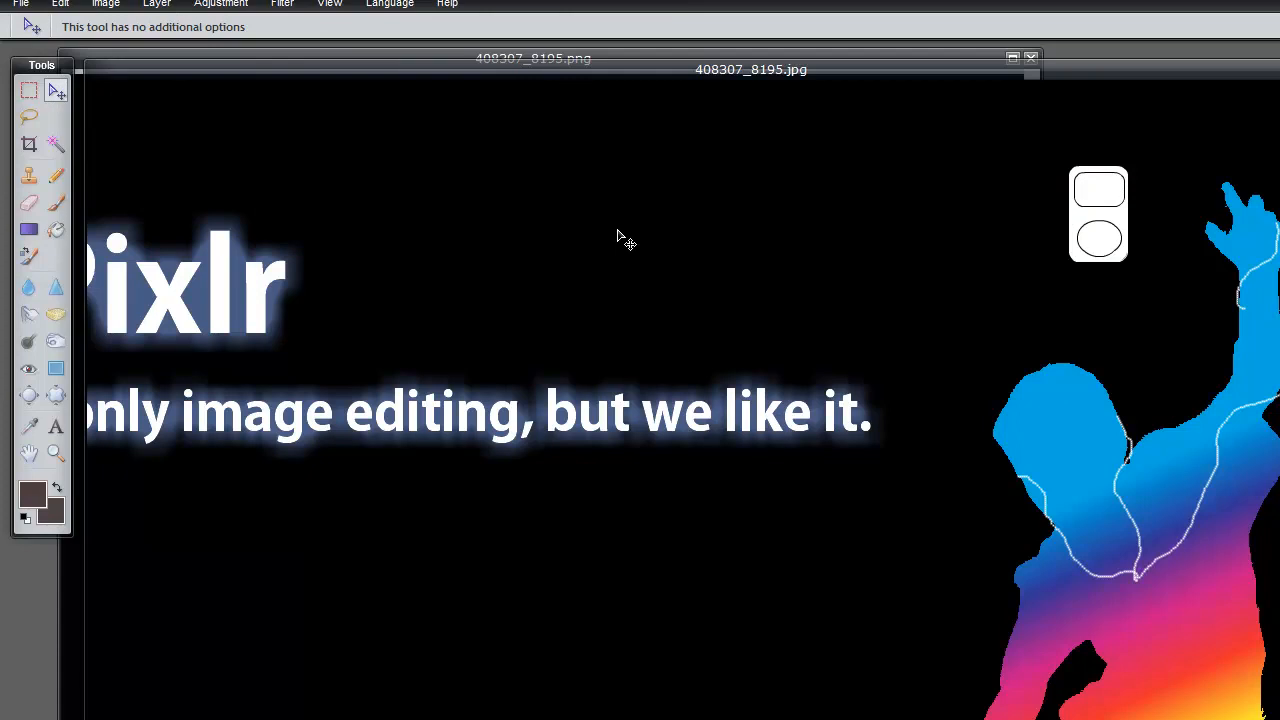
mouse_move(228, 225)
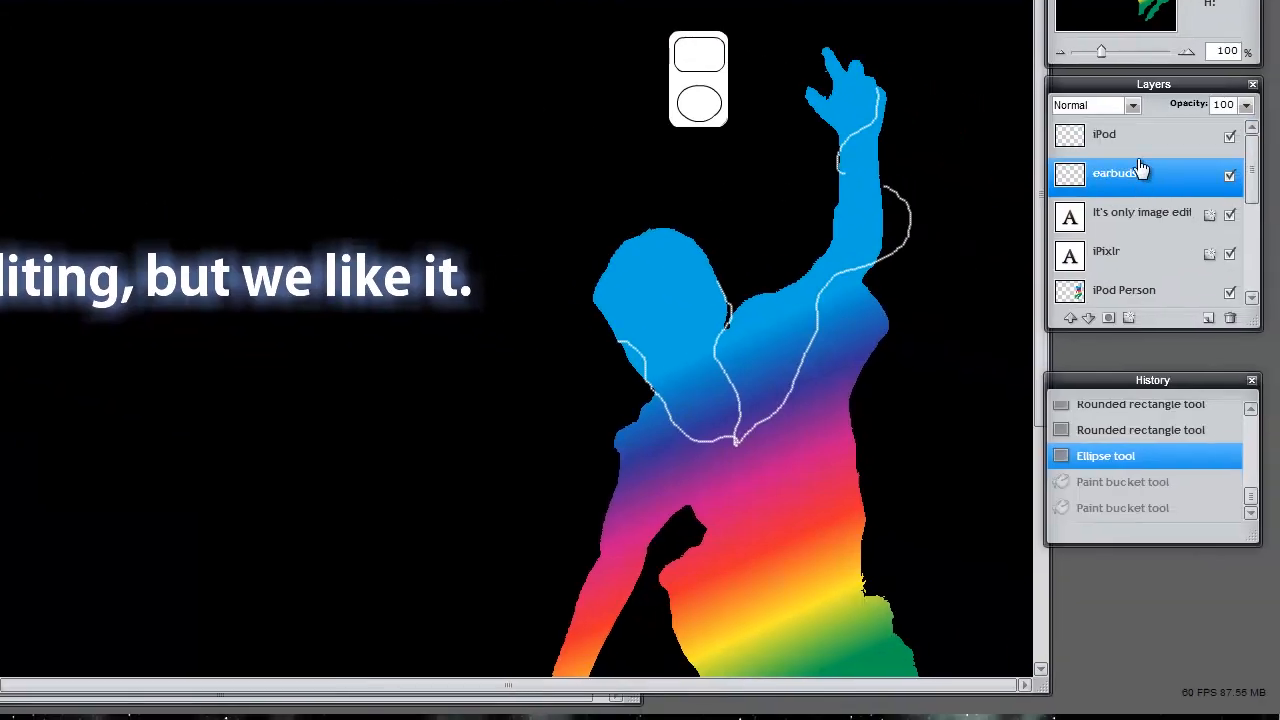
Select the iPod layer and drag the iPod onto the skater's raised hand.
left_click(1104, 134)
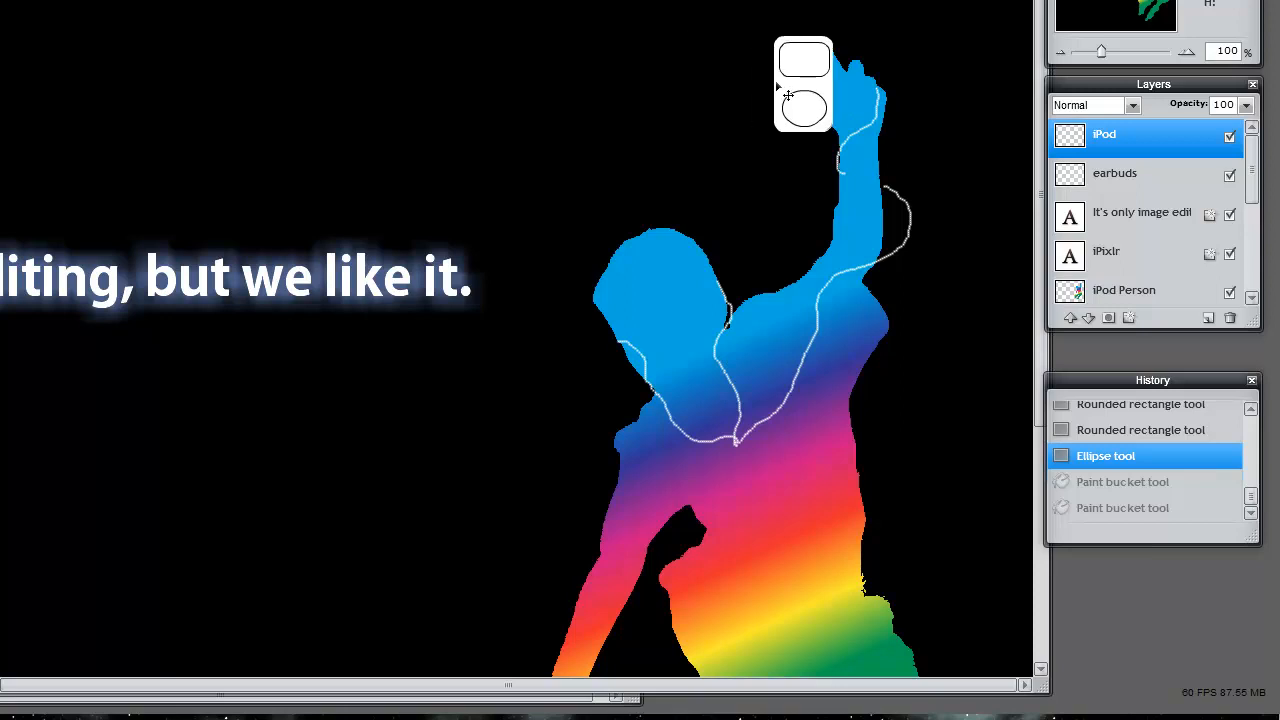
left_click_drag(804, 85, 848, 65)
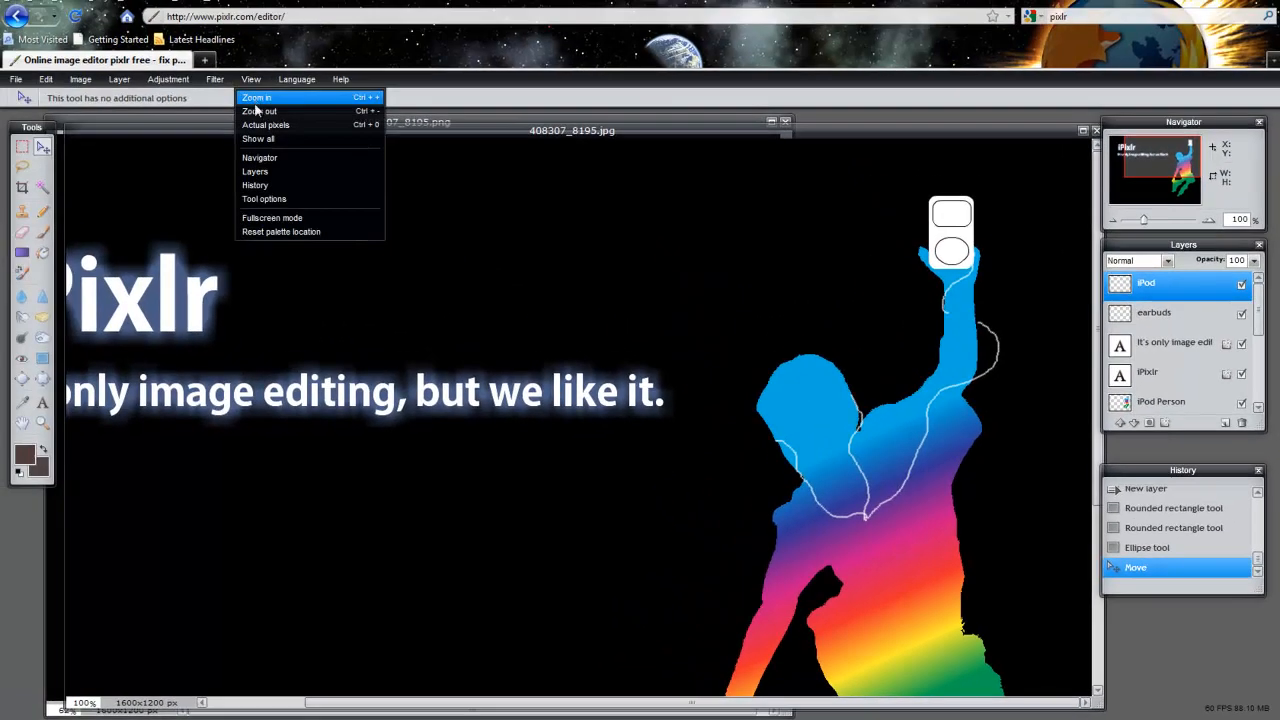
Fit the whole iPixlr poster in the window with View > Show all.
left_click(260, 111)
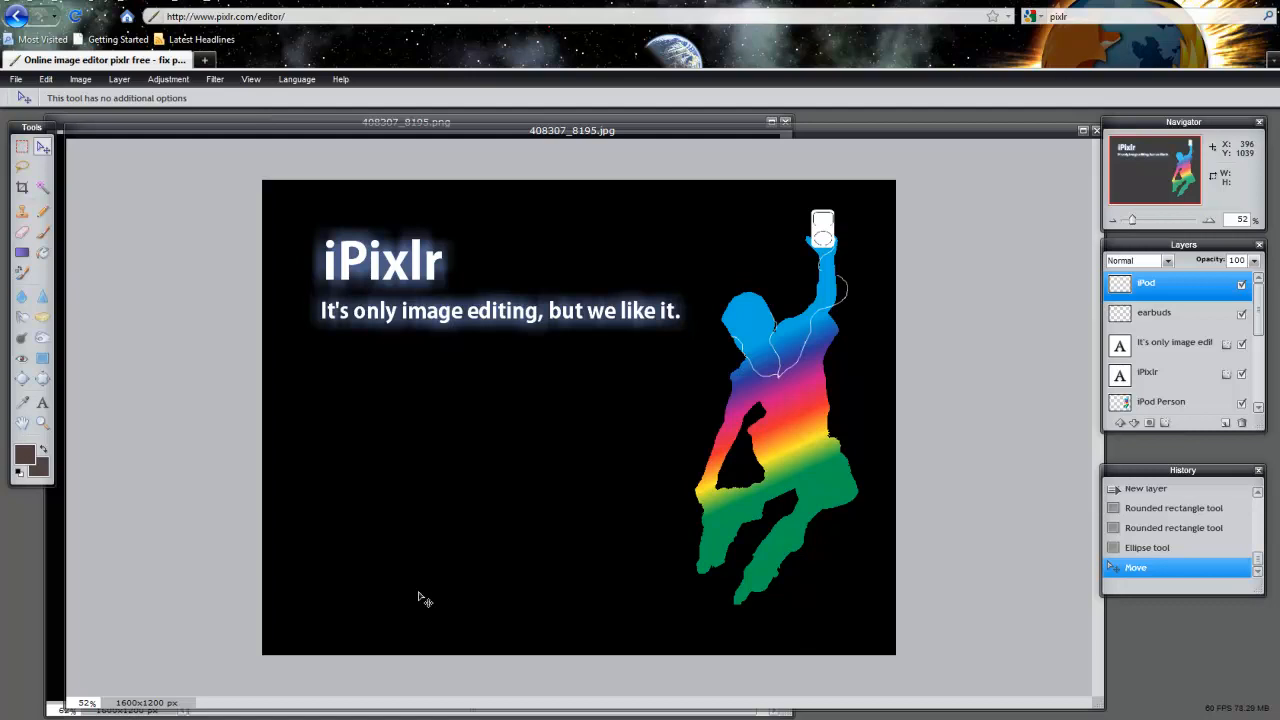
mouse_move(610, 238)
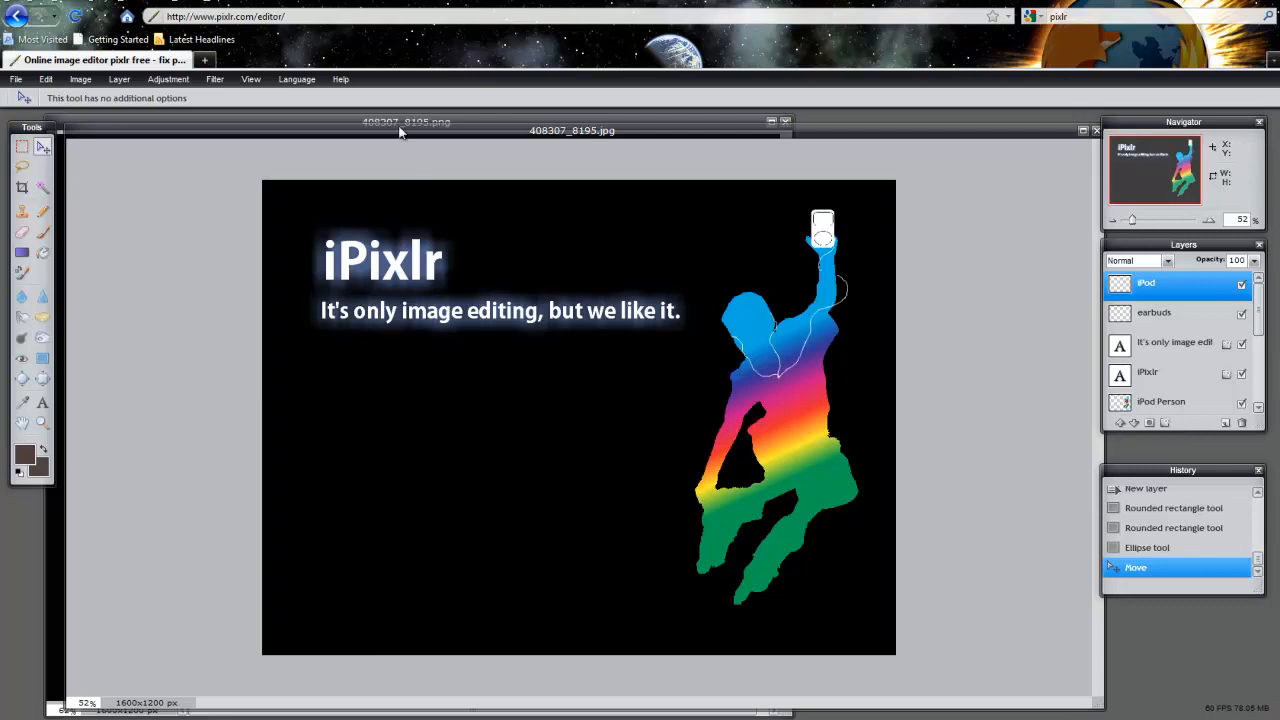
mouse_move(514, 132)
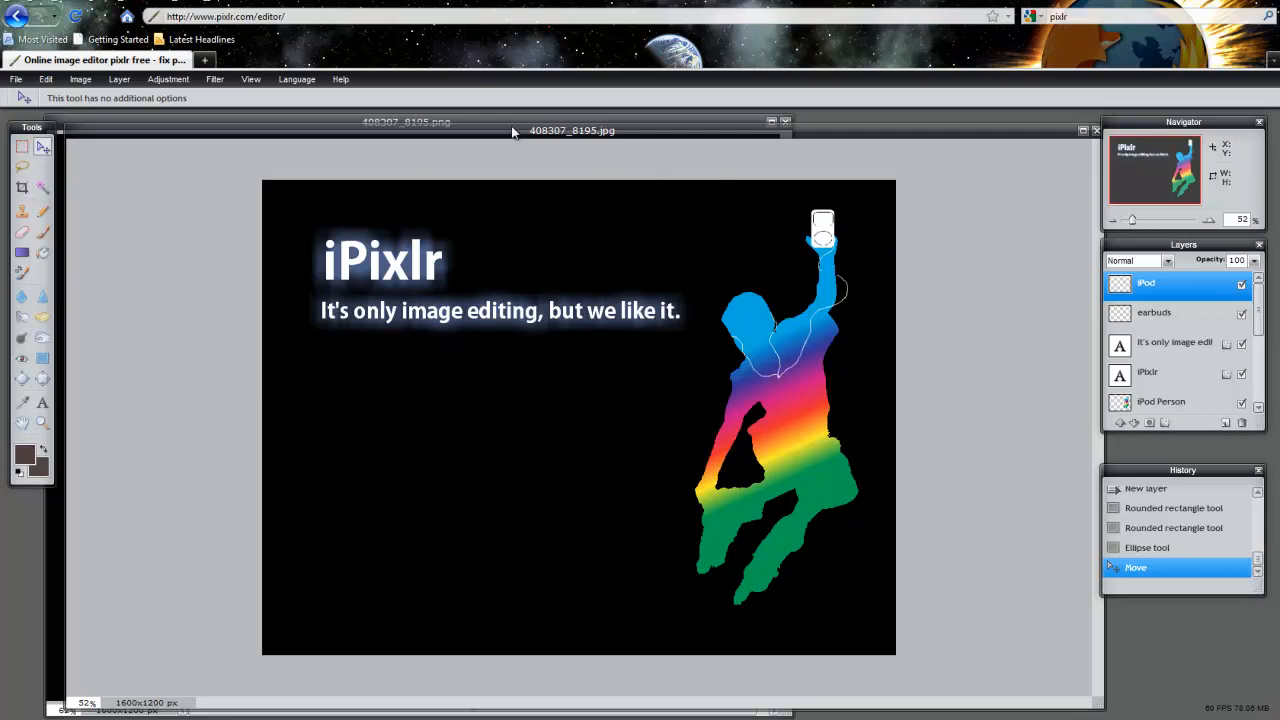